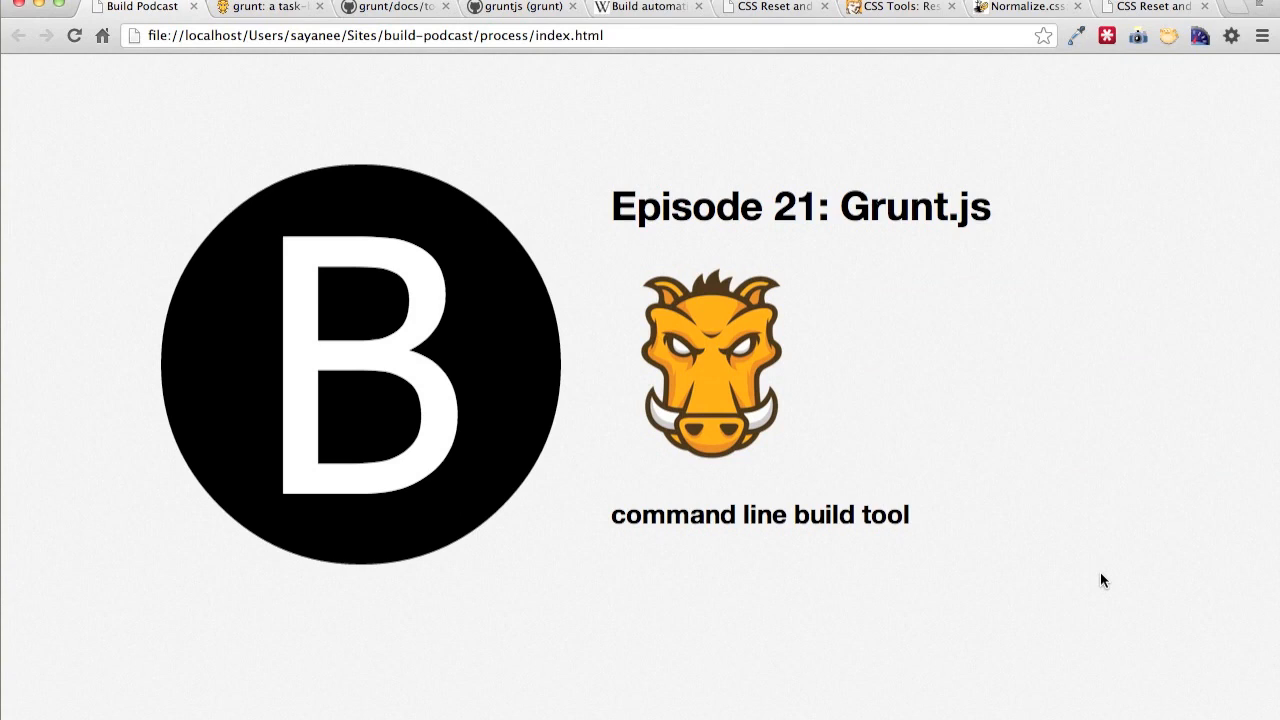
- Browse the gruntjs.com homepage down through the install command and 201-plugin list, then back to the top
click(268, 8)
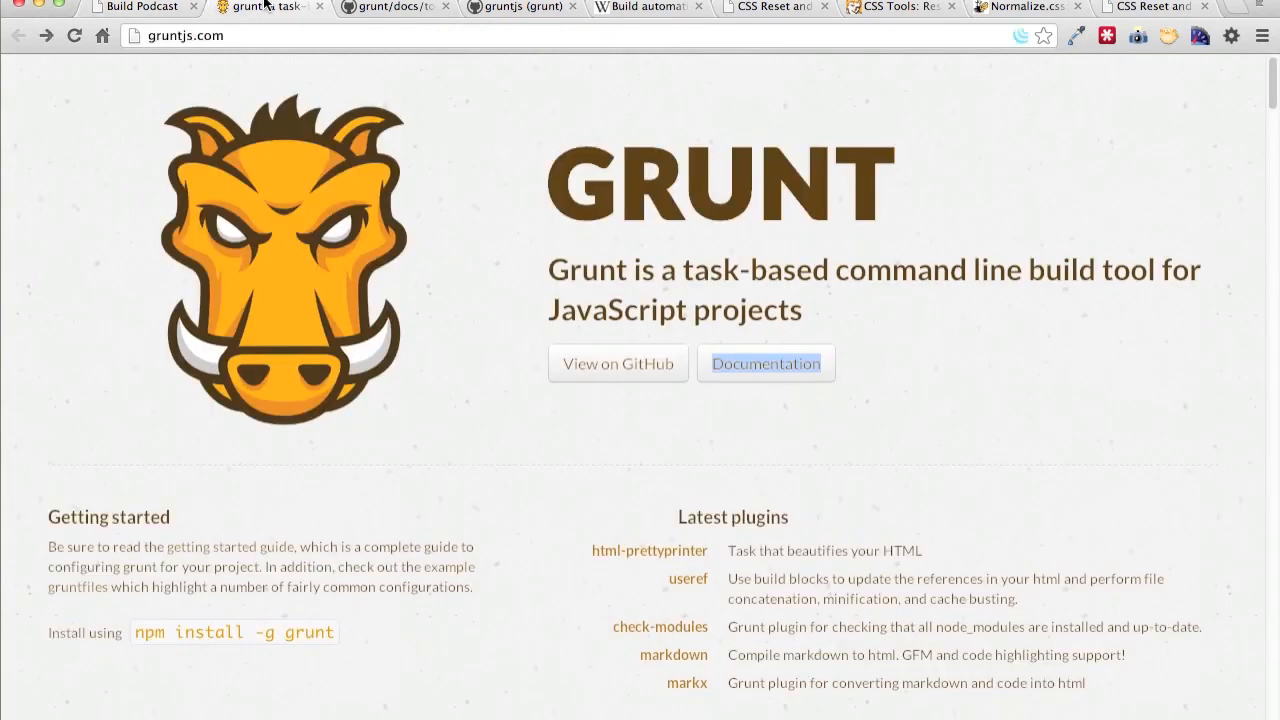
mouse_move(522, 288)
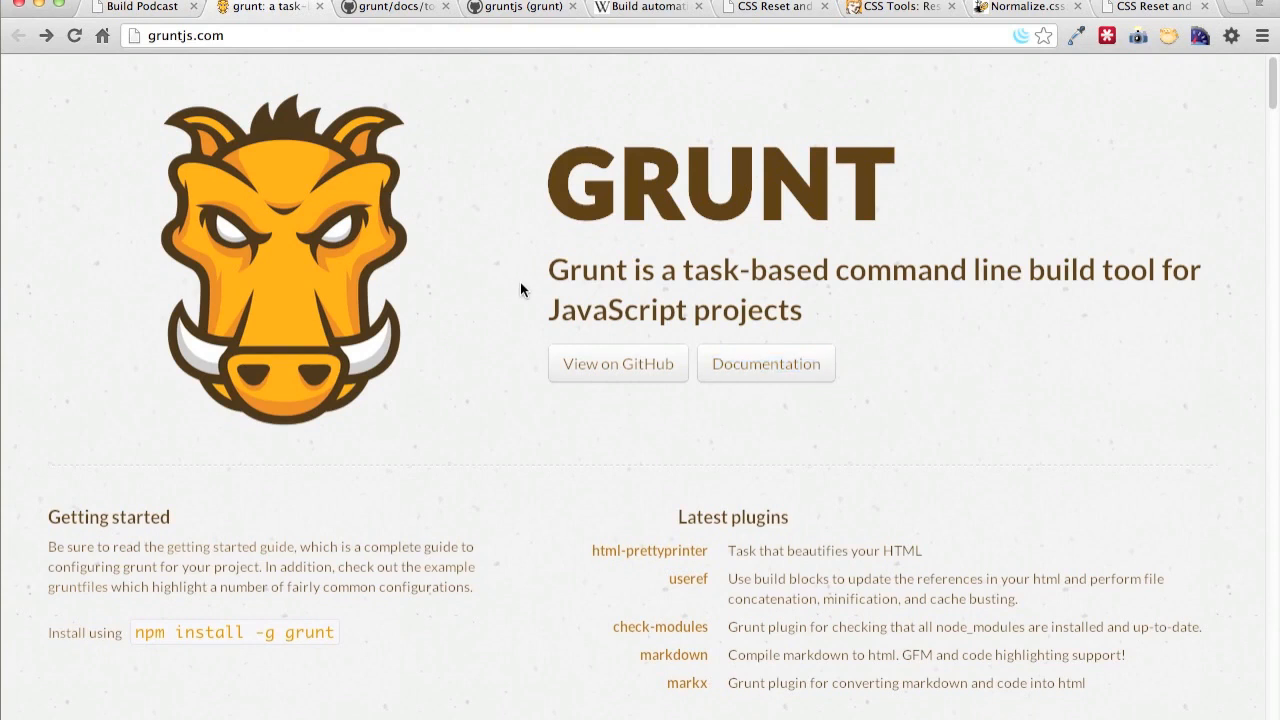
scroll(down, 3)
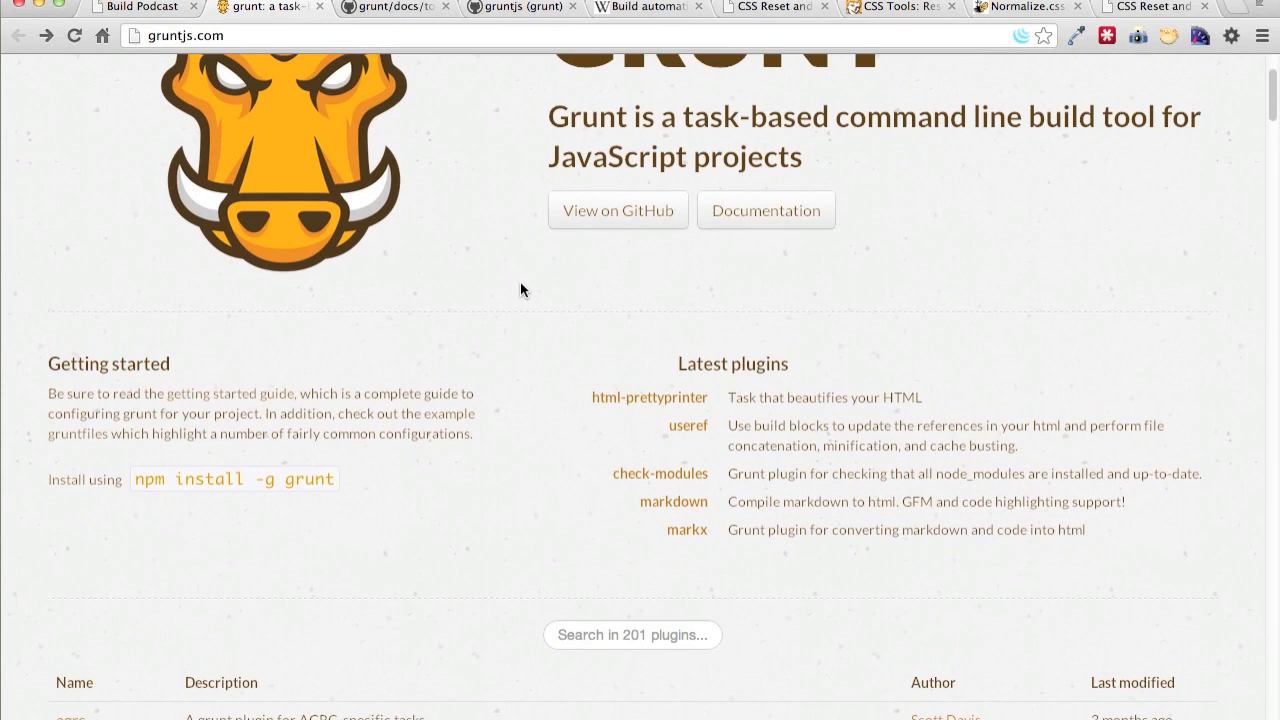
scroll(down, 3)
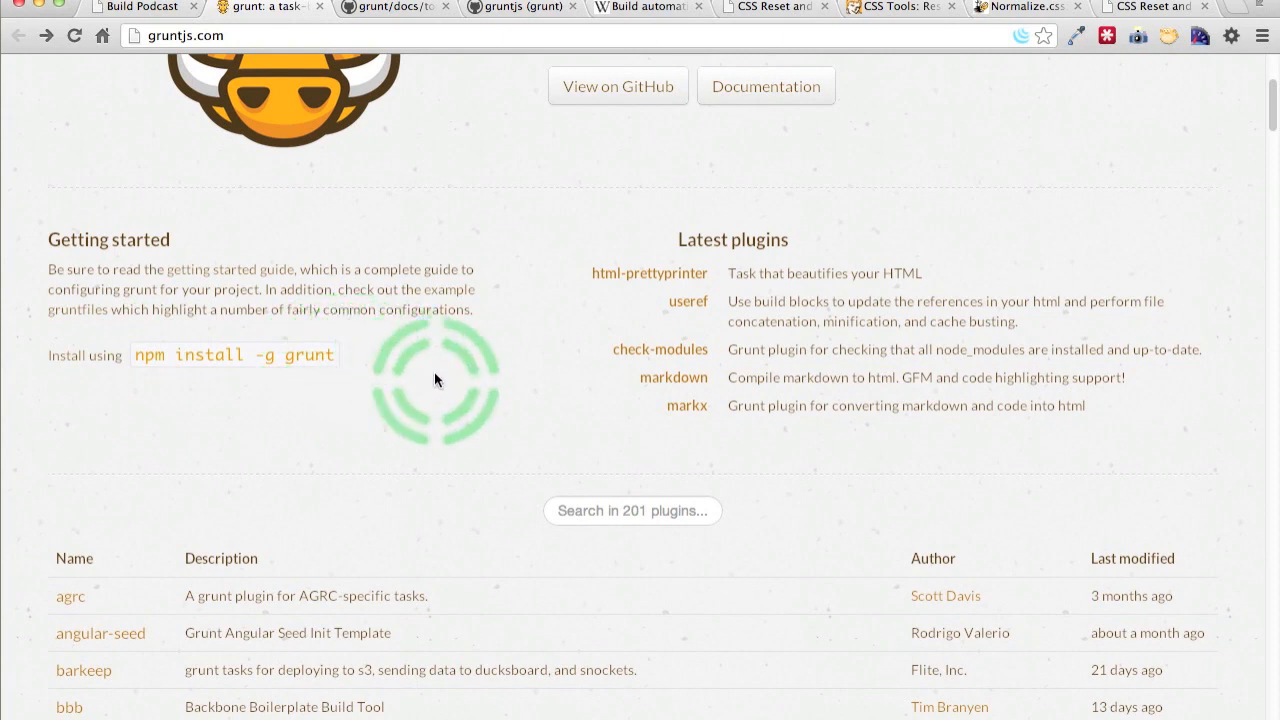
scroll(down, 3)
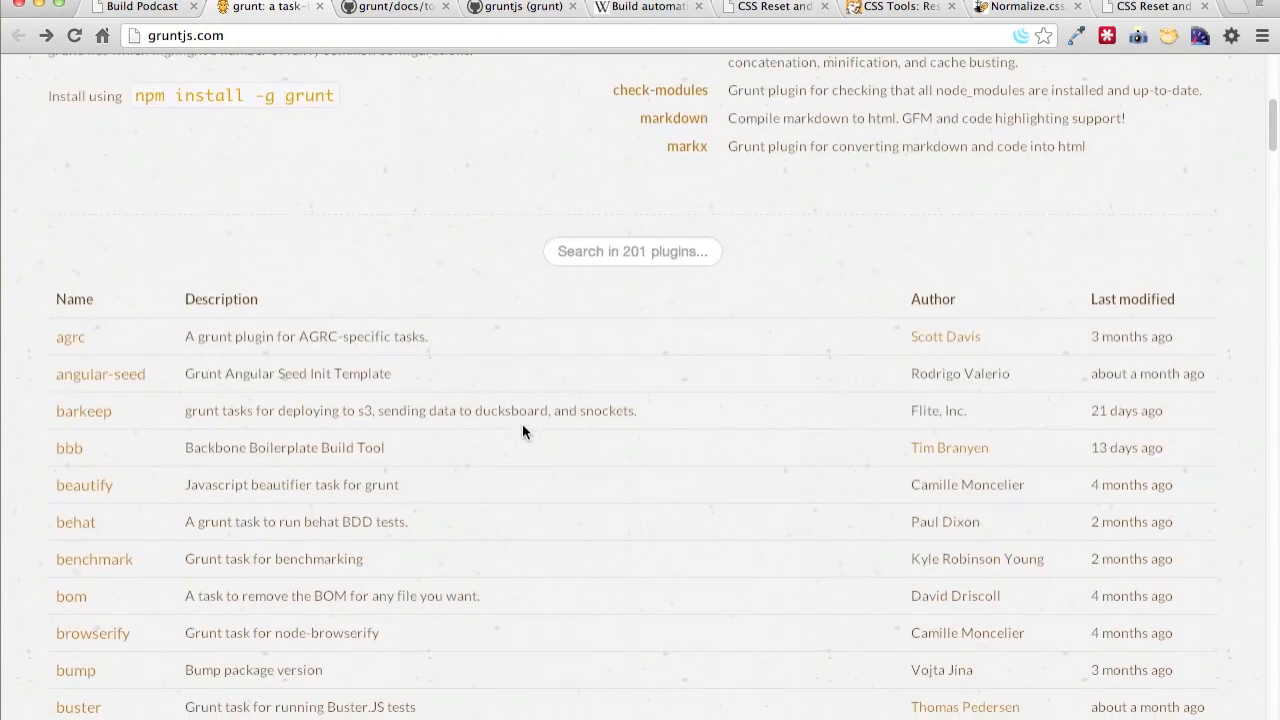
scroll(down, 3)
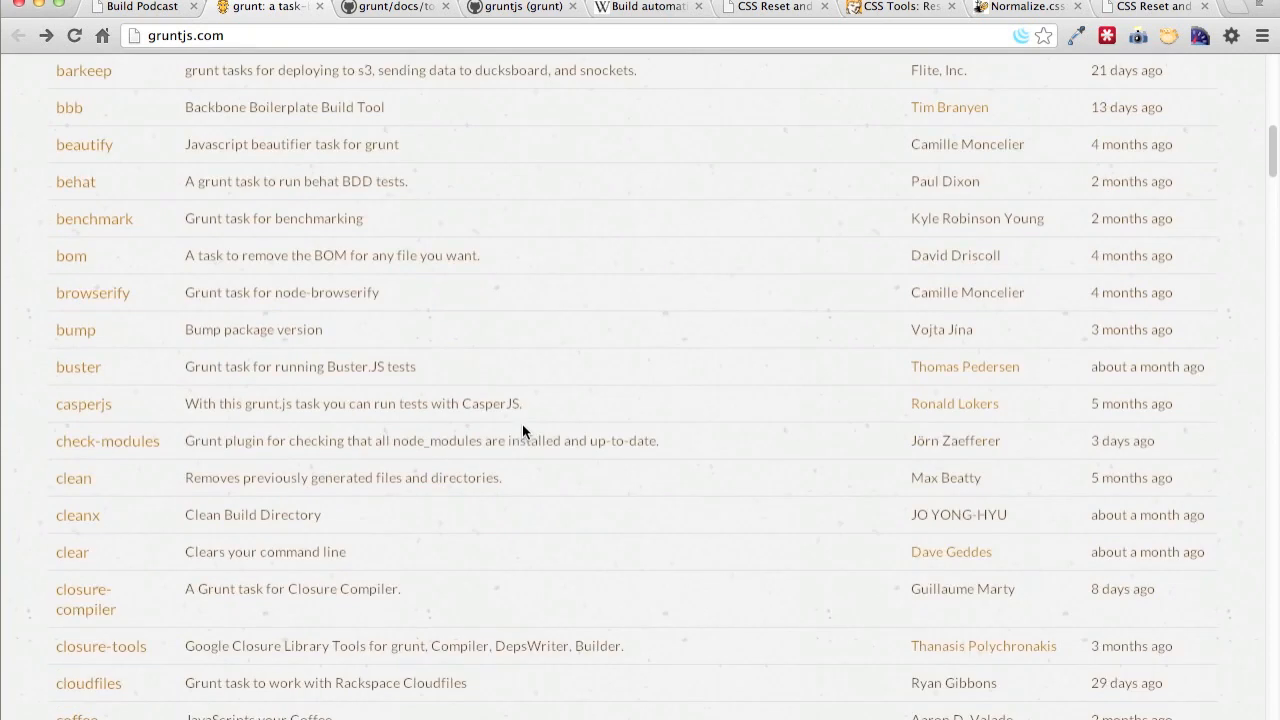
scroll(down, 3)
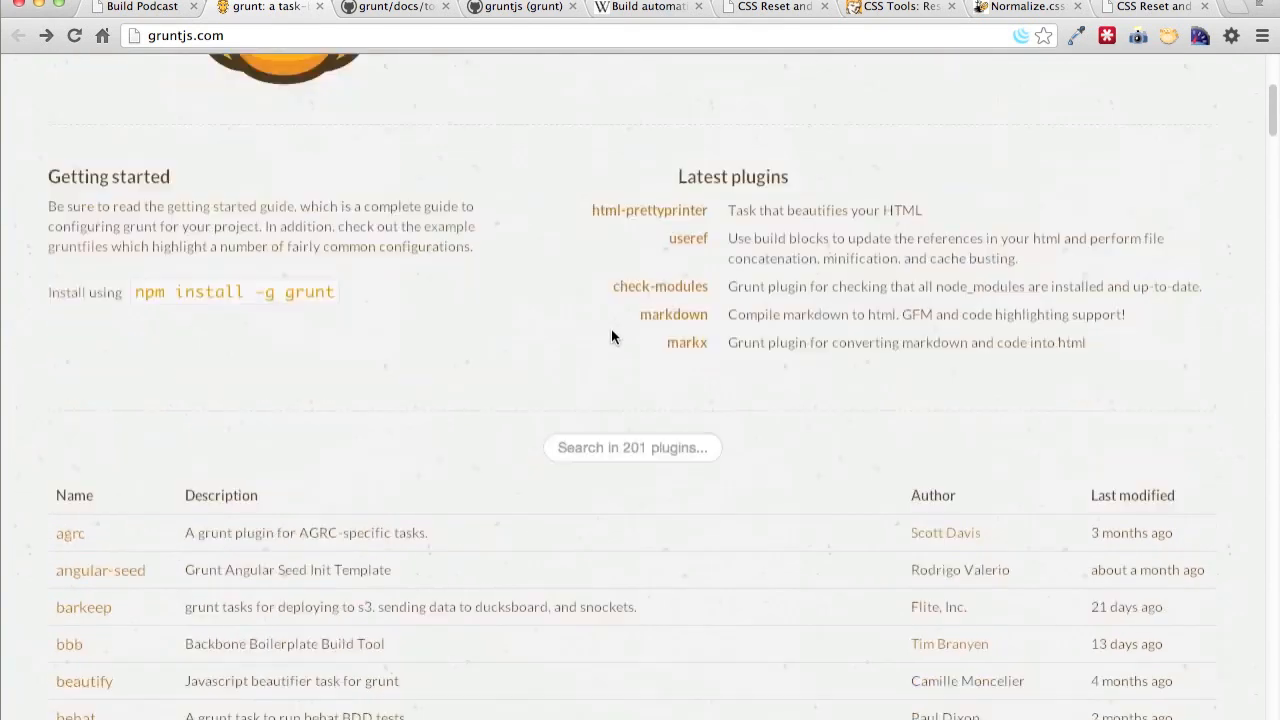
scroll(up, 3)
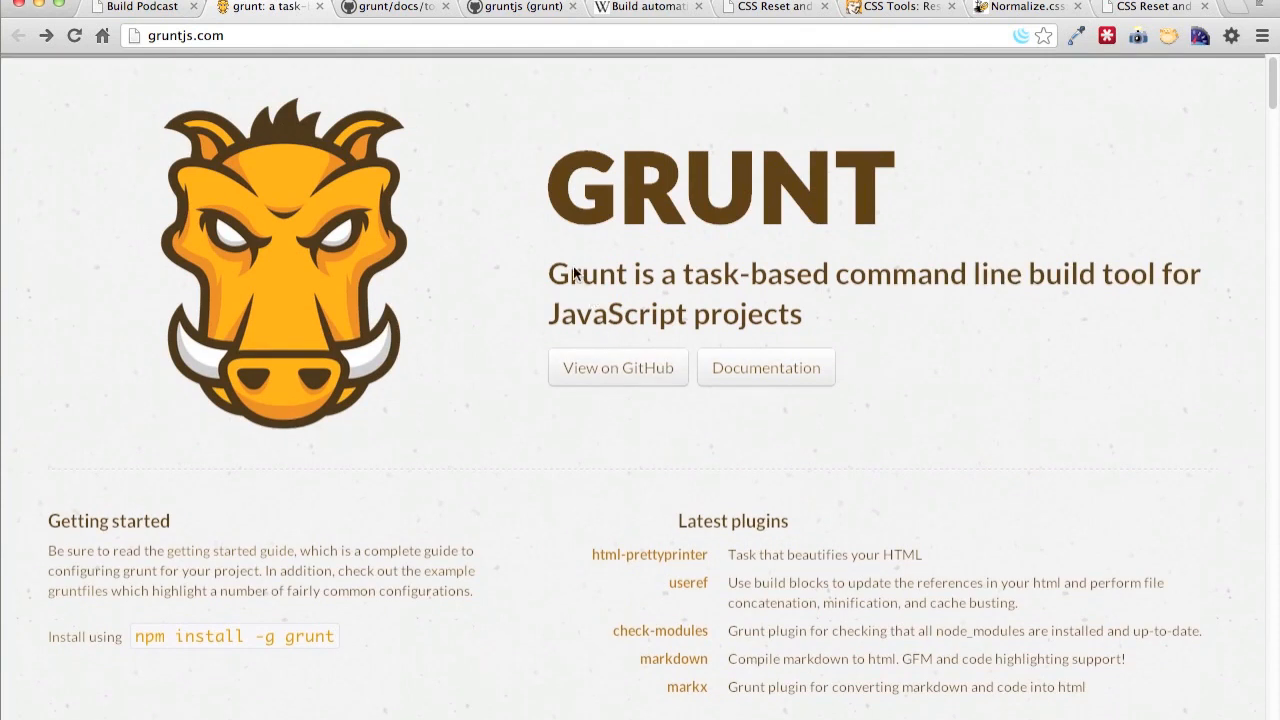
mouse_move(386, 30)
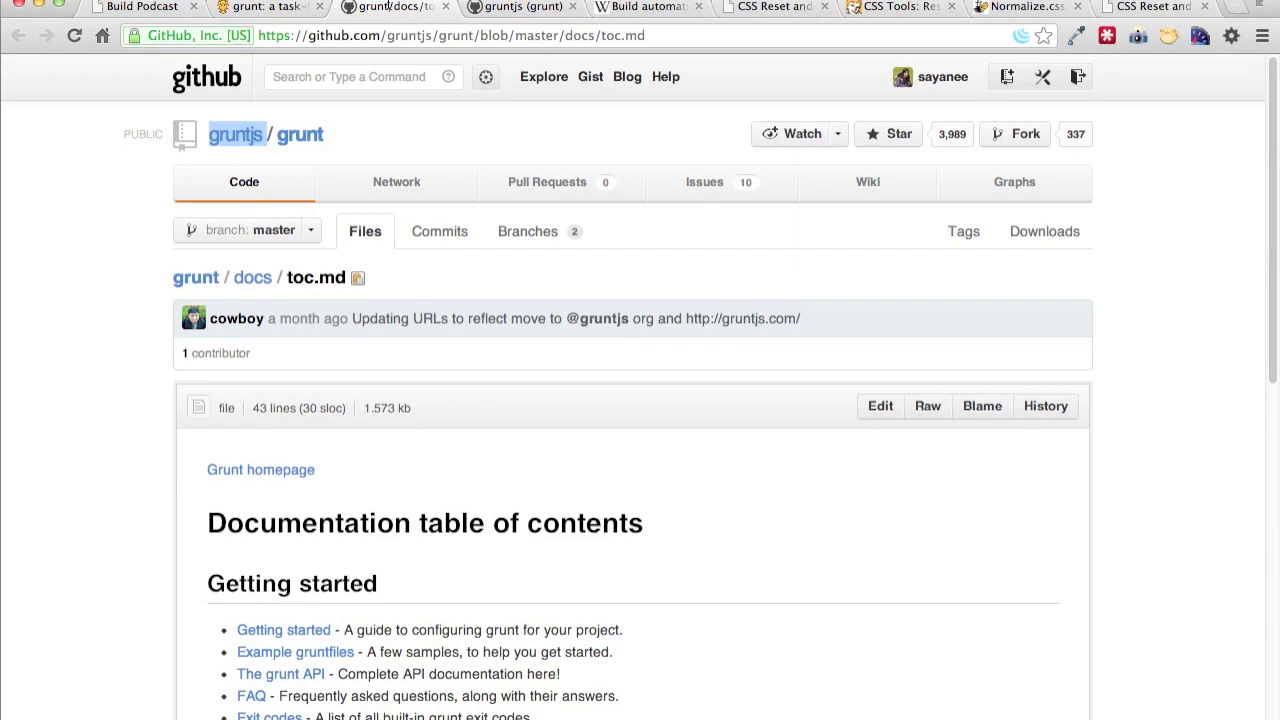
mouse_move(672, 288)
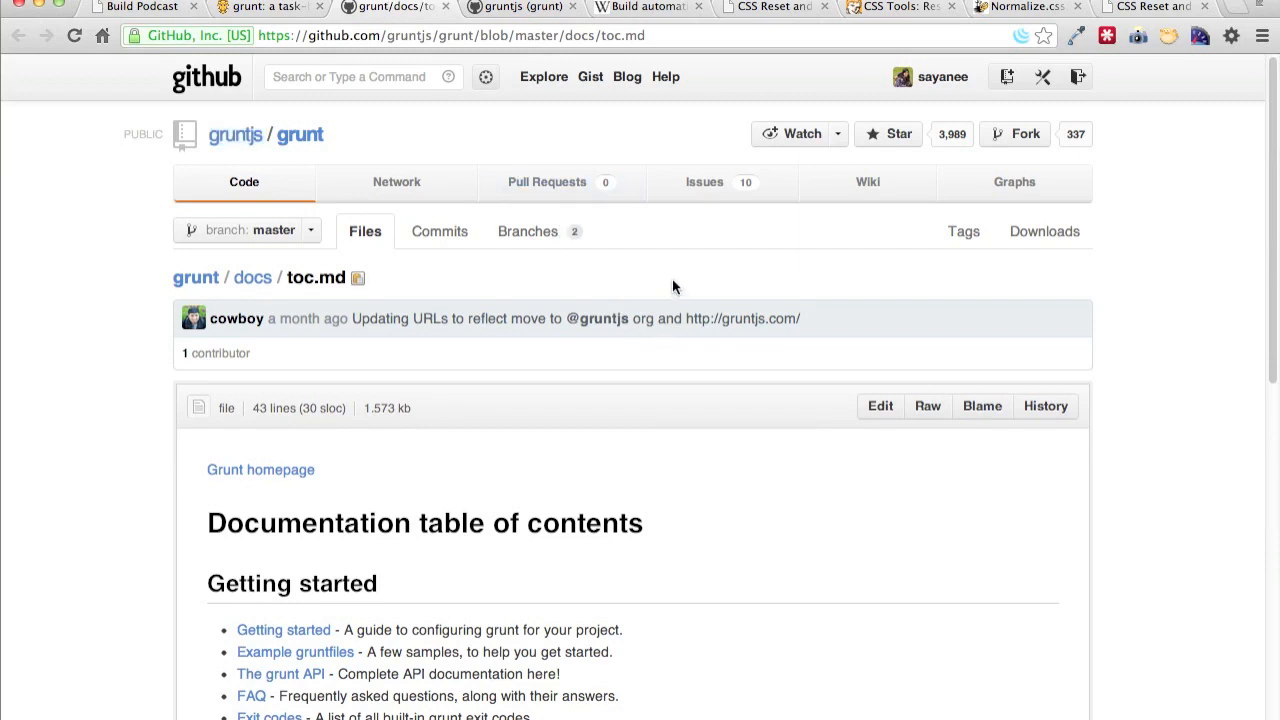
scroll(down, 3)
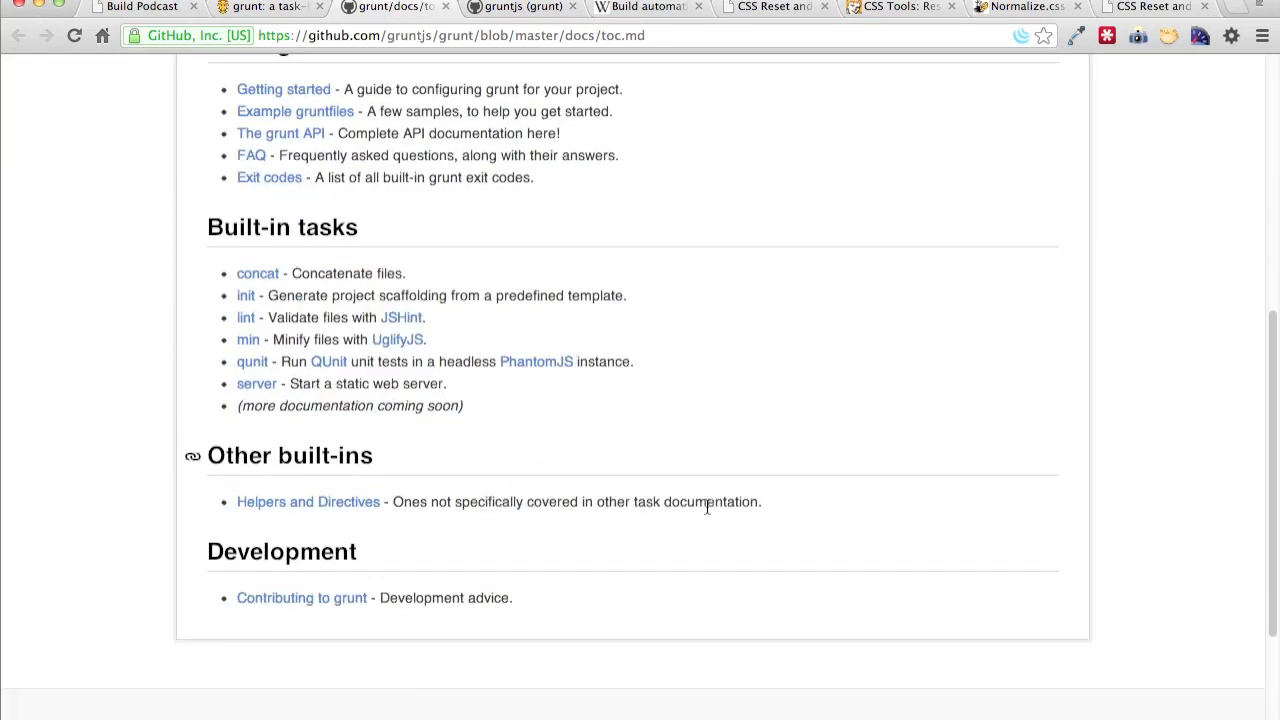
mouse_move(276, 230)
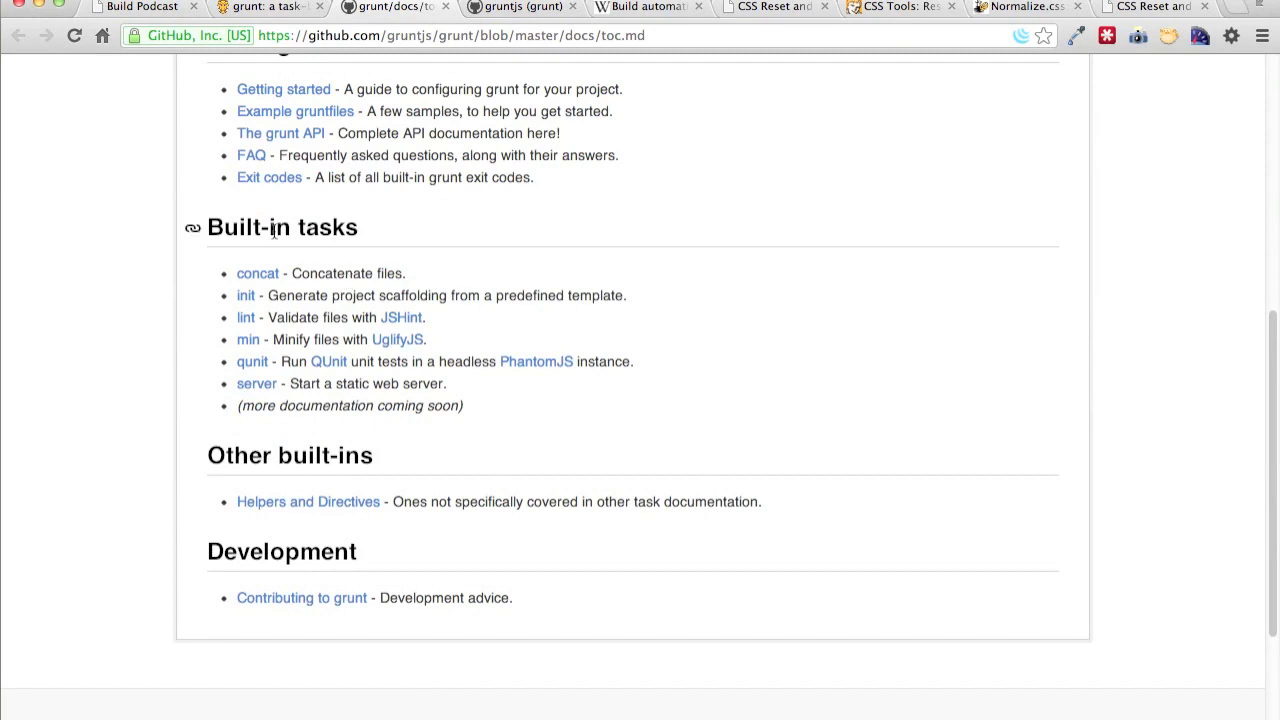
scroll(up, 3)
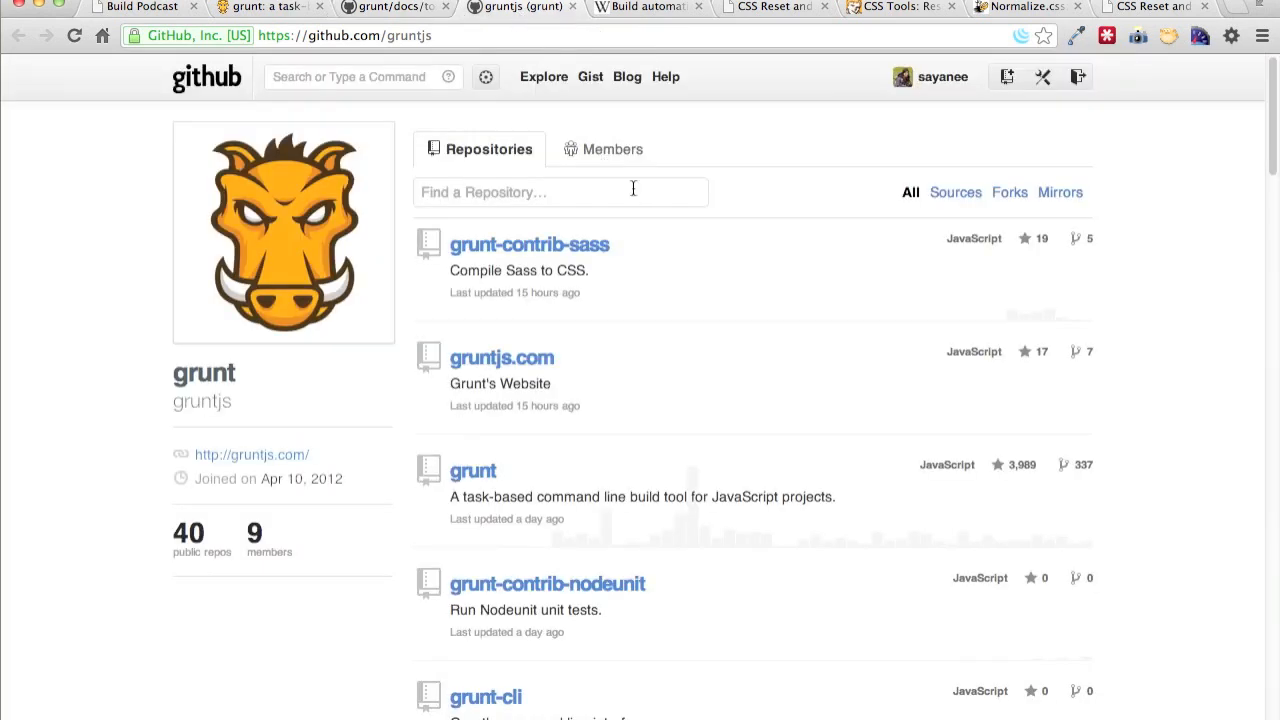
mouse_move(720, 160)
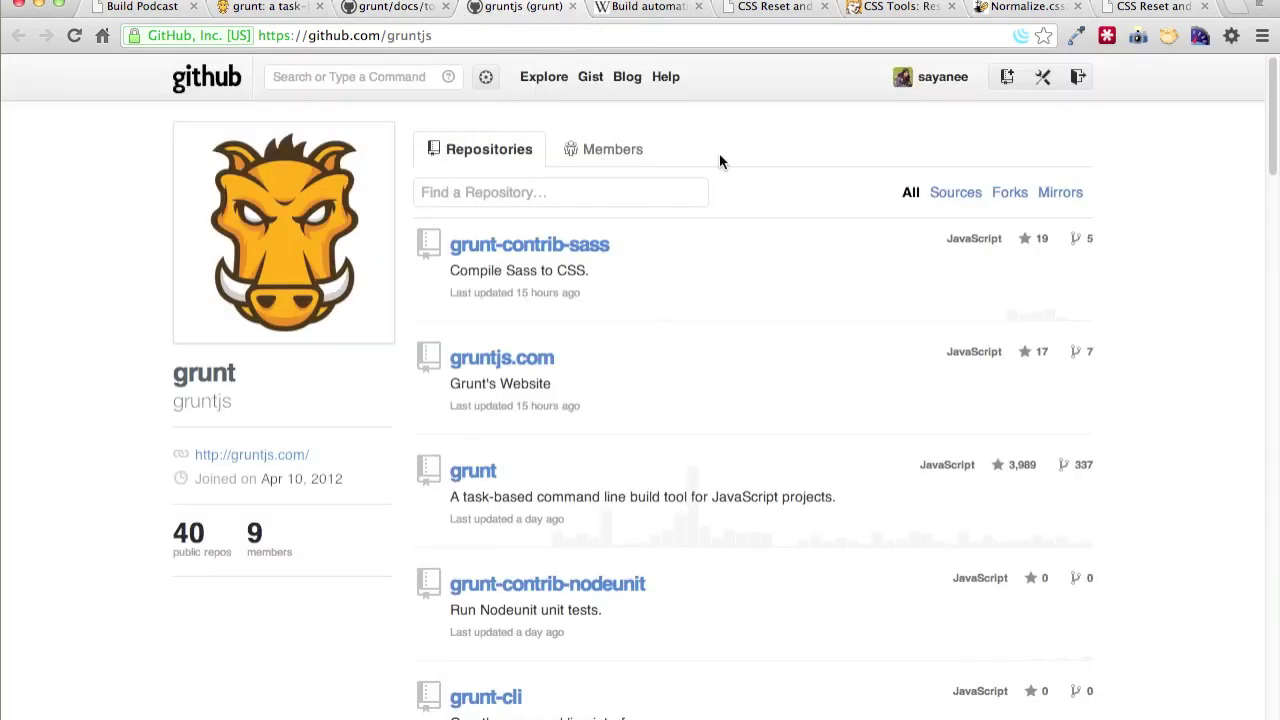
scroll(down, 3)
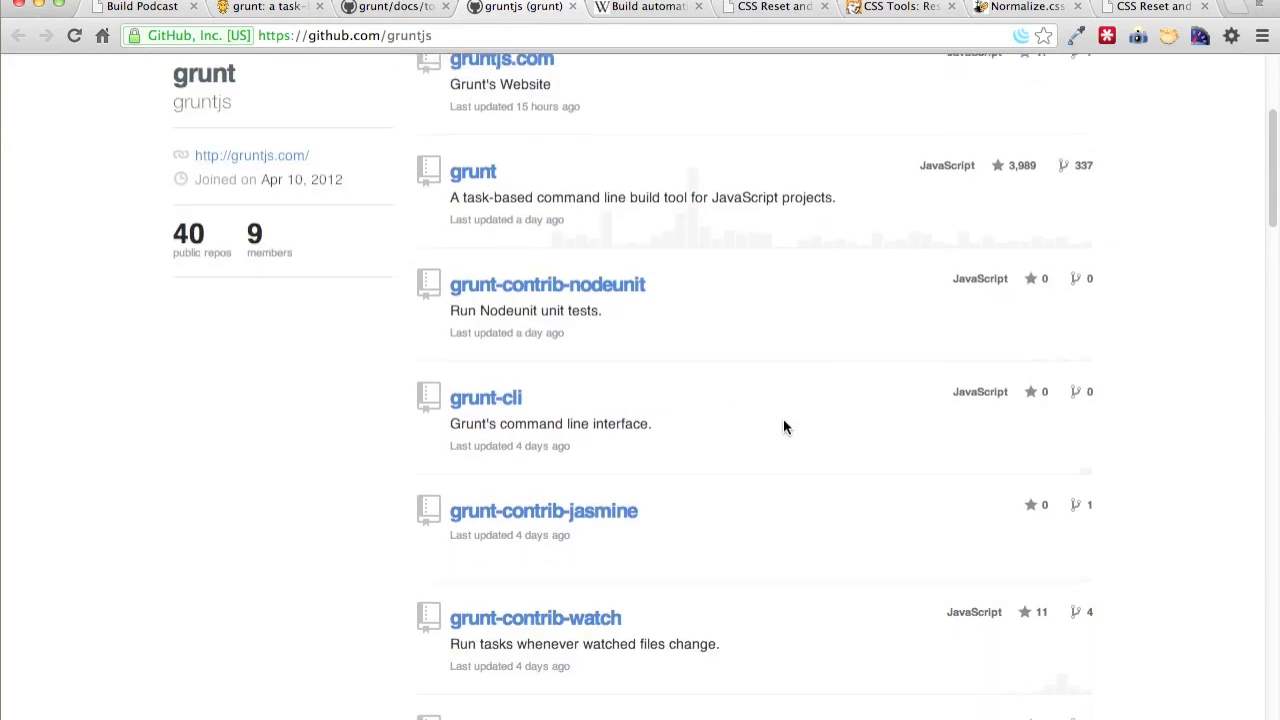
scroll(down, 3)
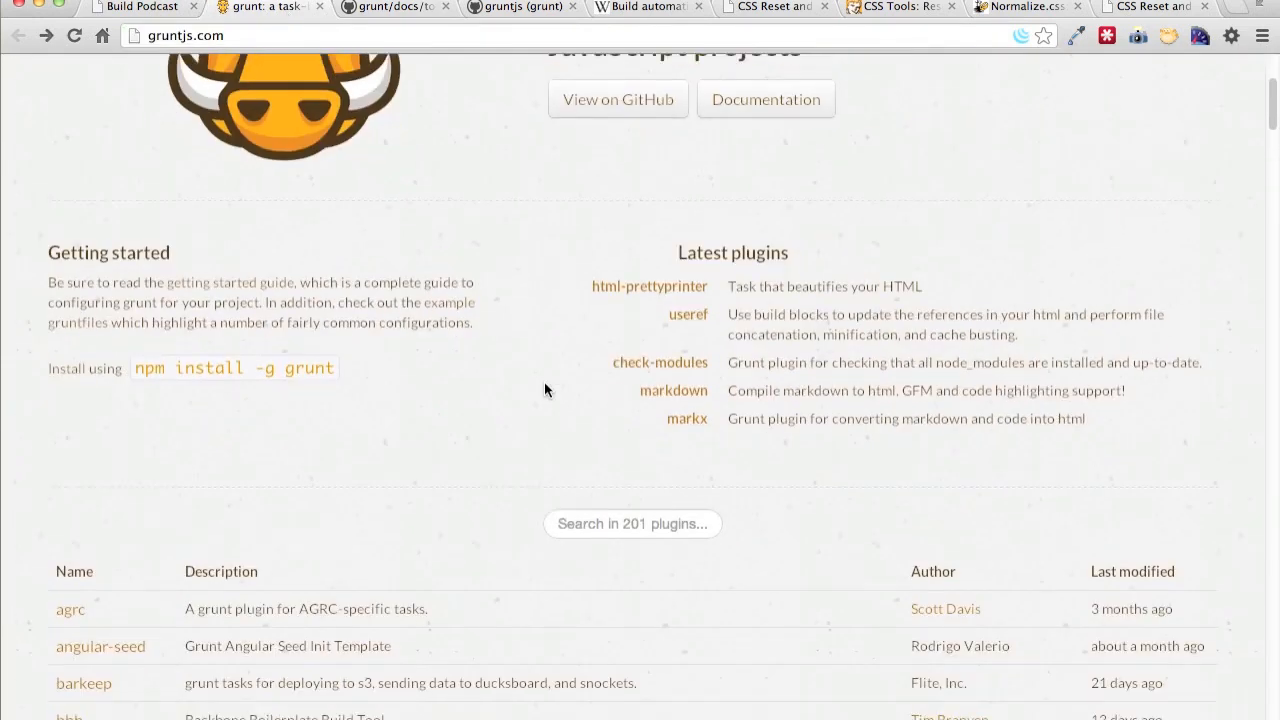
scroll(down, 3)
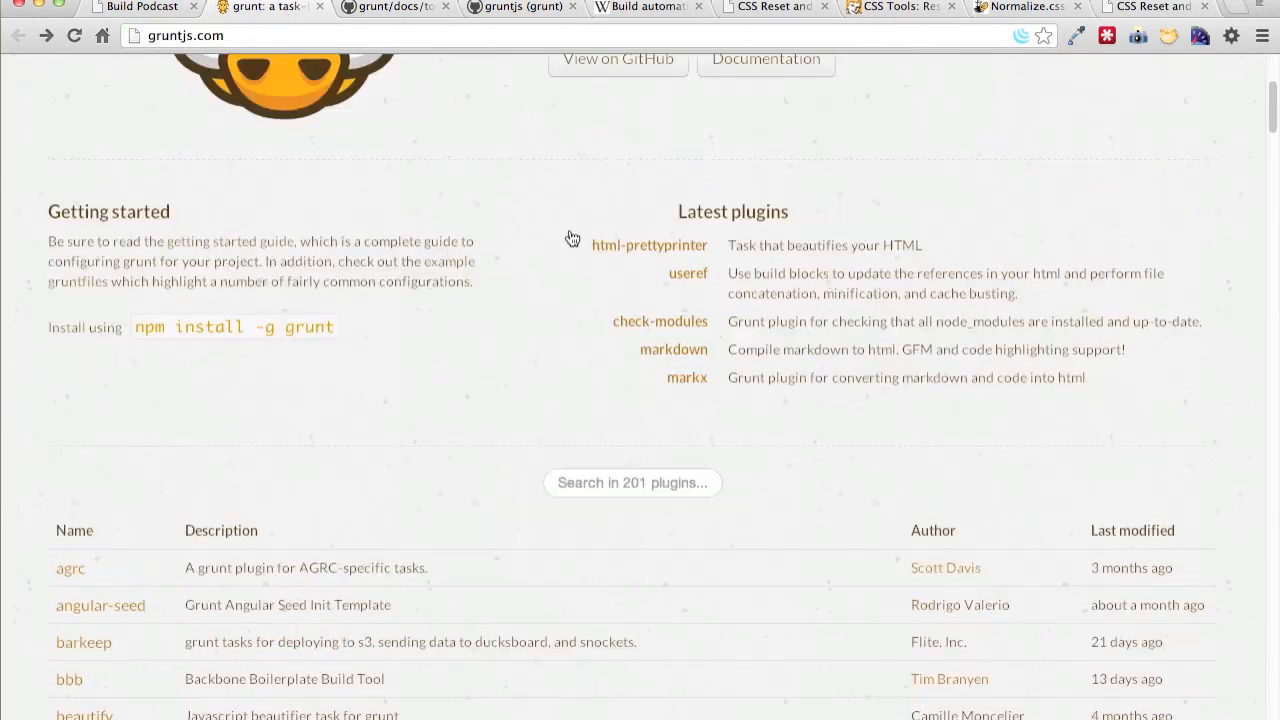
- Show Wikipedia's Build automation article at its introduction and History section
click(644, 8)
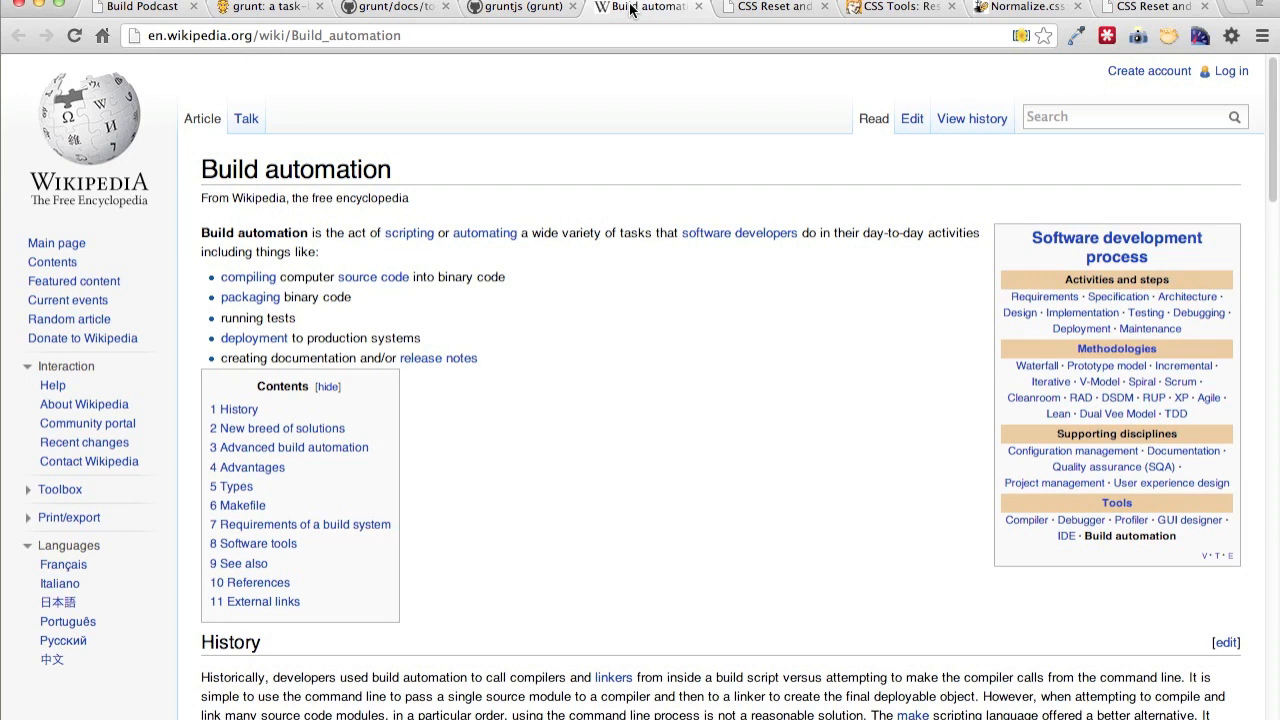
mouse_move(640, 164)
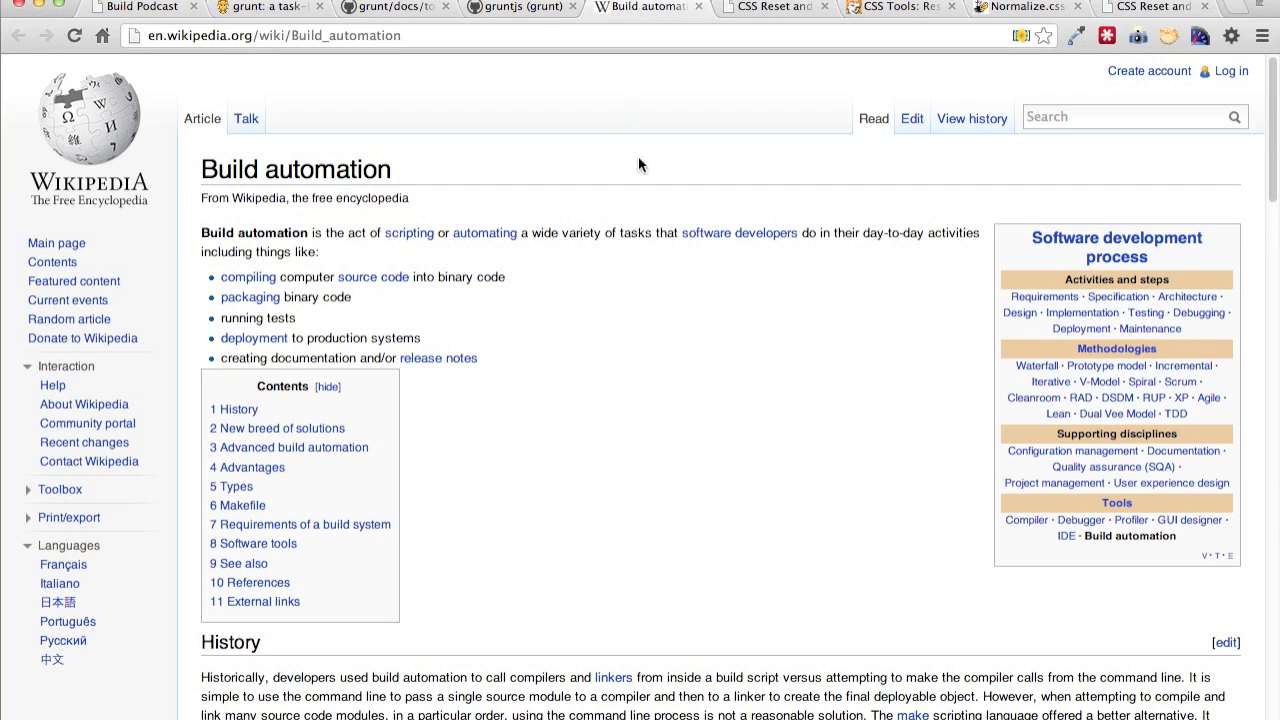
mouse_move(648, 162)
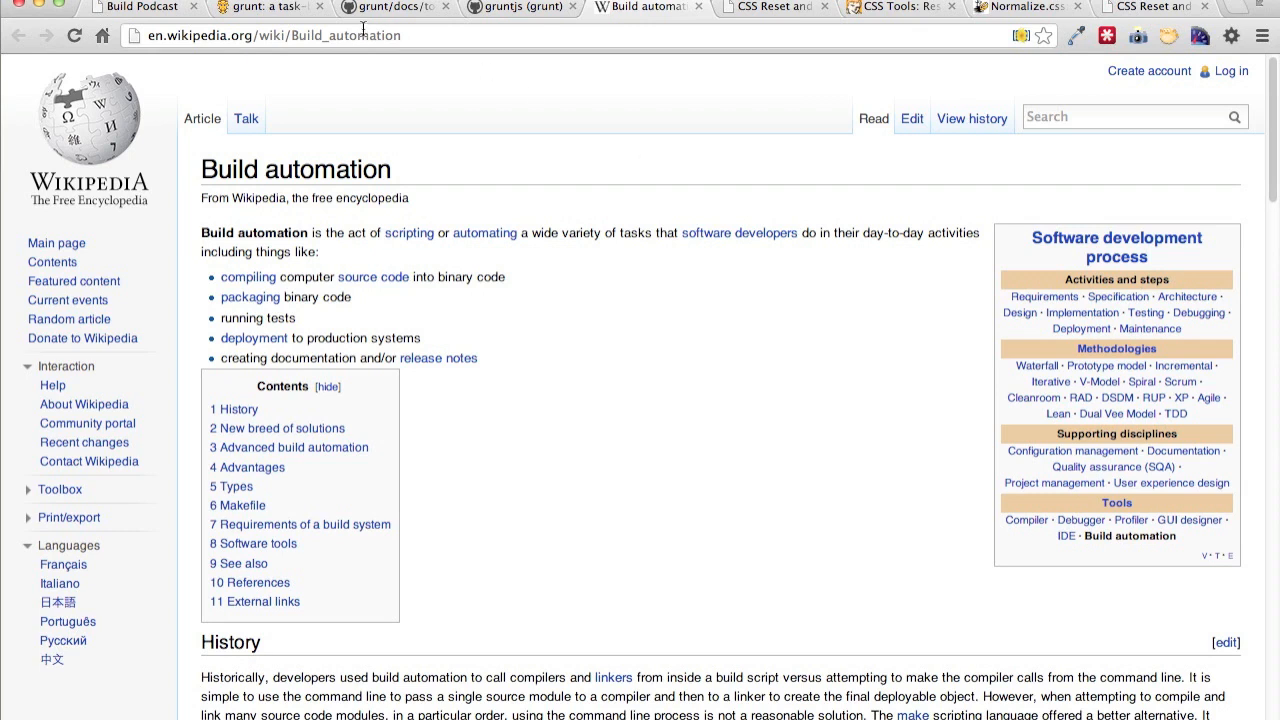
mouse_move(584, 80)
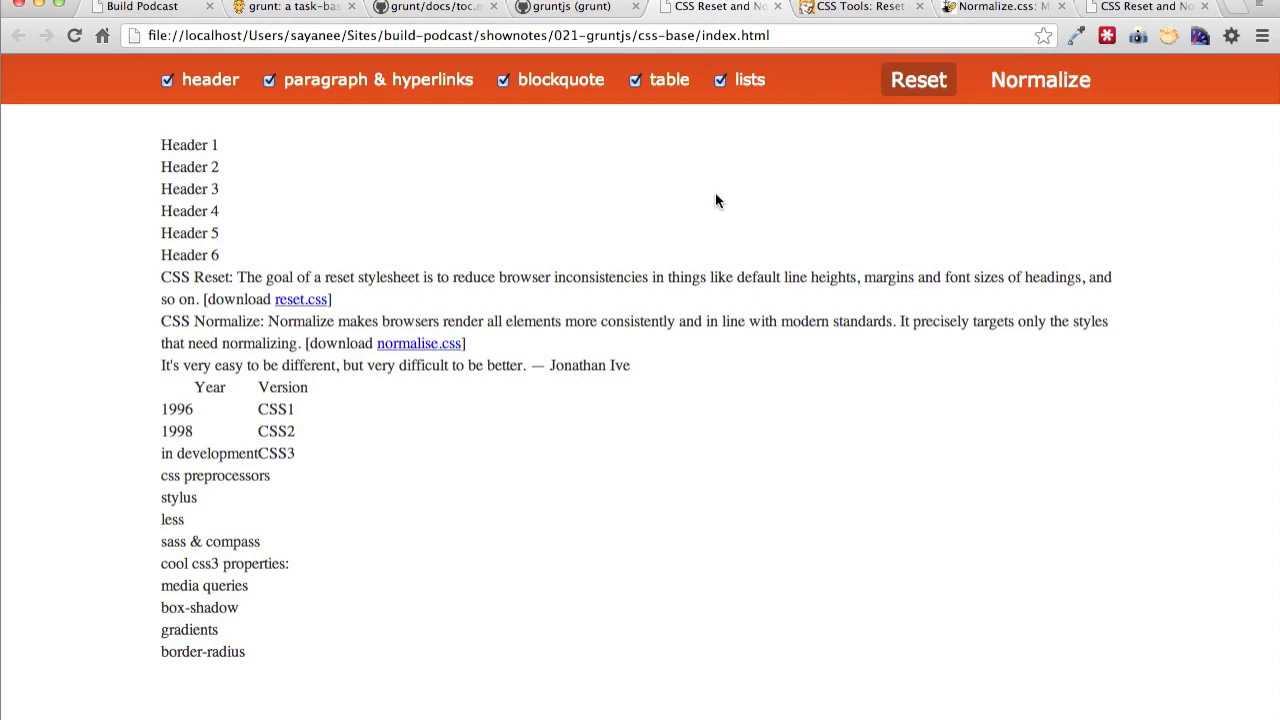
mouse_move(736, 164)
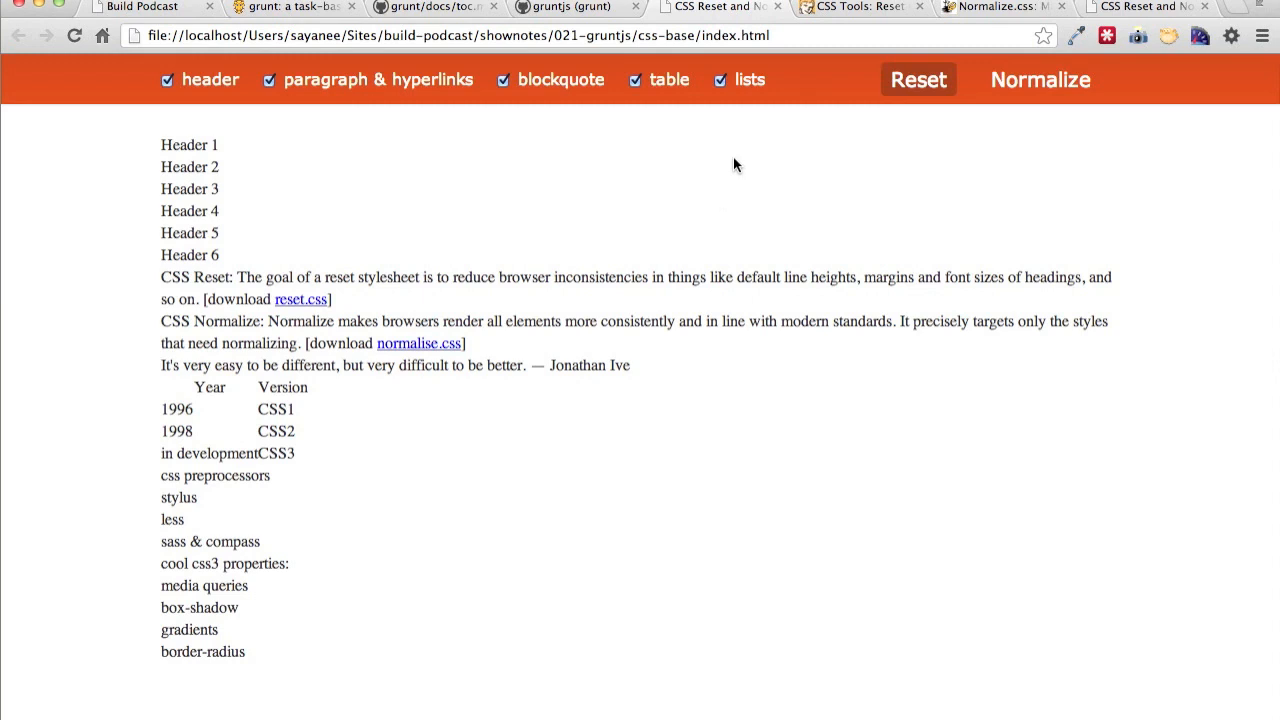
mouse_move(676, 204)
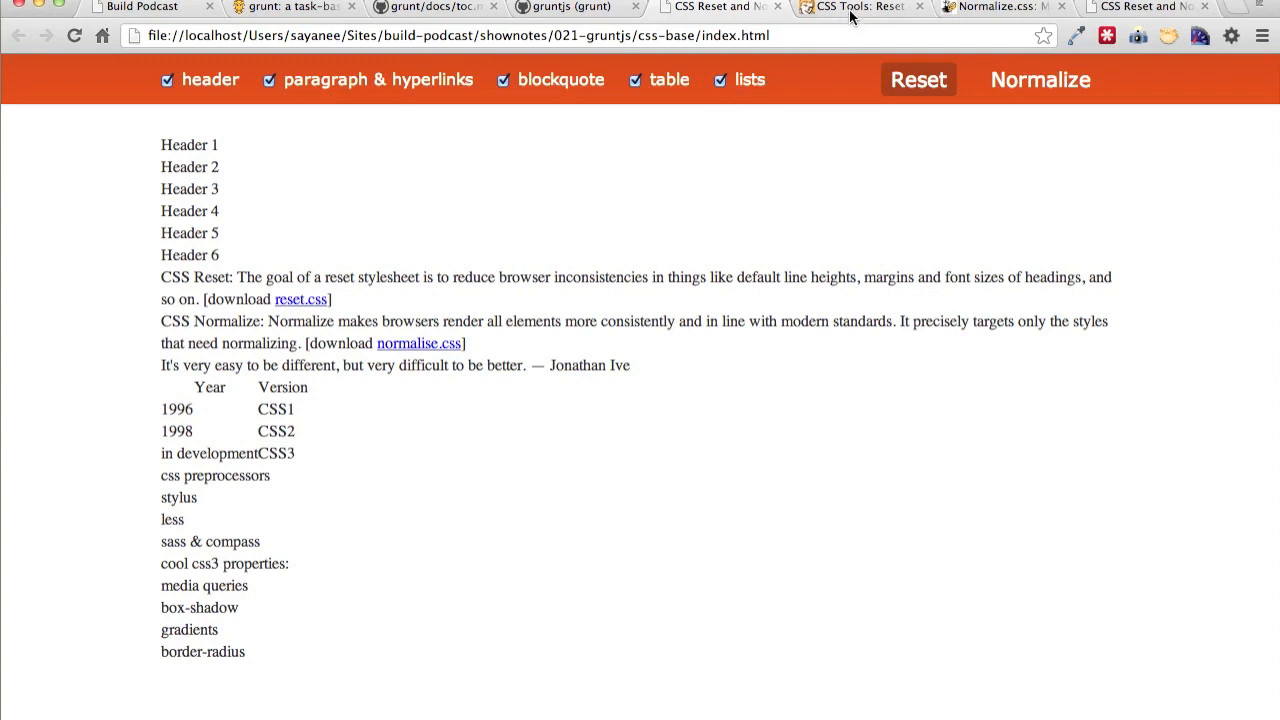
- Compare Meyer's Reset CSS page against the local CSS Reset demo page, ending on the demo
click(860, 8)
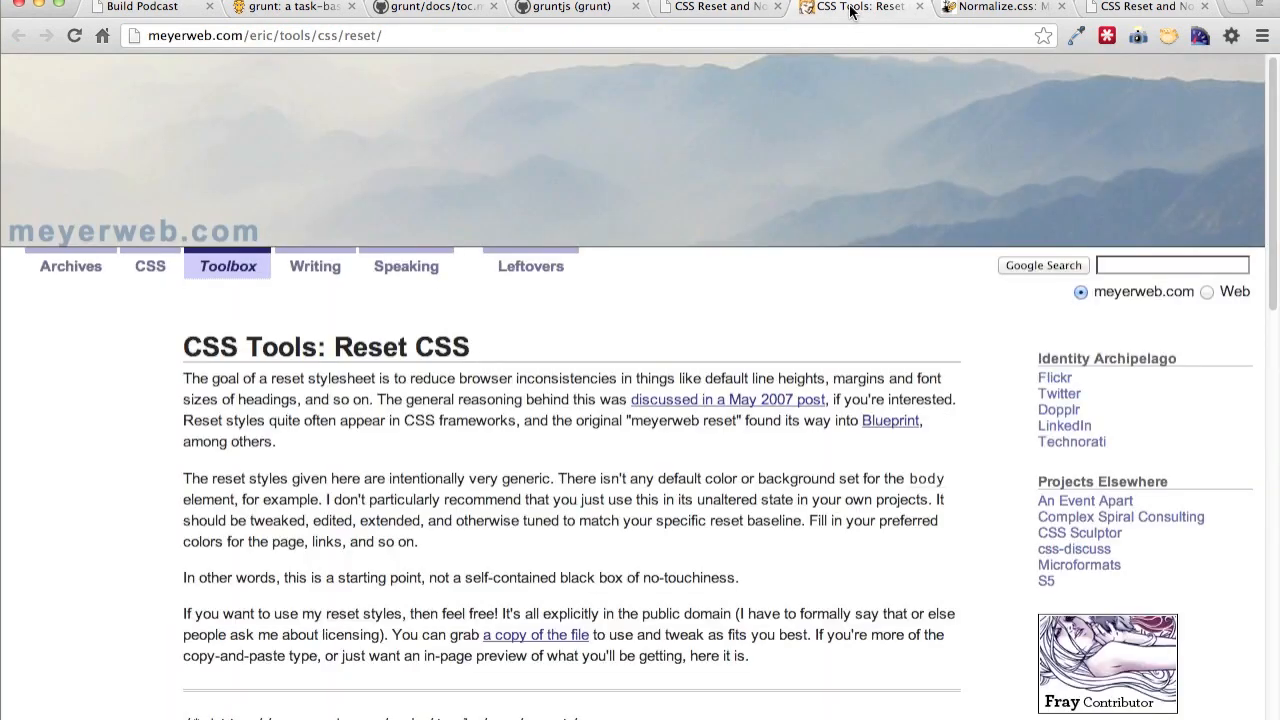
click(1000, 8)
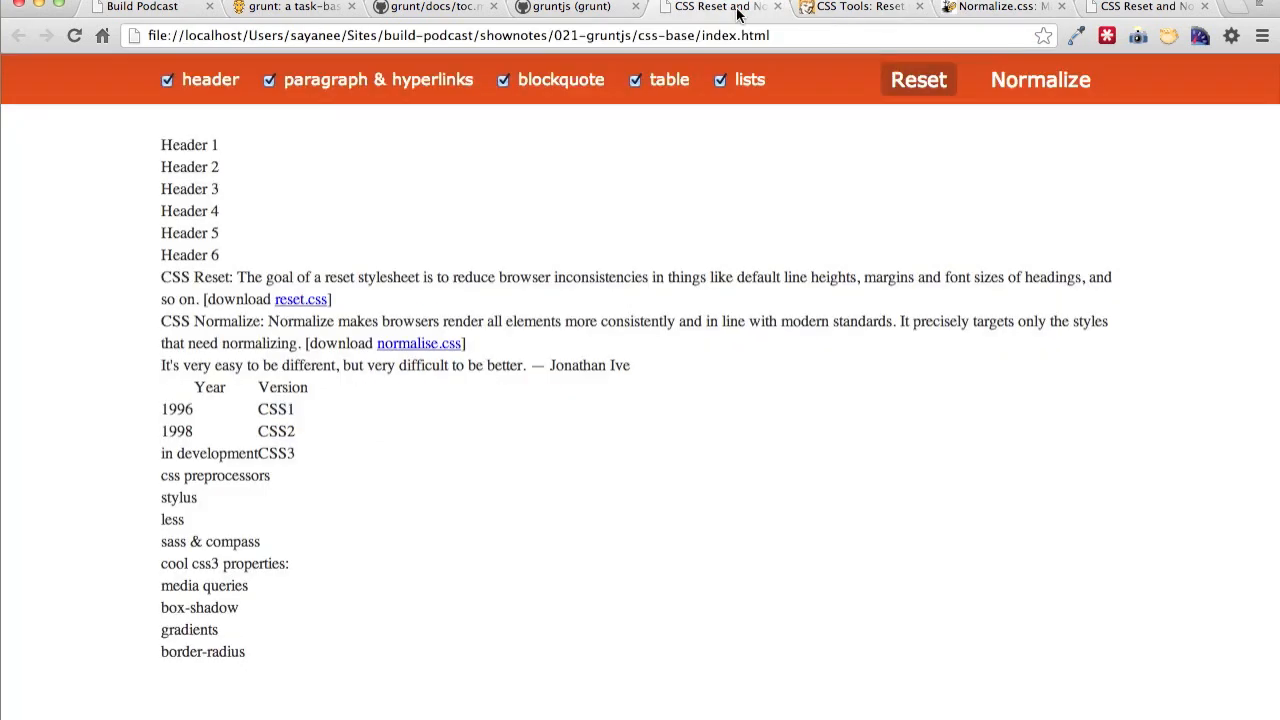
mouse_move(838, 200)
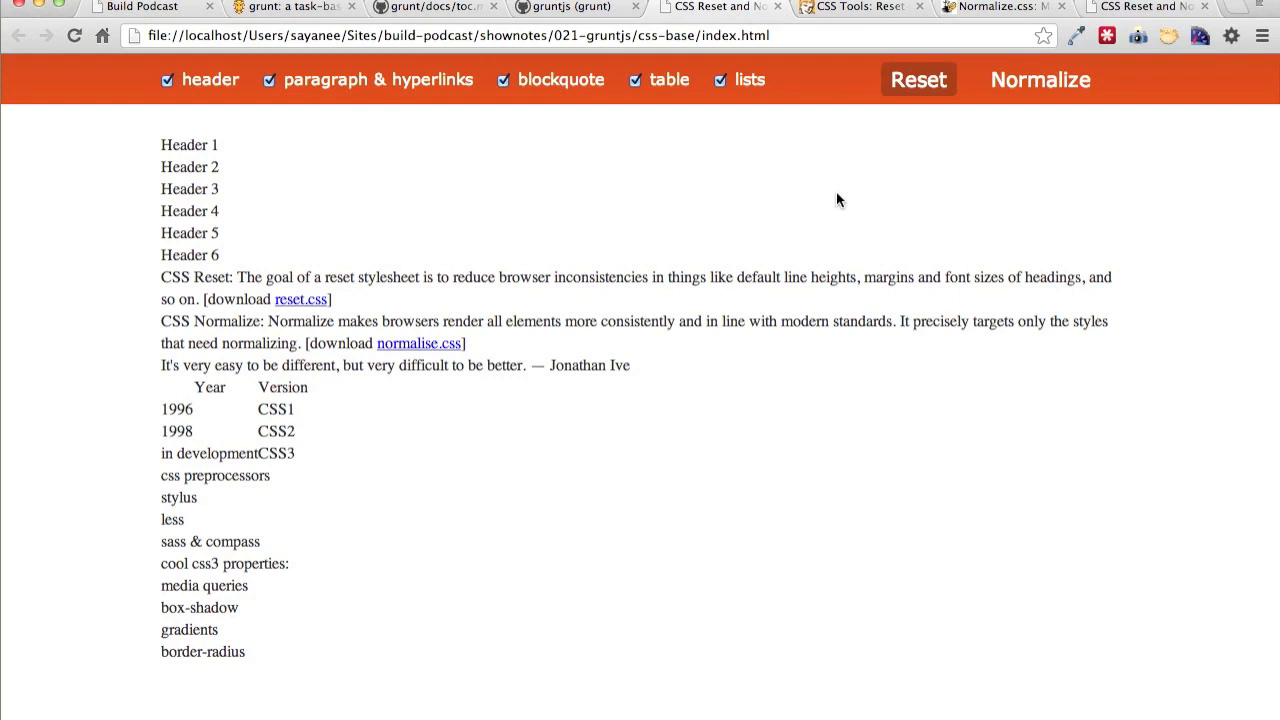
mouse_move(950, 158)
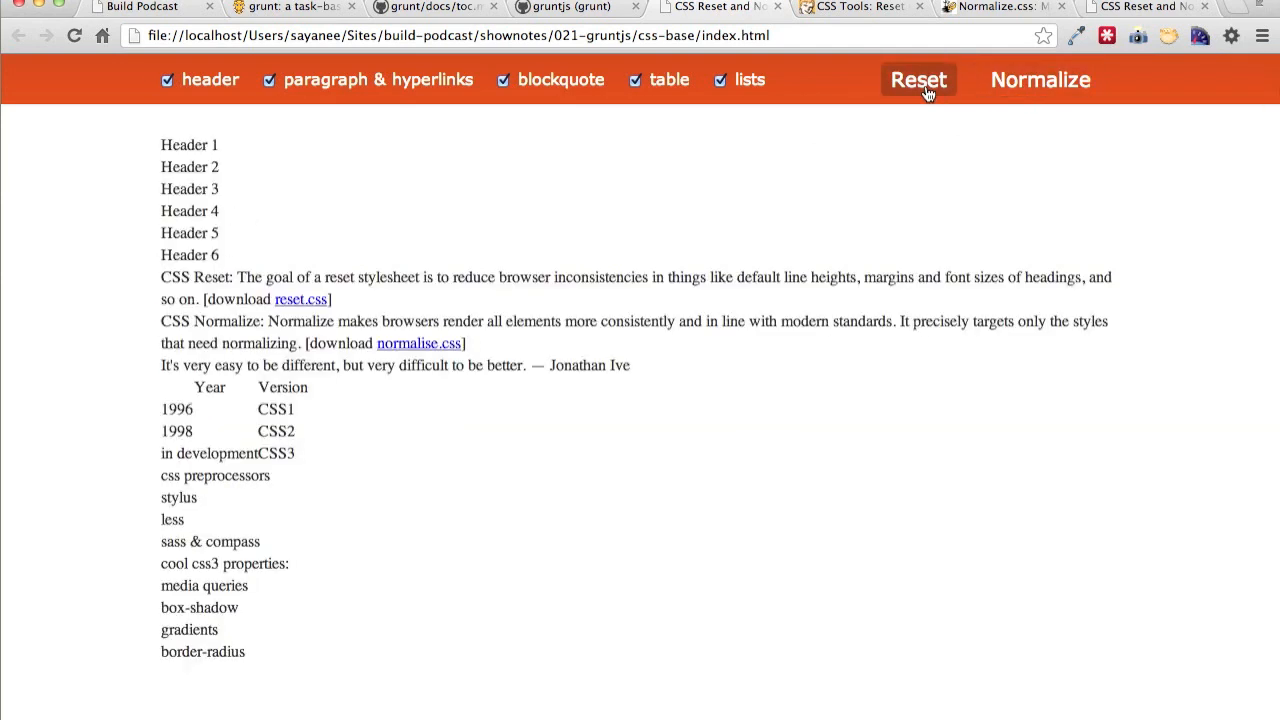
click(856, 8)
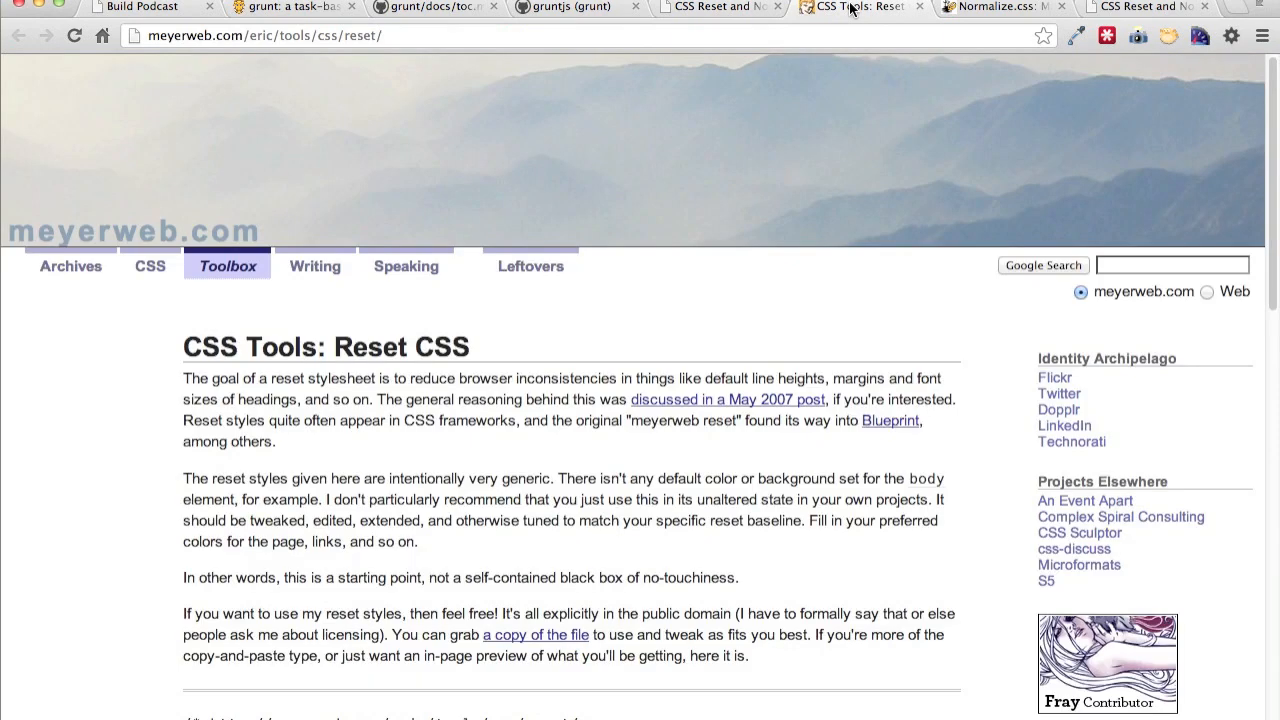
click(1010, 8)
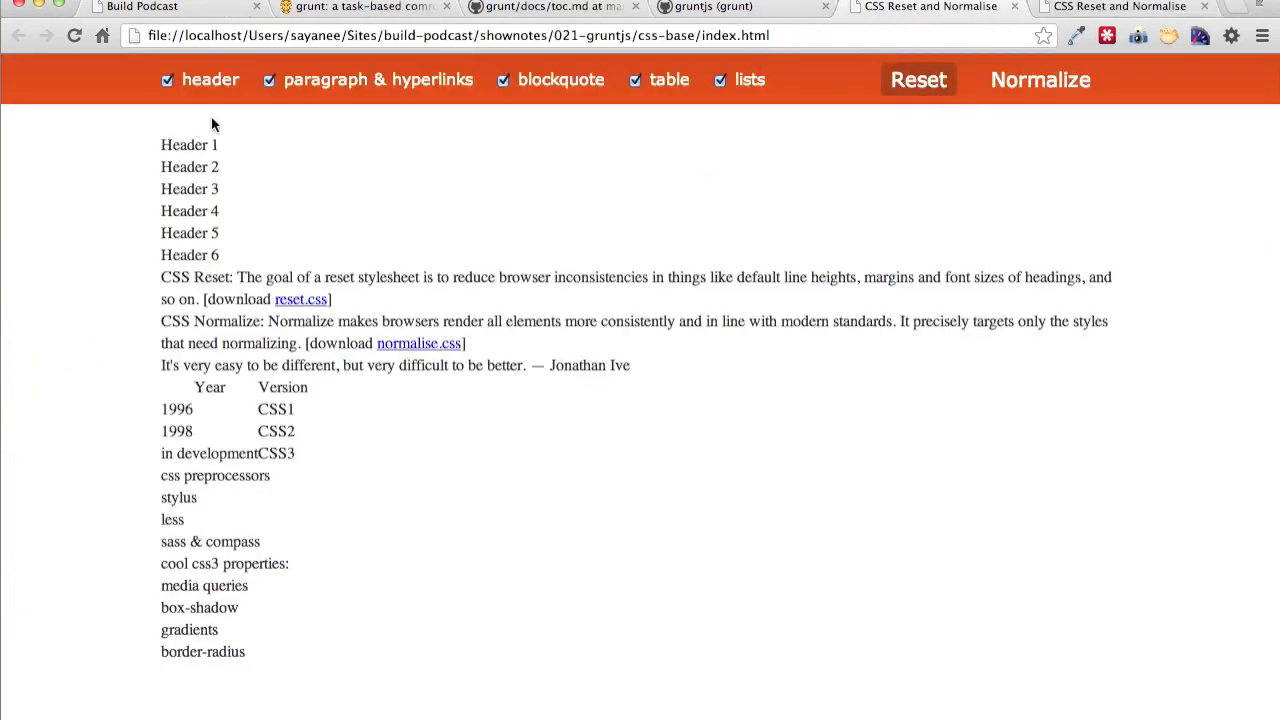
- Apply the Normalize stylesheet to the demo page with paragraph samples hidden, dismissing the dictation prompt
click(268, 80)
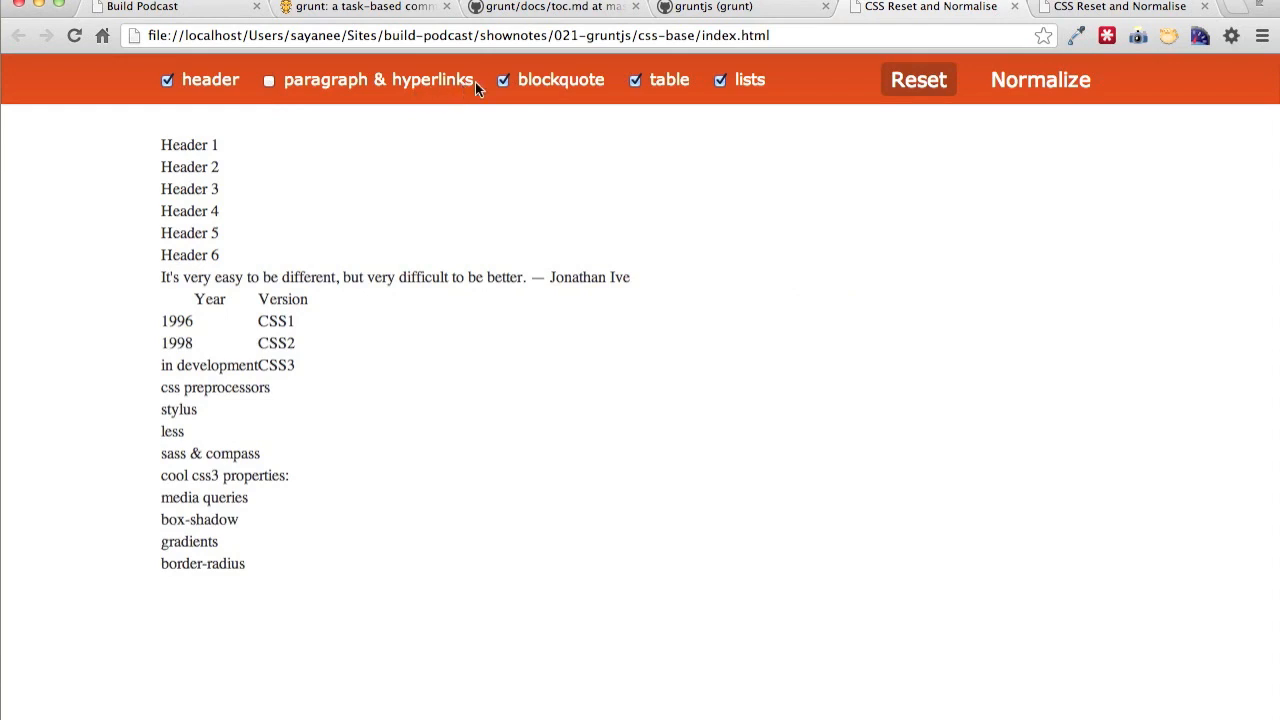
click(496, 80)
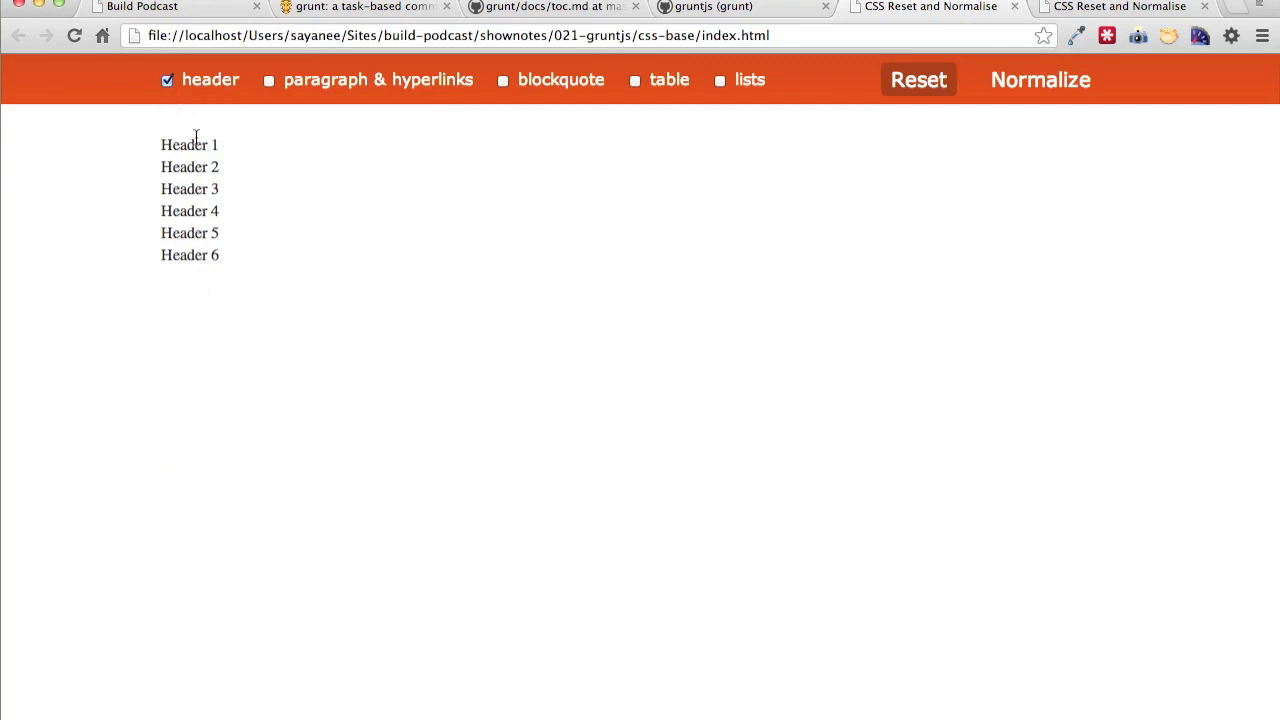
click(1040, 80)
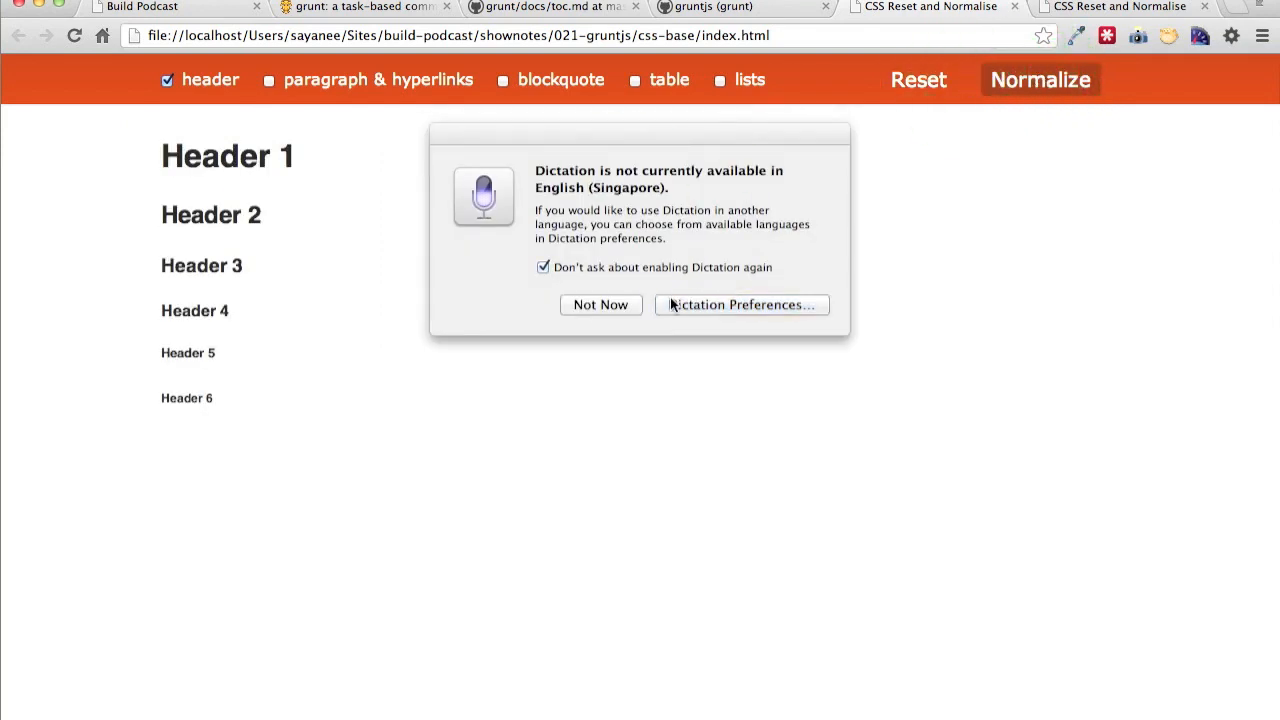
click(600, 304)
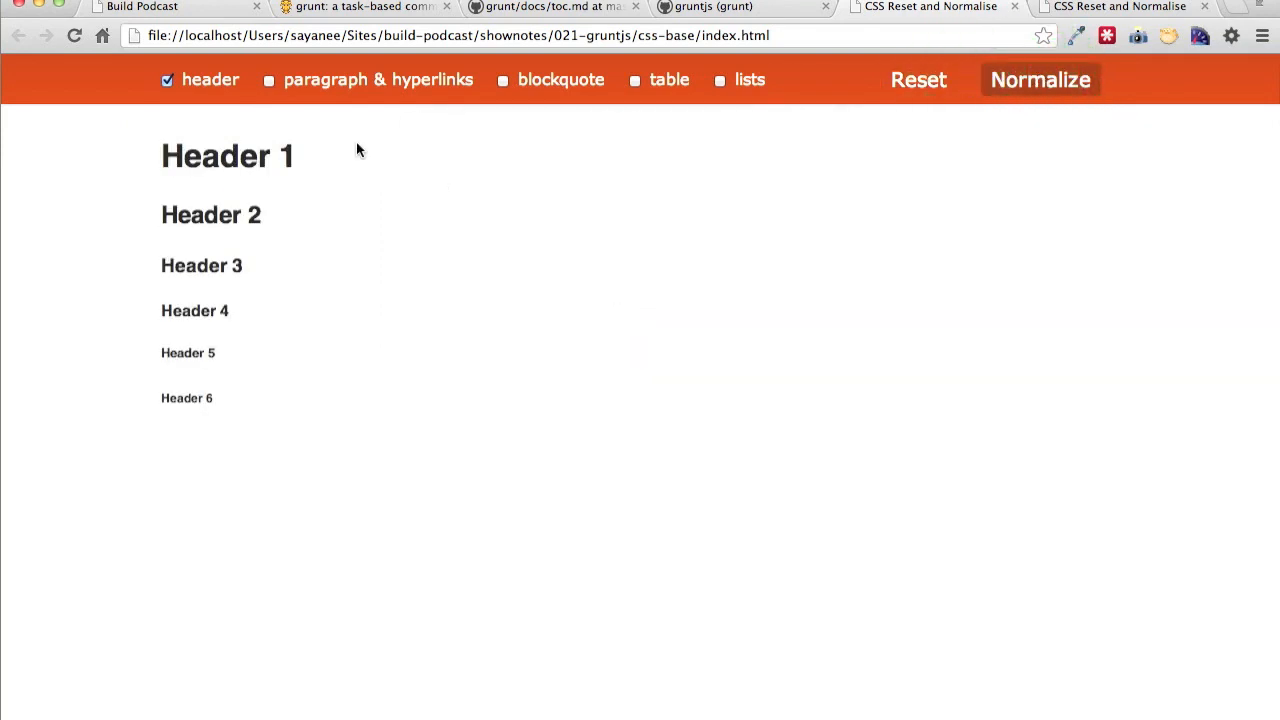
- Preview the demo sections under Normalize — paragraphs shown, headers hidden, ending on the blockquote
click(272, 80)
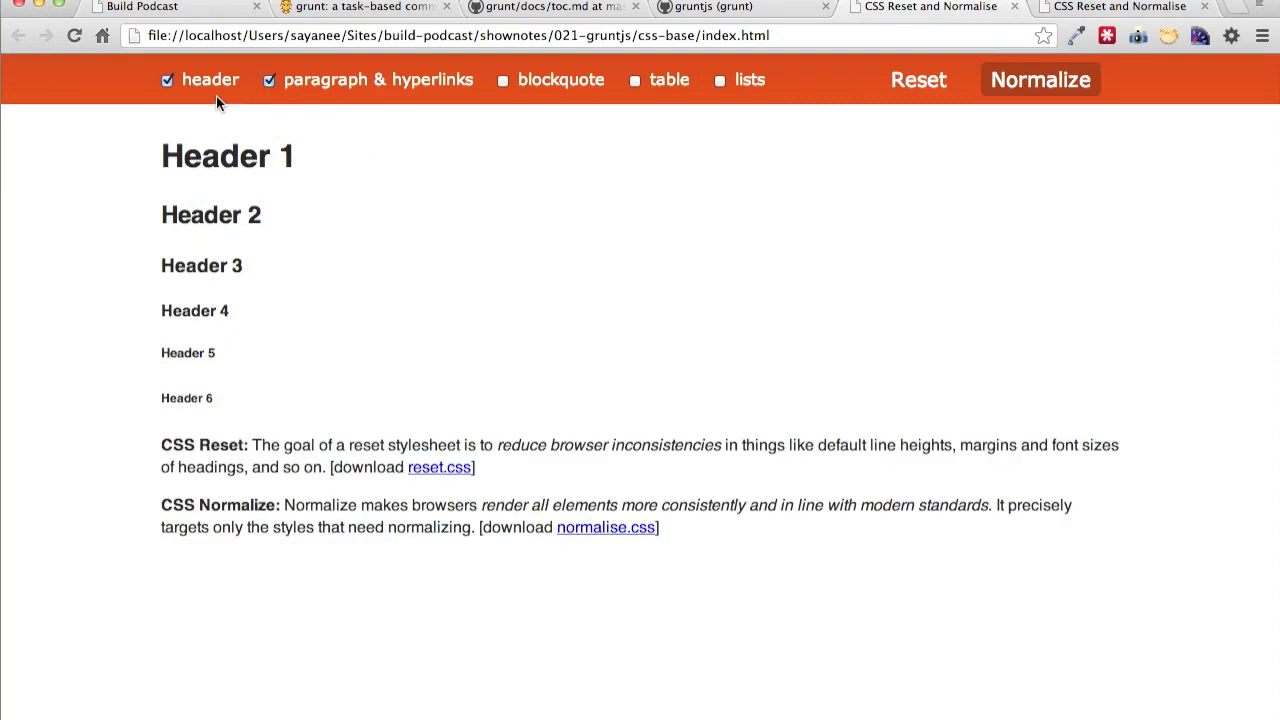
click(168, 80)
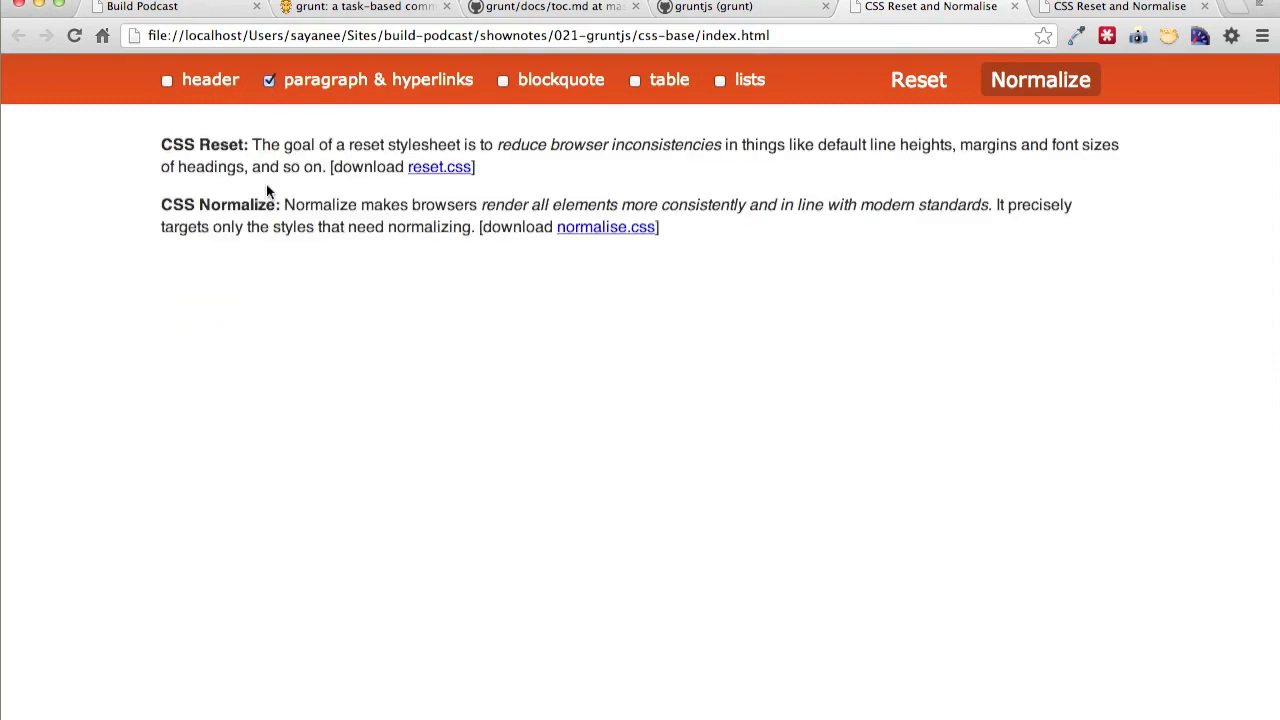
mouse_move(604, 108)
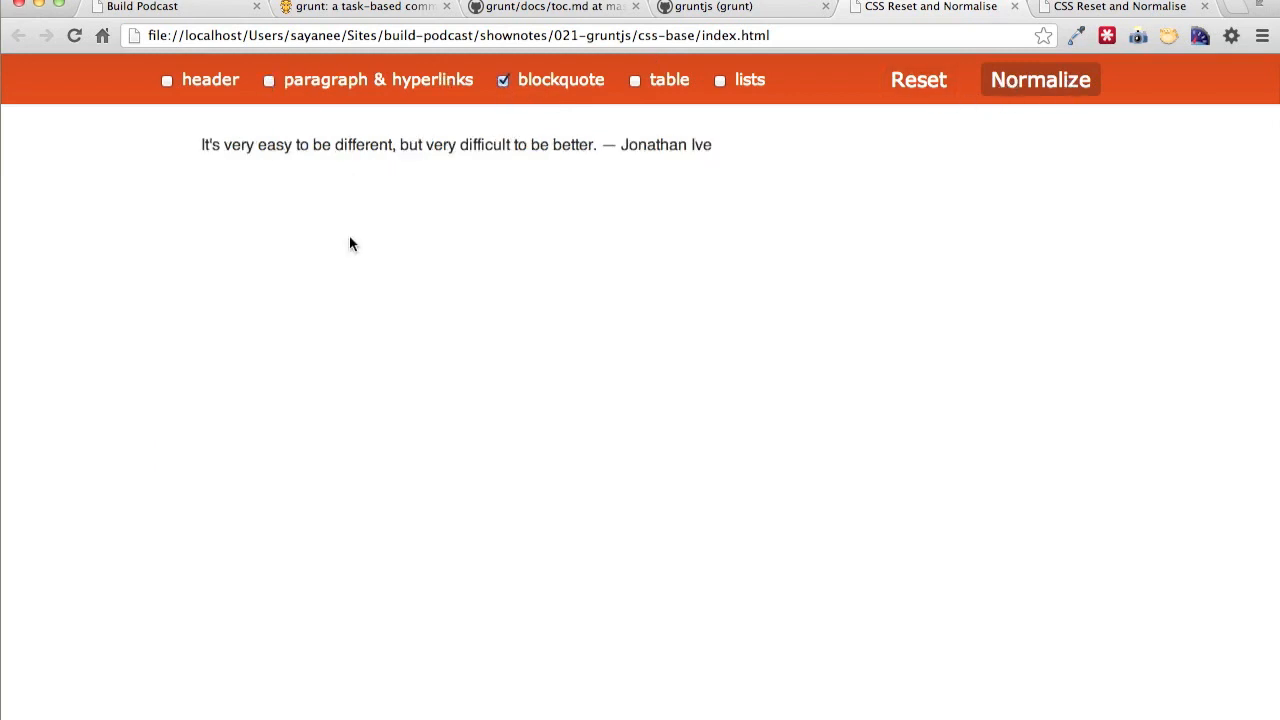
click(920, 80)
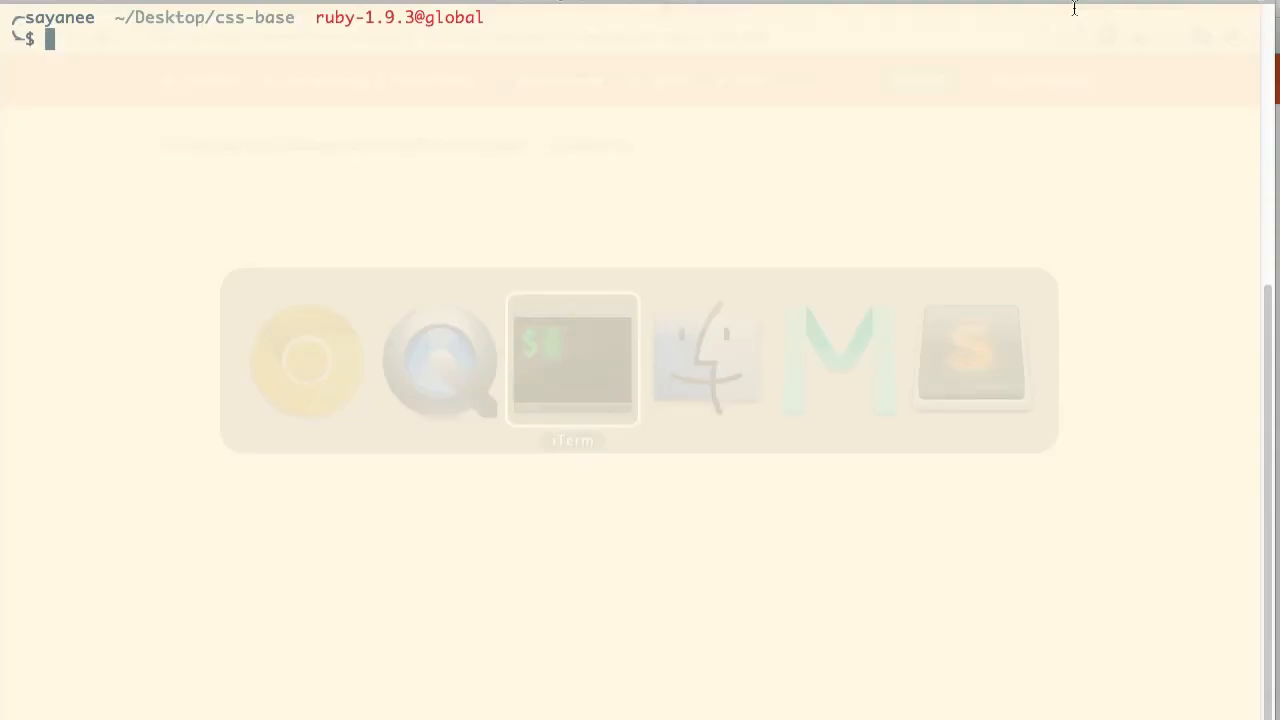
- List the project tree, load index.html and fold its nav and container div blocks
text(tree)
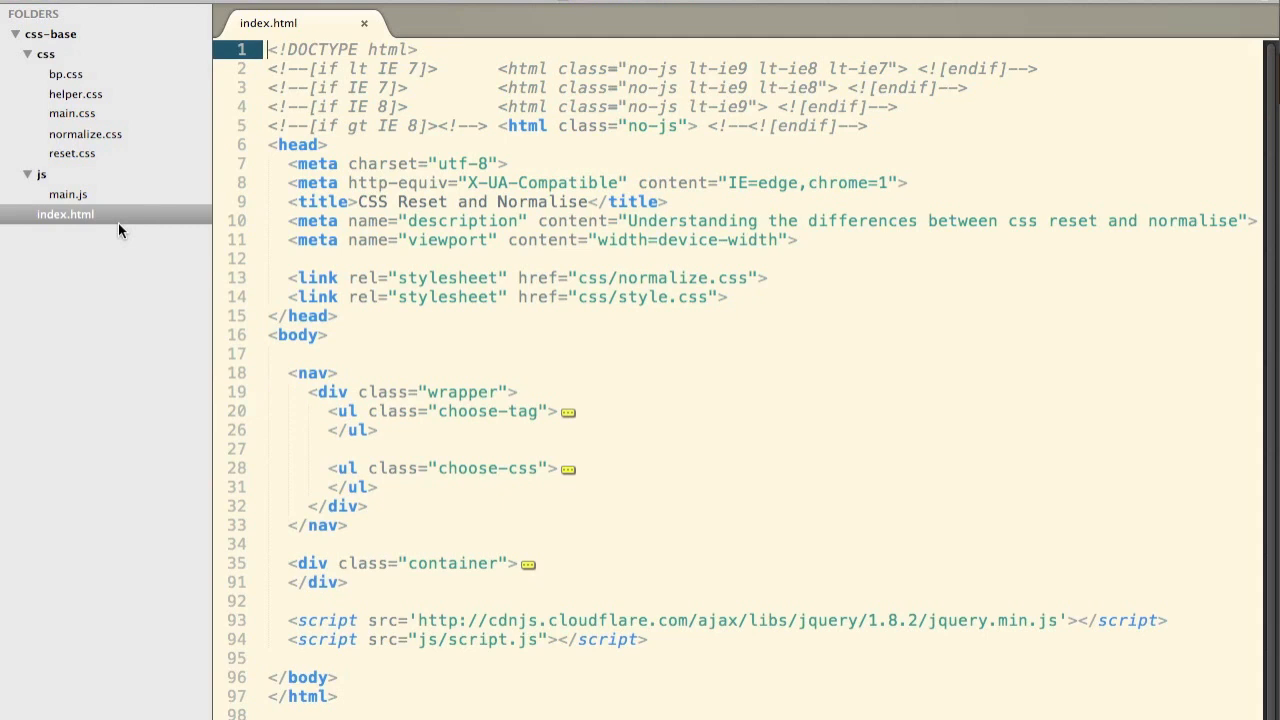
click(64, 214)
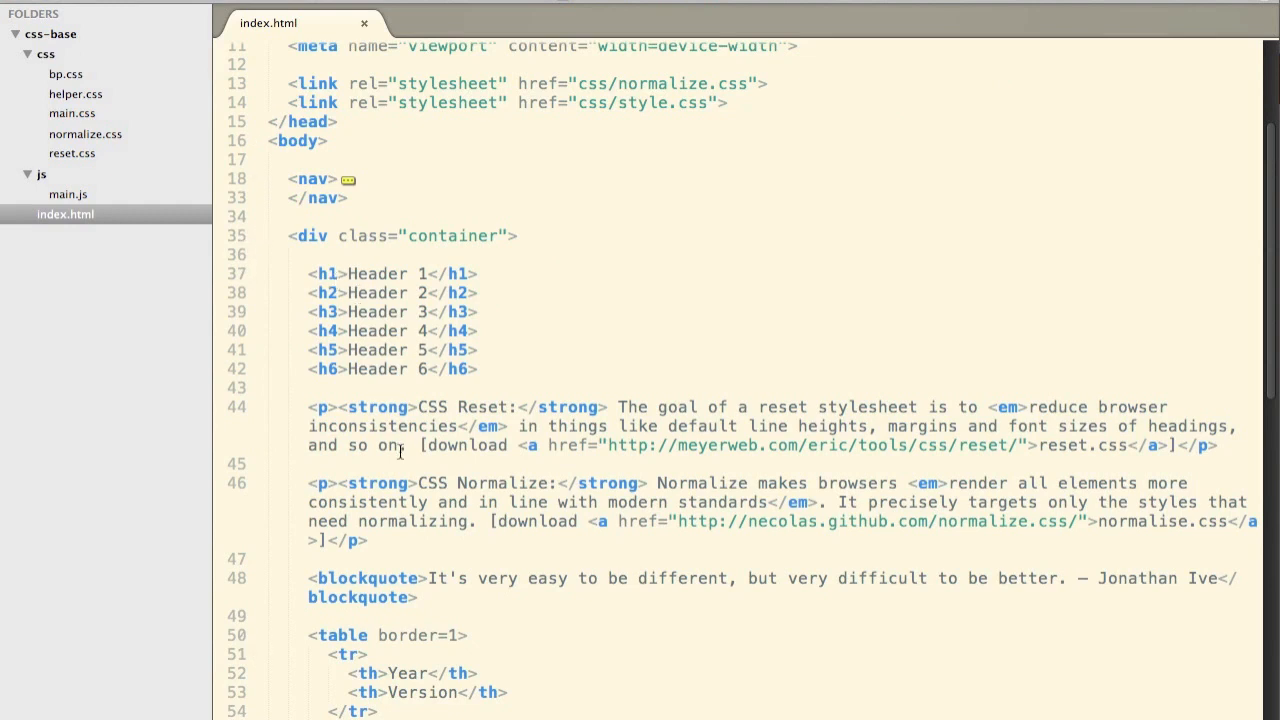
click(256, 244)
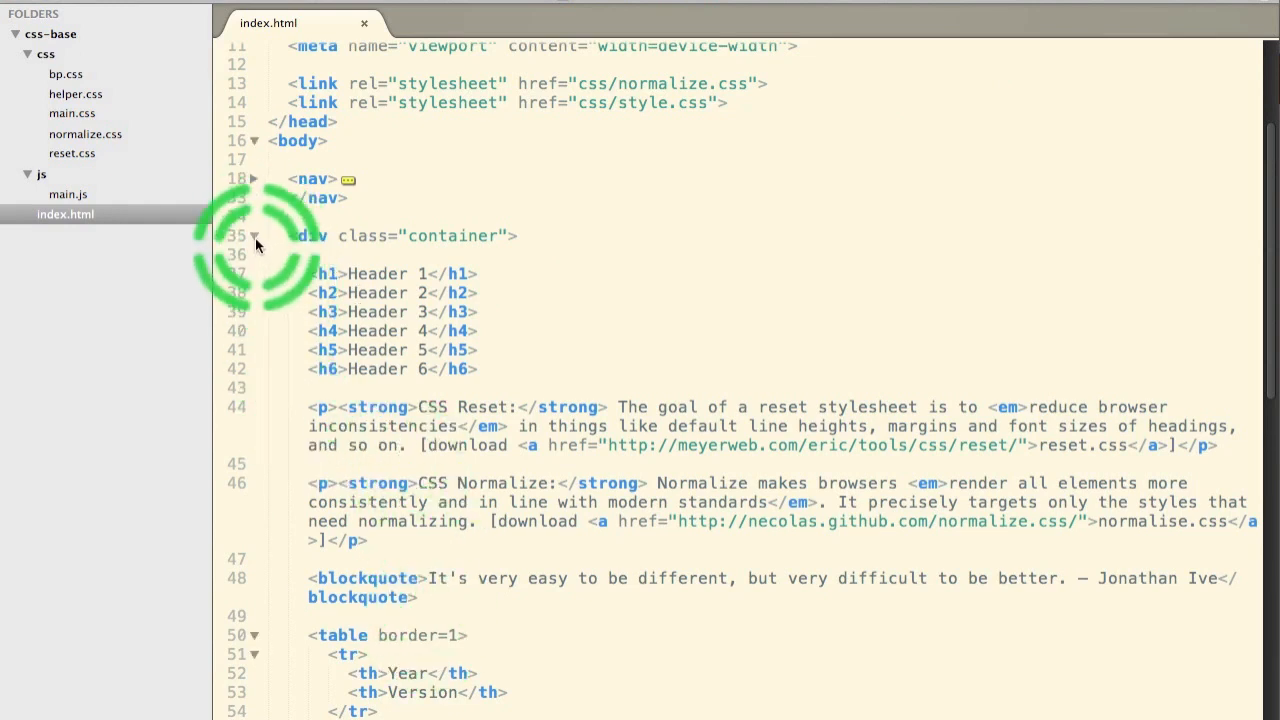
click(256, 236)
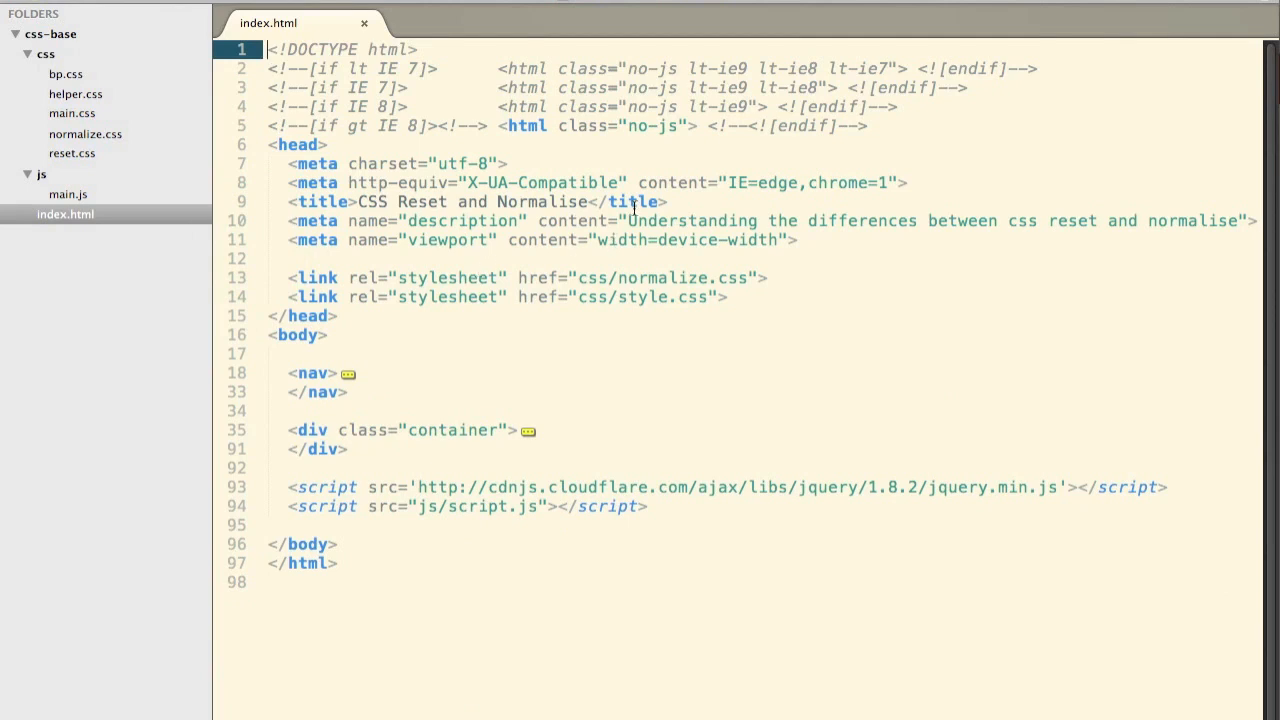
- Review the stylesheet links in the head, including normalize.css
click(716, 276)
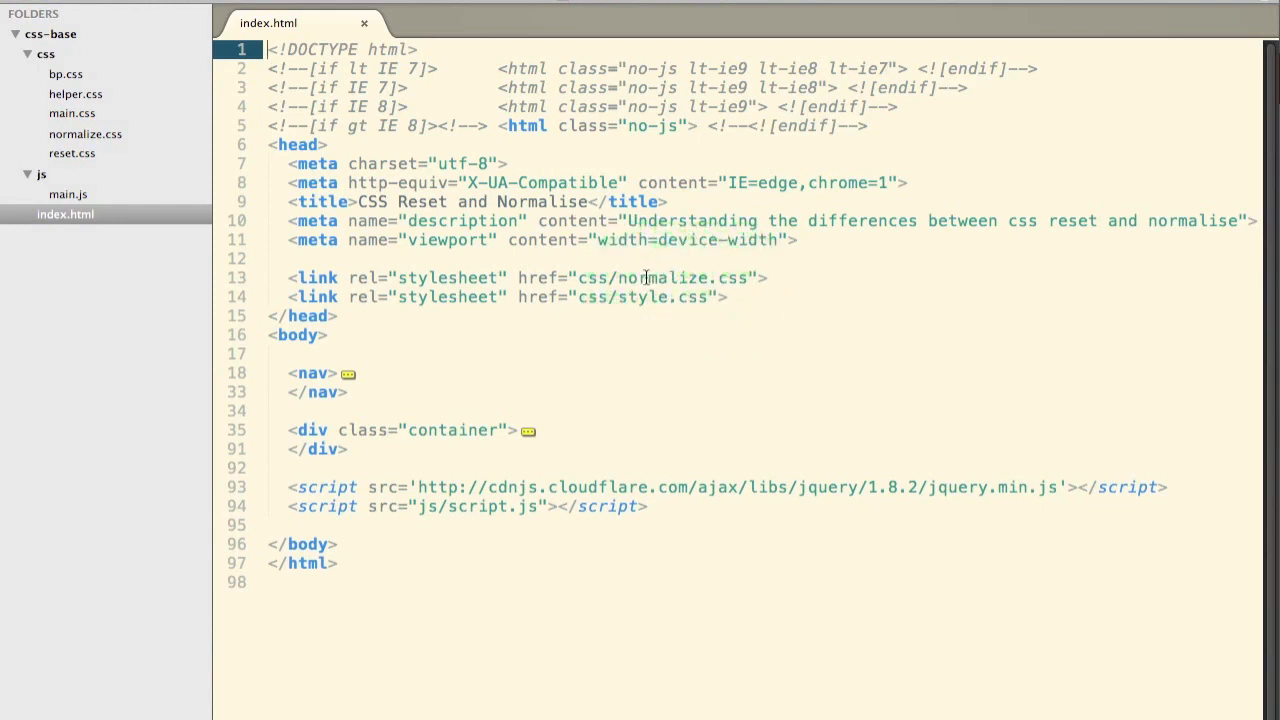
click(634, 296)
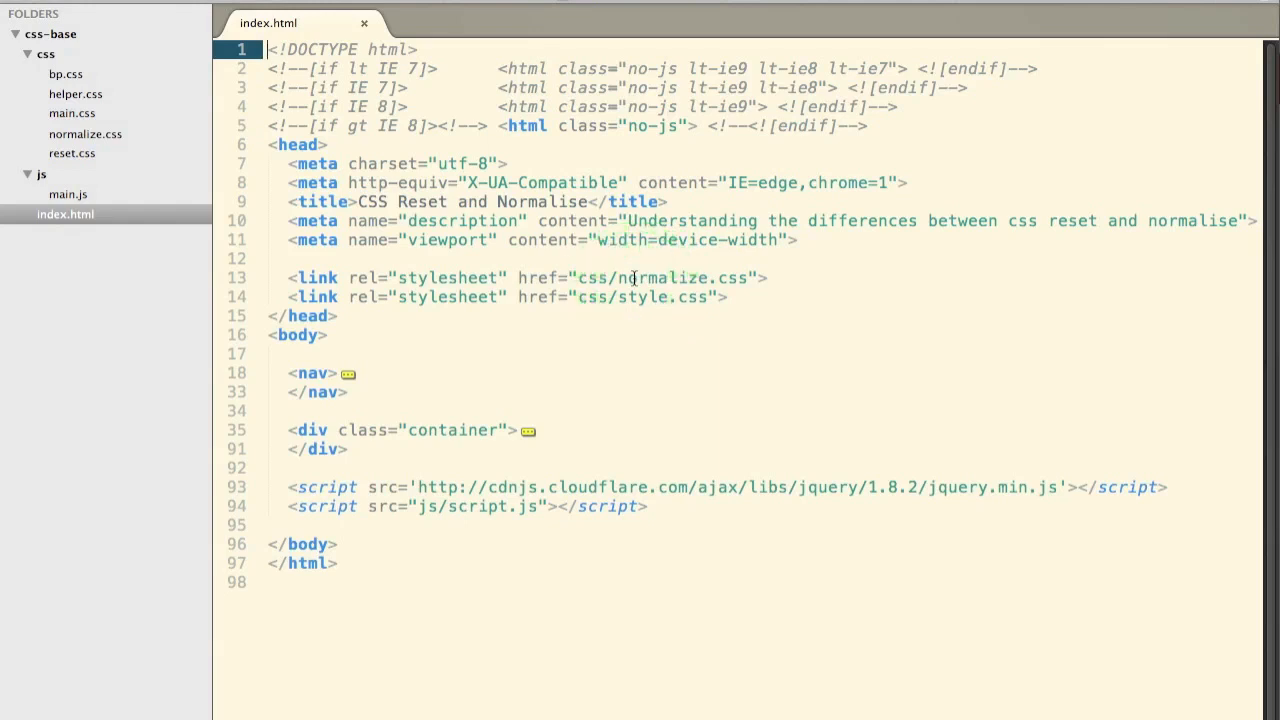
click(660, 296)
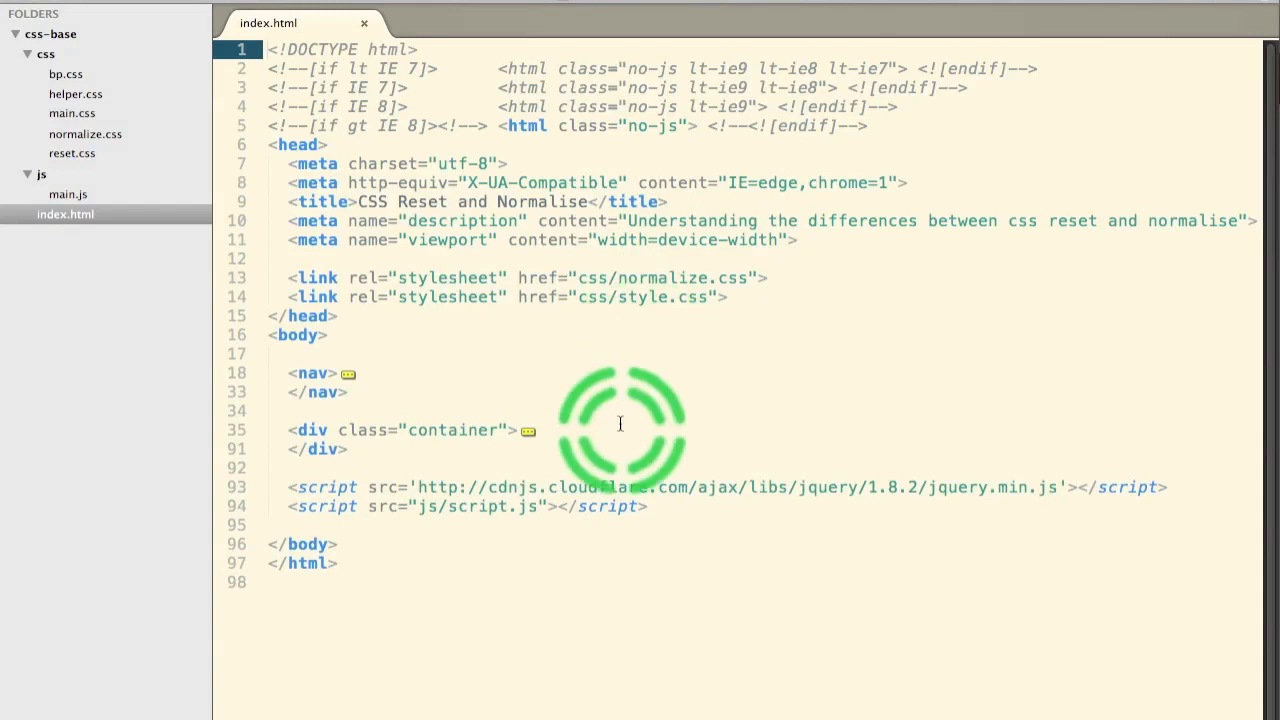
mouse_move(888, 486)
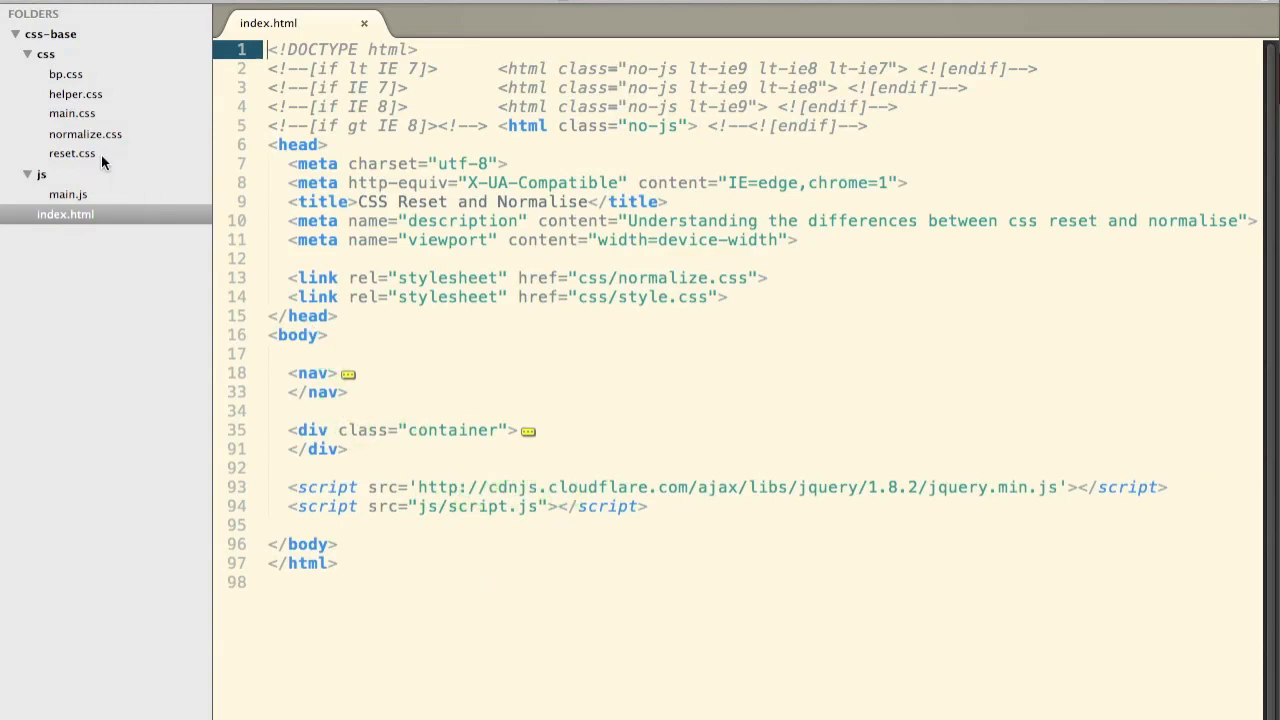
mouse_move(62, 174)
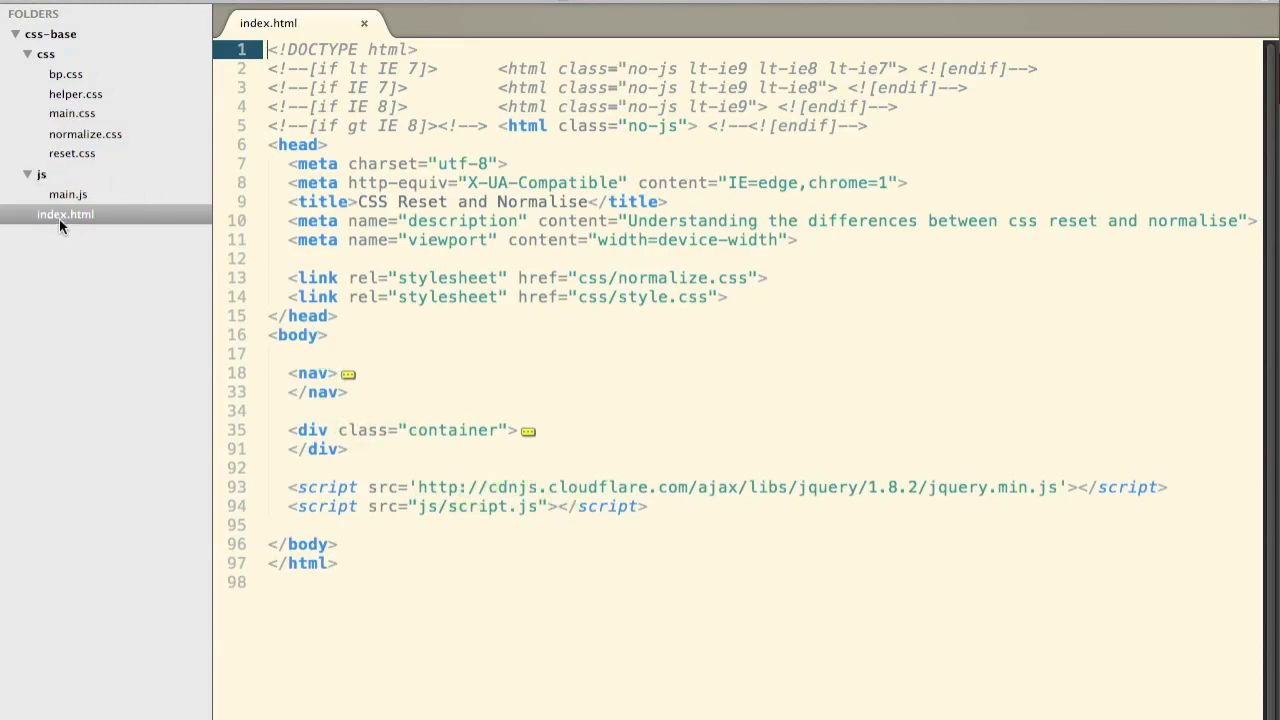
click(40, 174)
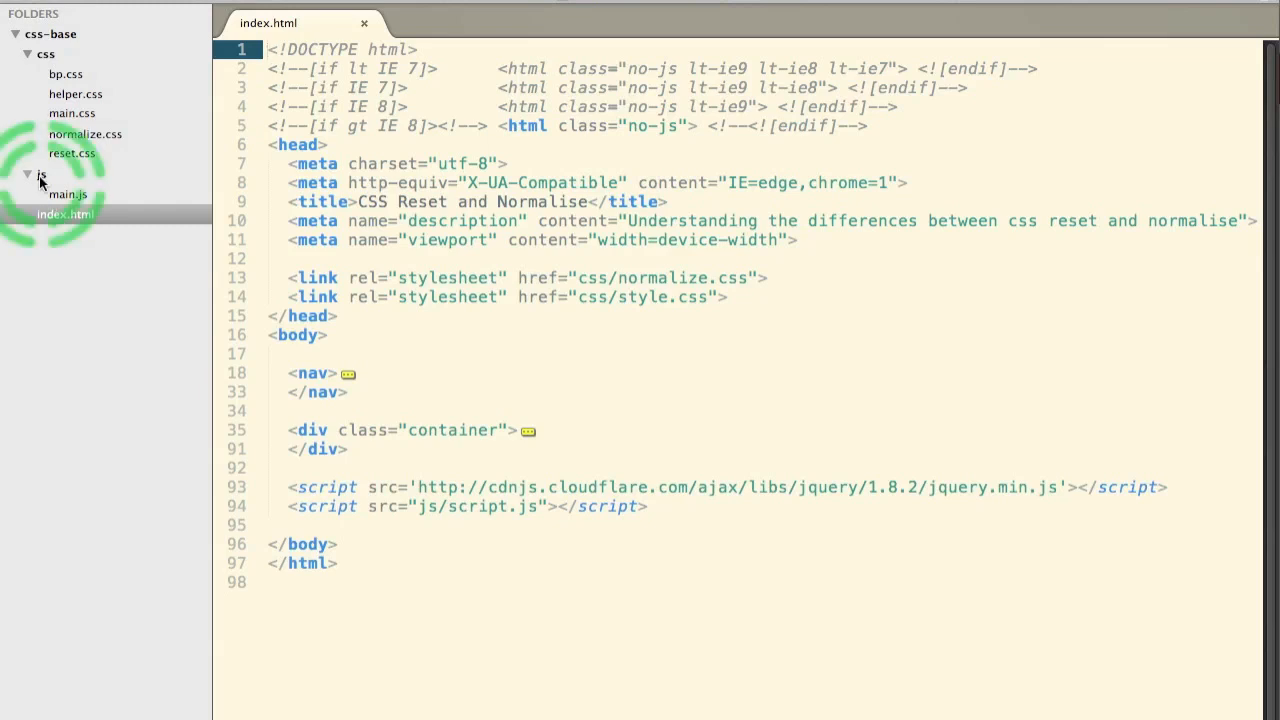
- Preview main.js, bp.css, helper.css, main.css and normalize.css, ending on bp.css before leaving the editor
click(68, 194)
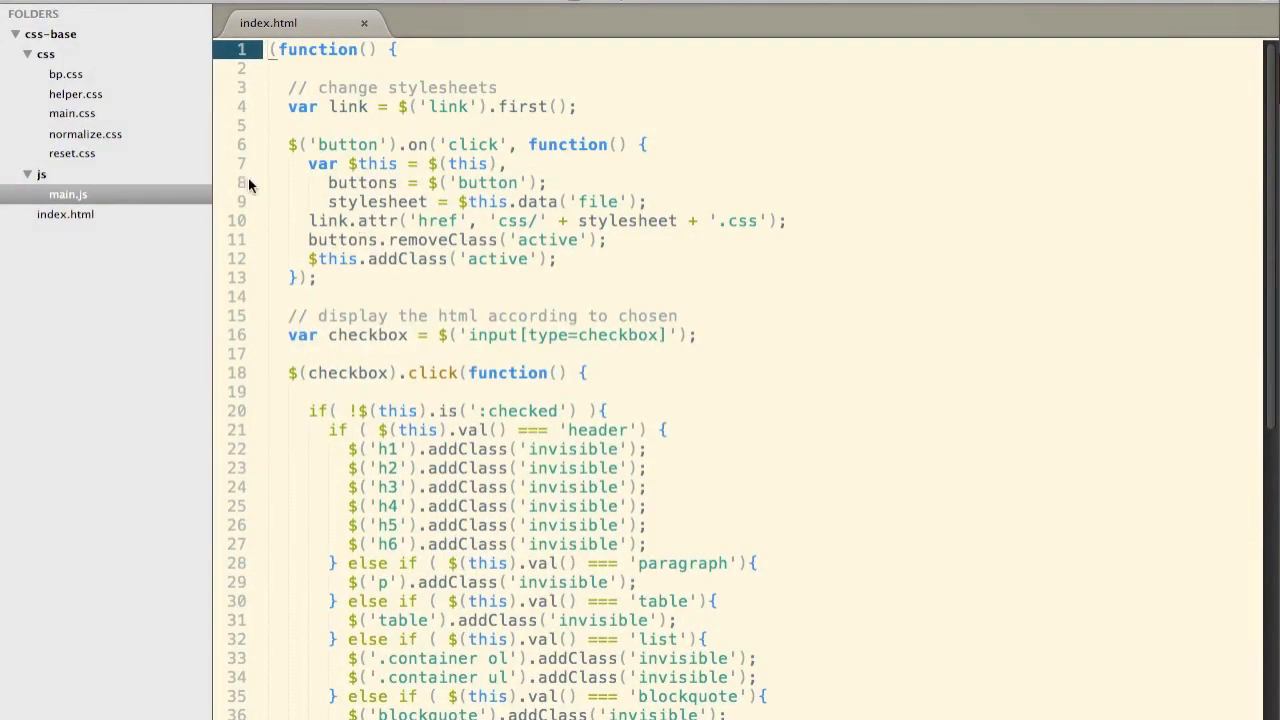
mouse_move(276, 200)
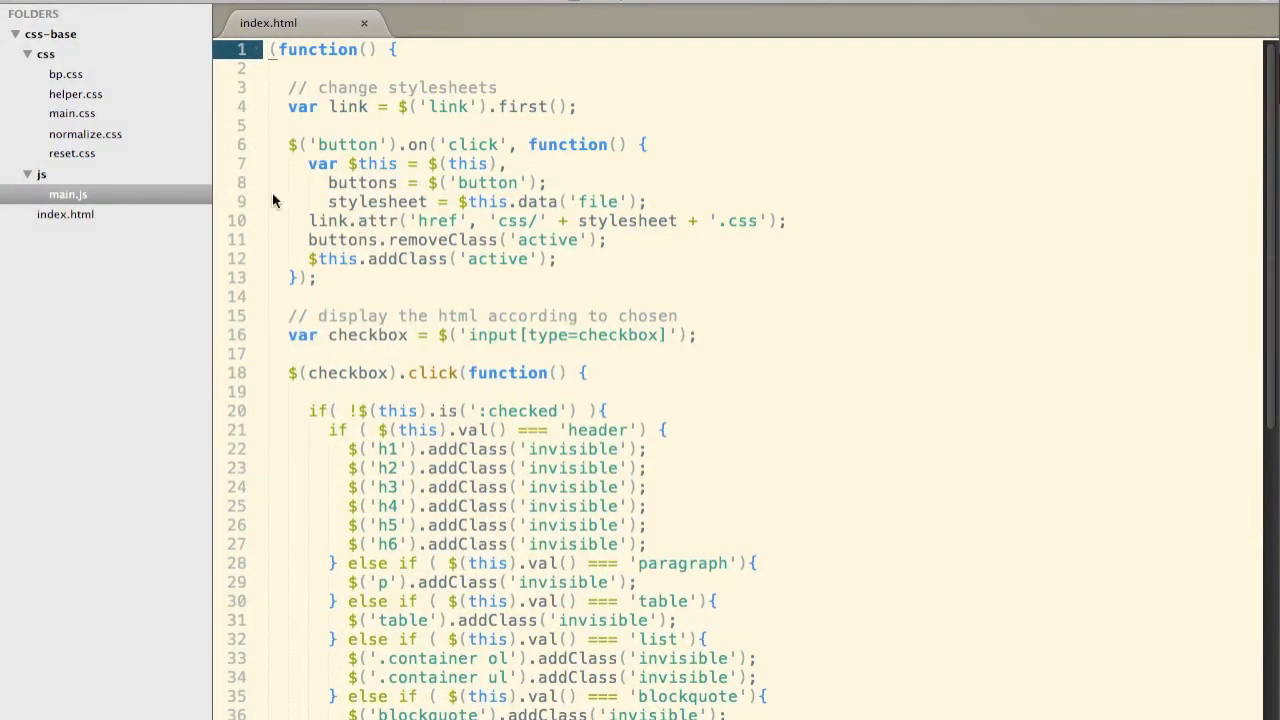
mouse_move(58, 78)
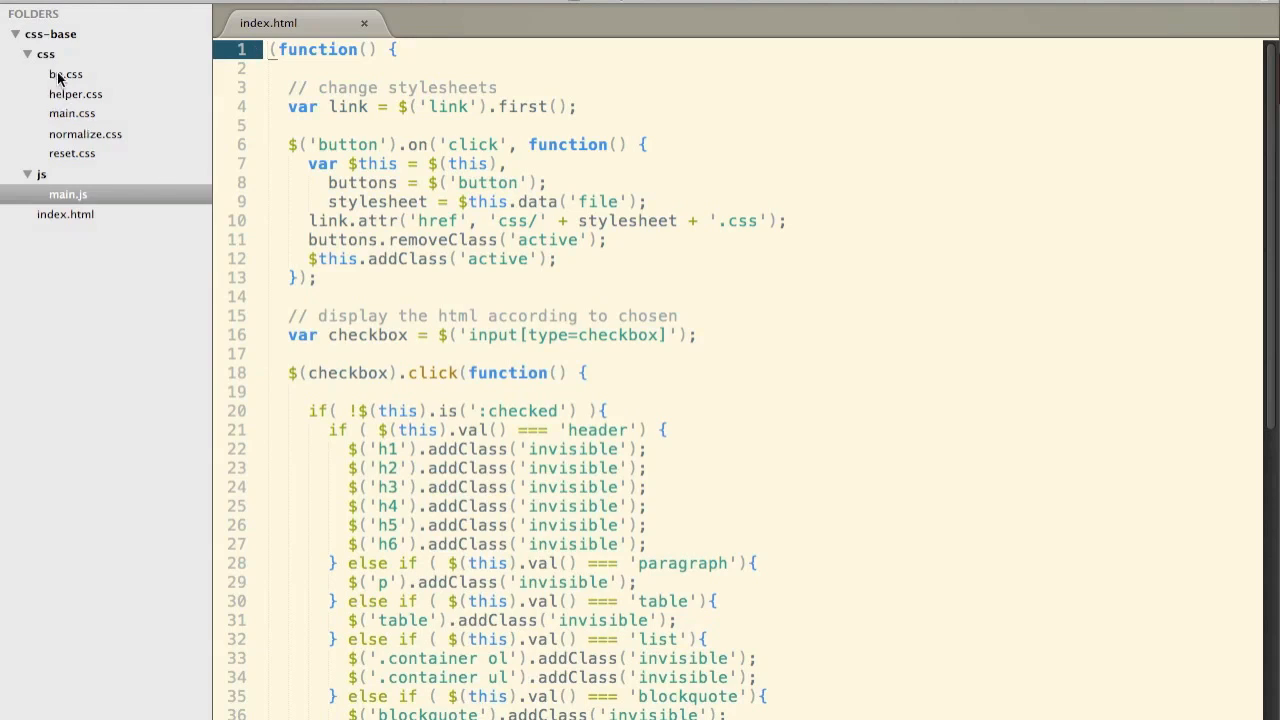
click(60, 72)
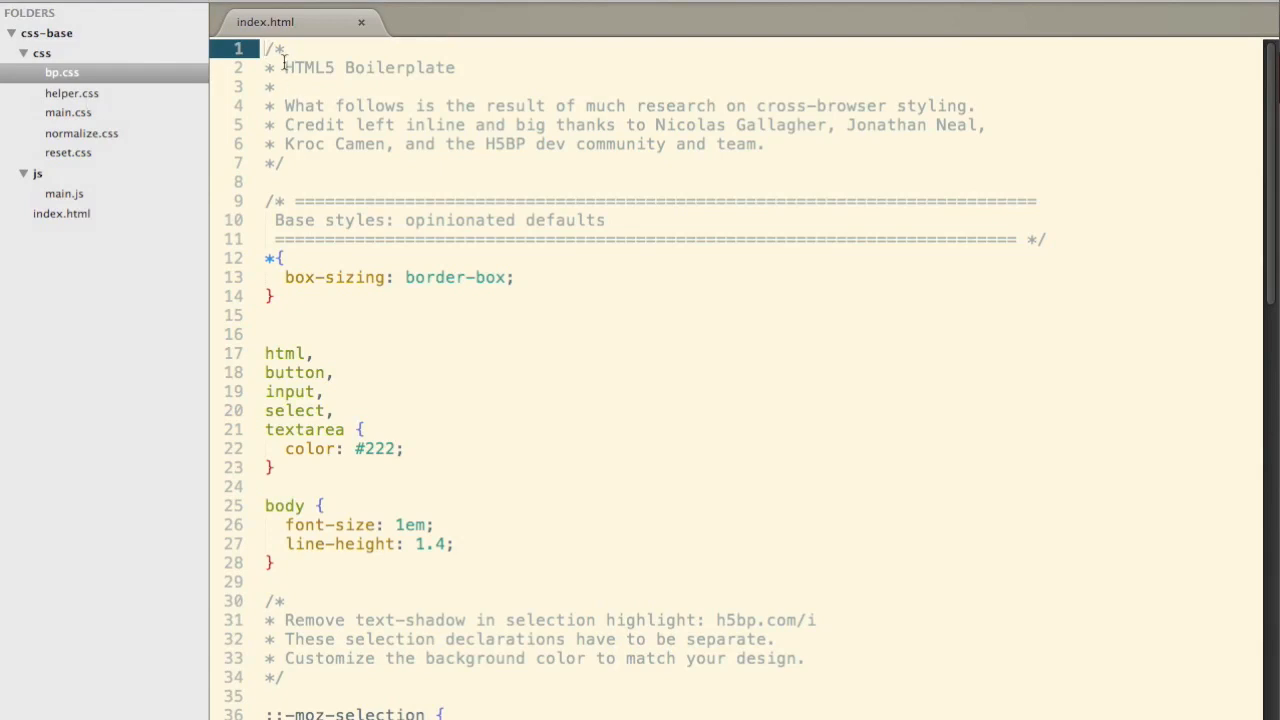
click(72, 92)
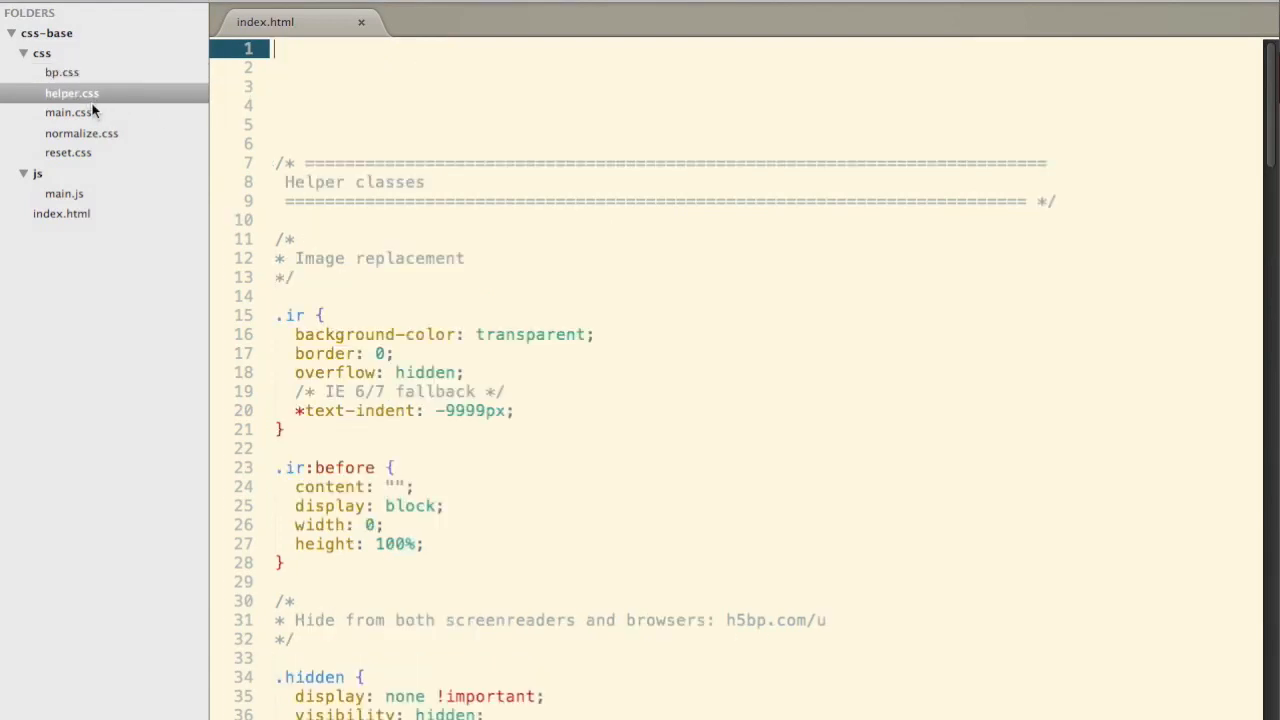
click(68, 112)
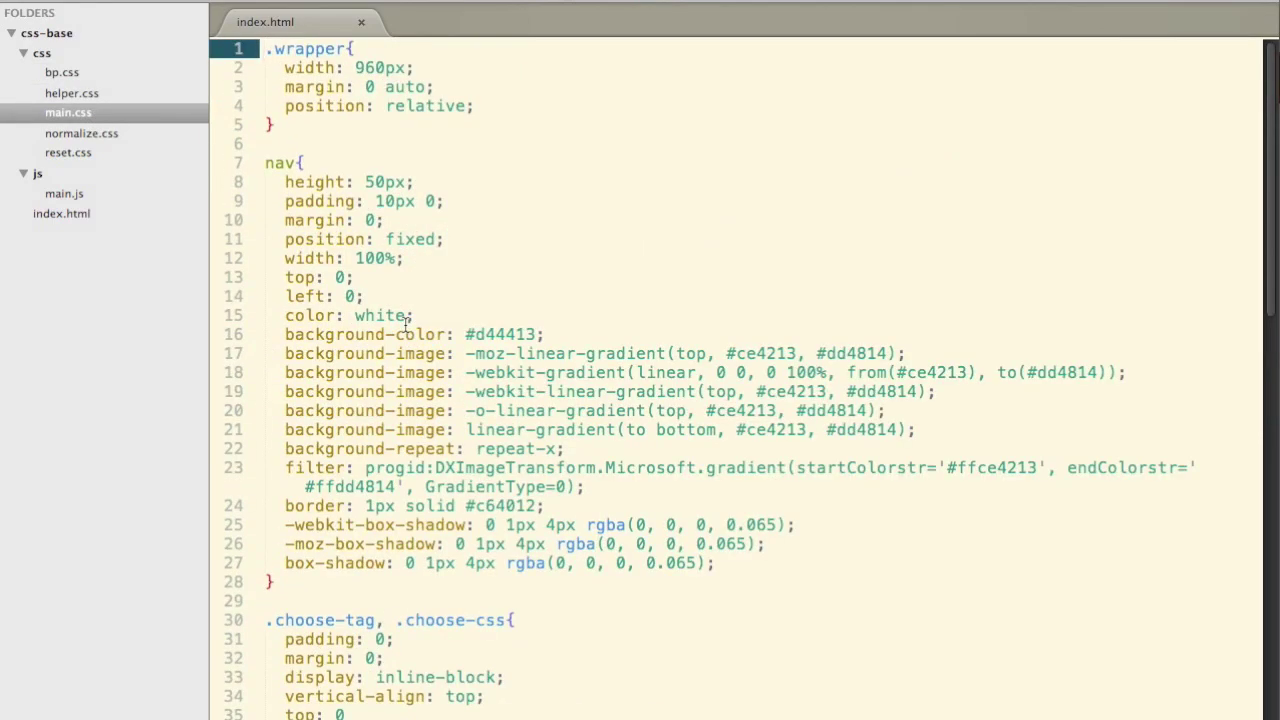
click(80, 132)
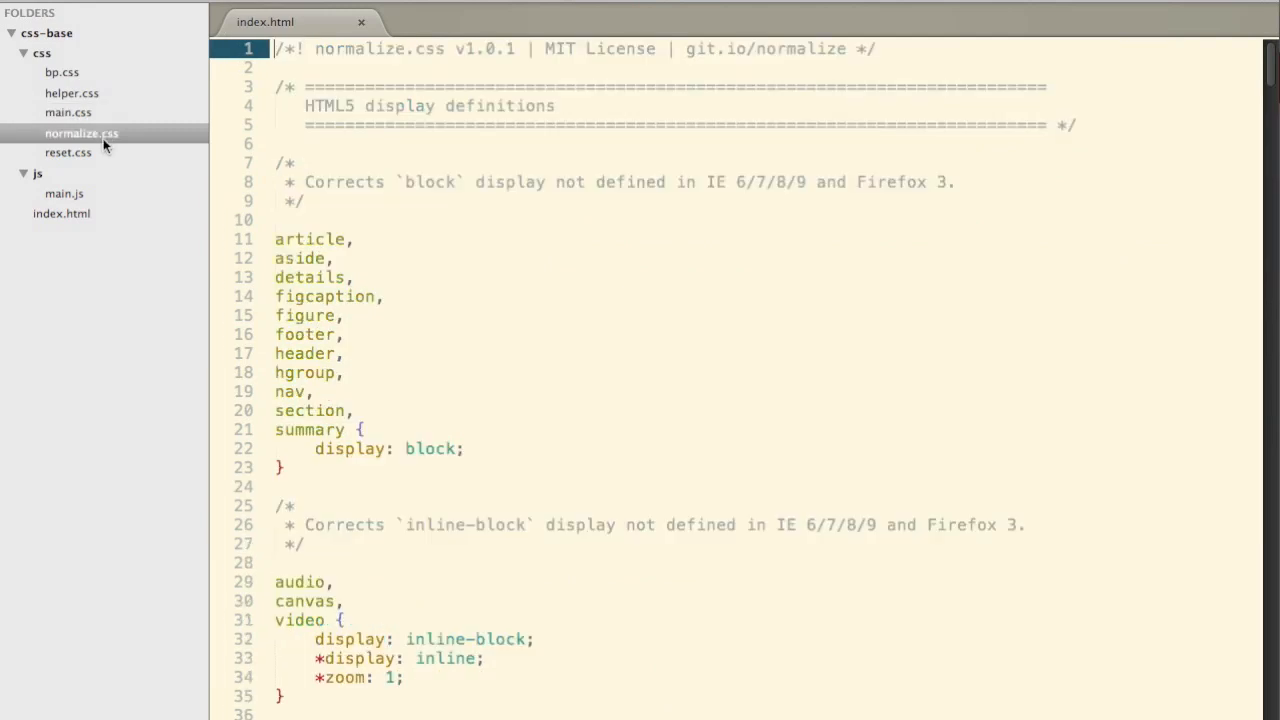
click(68, 112)
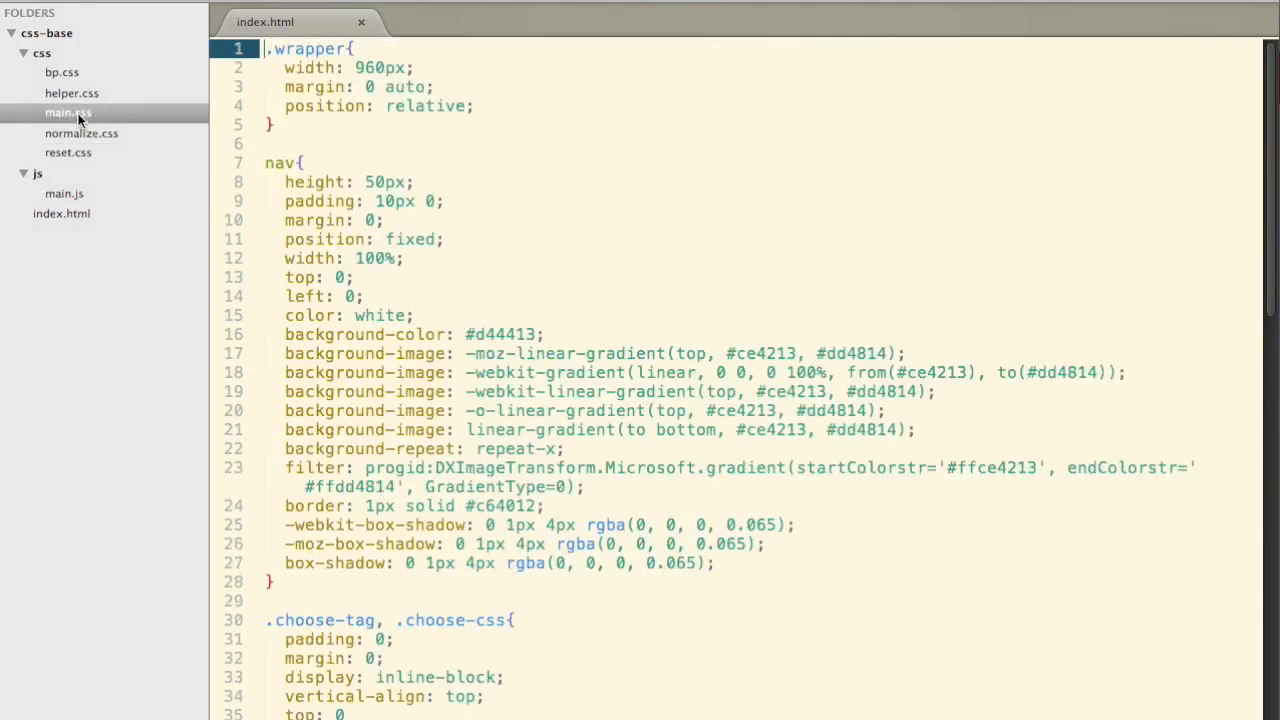
click(60, 72)
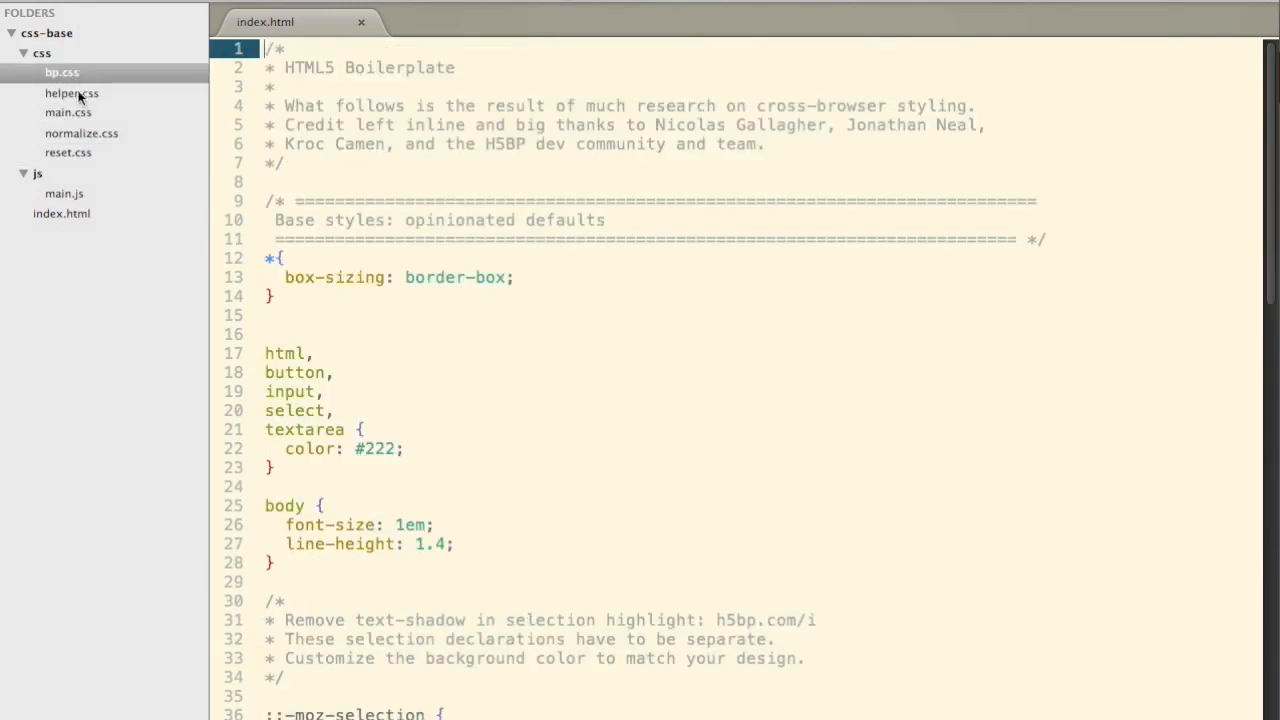
mouse_move(84, 112)
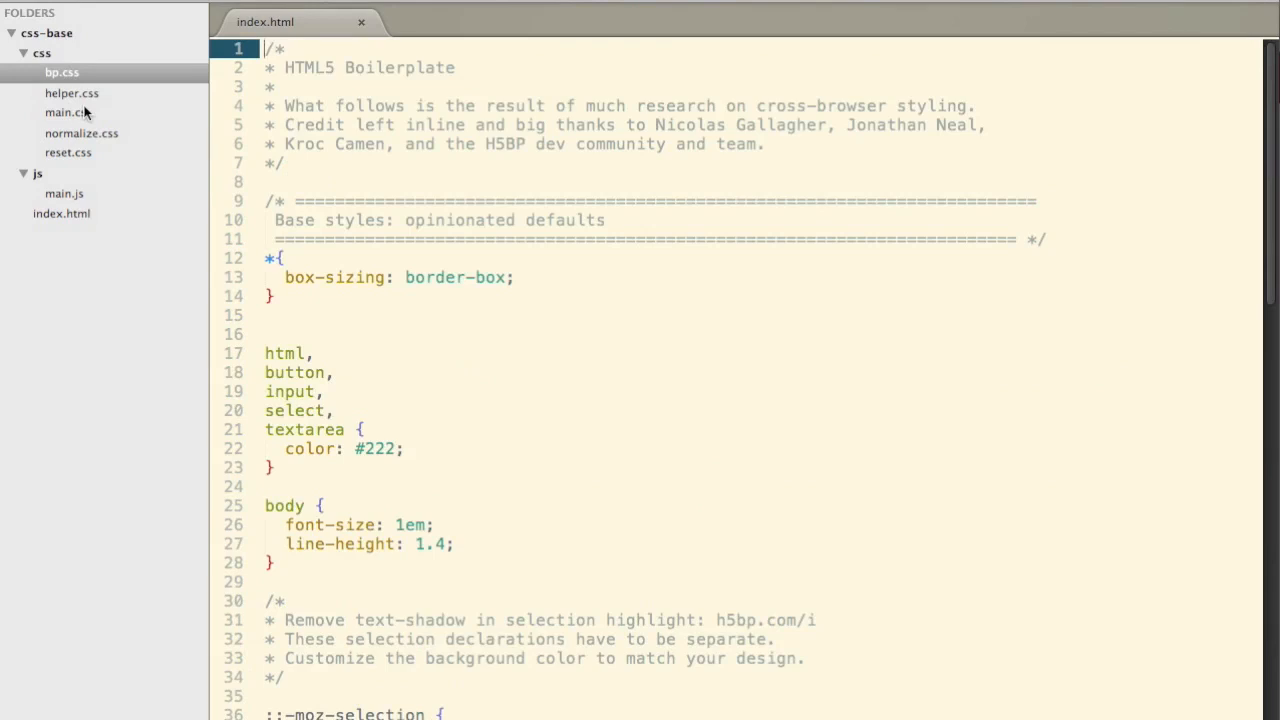
key(Cmd+Tab)
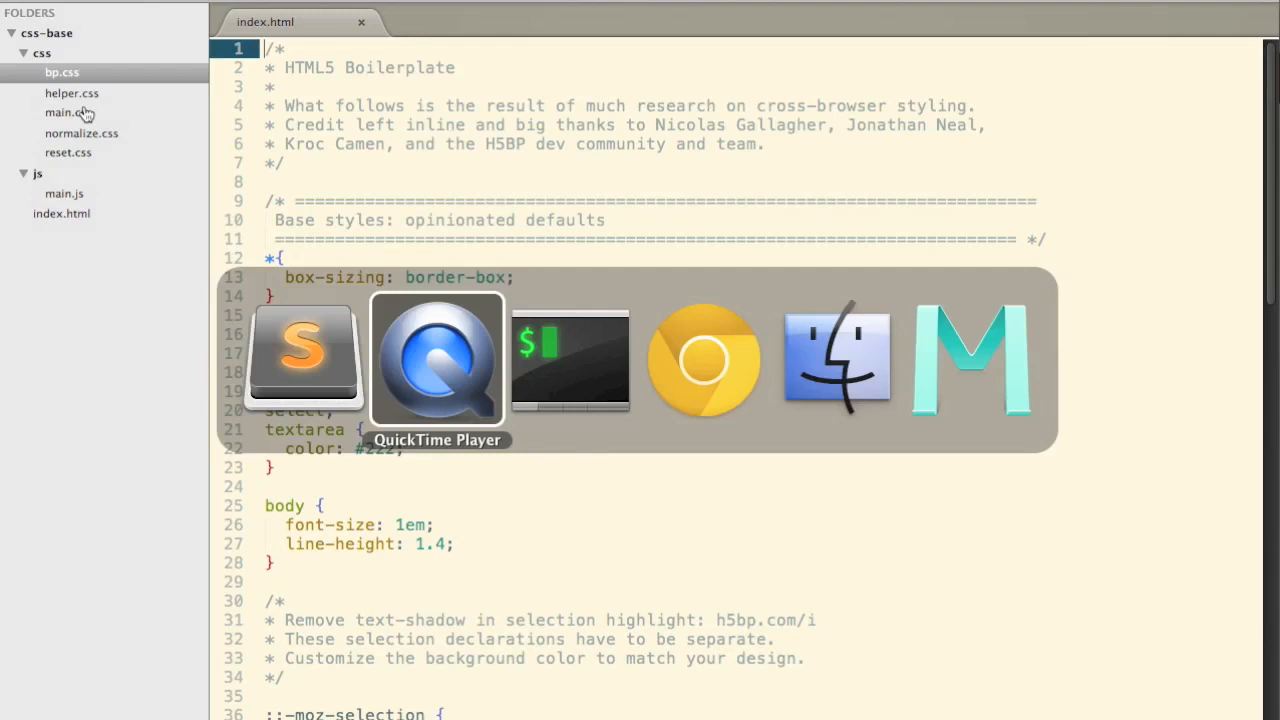
- Install grunt globally with 'sudo npm install -g grunt'
click(570, 360)
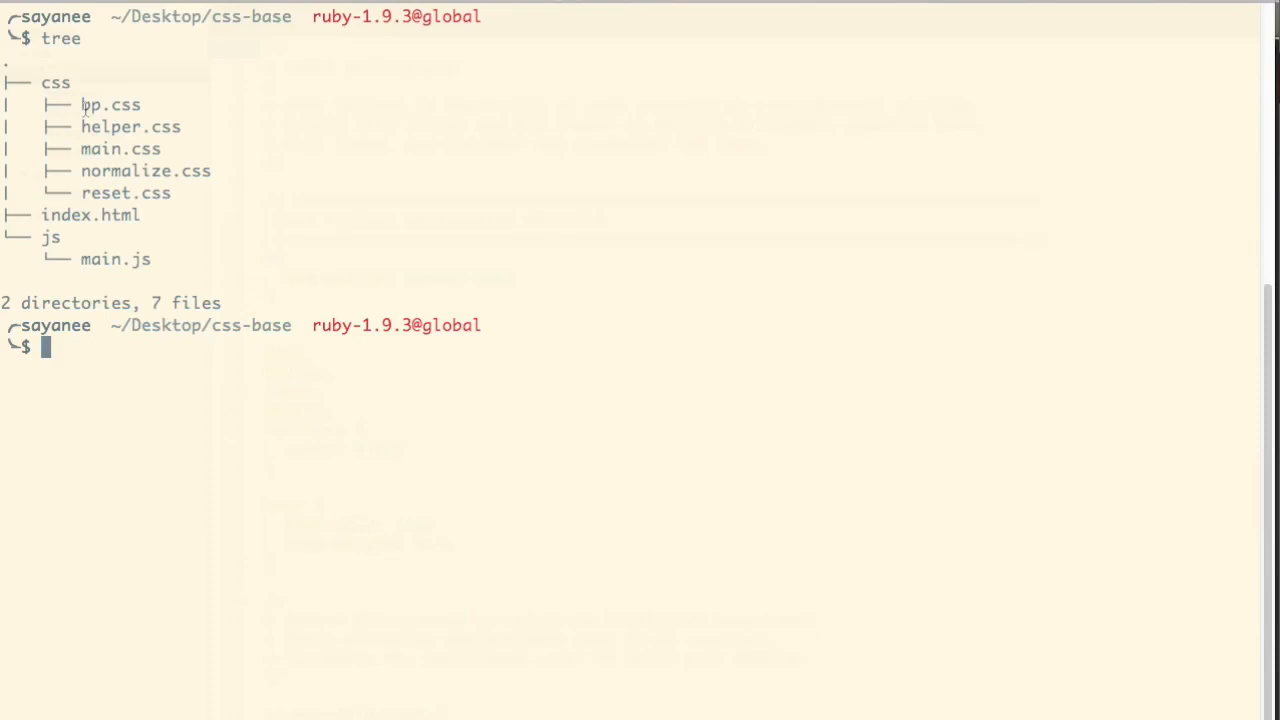
text(npm -v)
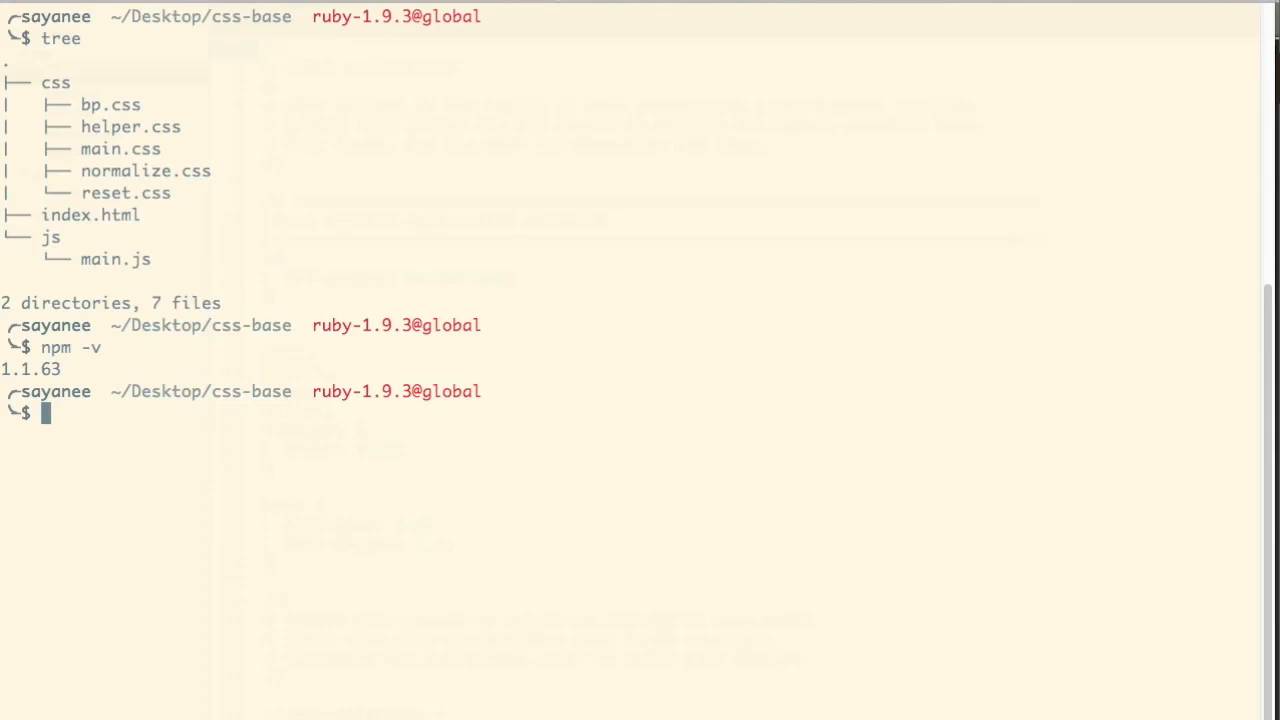
text(sudo)
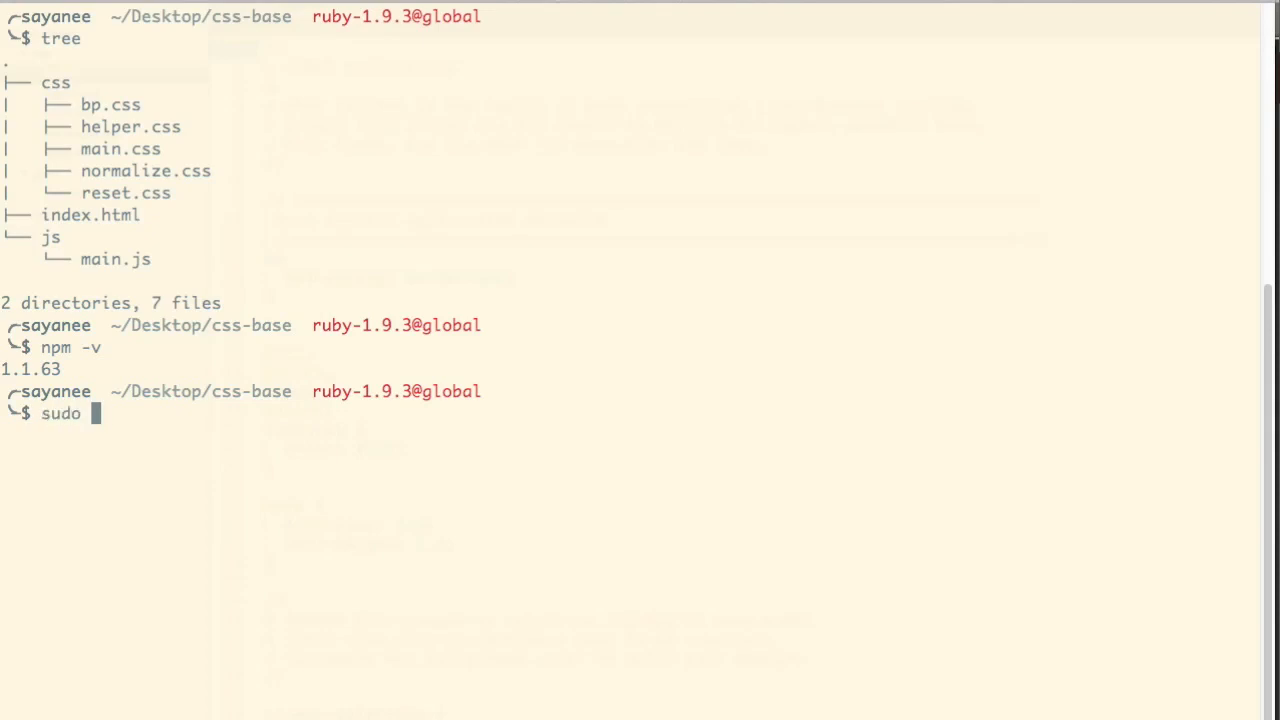
text(npm install -)
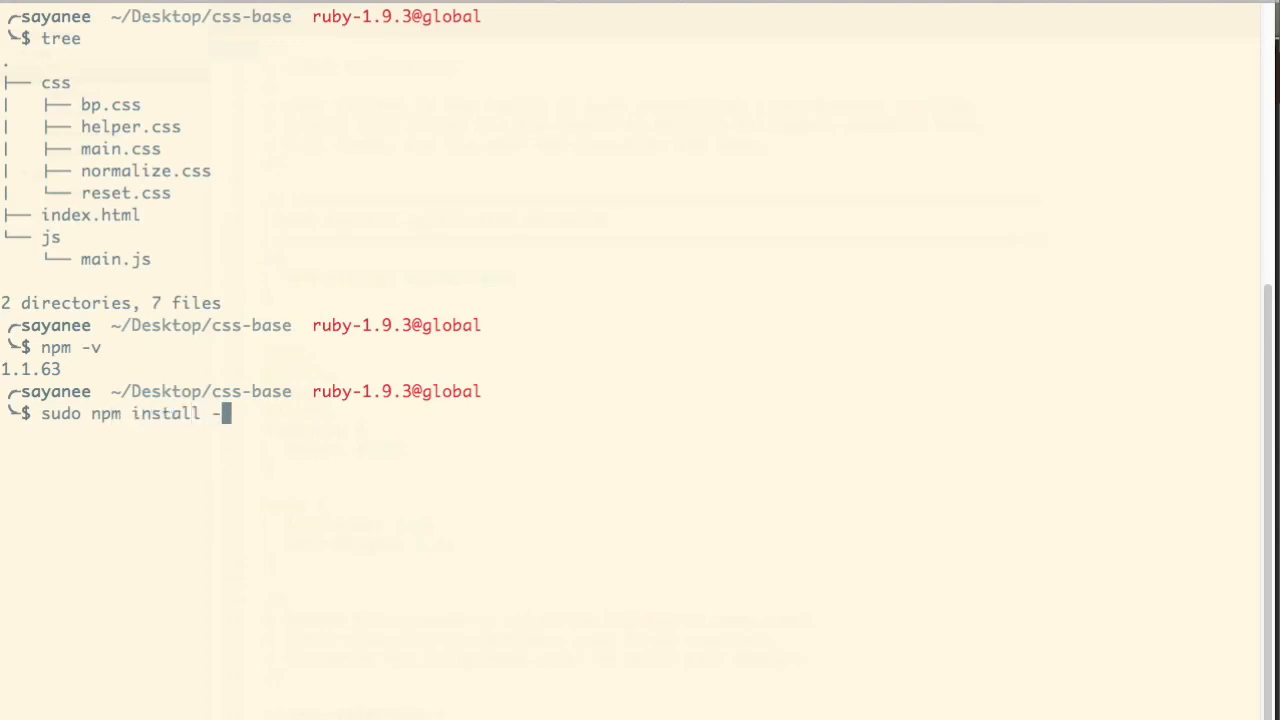
text(g)
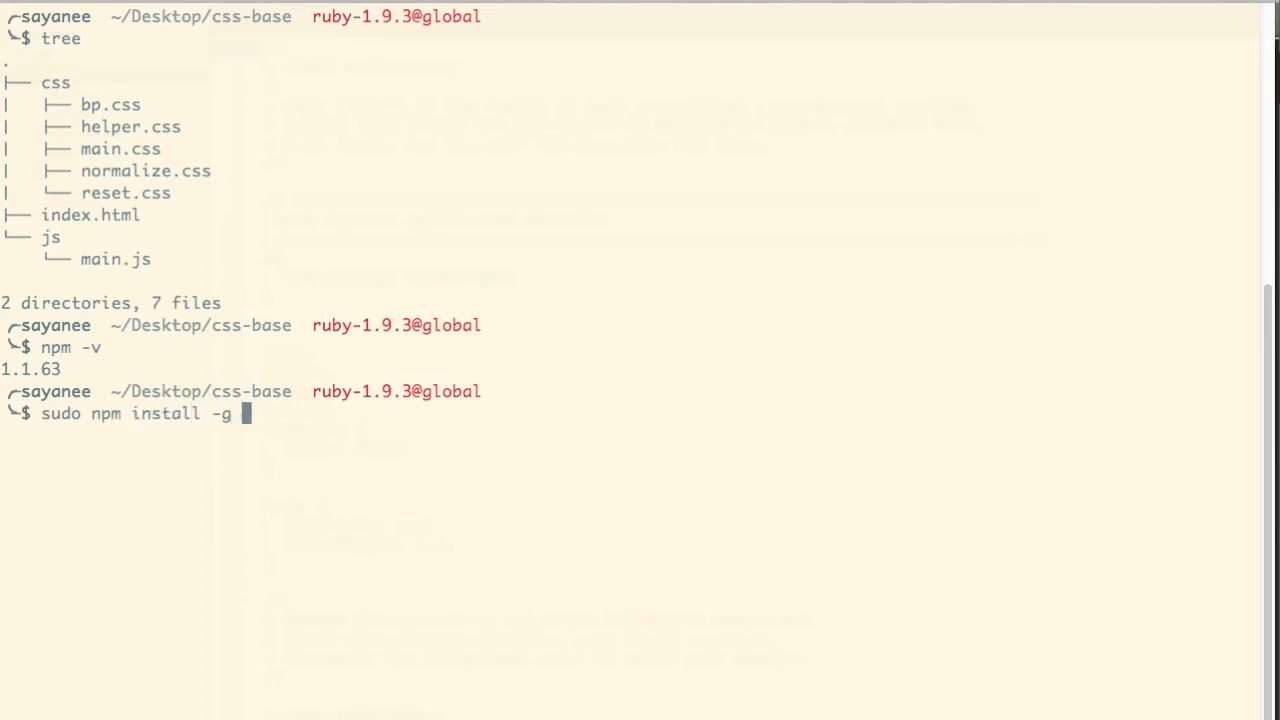
text(grunt)
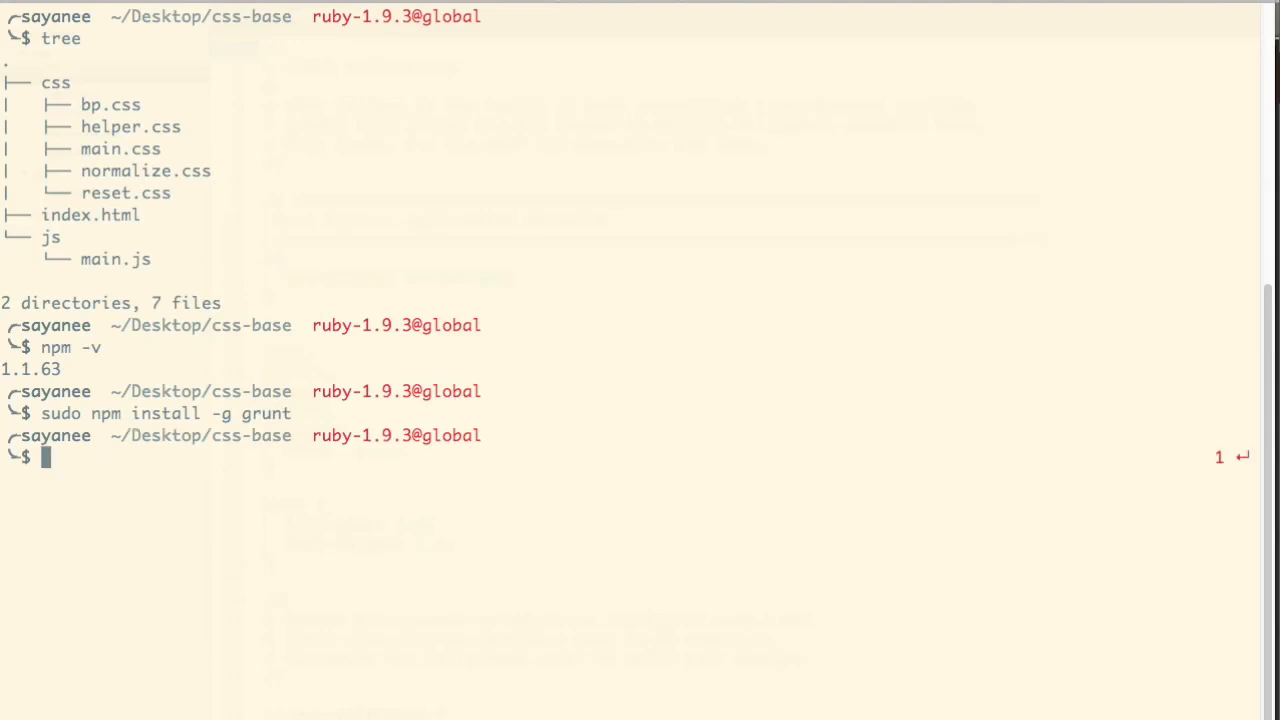
- Confirm 'grunt --version' reports v0.3.17
text(grunt)
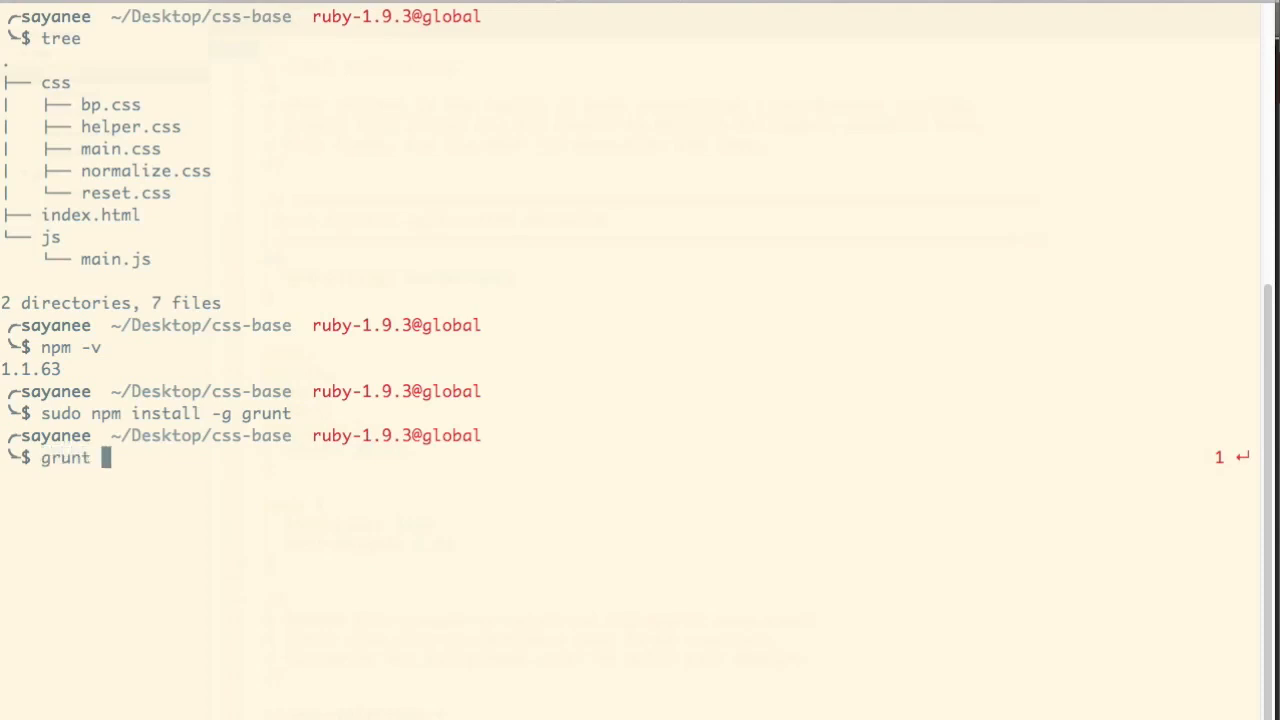
text(--version)
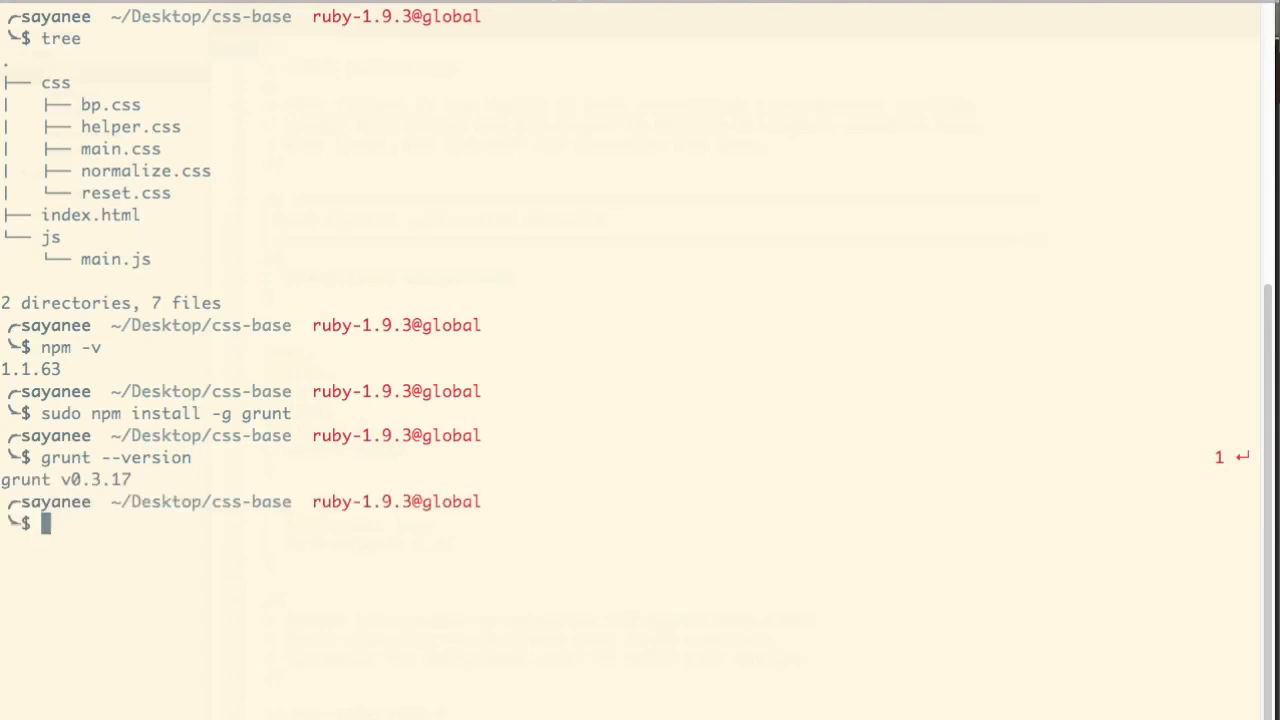
mouse_move(434, 302)
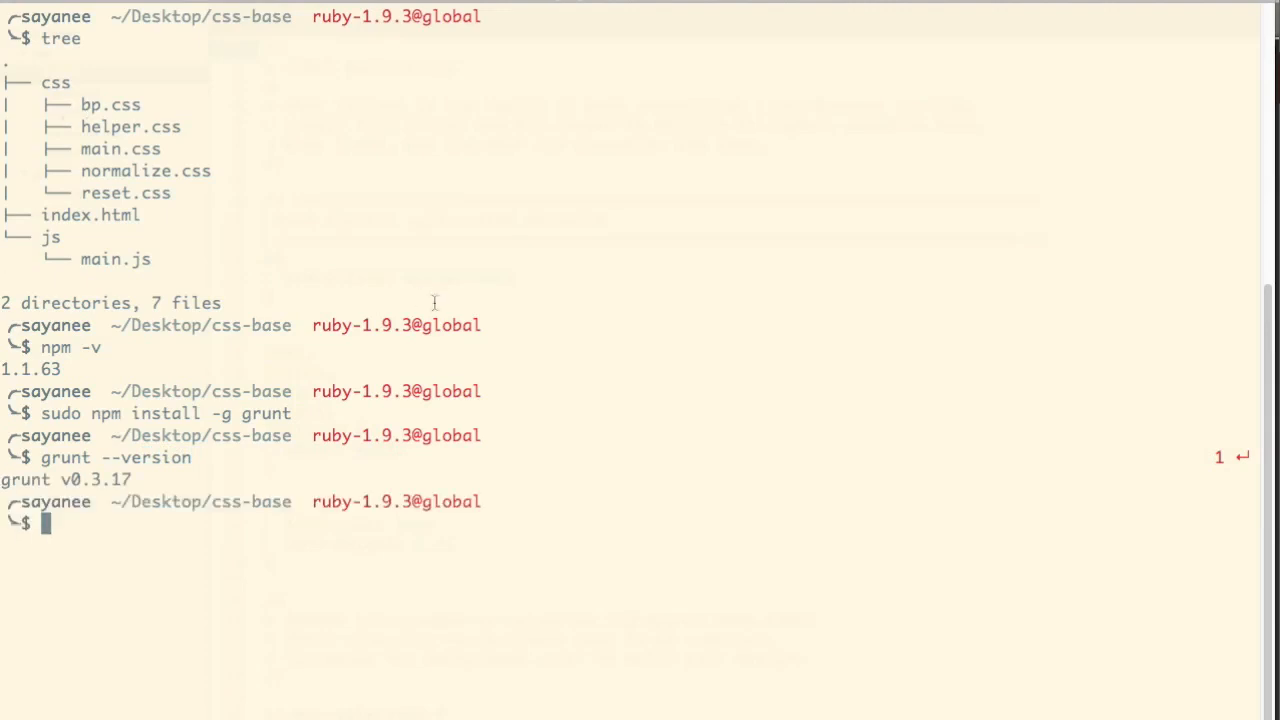
click(90, 524)
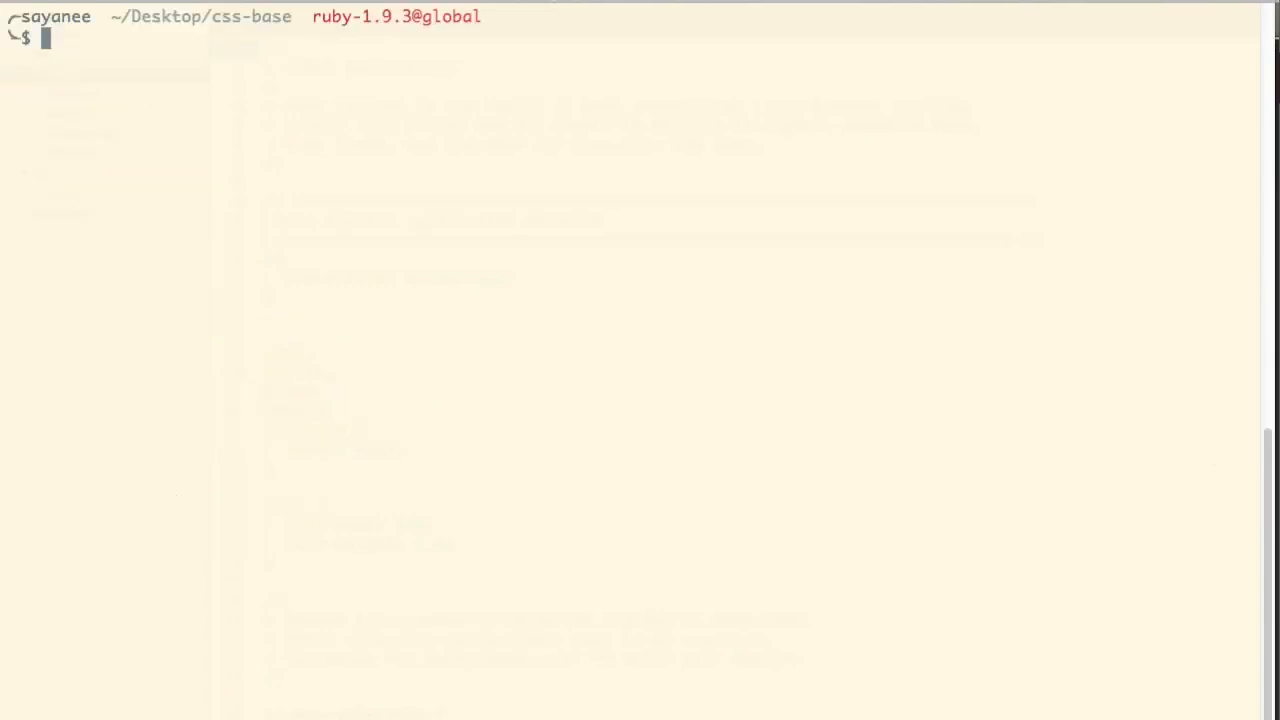
- Run 'grunt --help' and read through its task list
text(grunt)
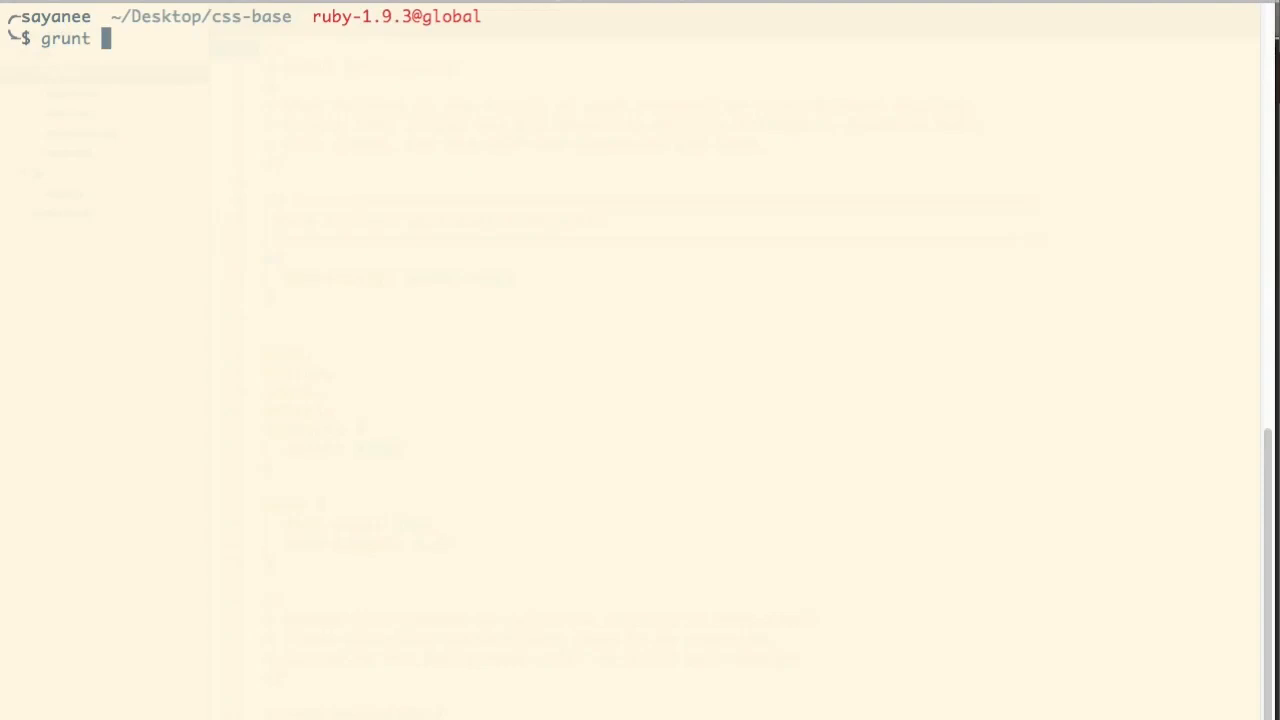
text(--help)
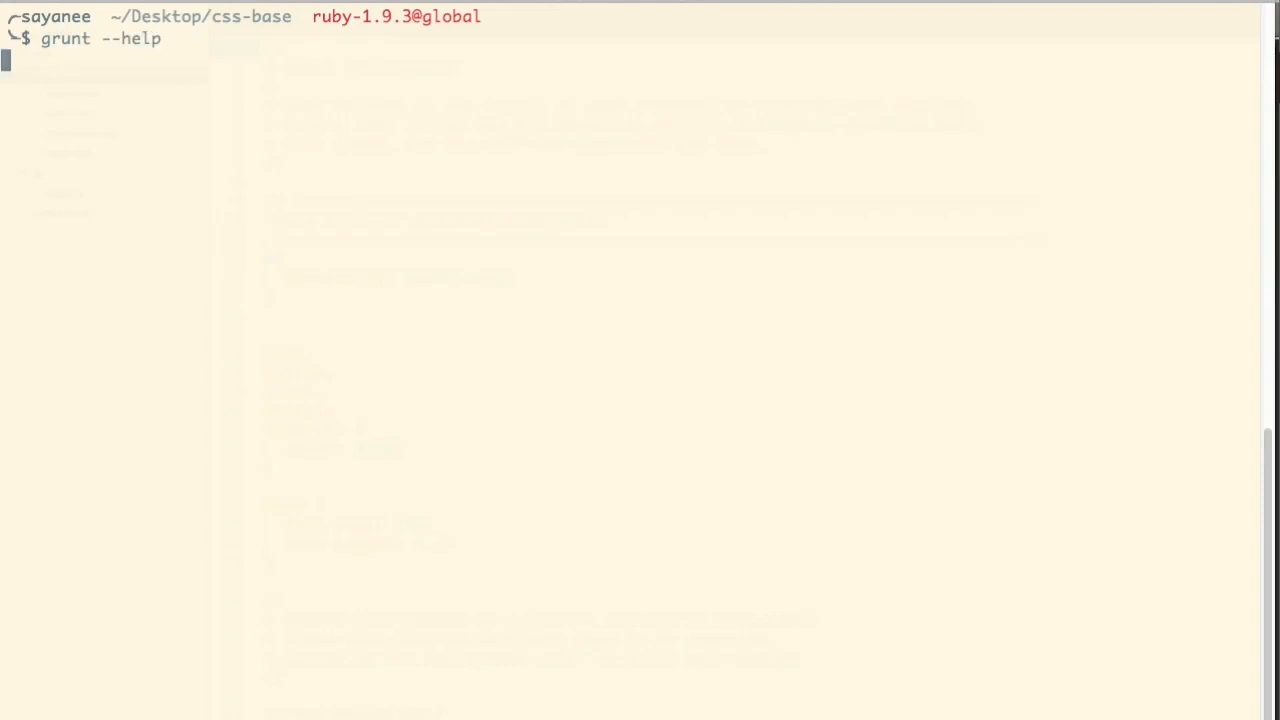
scroll(down, 3)
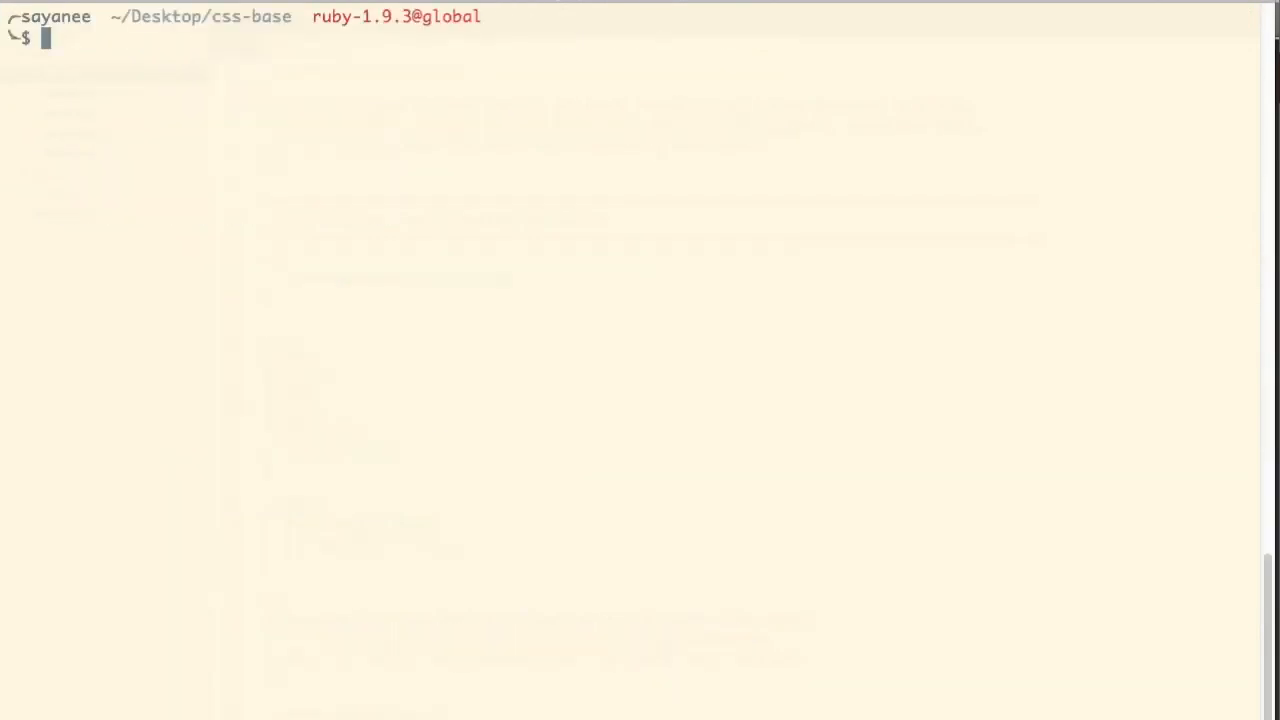
- List the available Grunt plugins with 'npm find gruntplugin'
text(npm find)
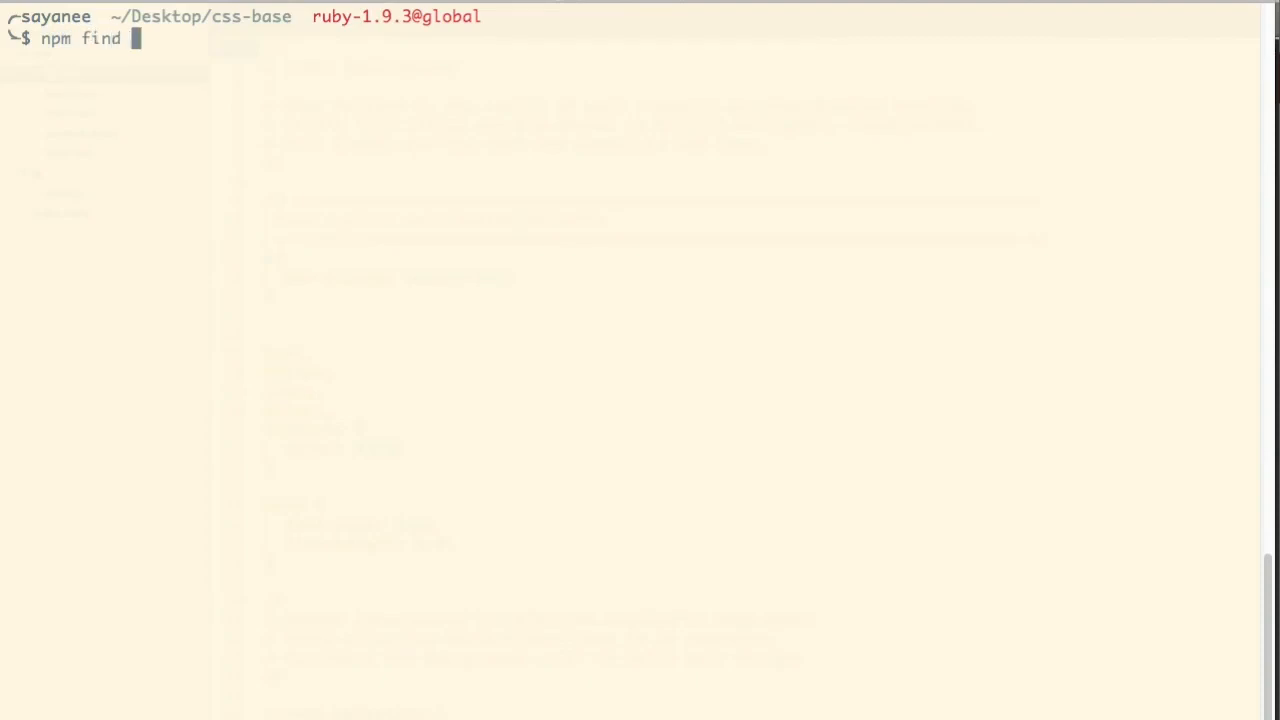
text(gruntpl)
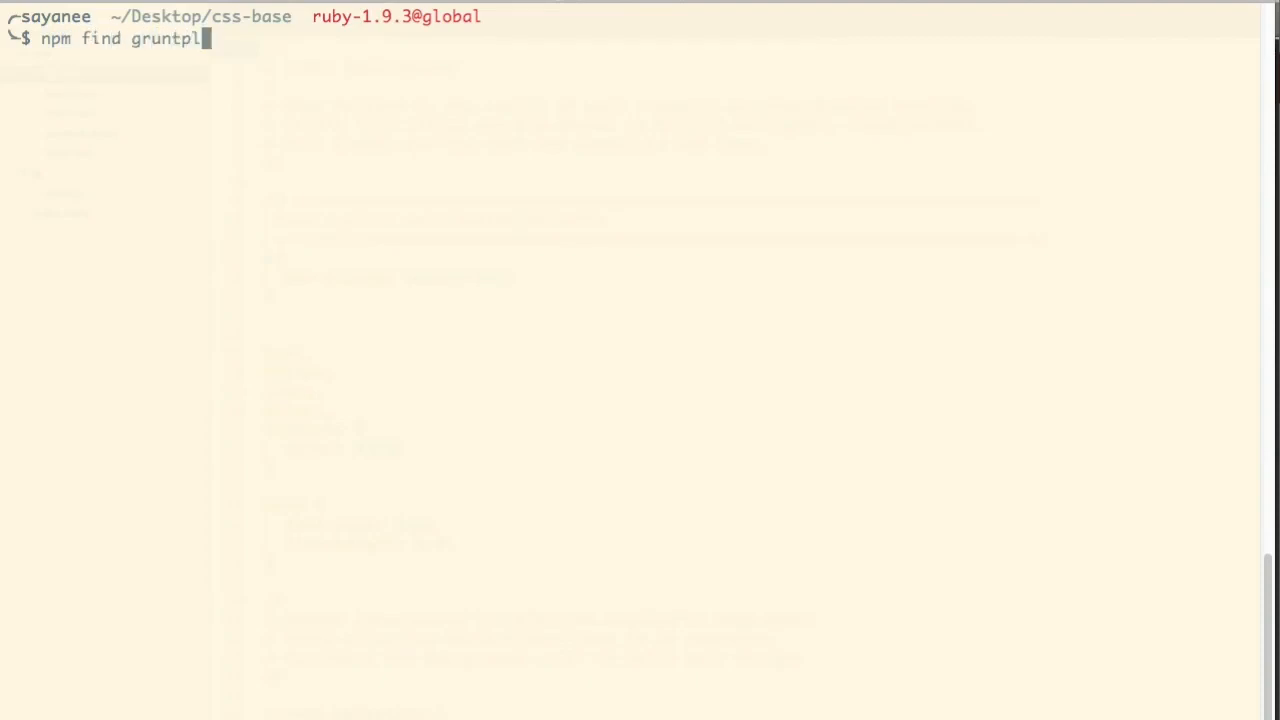
text(ugin)
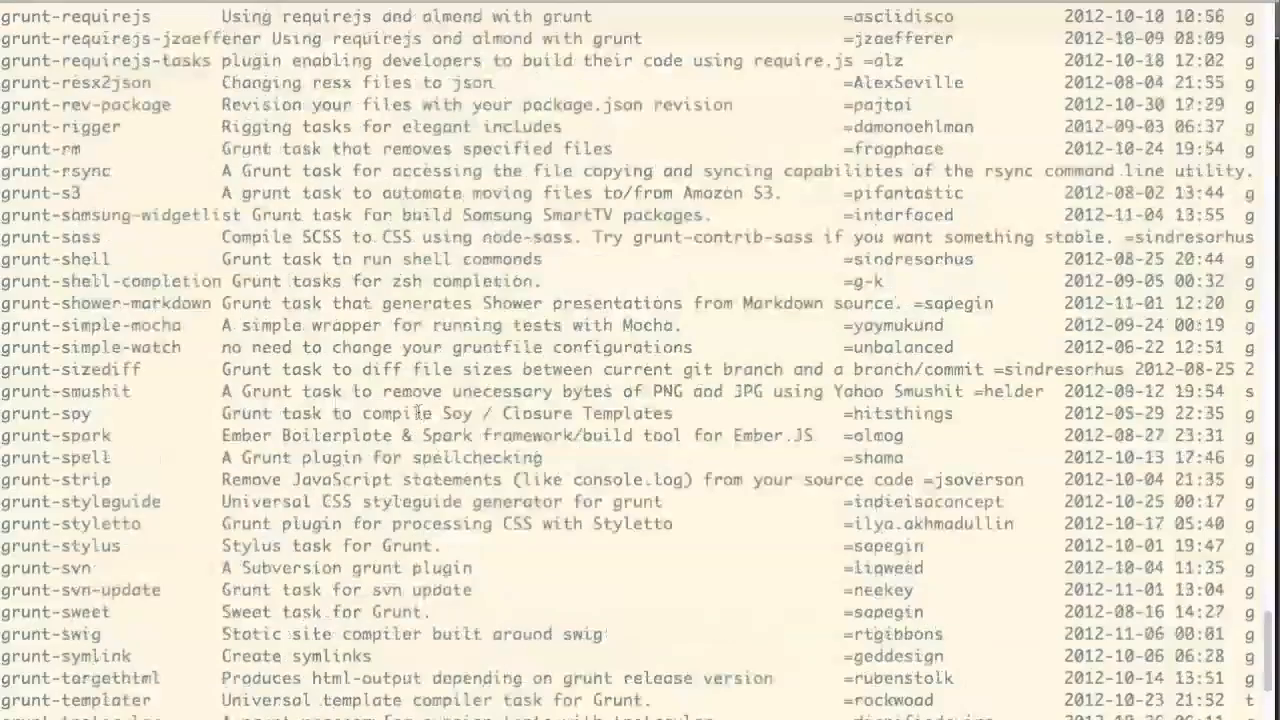
scroll(down, 3)
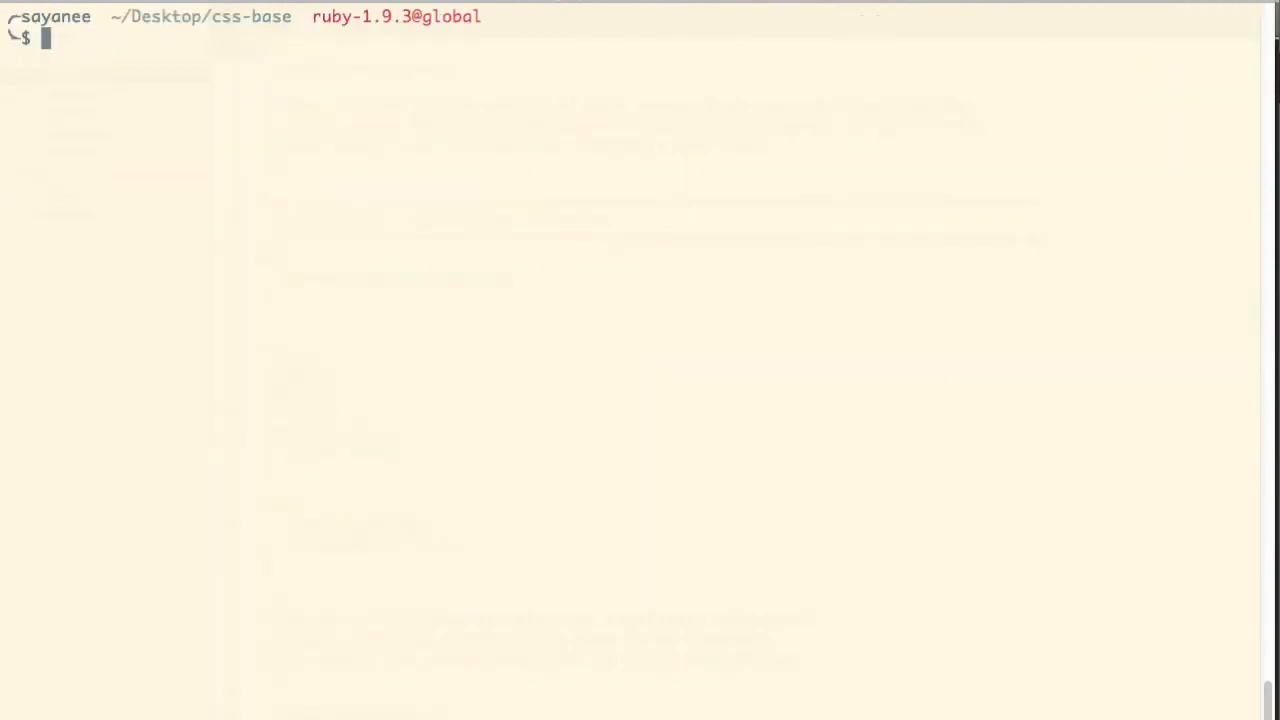
- Run a plain 'grunt init' and read the list of available init templates from its error
text(grunt init)
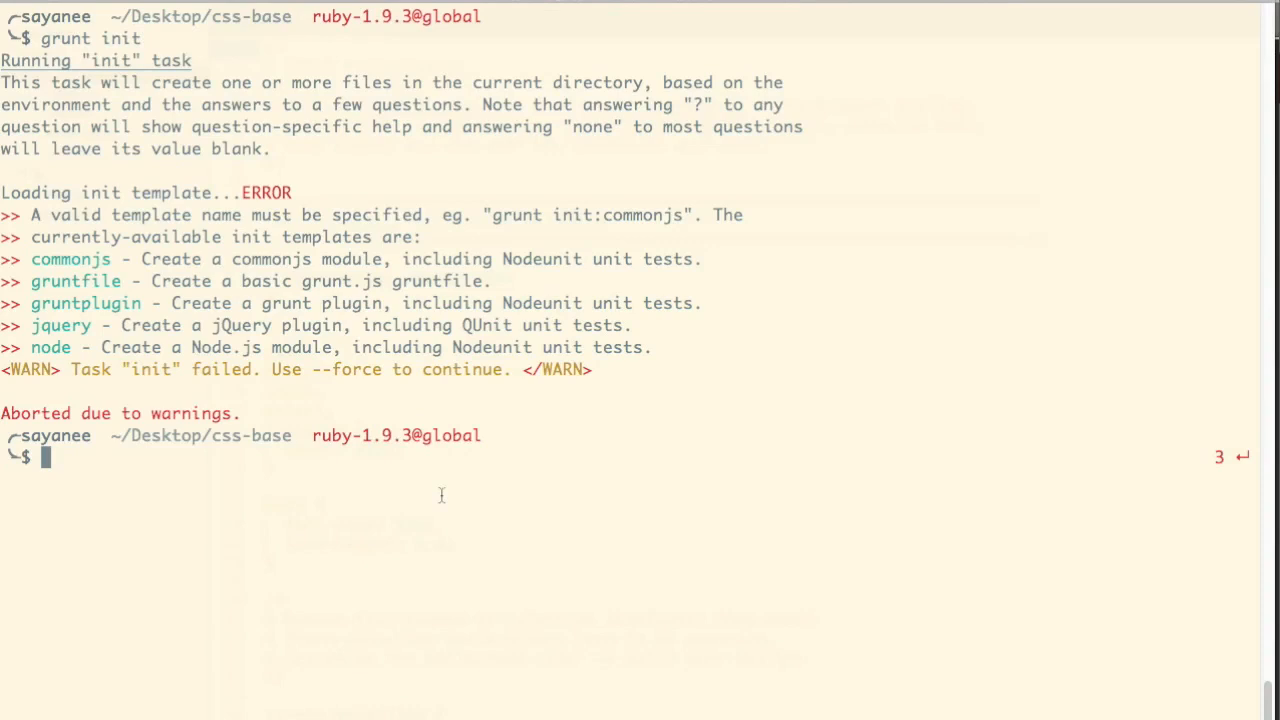
click(290, 200)
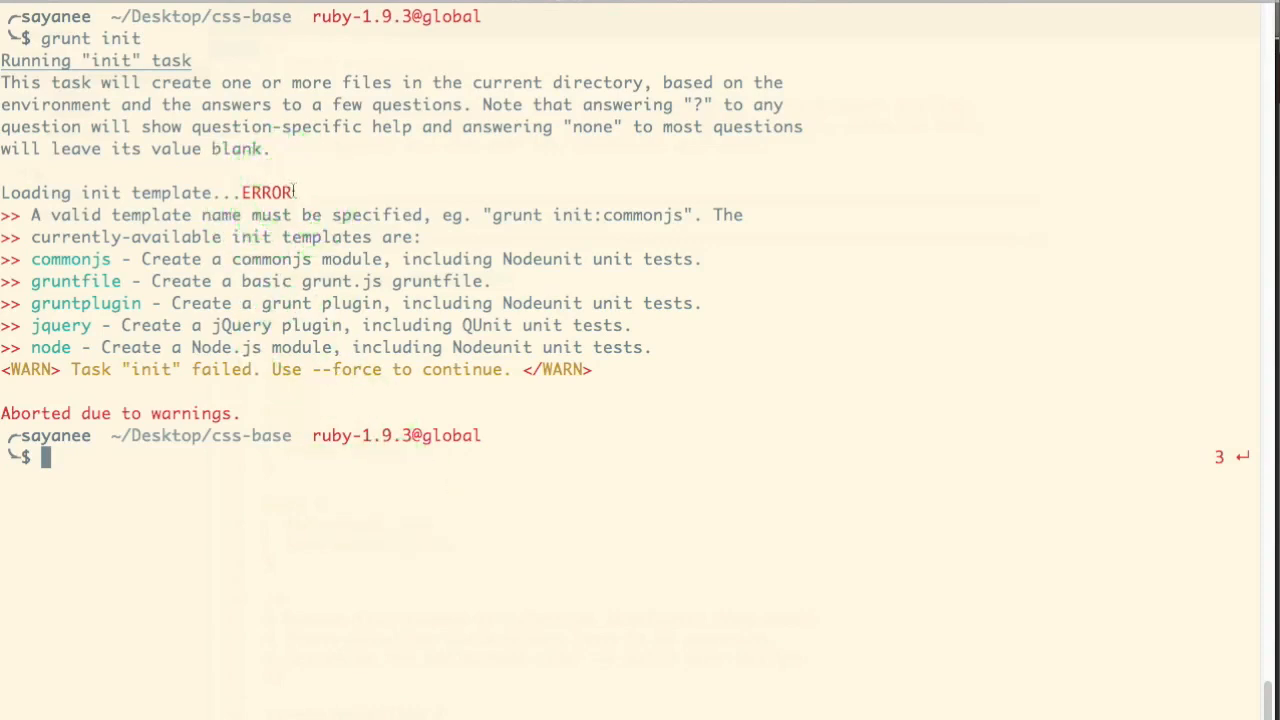
text(grunt i)
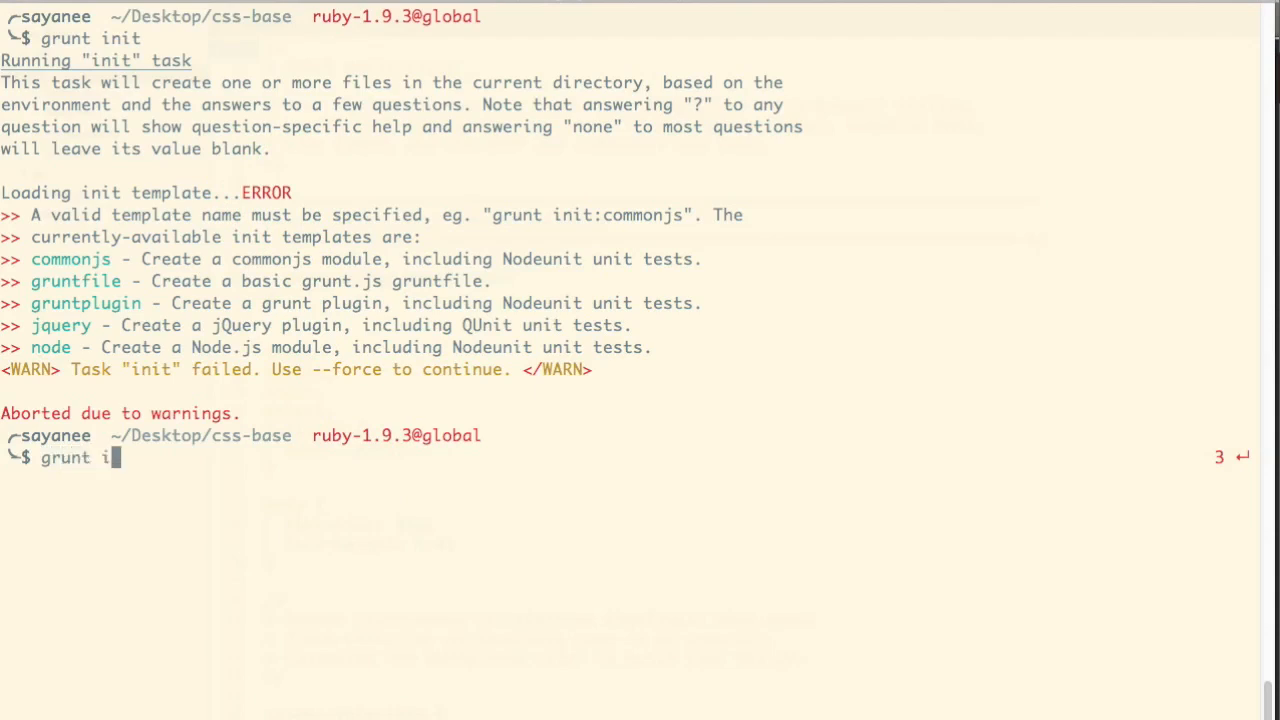
text(nit:)
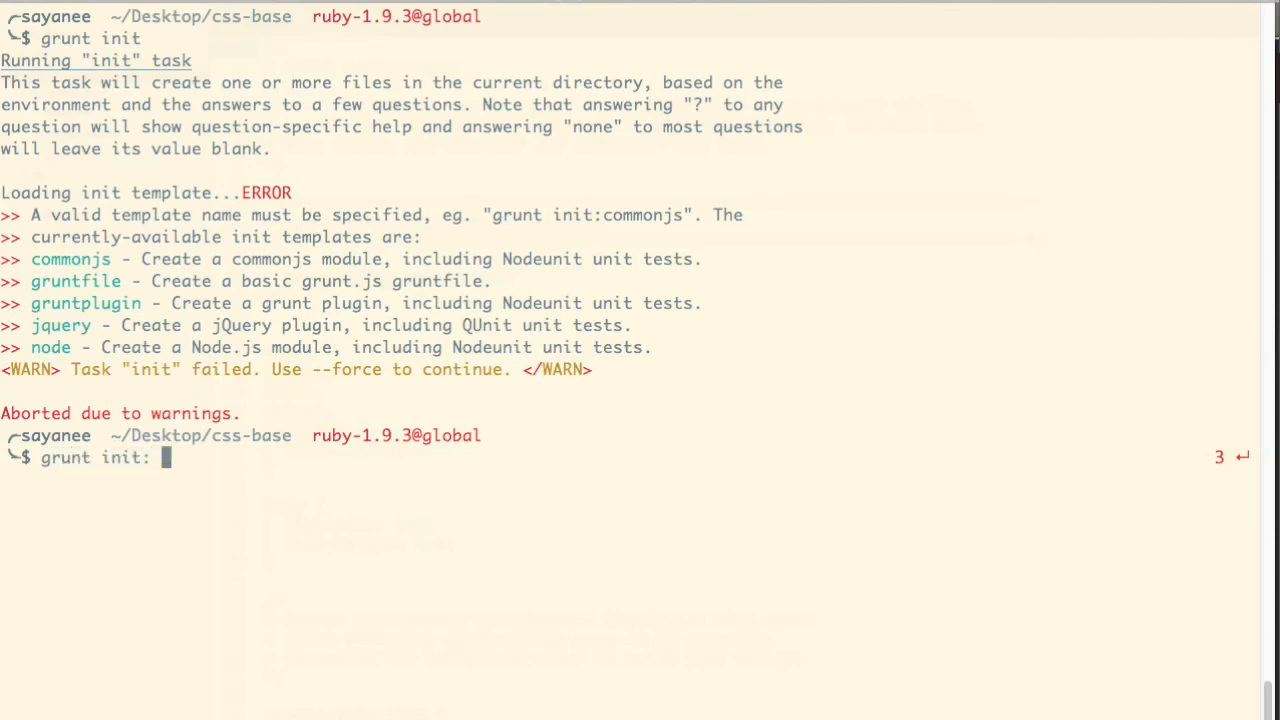
click(80, 236)
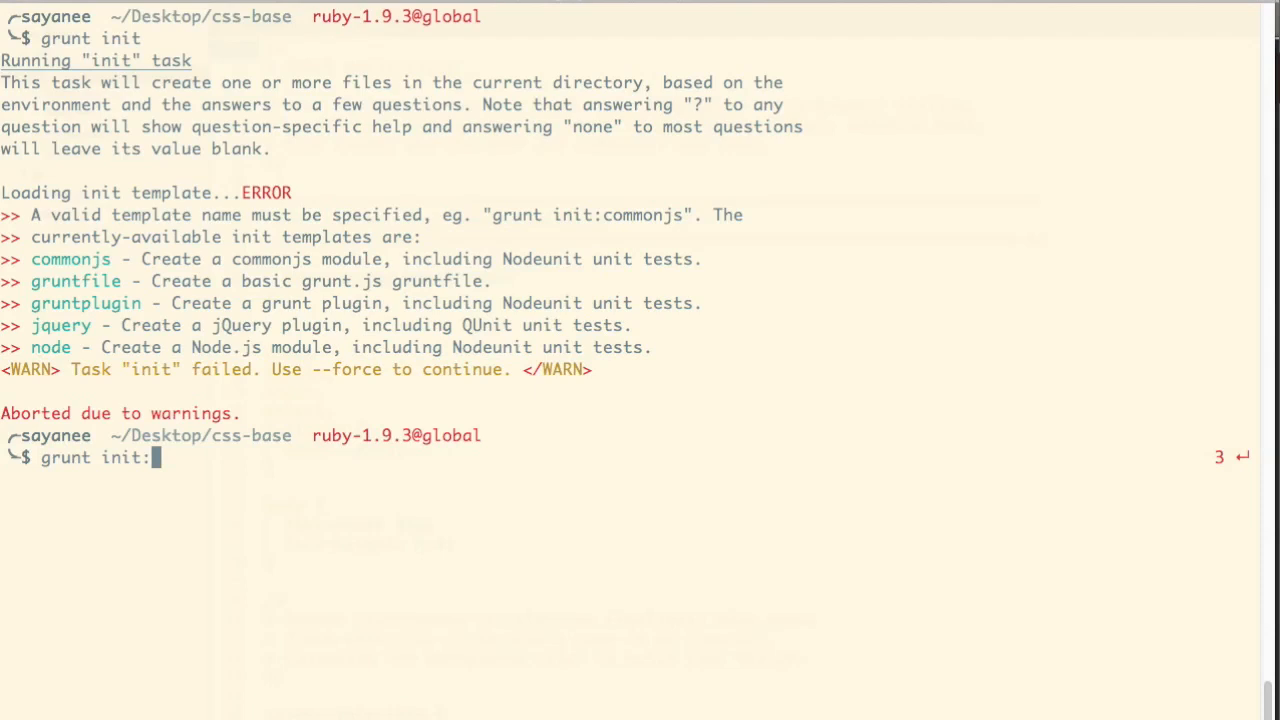
- Prepare 'grunt init:gruntfile' to initialize from the gruntfile template
text(fru)
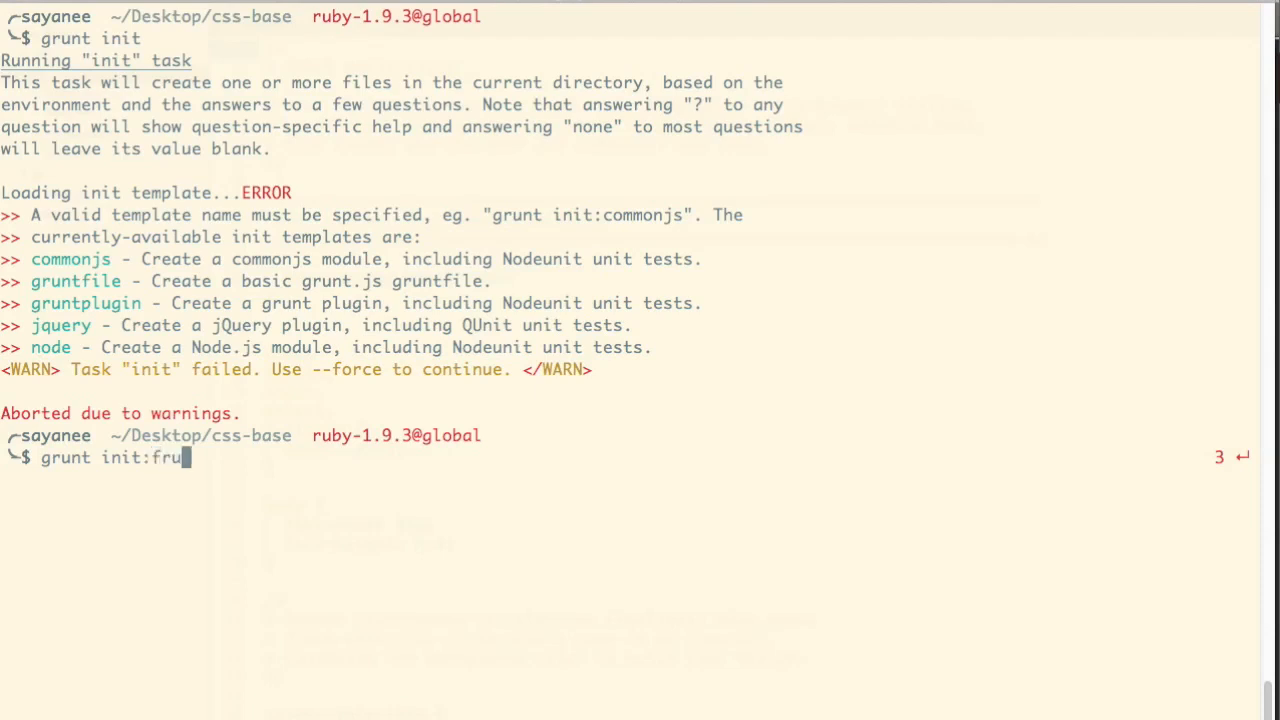
text(gruntfile)
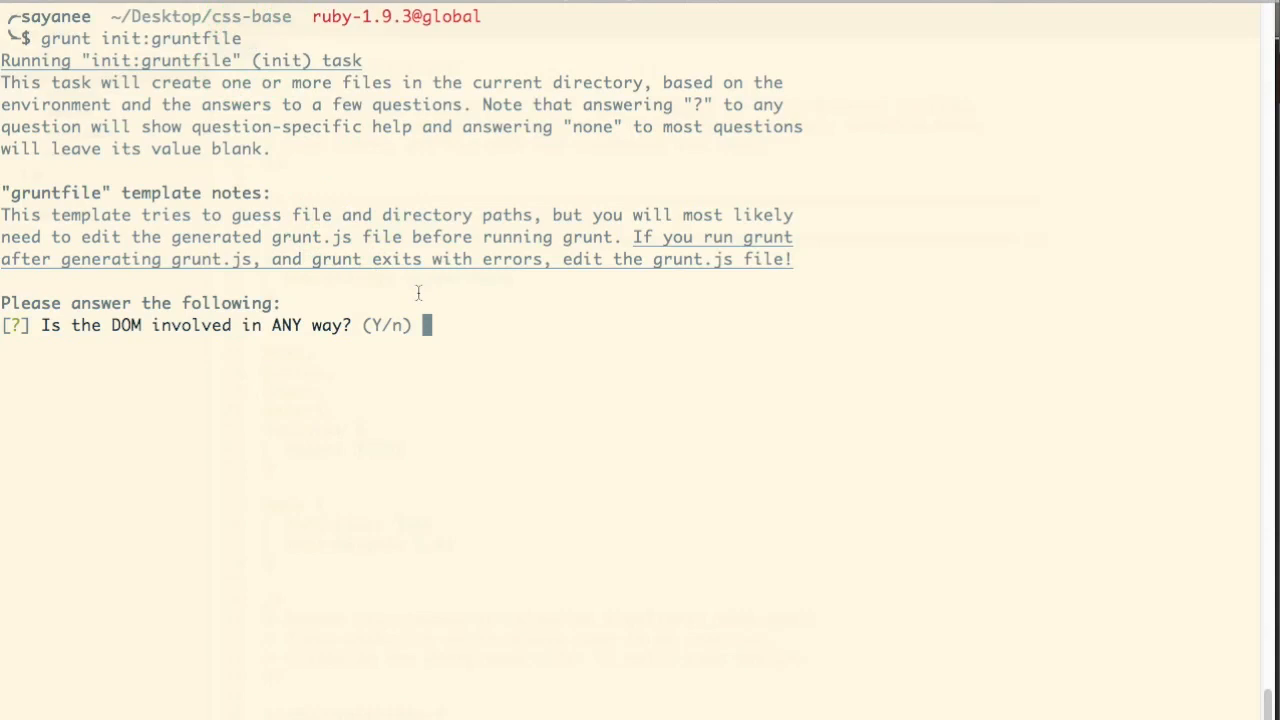
- Answer the gruntfile prompts (Y, n) to write grunt.js, confirm it with 'tree', and return to the editor
text(Y)
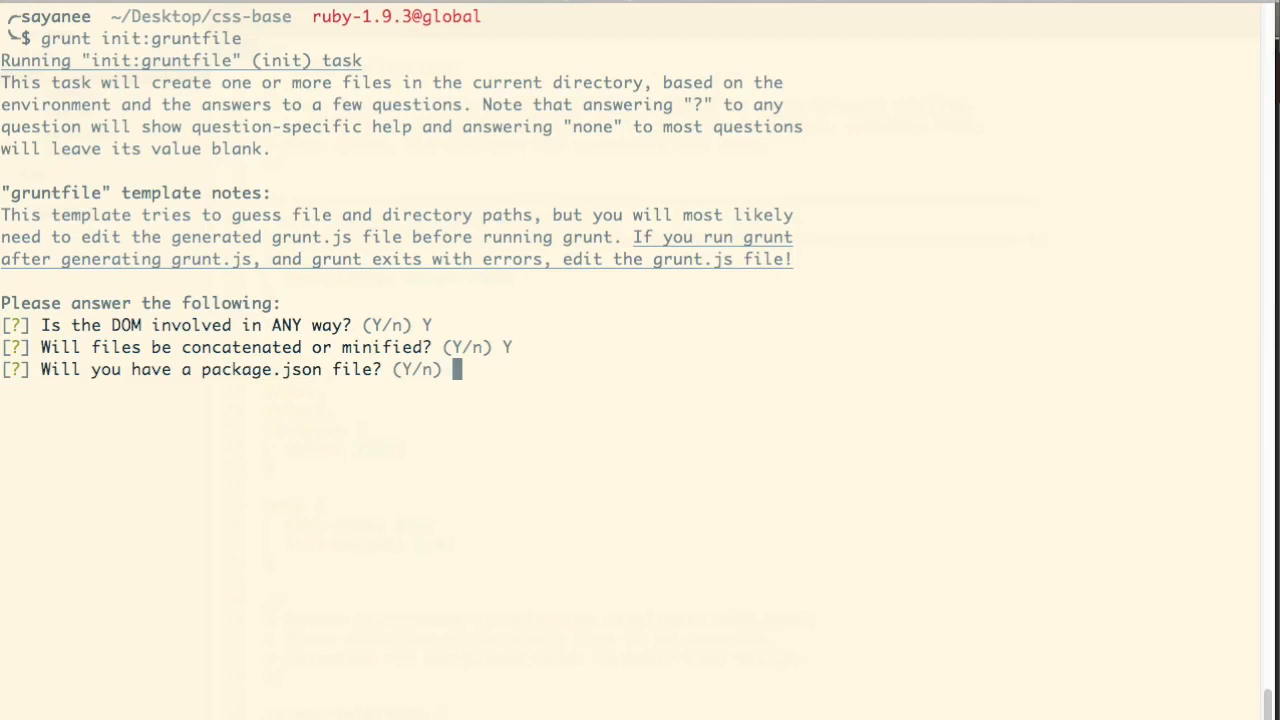
text(n)
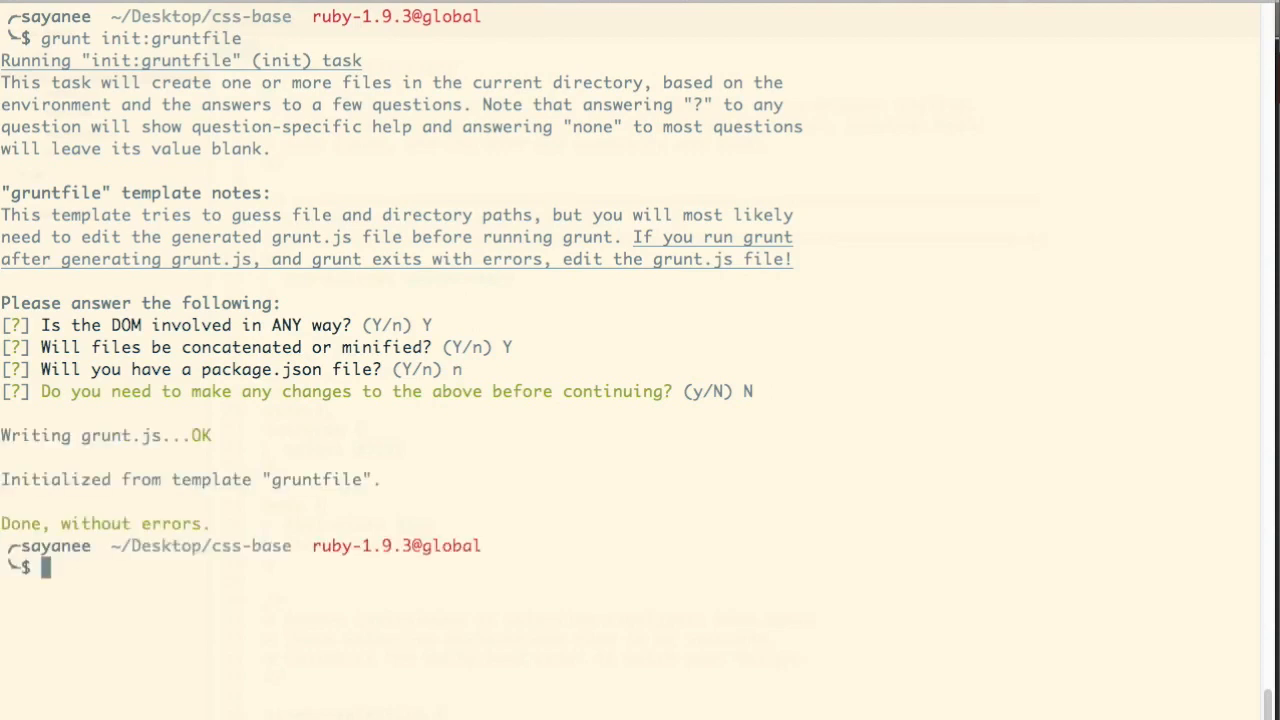
text(tree)
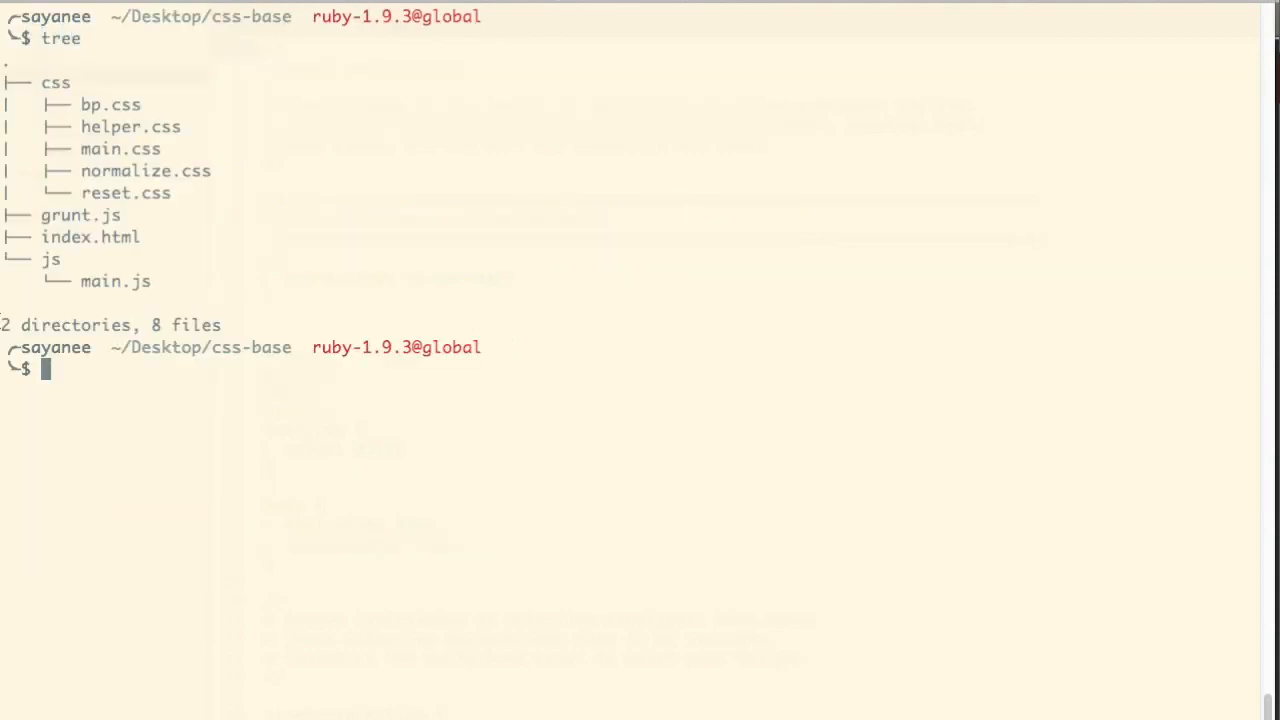
click(64, 224)
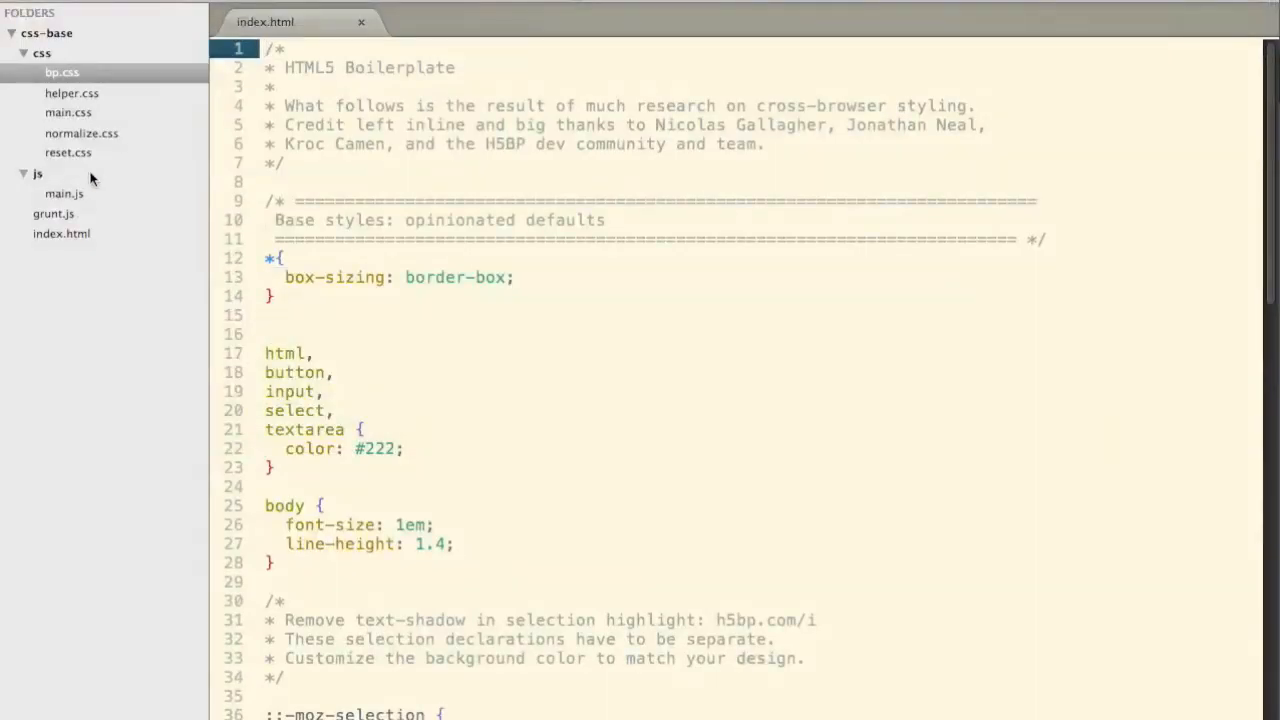
- Bring up the generated grunt.js and look over the whole starter config
click(54, 212)
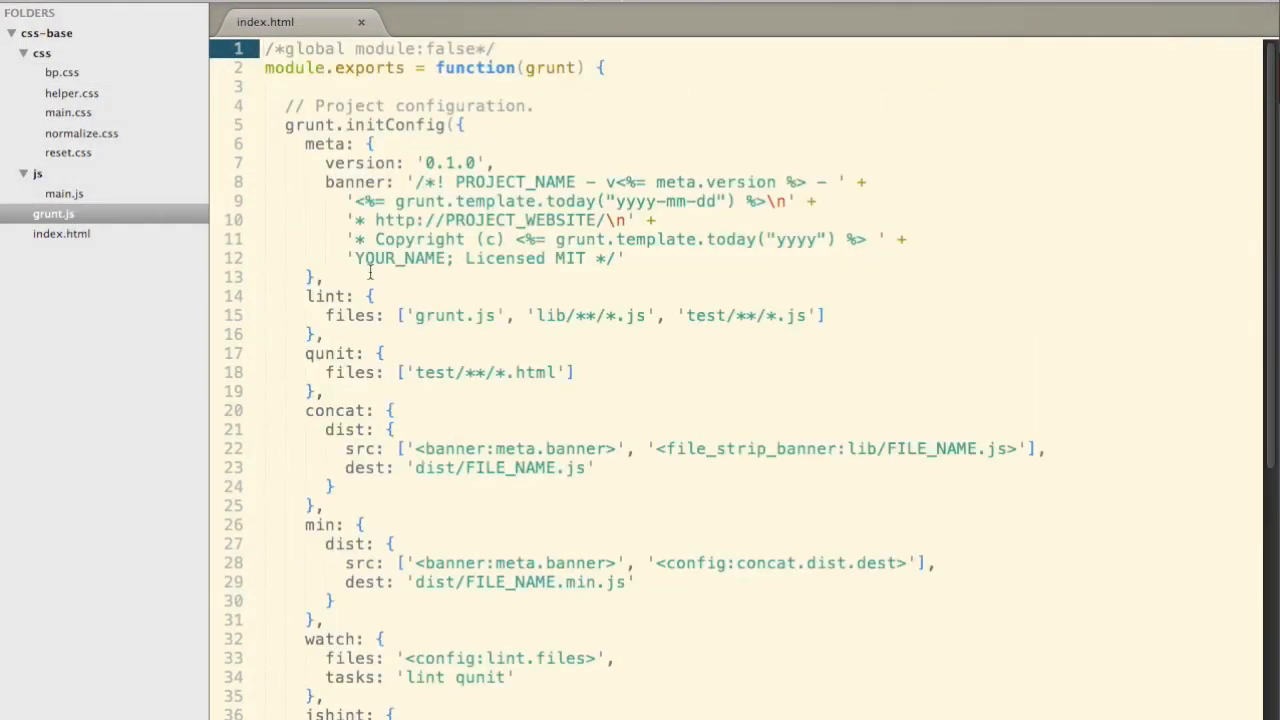
scroll(down, 3)
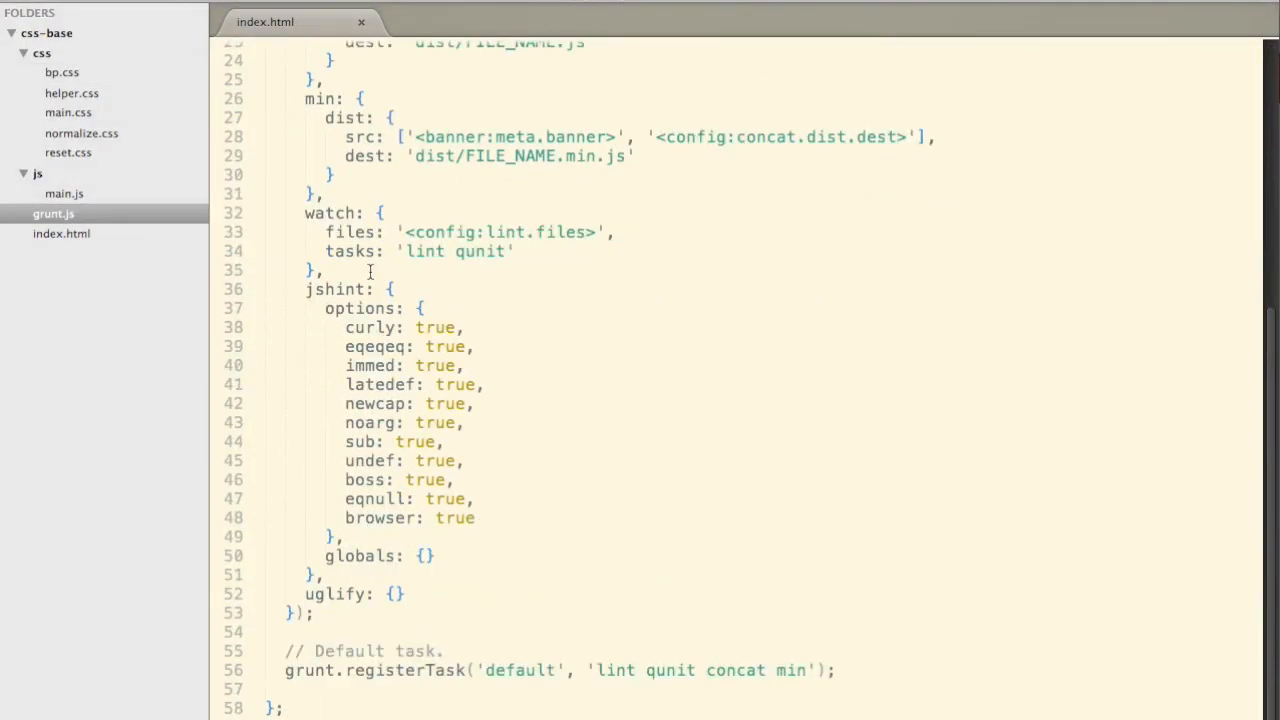
scroll(up, 3)
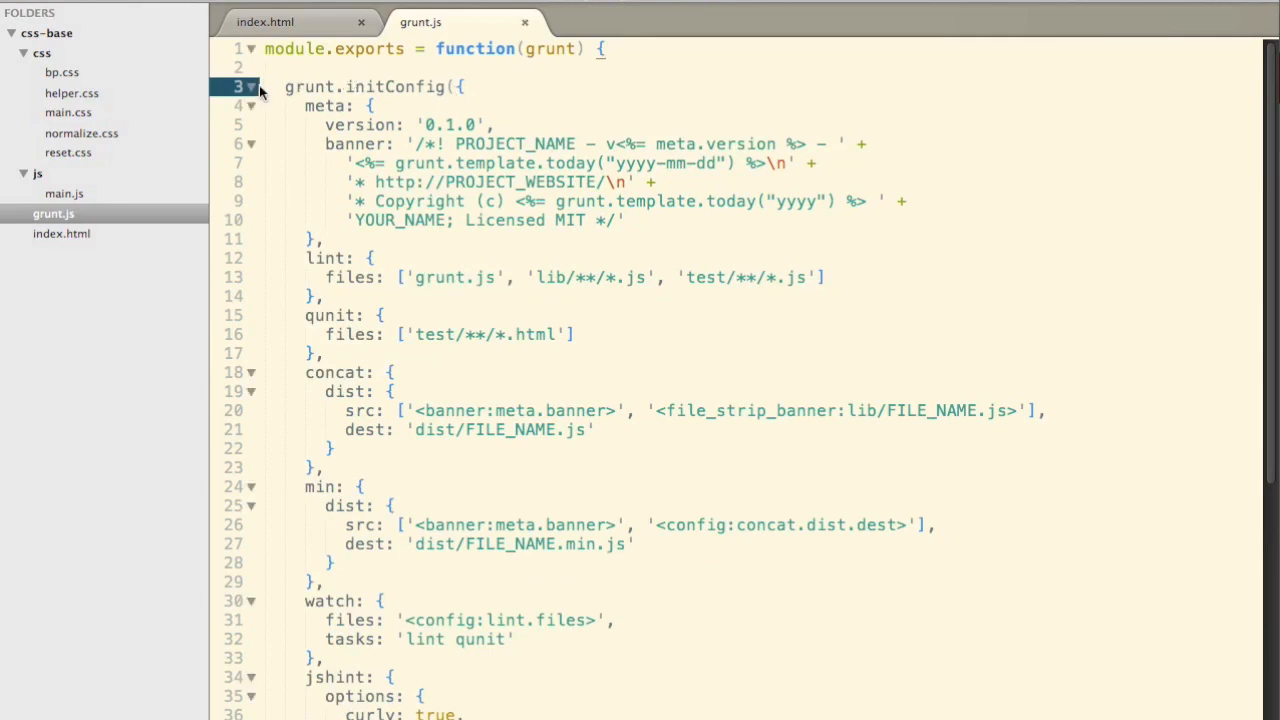
- Fold the initConfig and meta blocks to see the concat, min, watch and jshint task layout
click(252, 88)
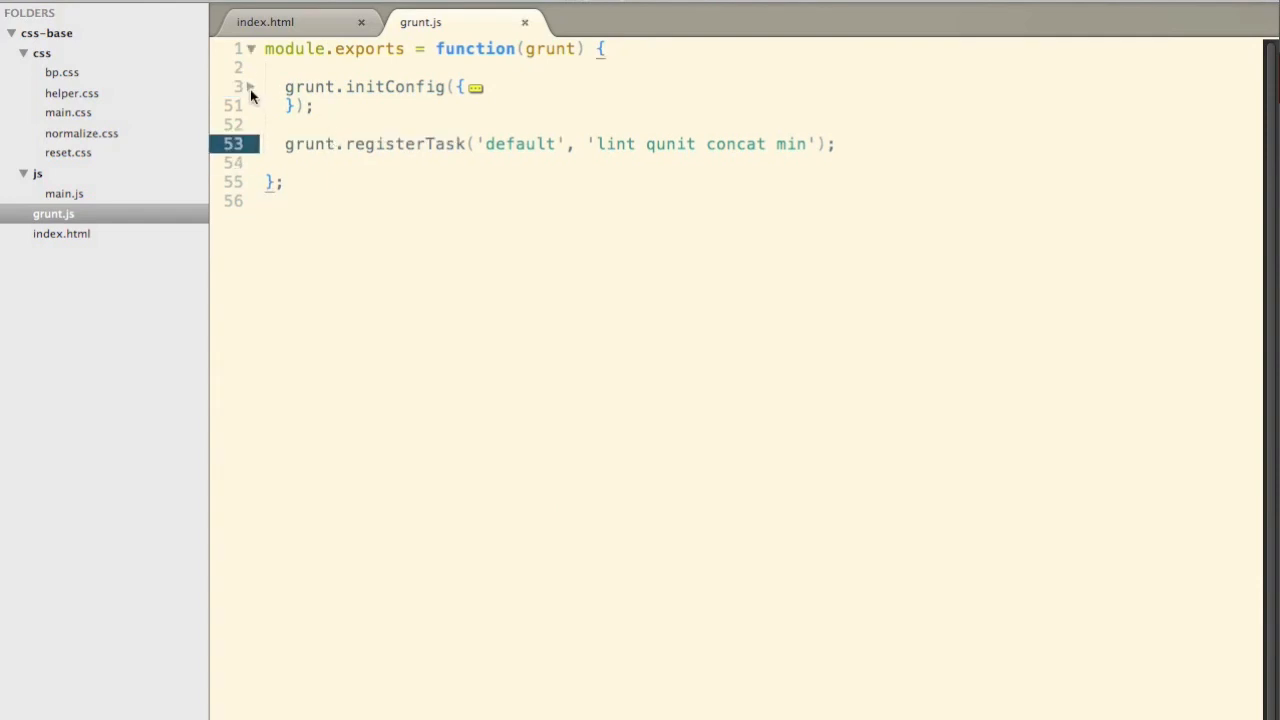
click(252, 88)
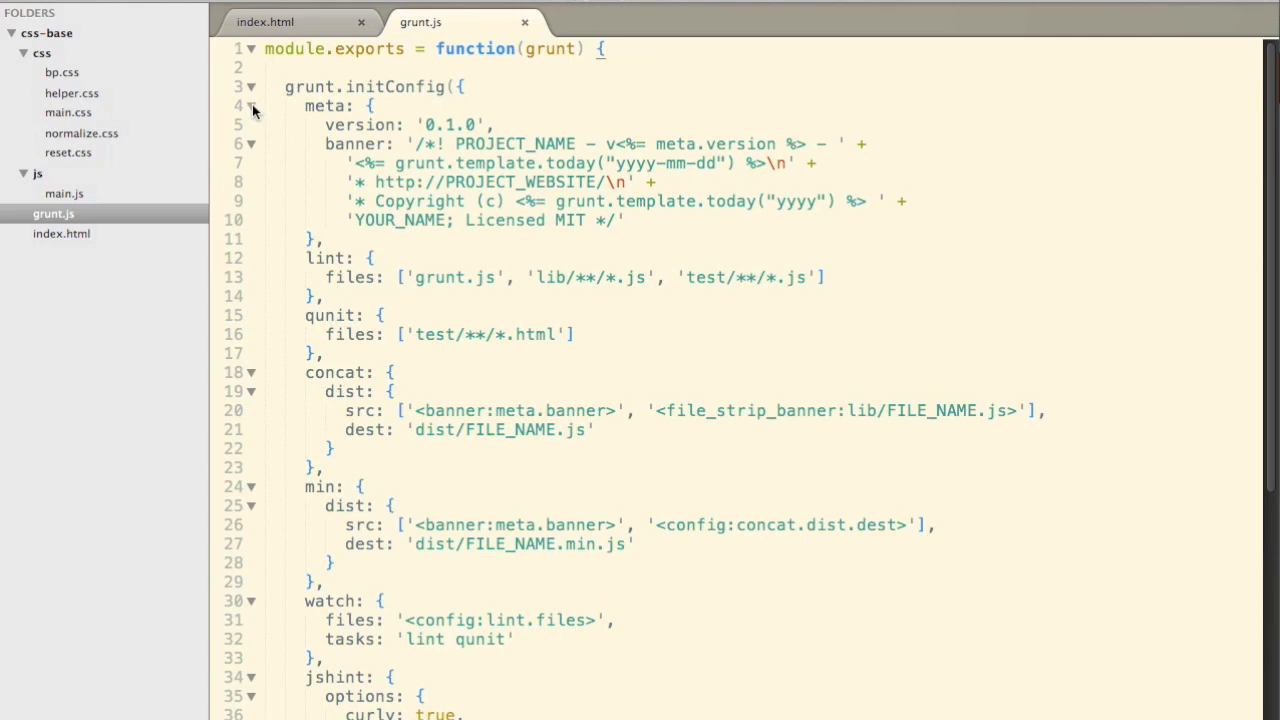
click(258, 106)
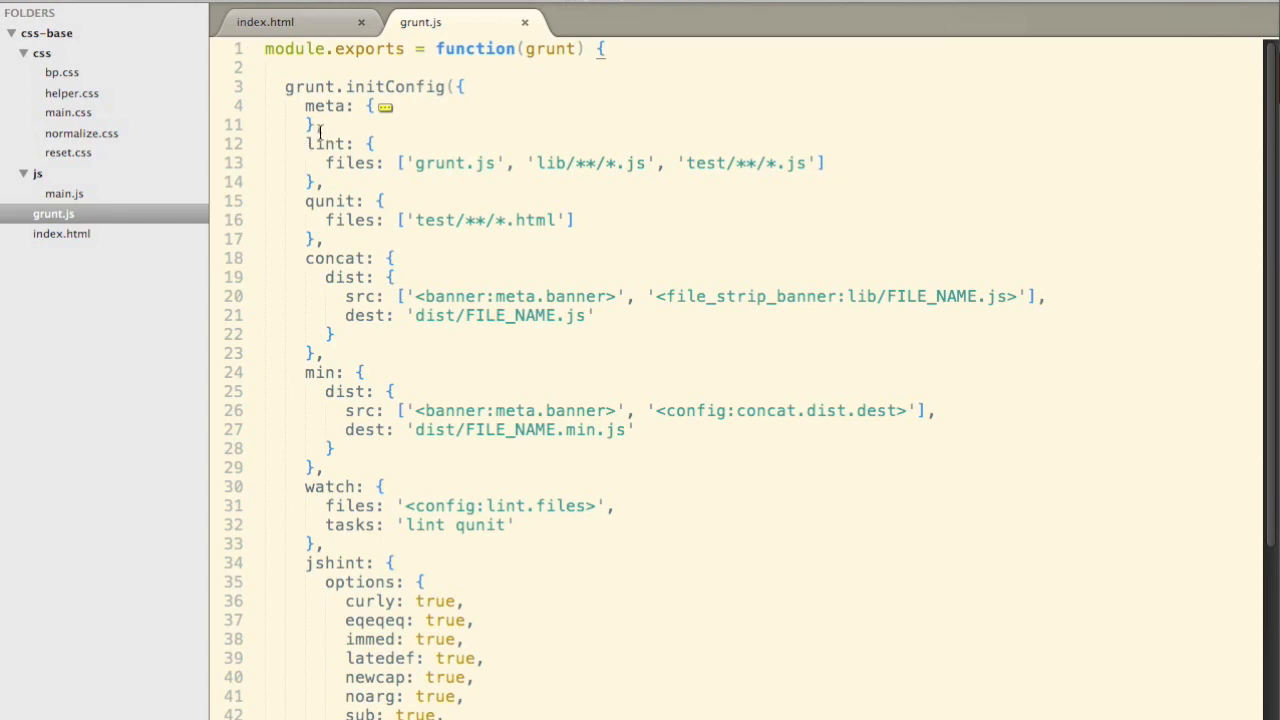
drag(310, 144, 320, 164)
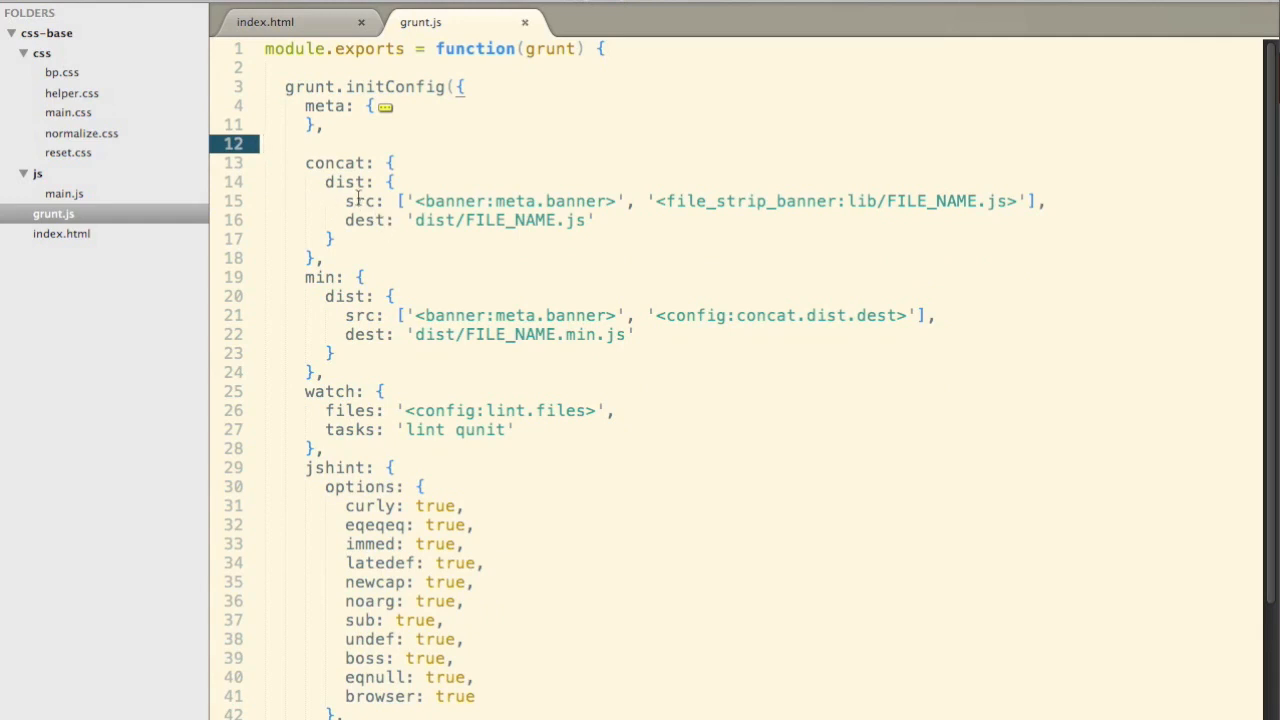
- Set concat.dist src to bp.css, main.css and helper.css with dest 'css/style.css'
click(362, 200)
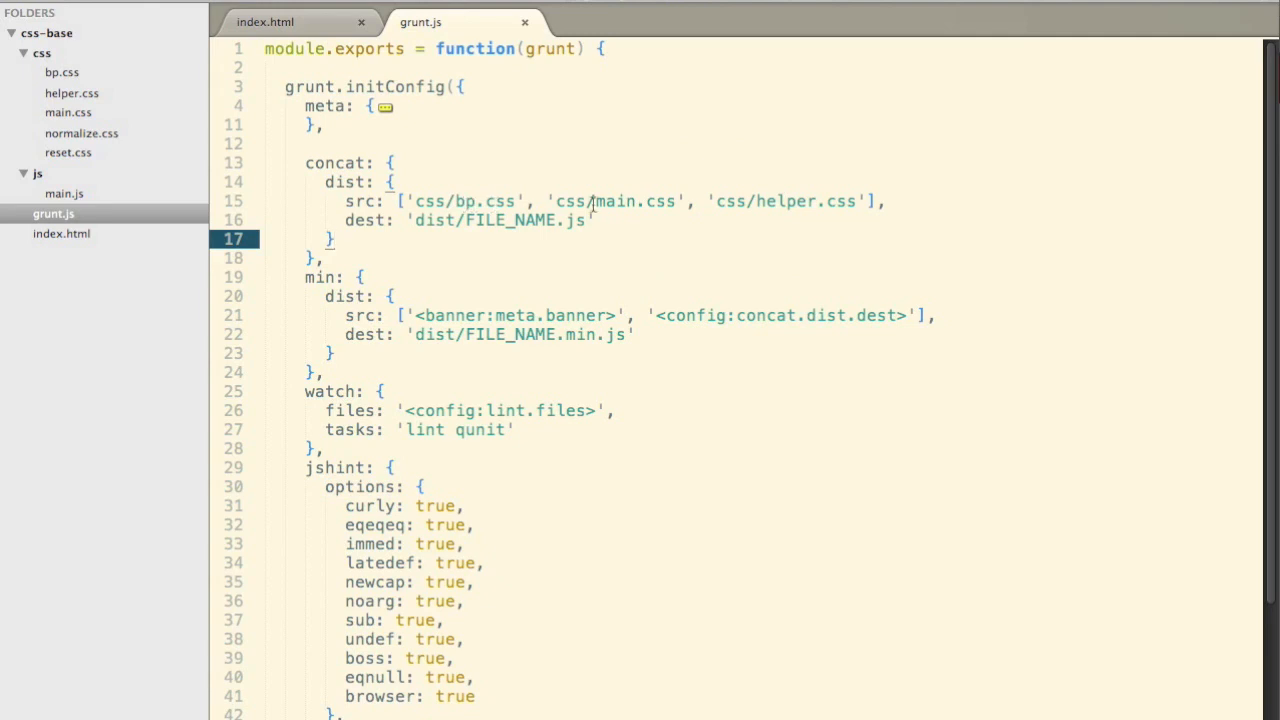
mouse_move(810, 206)
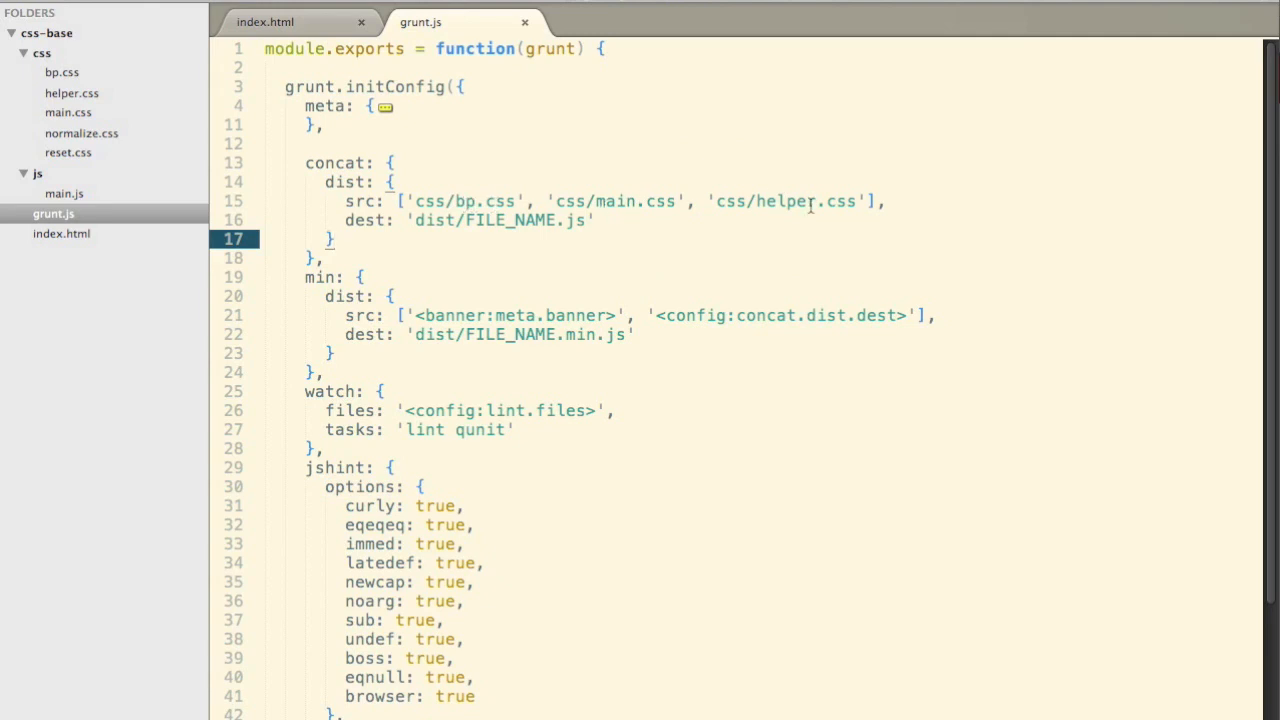
click(380, 230)
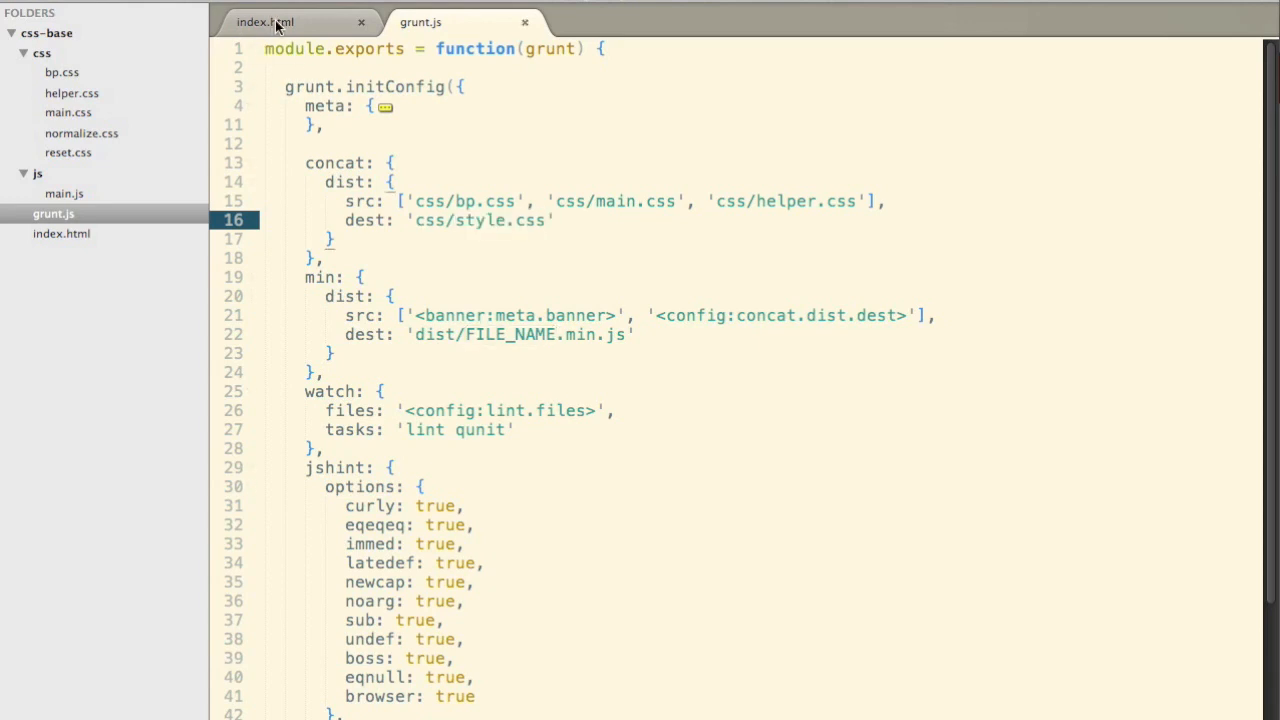
- Check index.html's css/style.css stylesheet link, then return to grunt.js
click(280, 22)
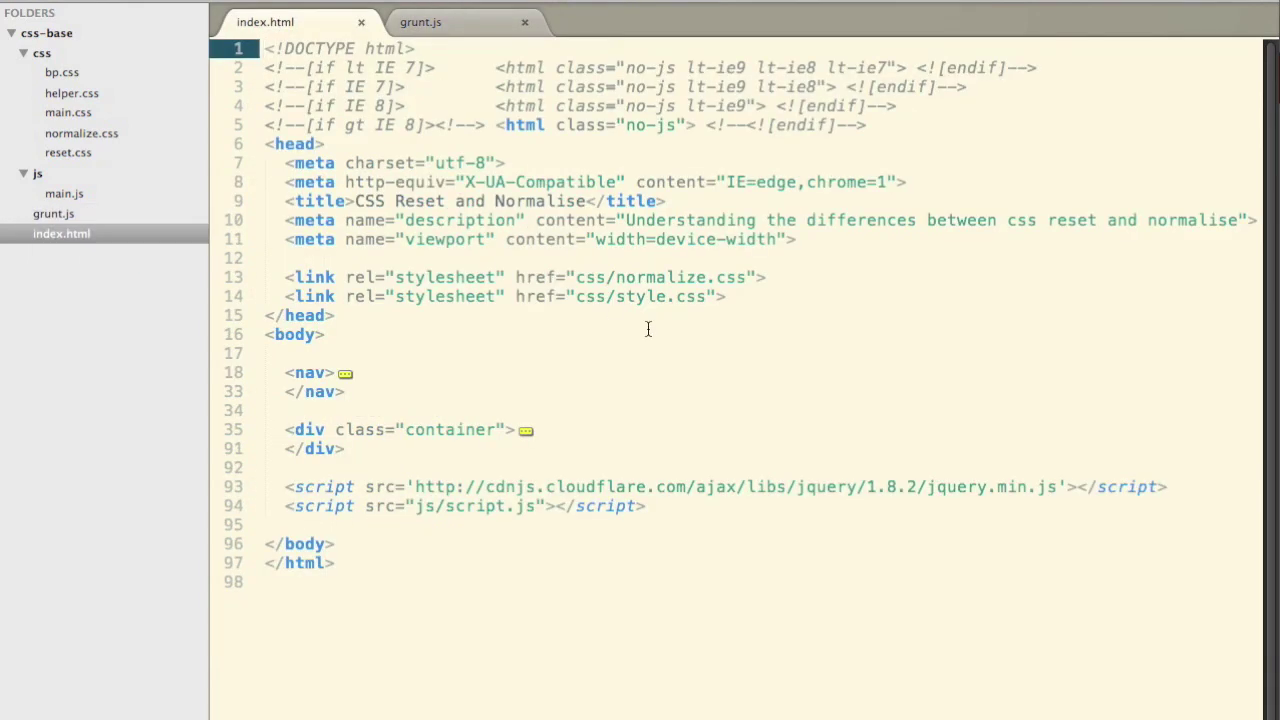
click(650, 310)
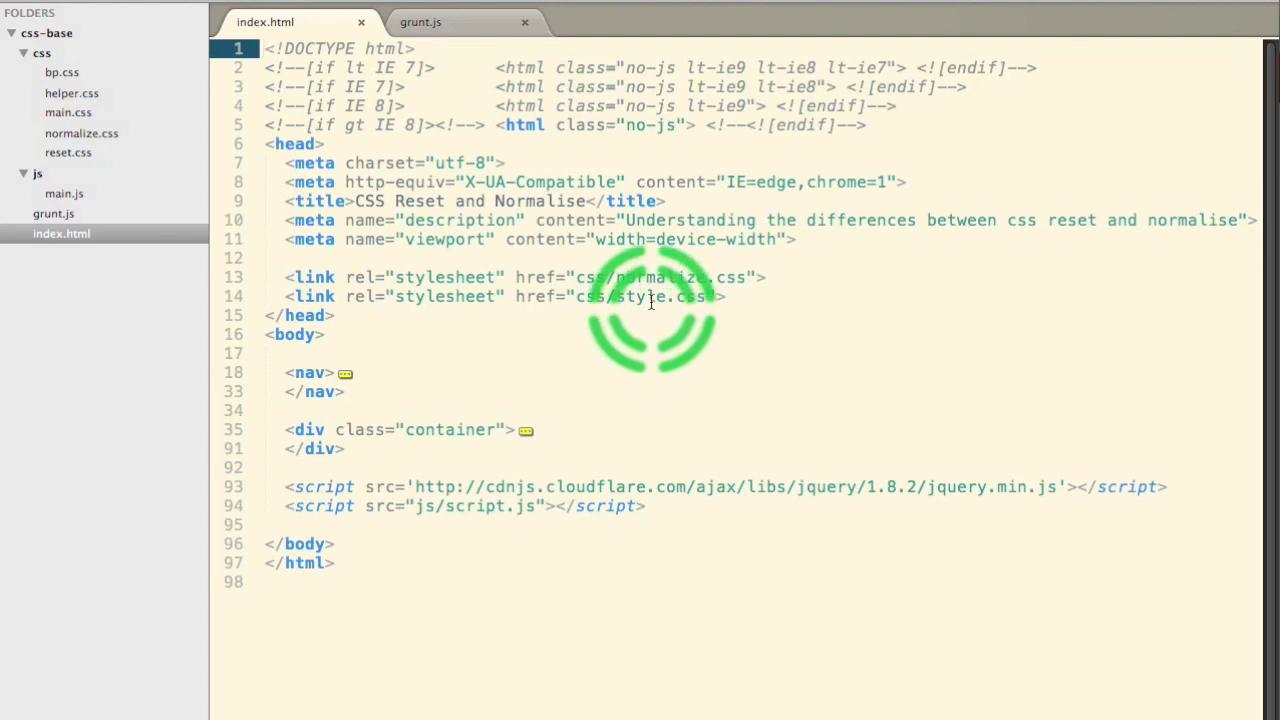
click(422, 22)
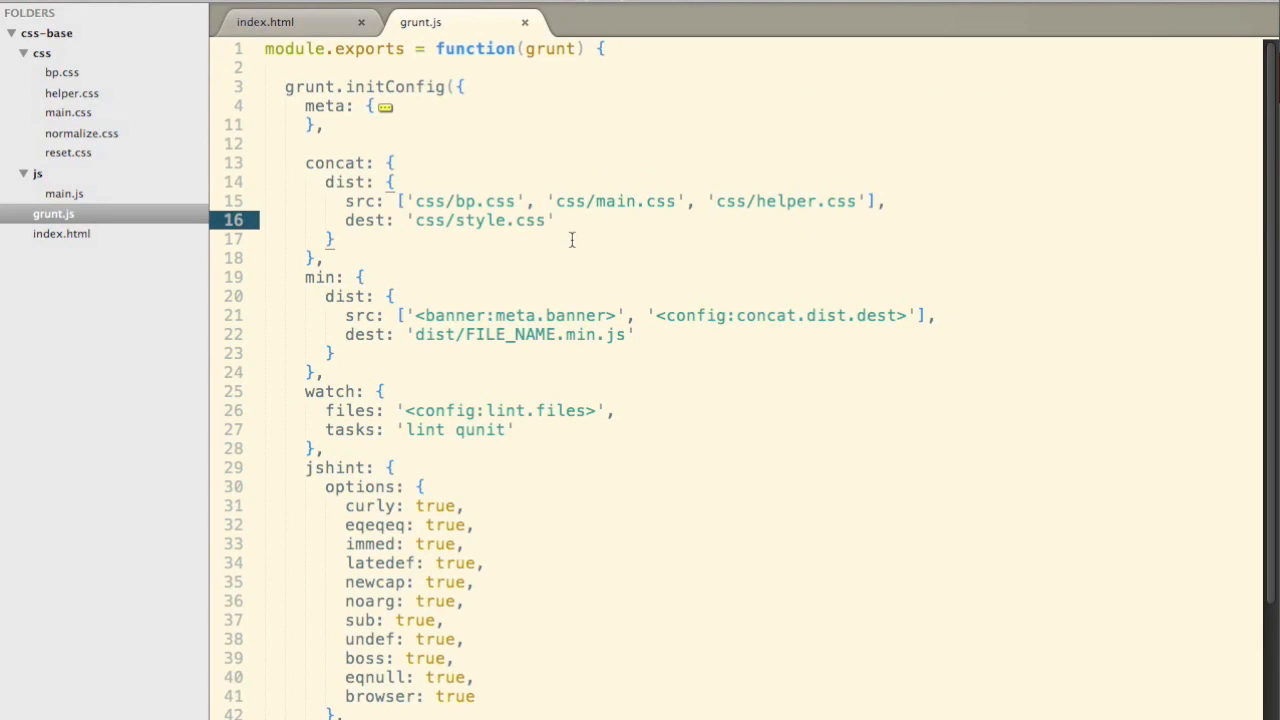
- Run grunt concat in iTerm and note the created style.css file
key(Cmd+Tab)
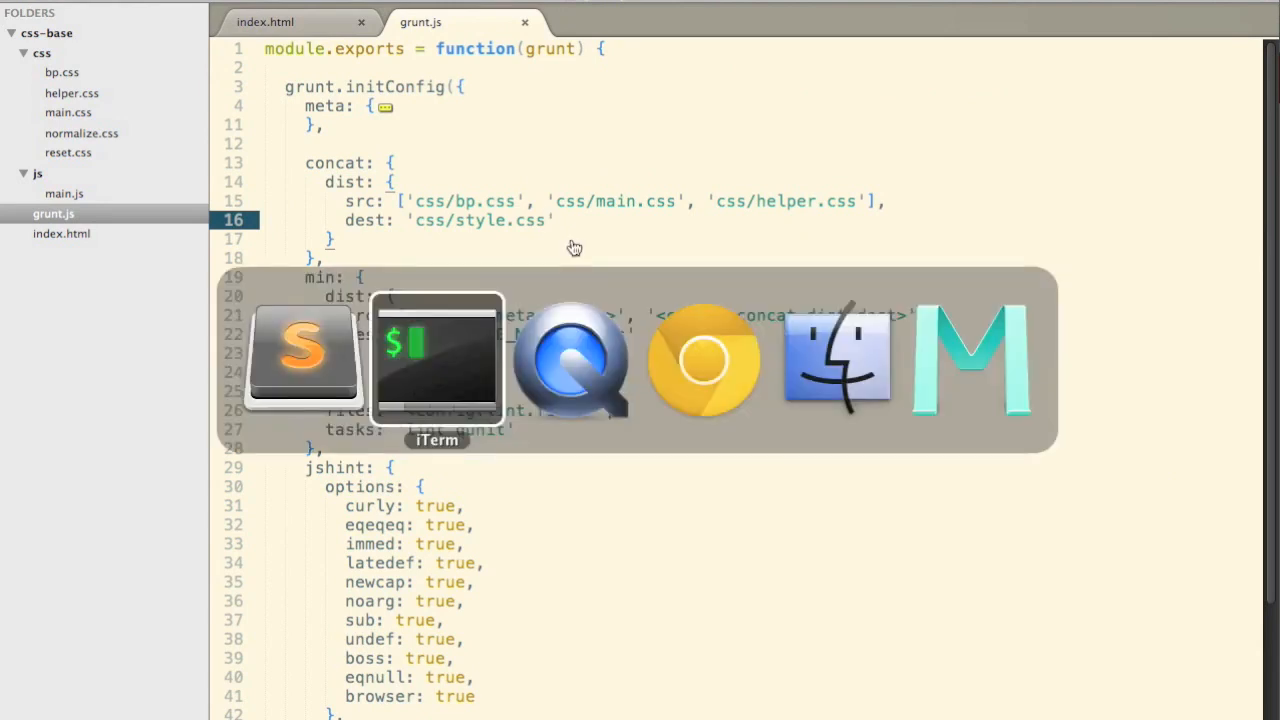
click(436, 360)
text(grunt)
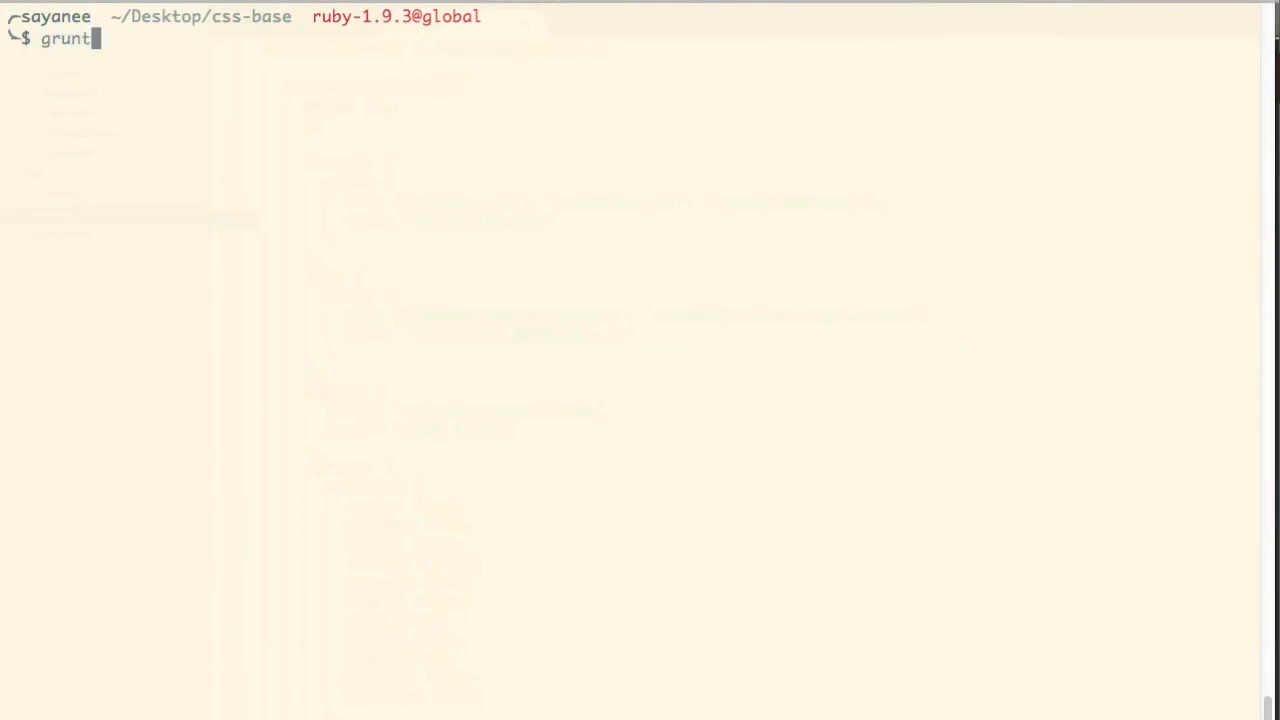
text(concat)
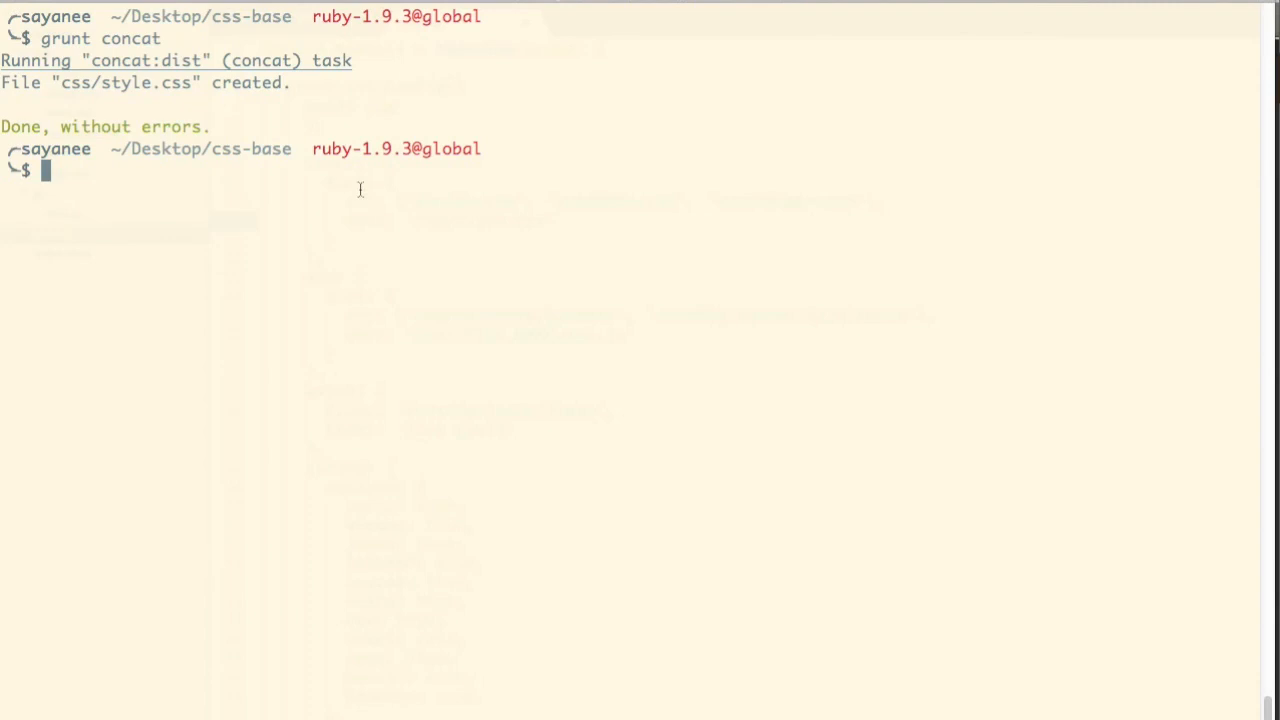
click(164, 96)
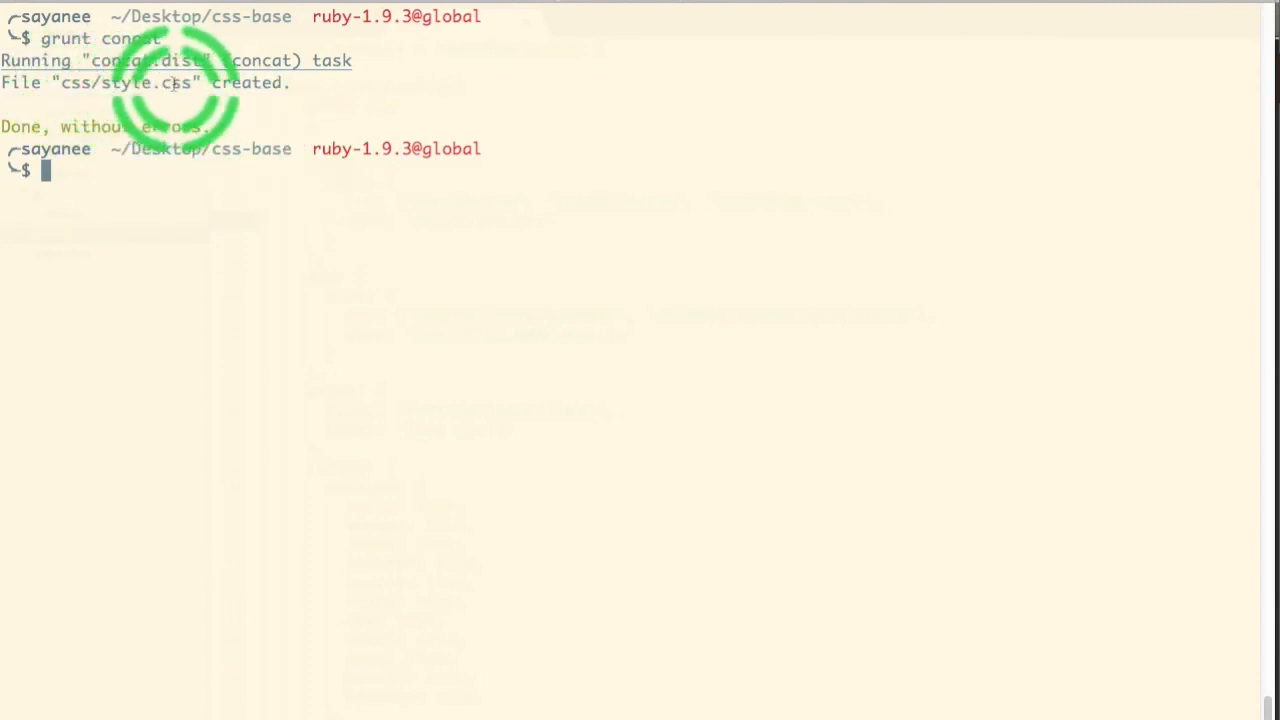
- View the newly generated css/style.css in Sublime Text
key(cmd+tab)
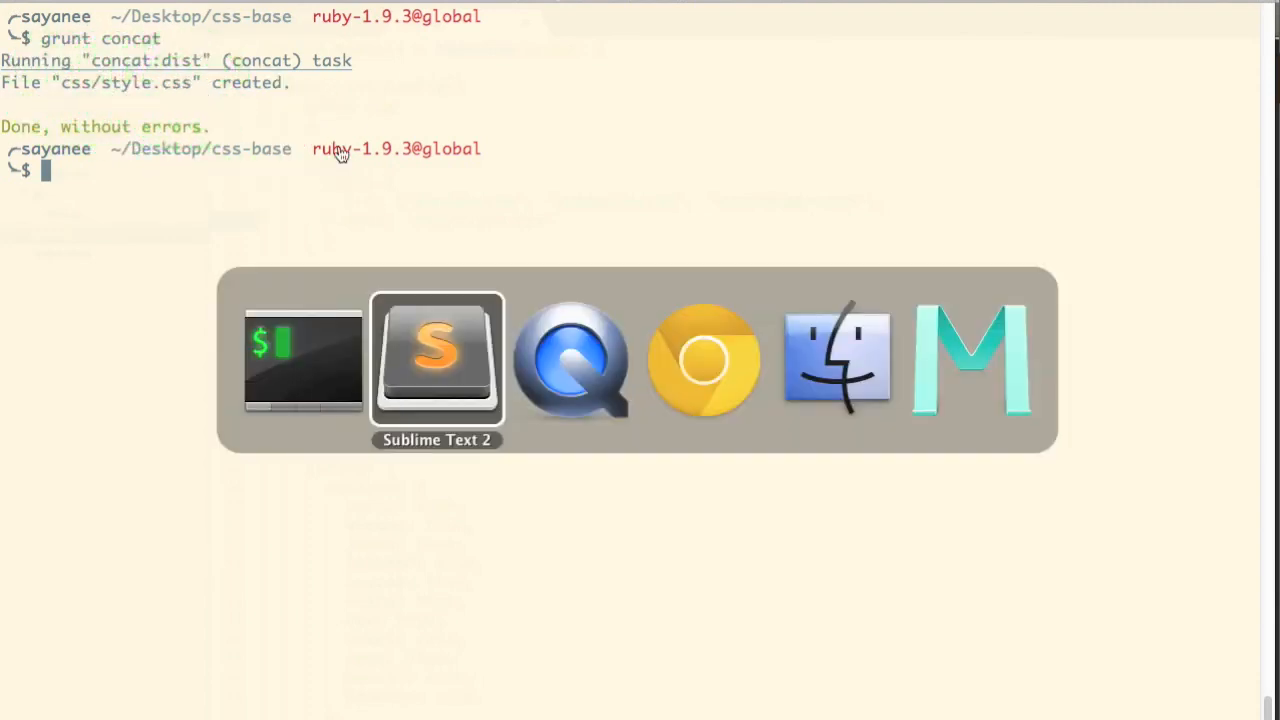
click(436, 360)
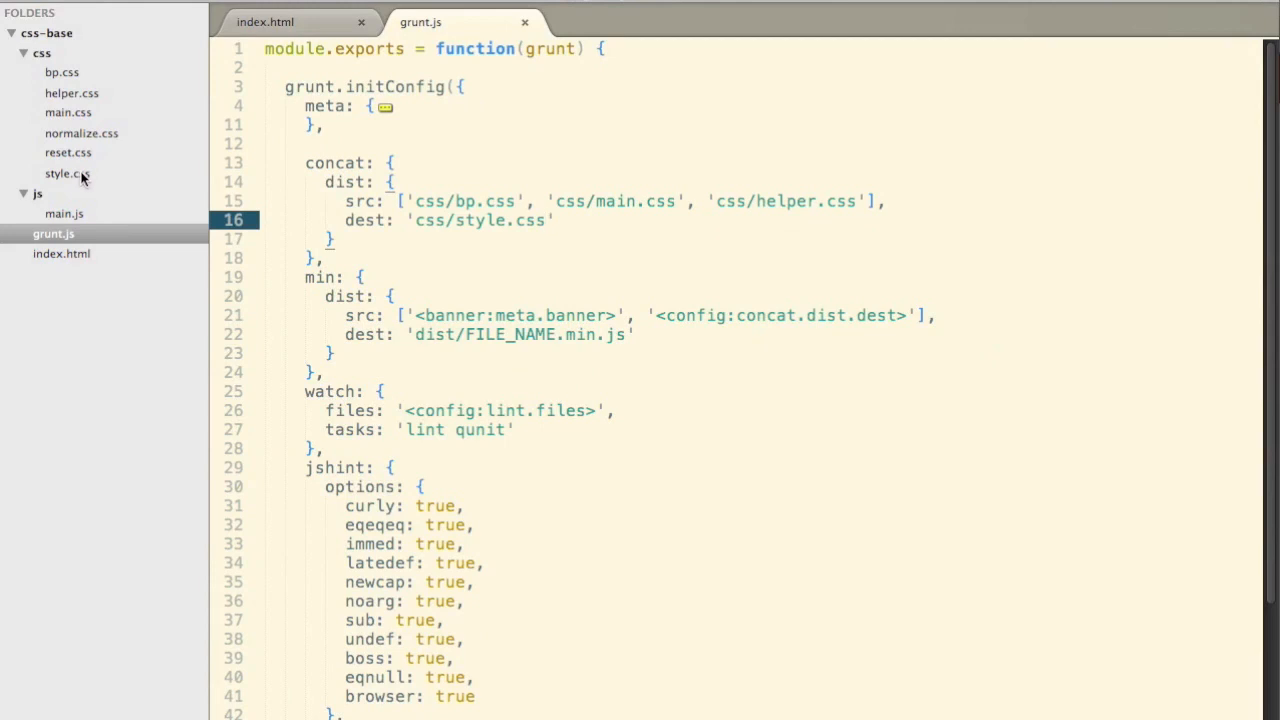
click(68, 172)
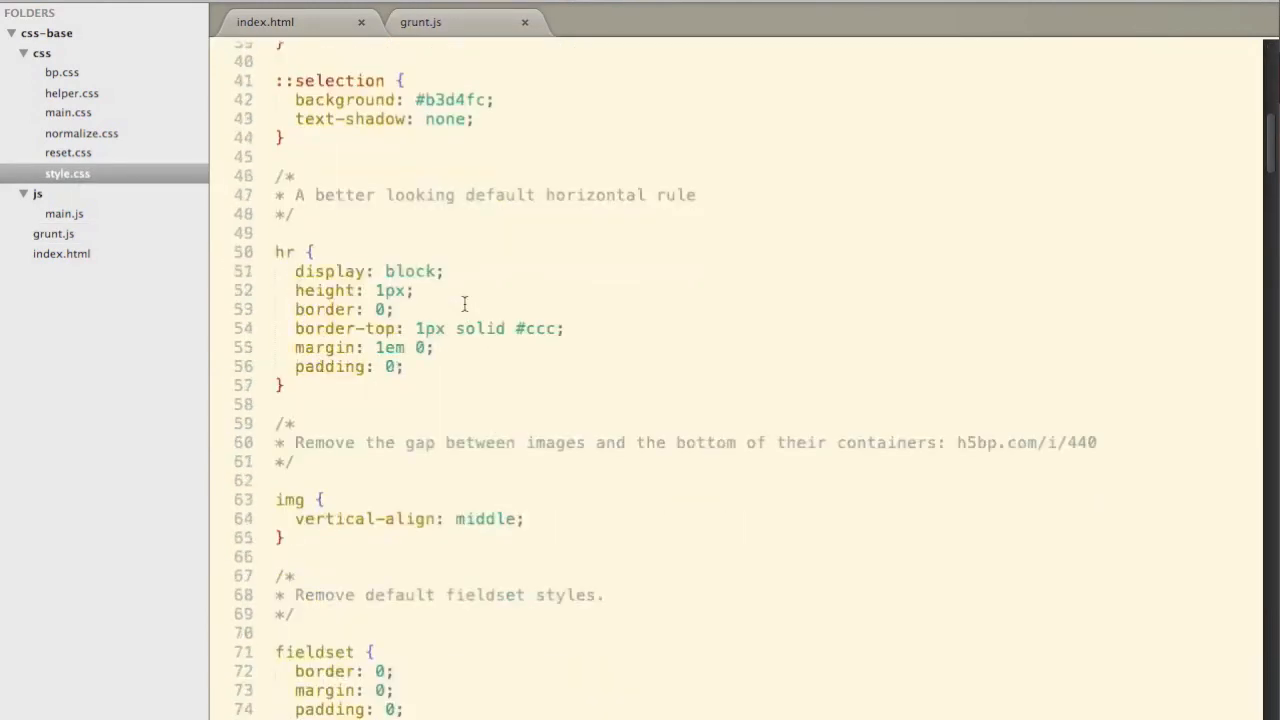
scroll(down, 3)
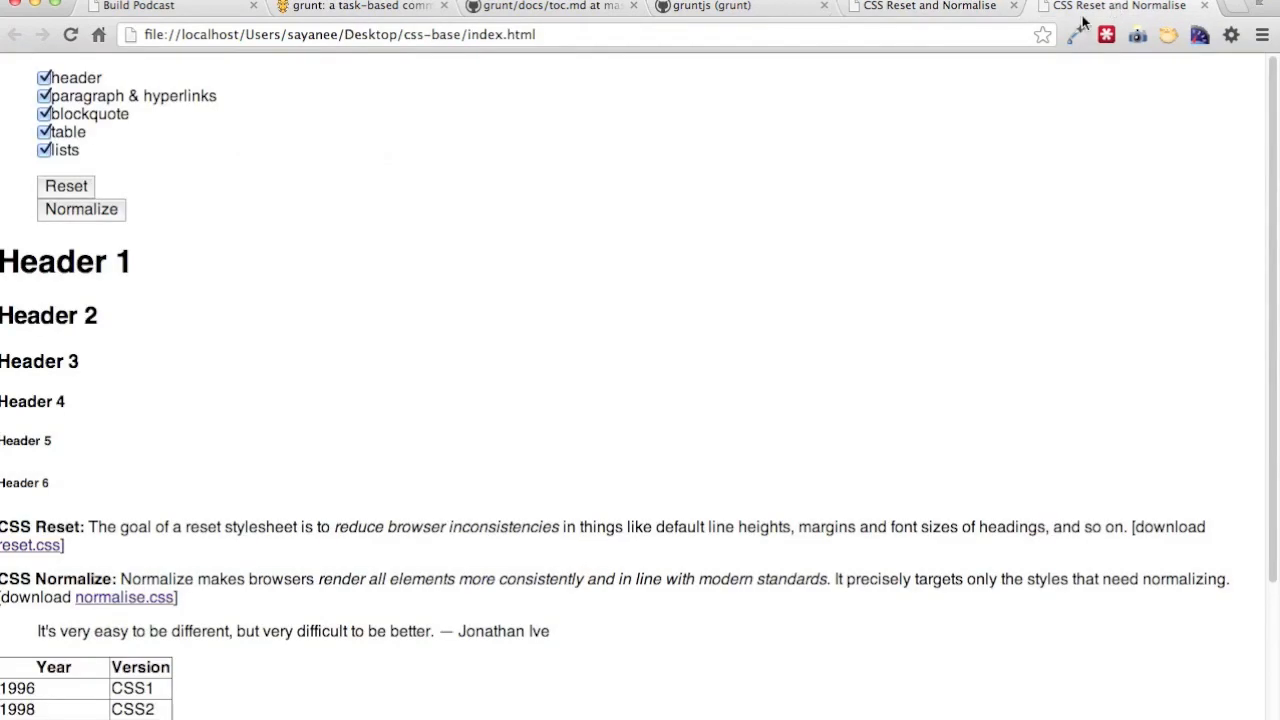
mouse_move(376, 60)
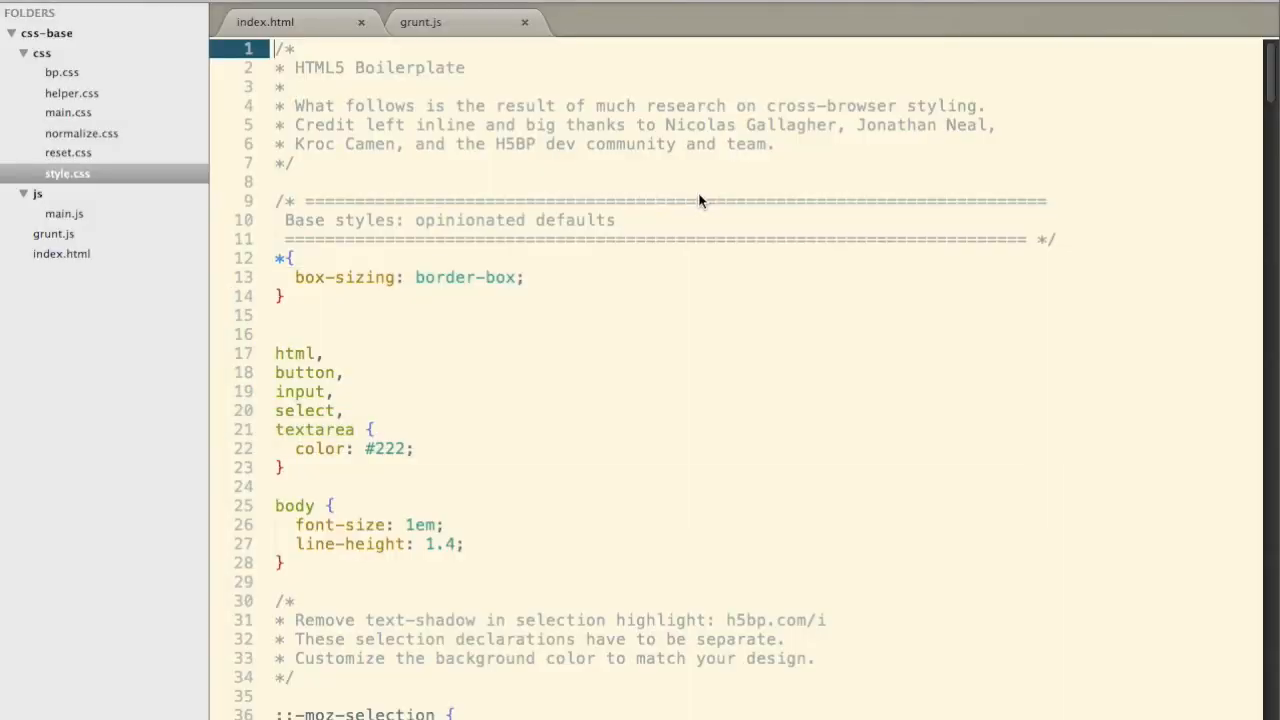
- Start editing the min task in grunt.js, checking index.html for the script path
click(430, 22)
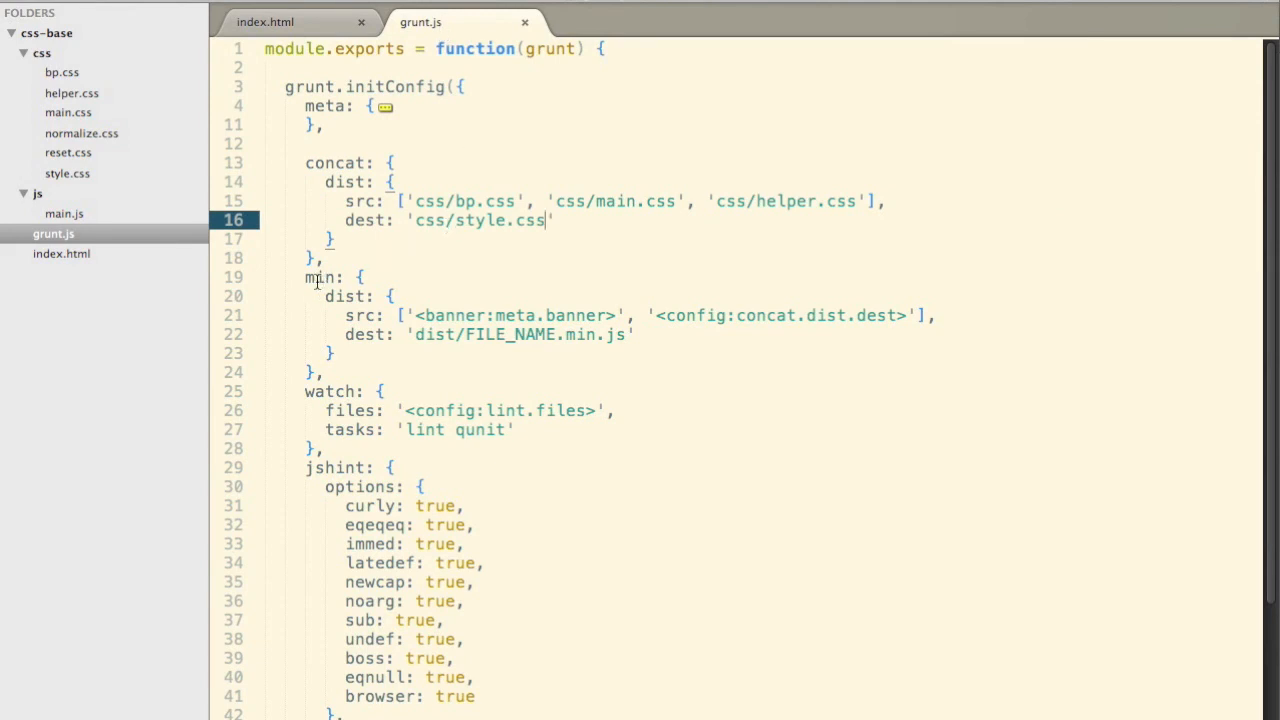
mouse_move(330, 240)
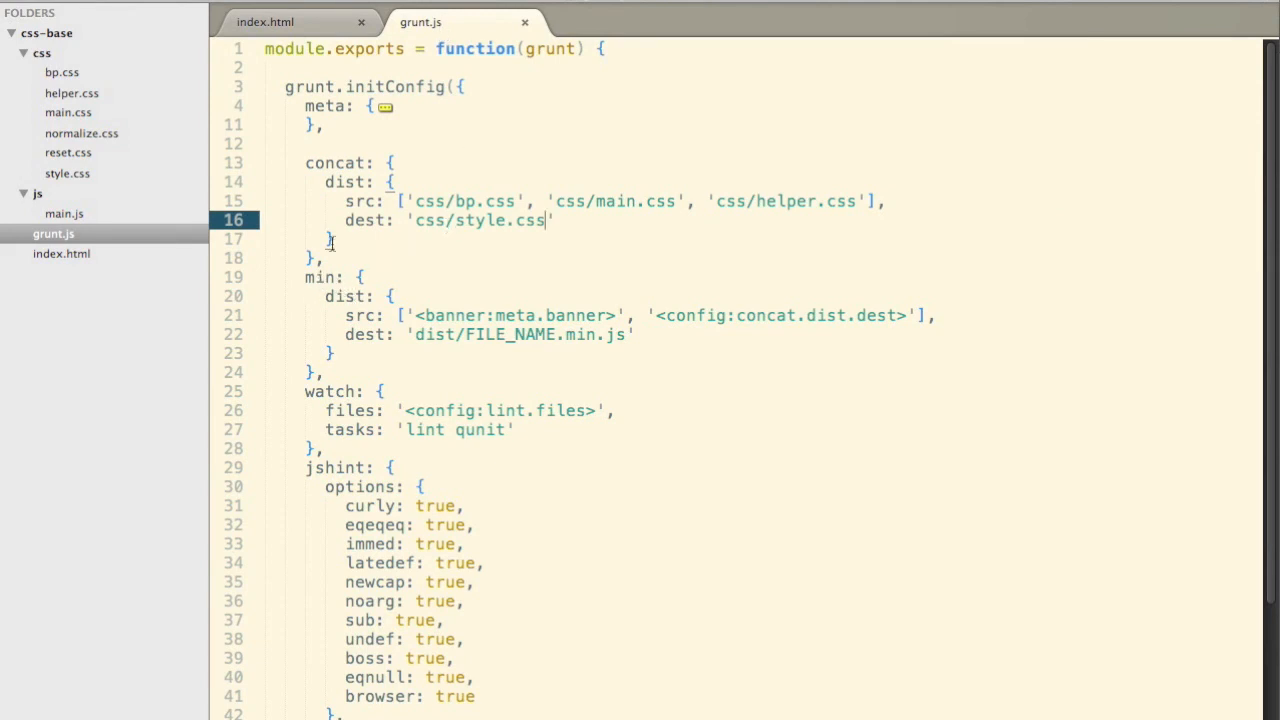
click(344, 162)
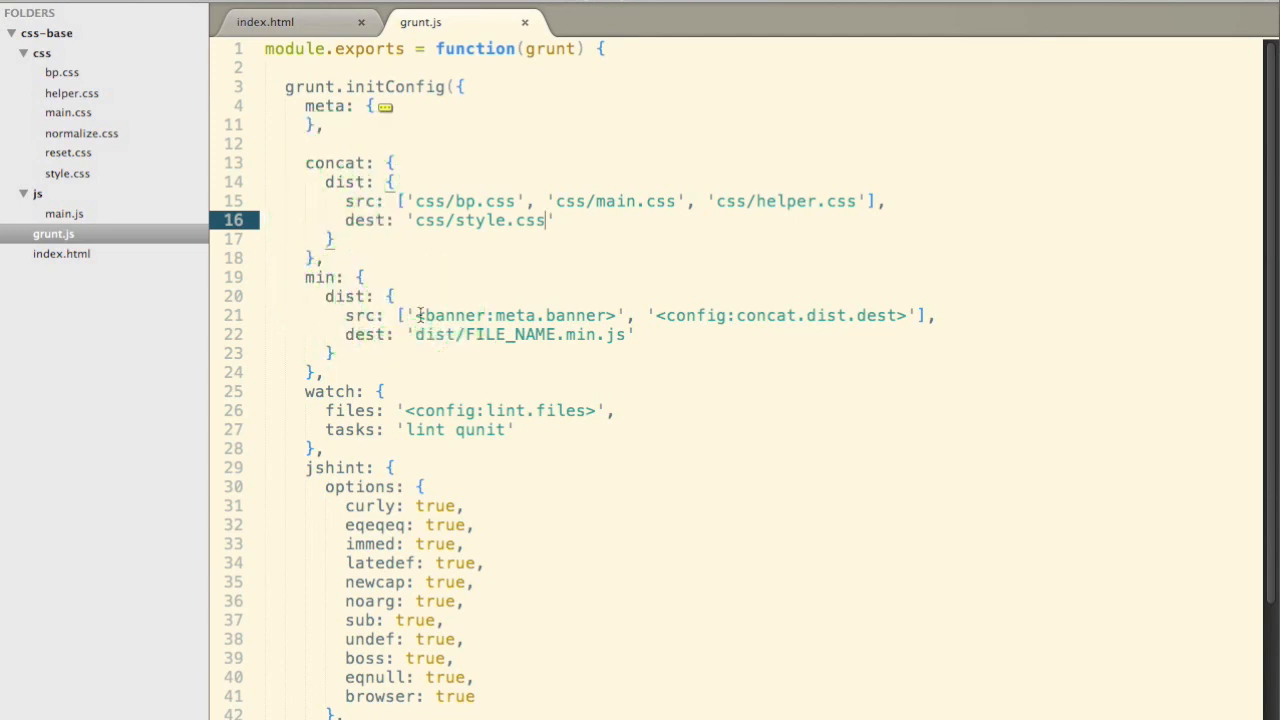
click(64, 212)
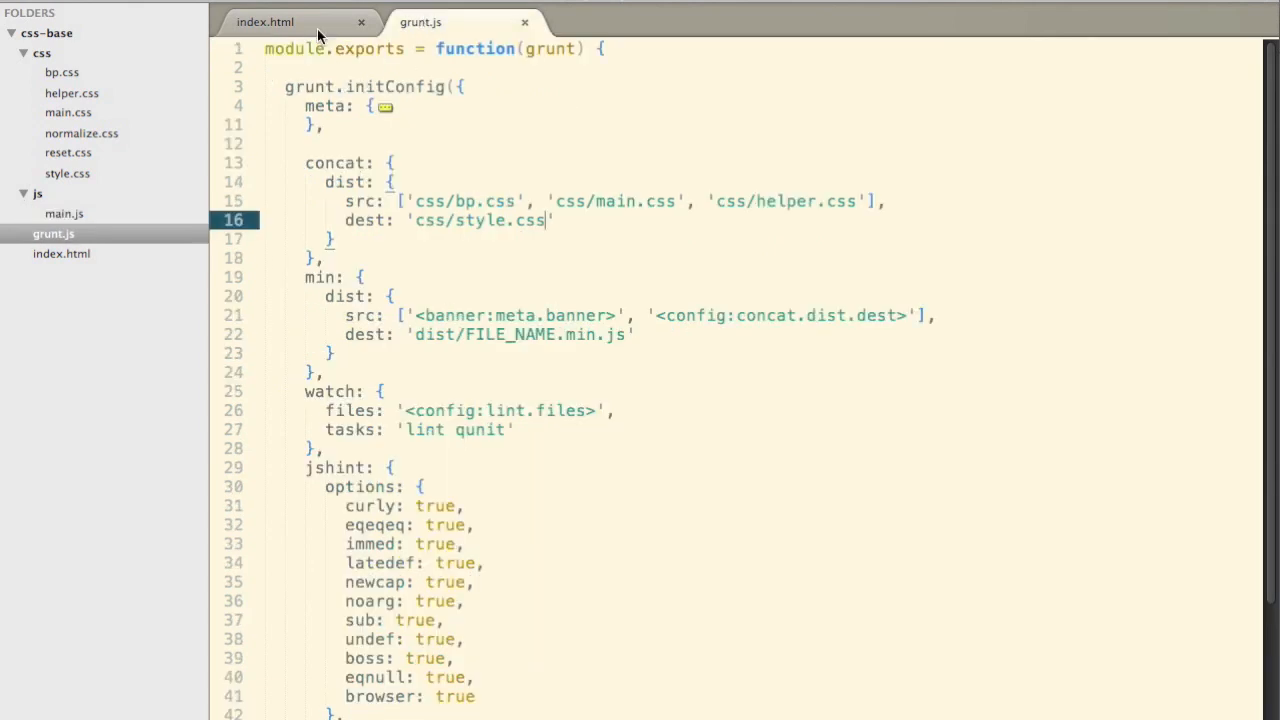
click(288, 22)
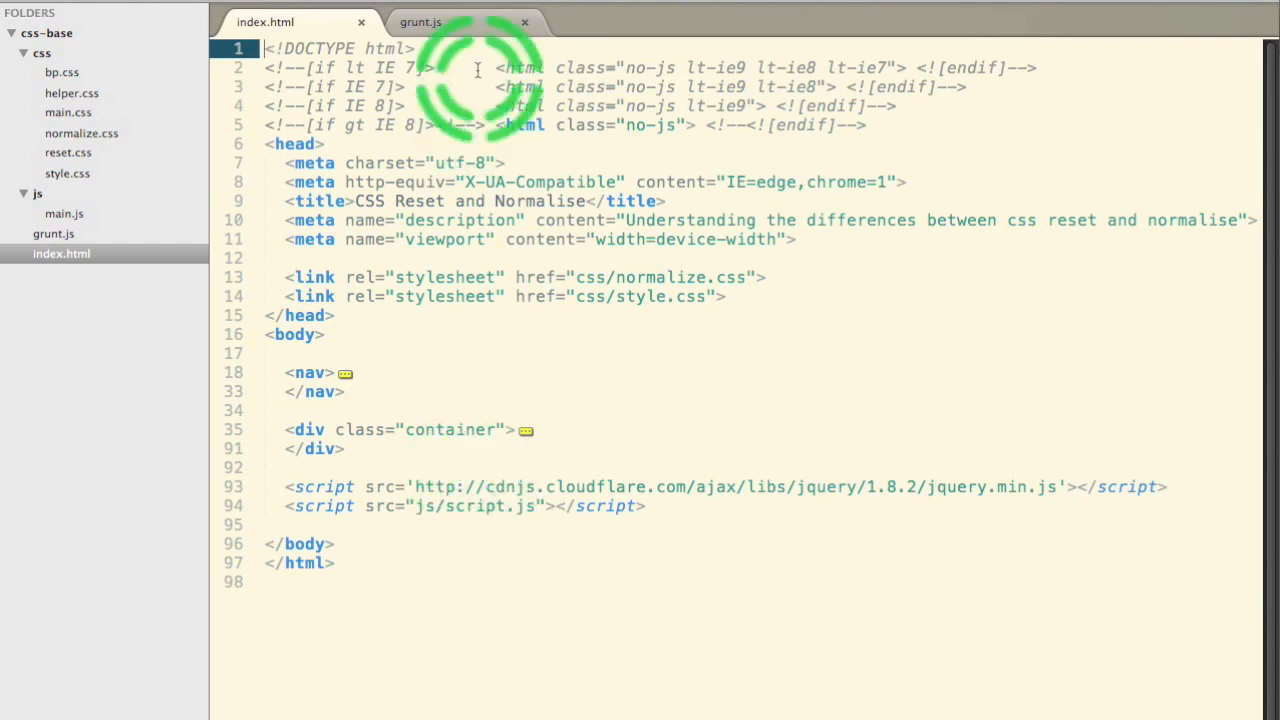
click(422, 22)
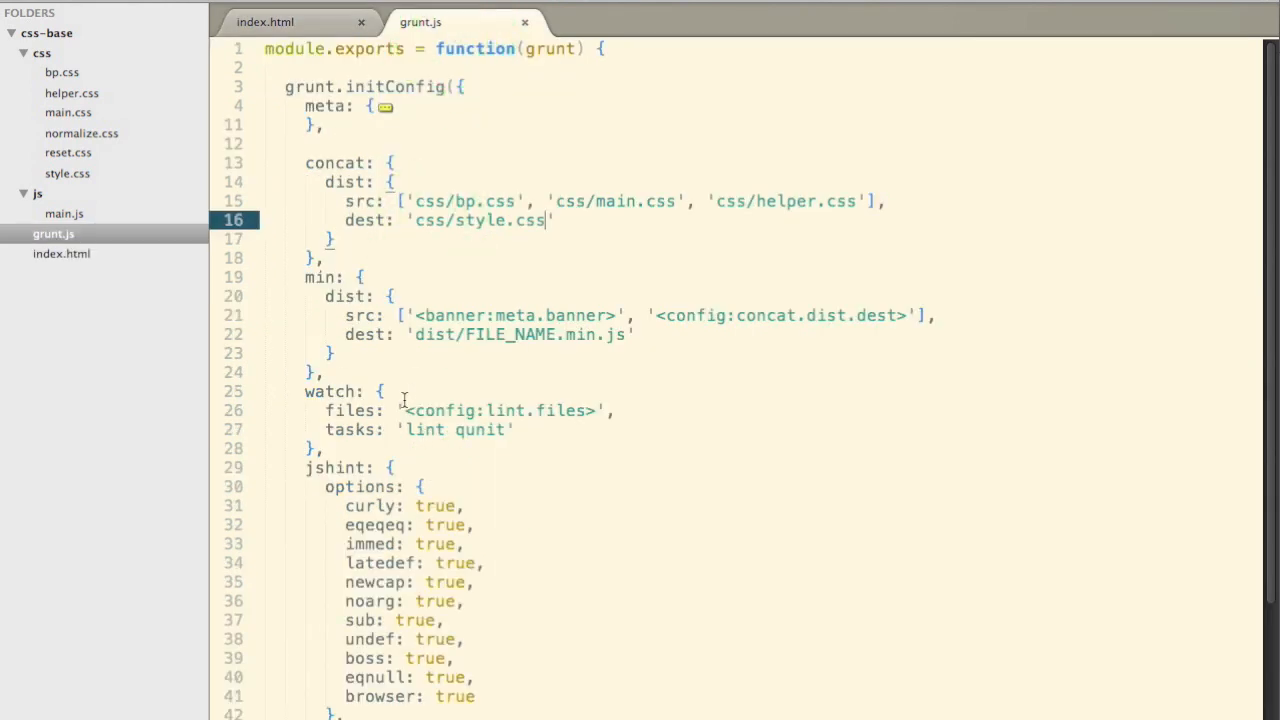
- Set min.dist src to ['js/main.js'] and dest to 'js/script.js'
click(384, 316)
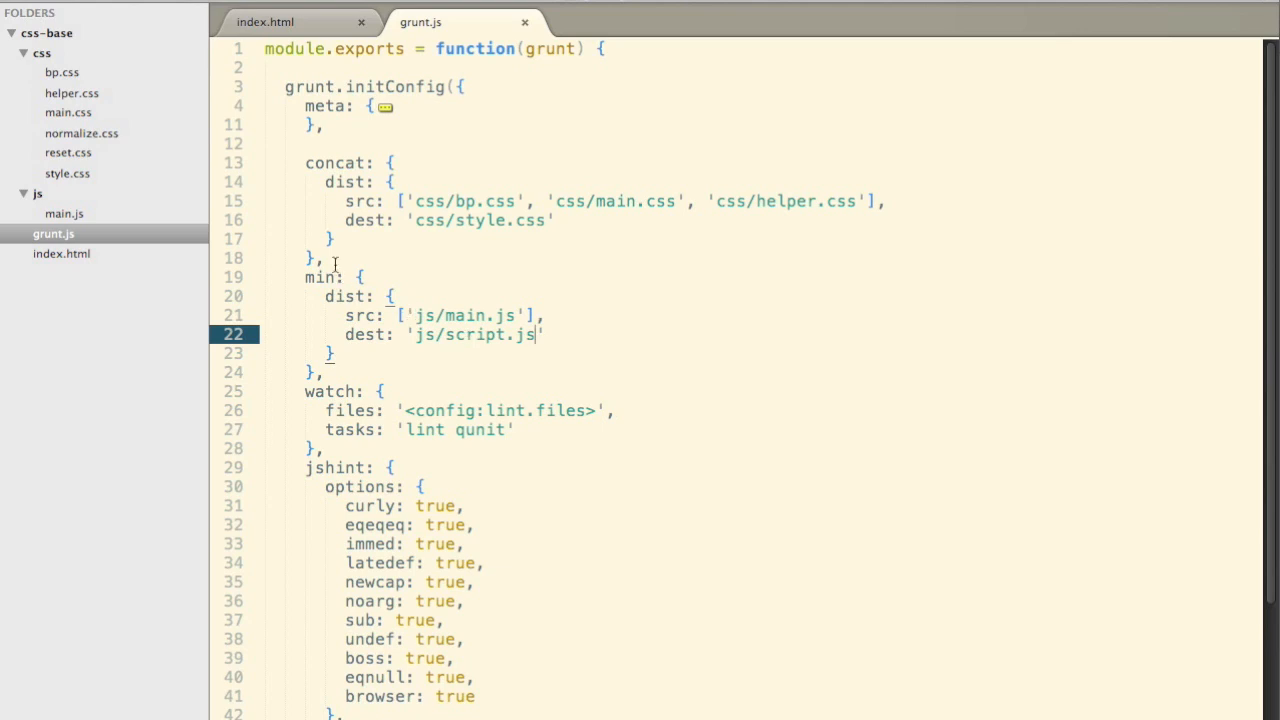
click(54, 232)
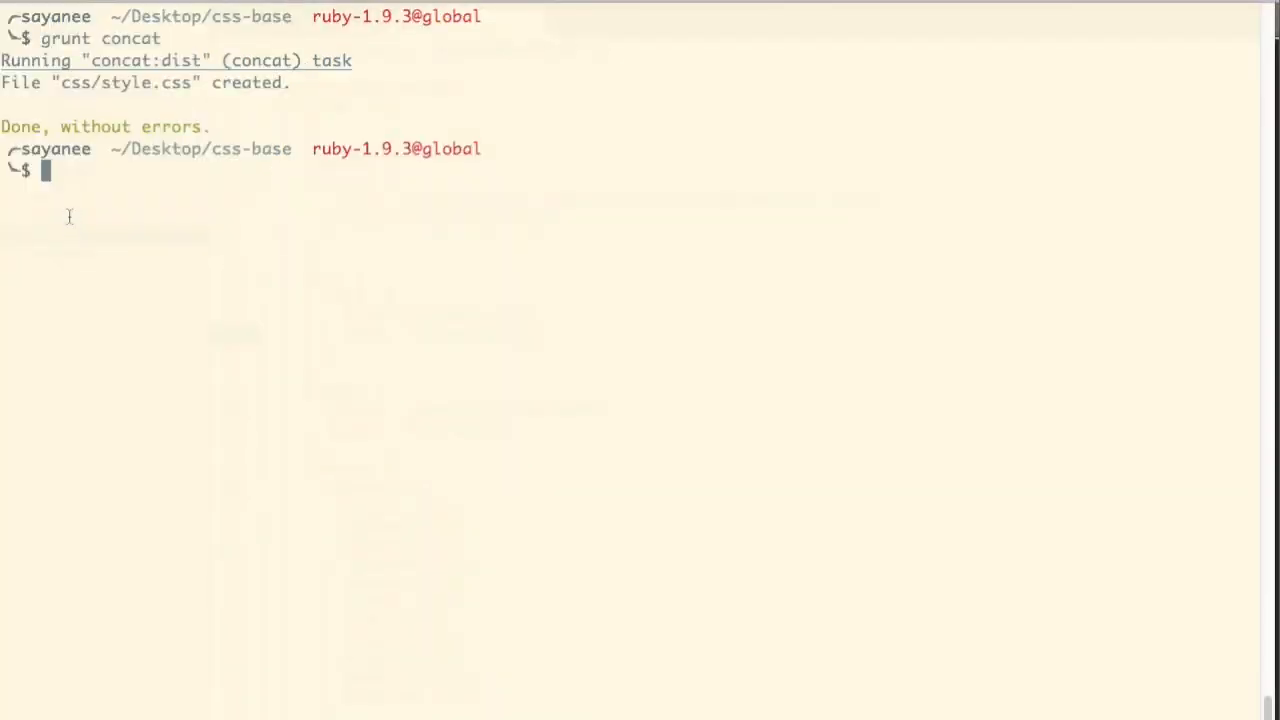
- Run grunt min in iTerm and inspect the generated js/script.js in Sublime
text(grunt c)
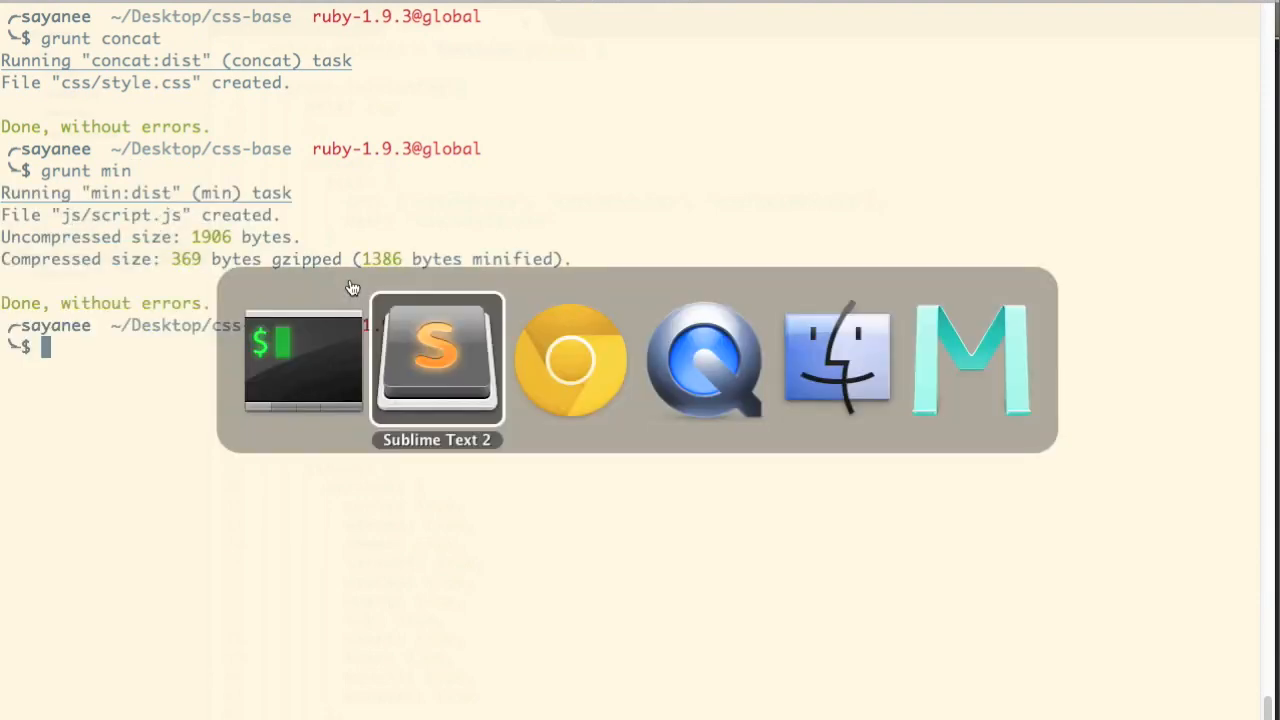
click(436, 360)
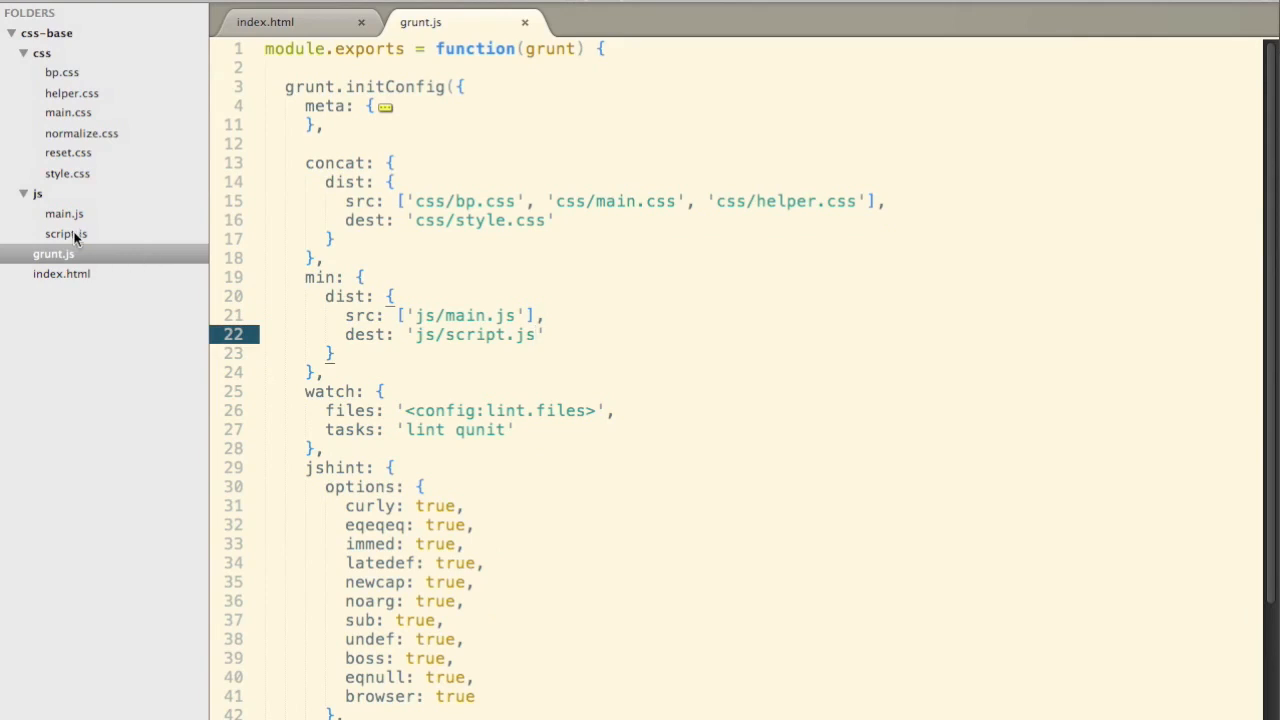
click(66, 232)
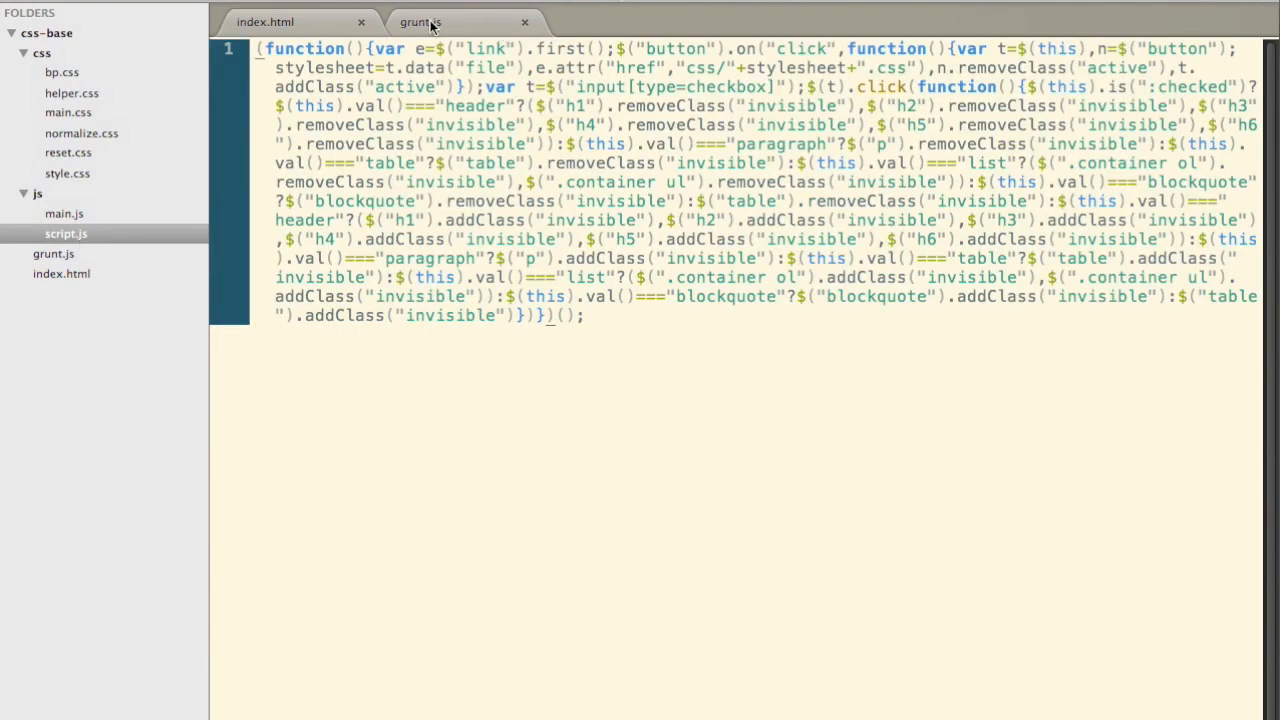
click(52, 252)
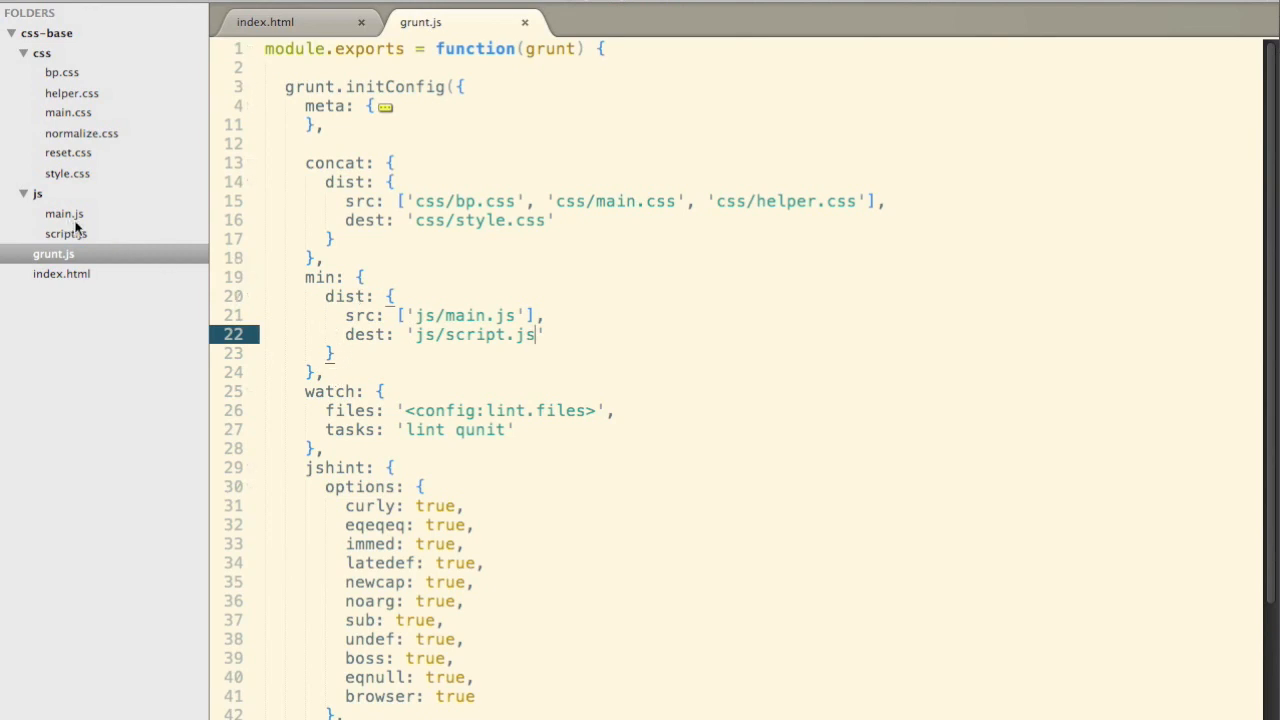
mouse_move(92, 178)
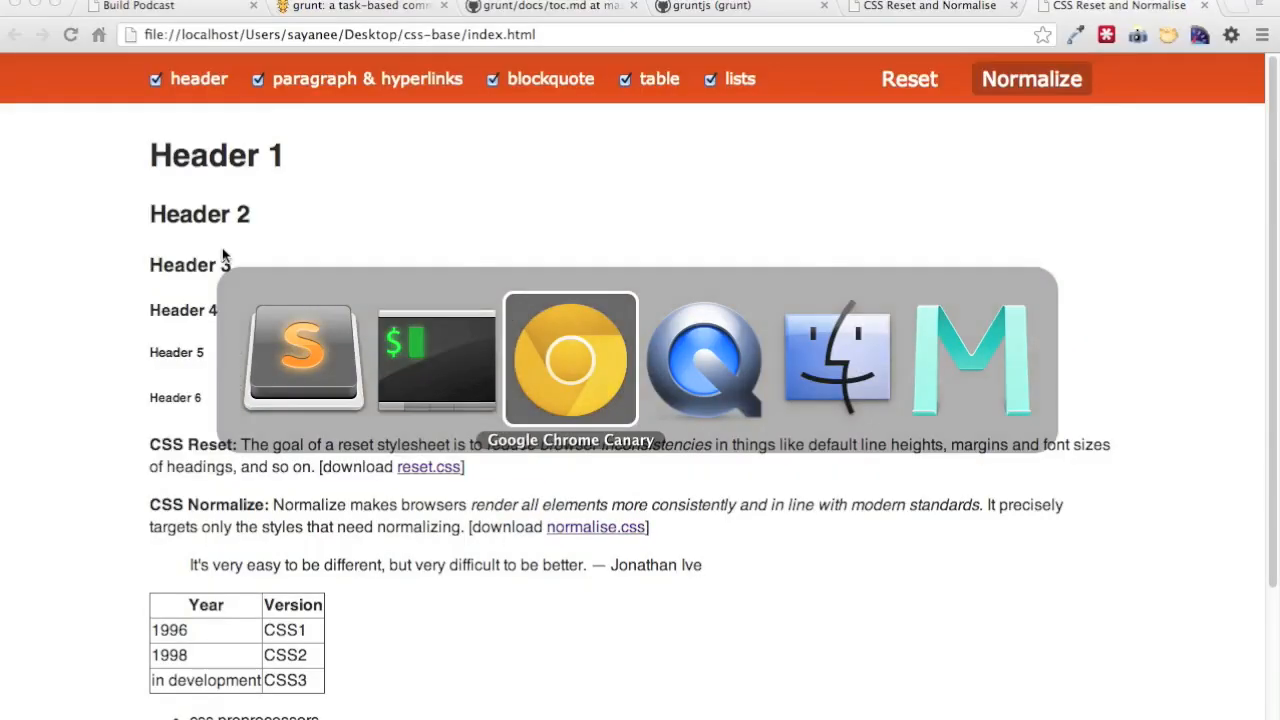
- Filter the gruntjs.com plugin list by searching 'contrib'
click(356, 6)
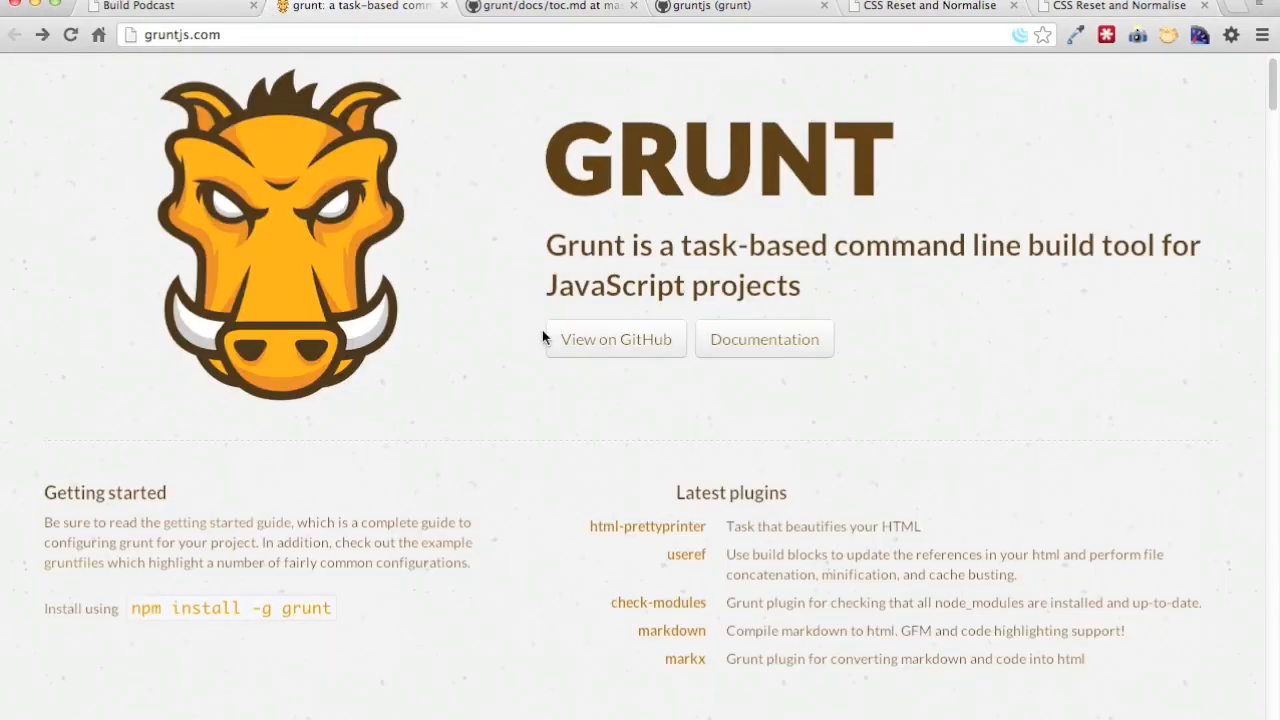
scroll(down, 3)
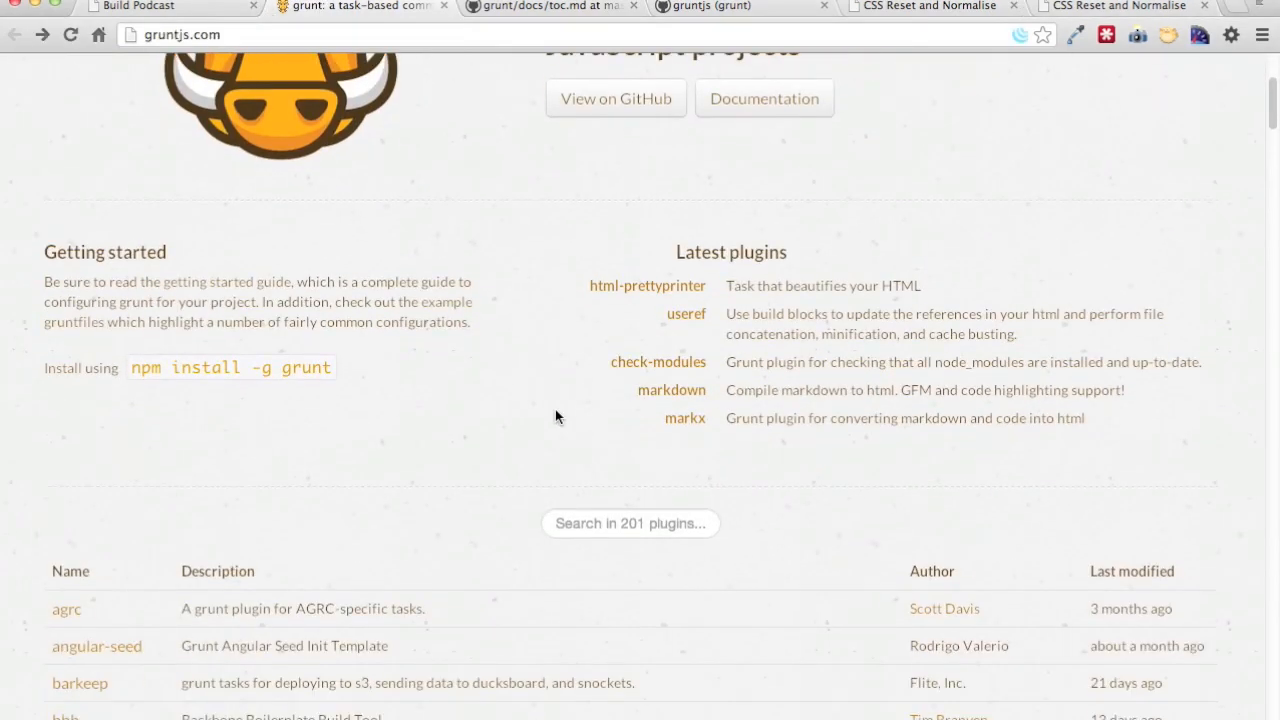
click(632, 524)
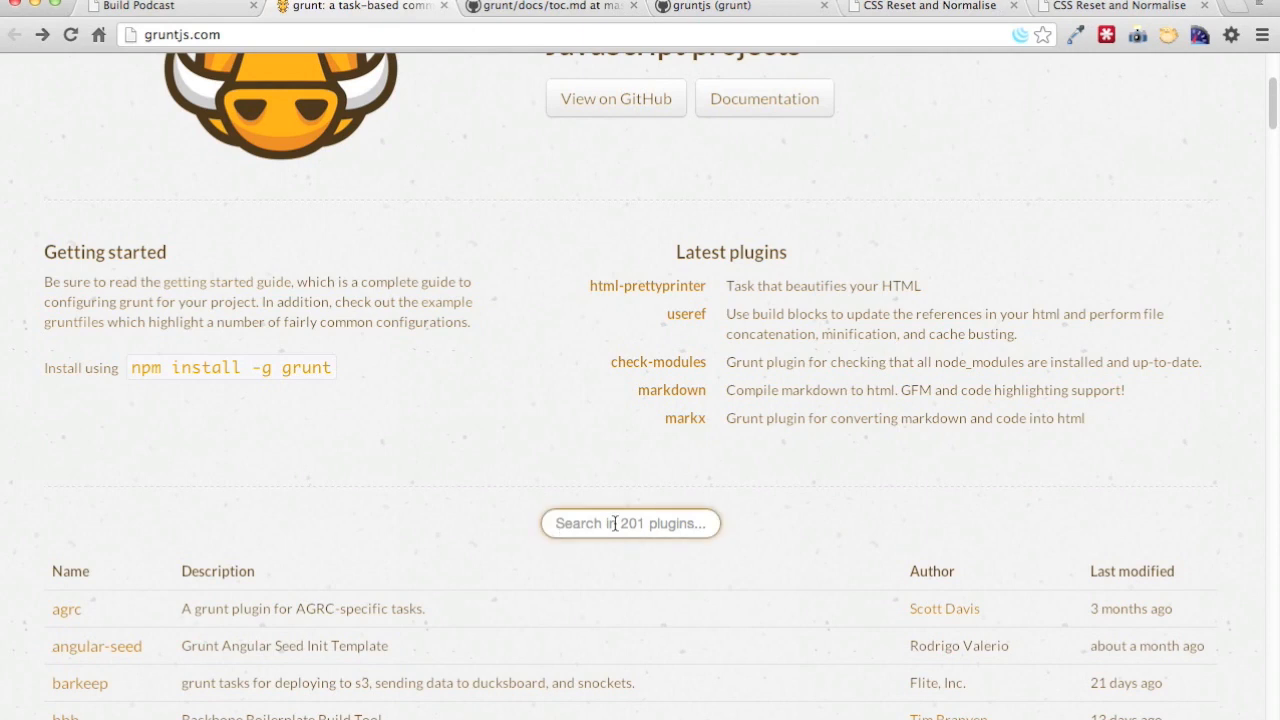
text(contrib)
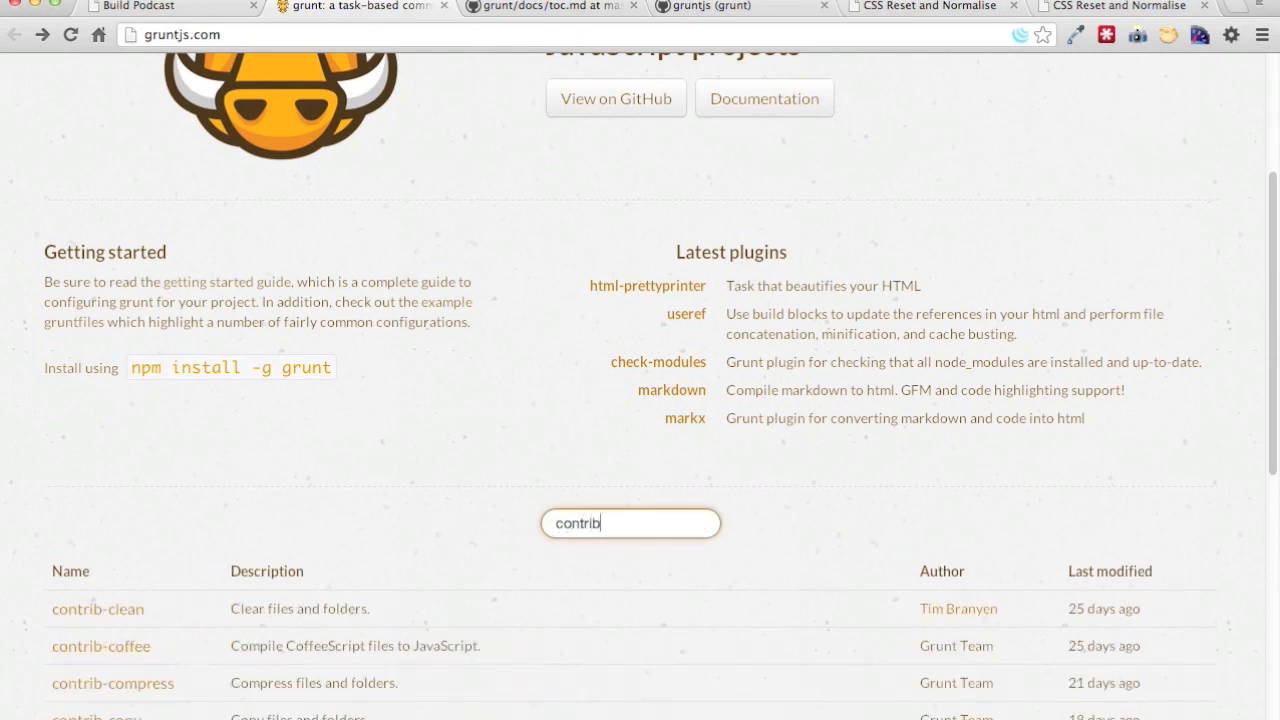
scroll(down, 3)
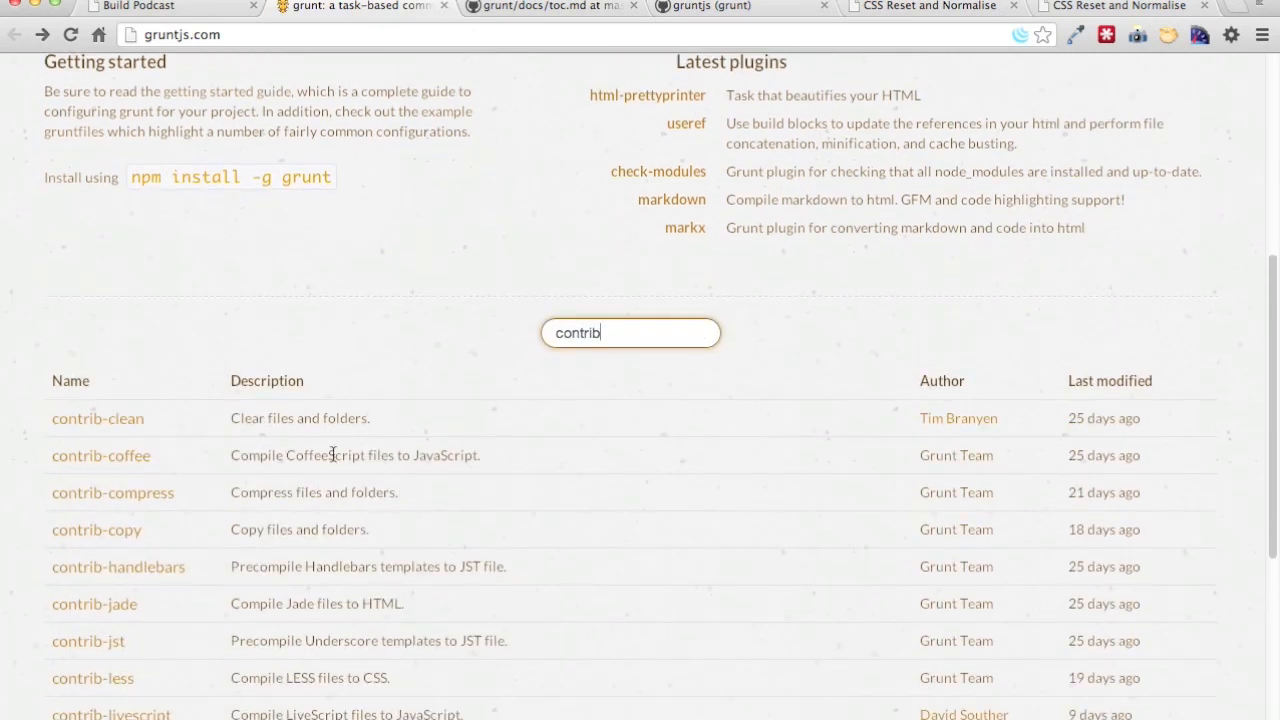
scroll(down, 3)
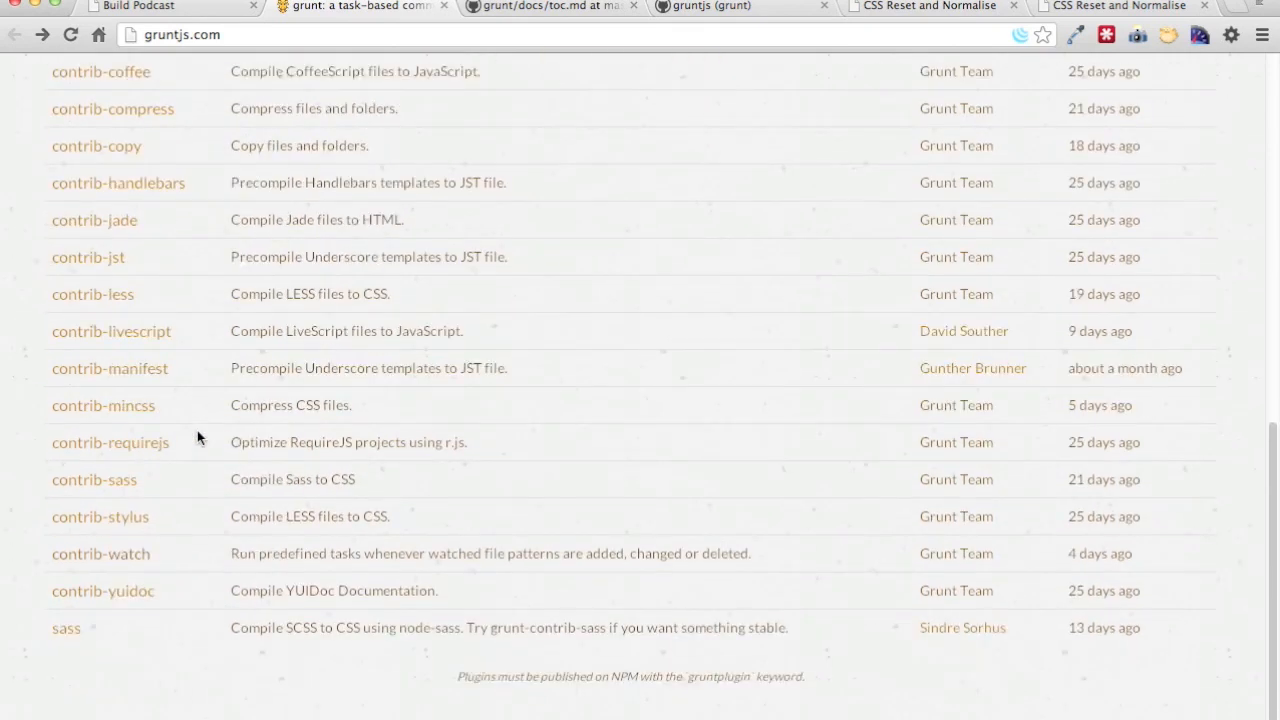
scroll(down, 3)
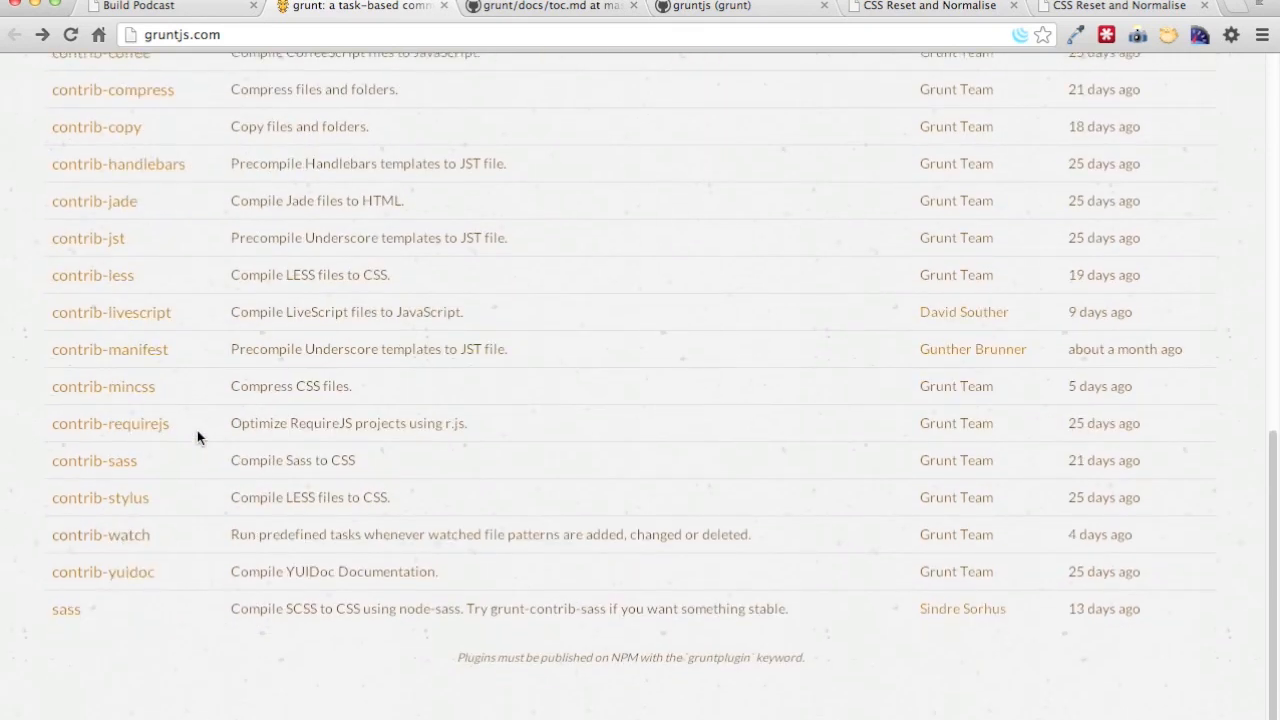
text(contrib)
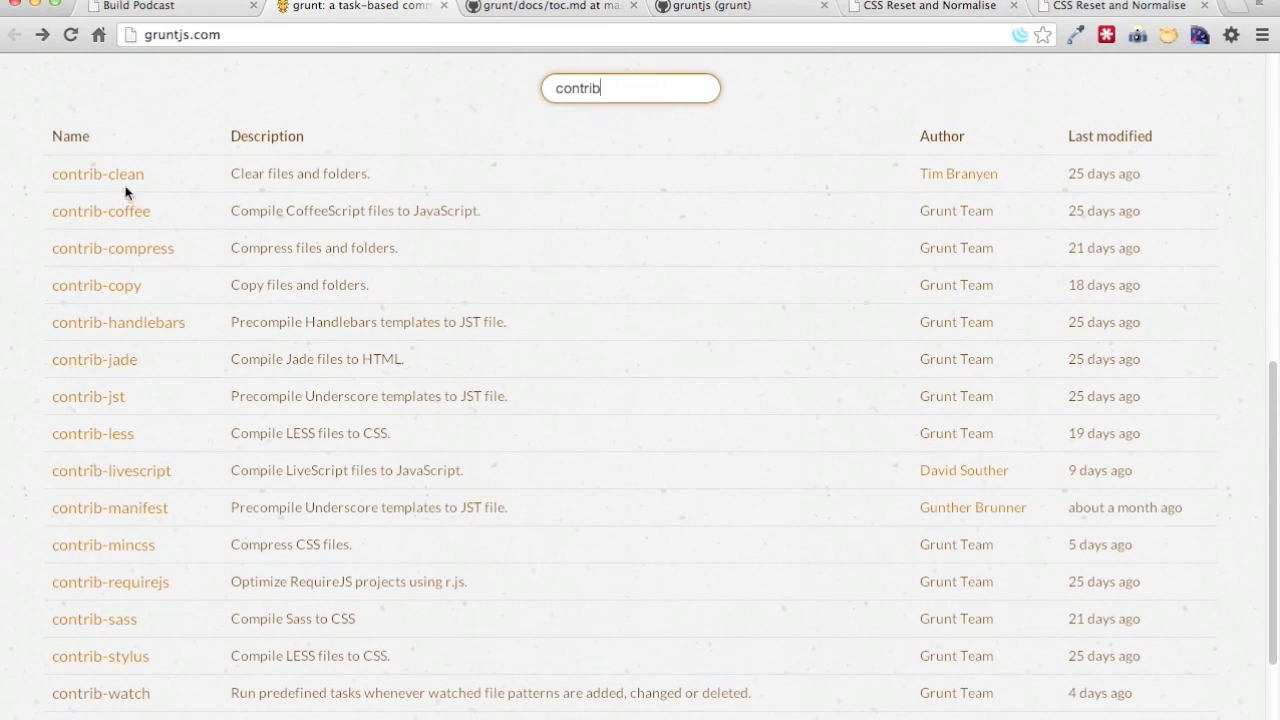
- Open the grunt-contrib-clean plugin's npm page
click(98, 172)
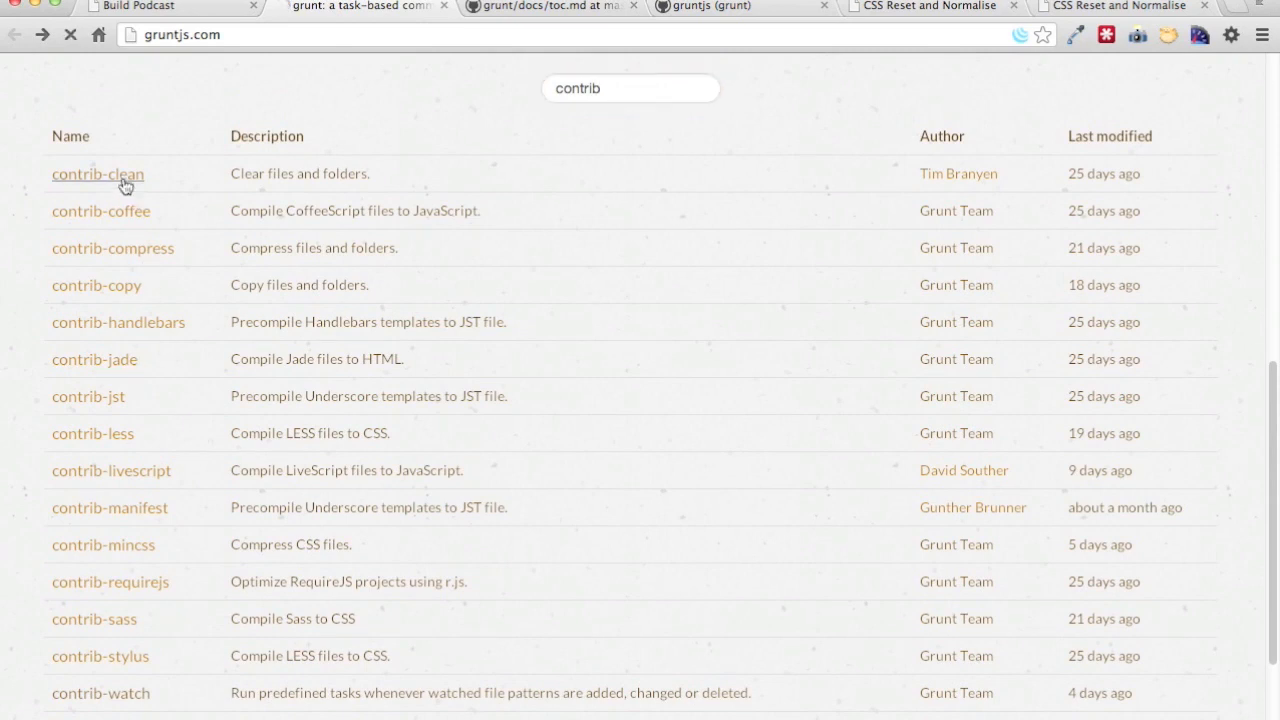
click(96, 172)
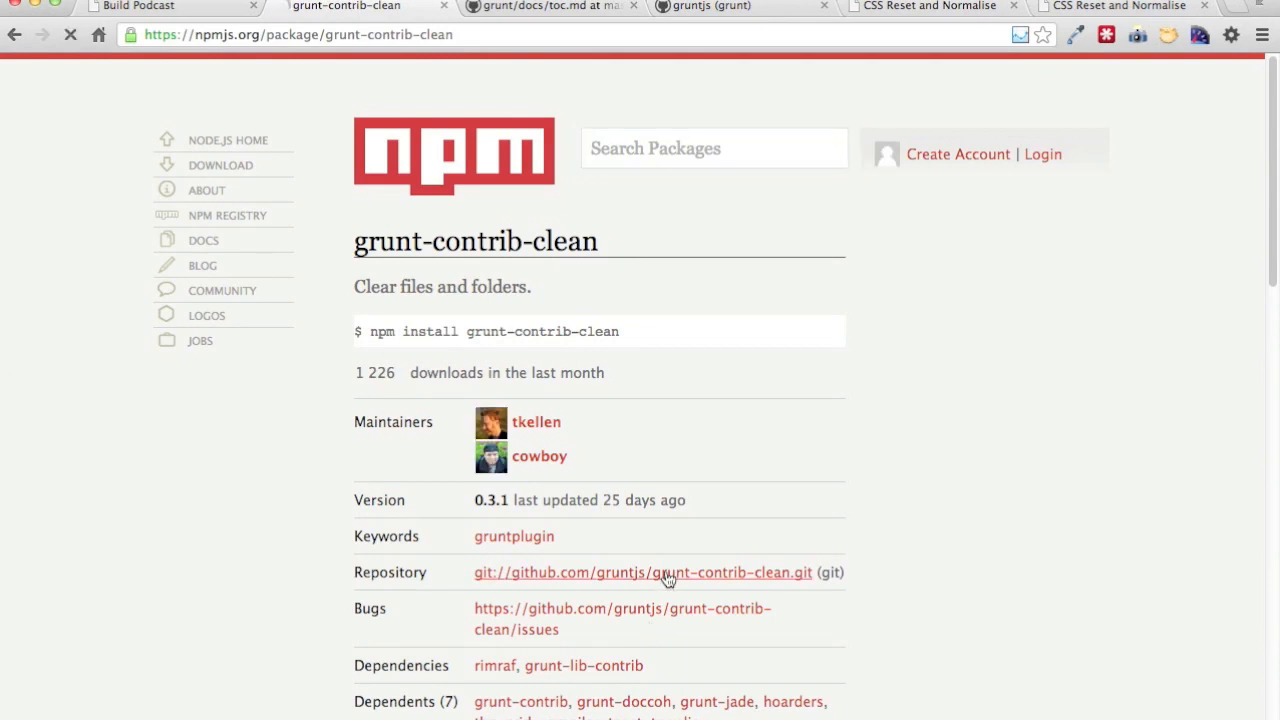
- Go to the grunt-contrib-clean GitHub repository and read its npm install command
click(668, 572)
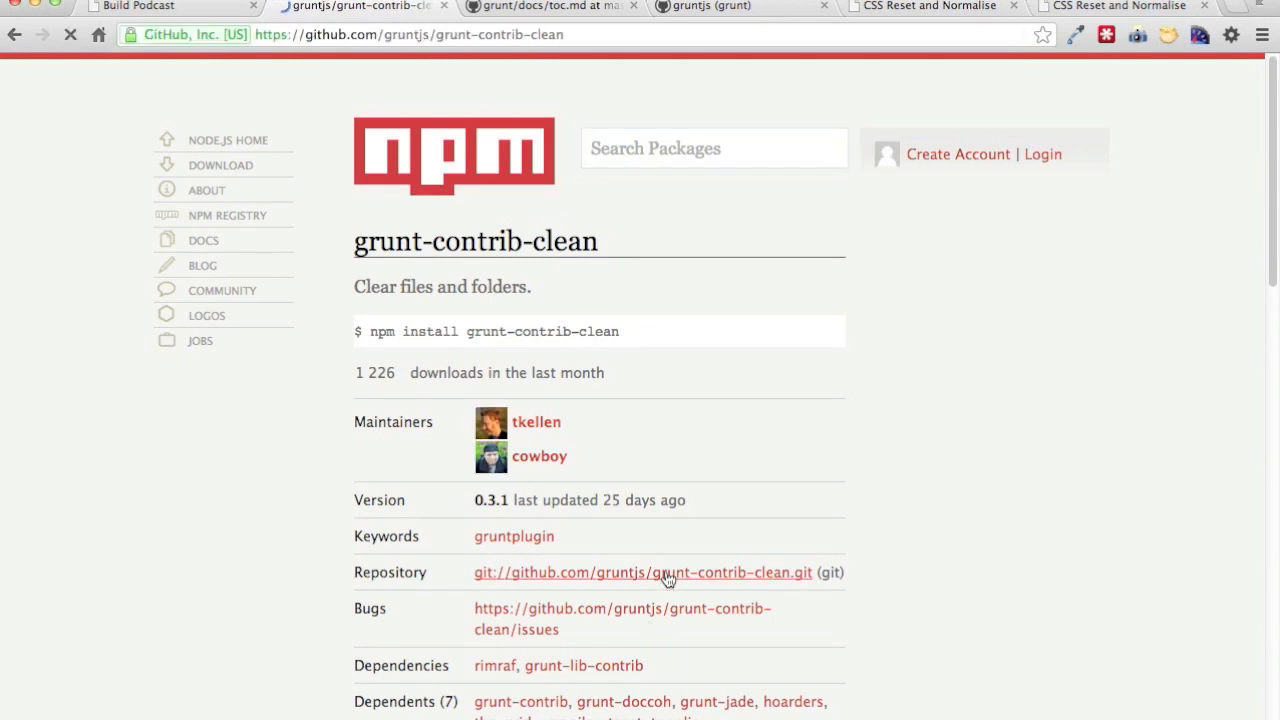
click(668, 572)
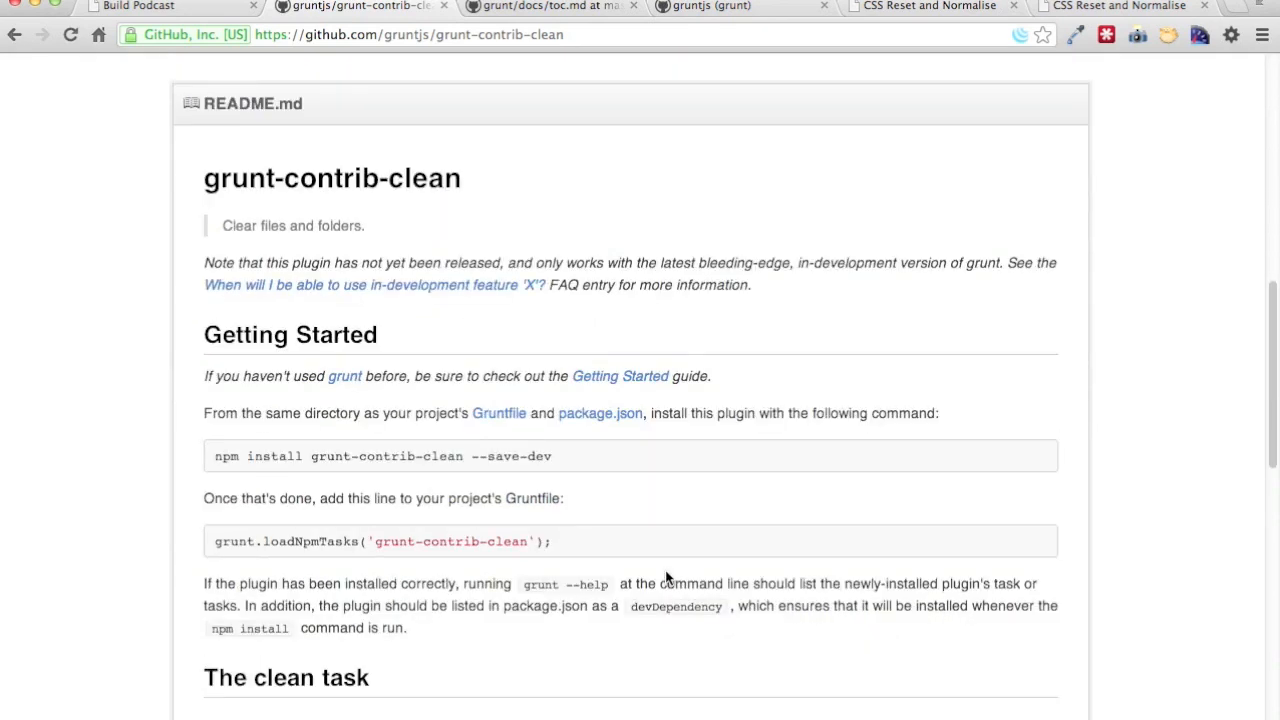
scroll(down, 3)
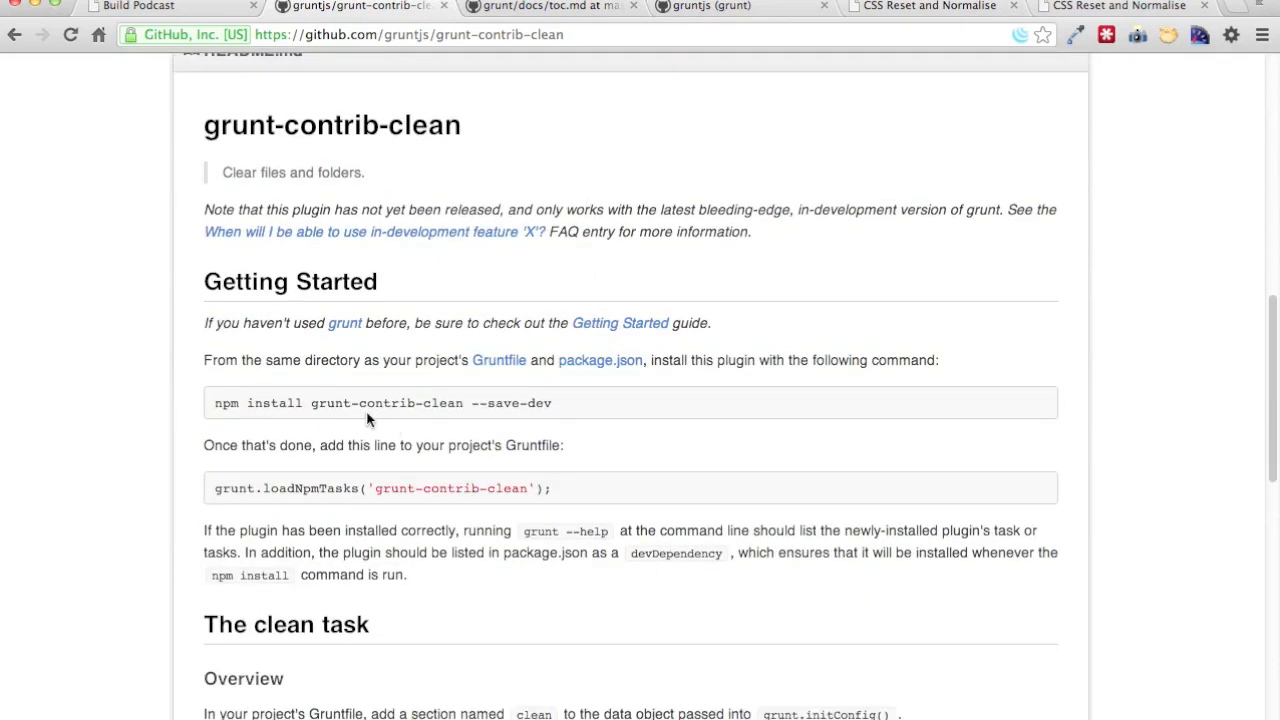
drag(214, 404, 460, 404)
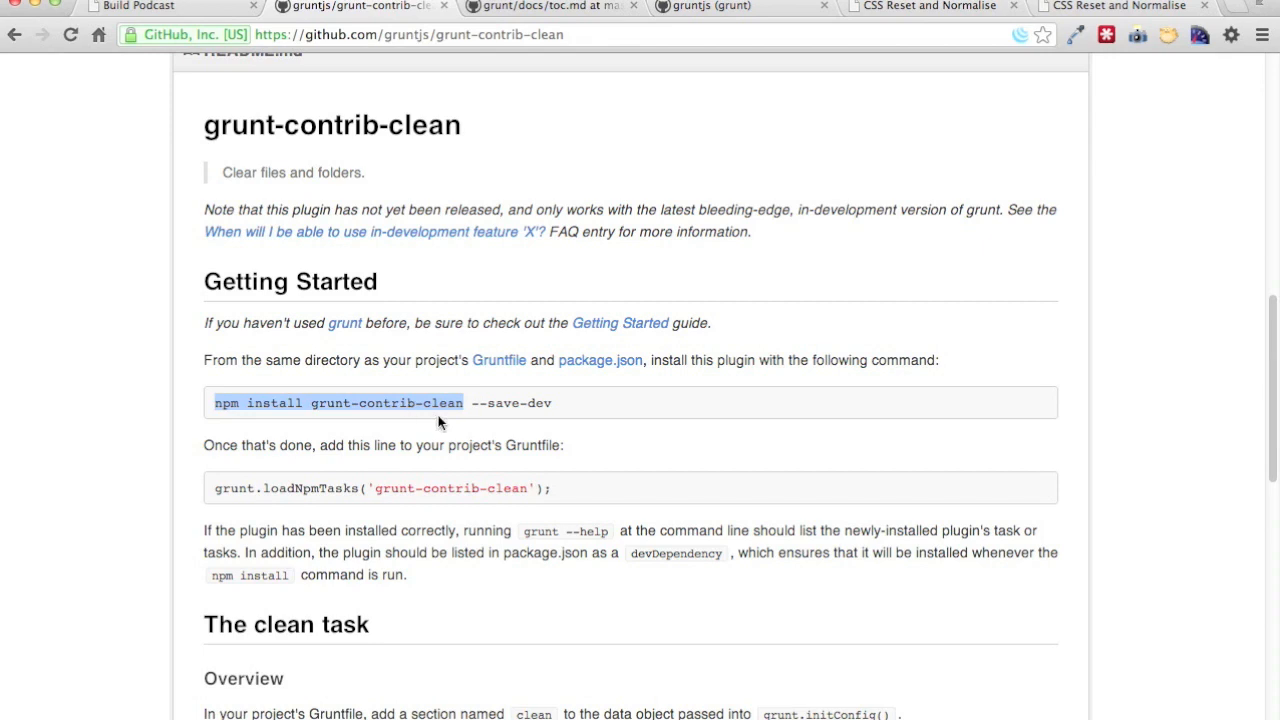
click(416, 404)
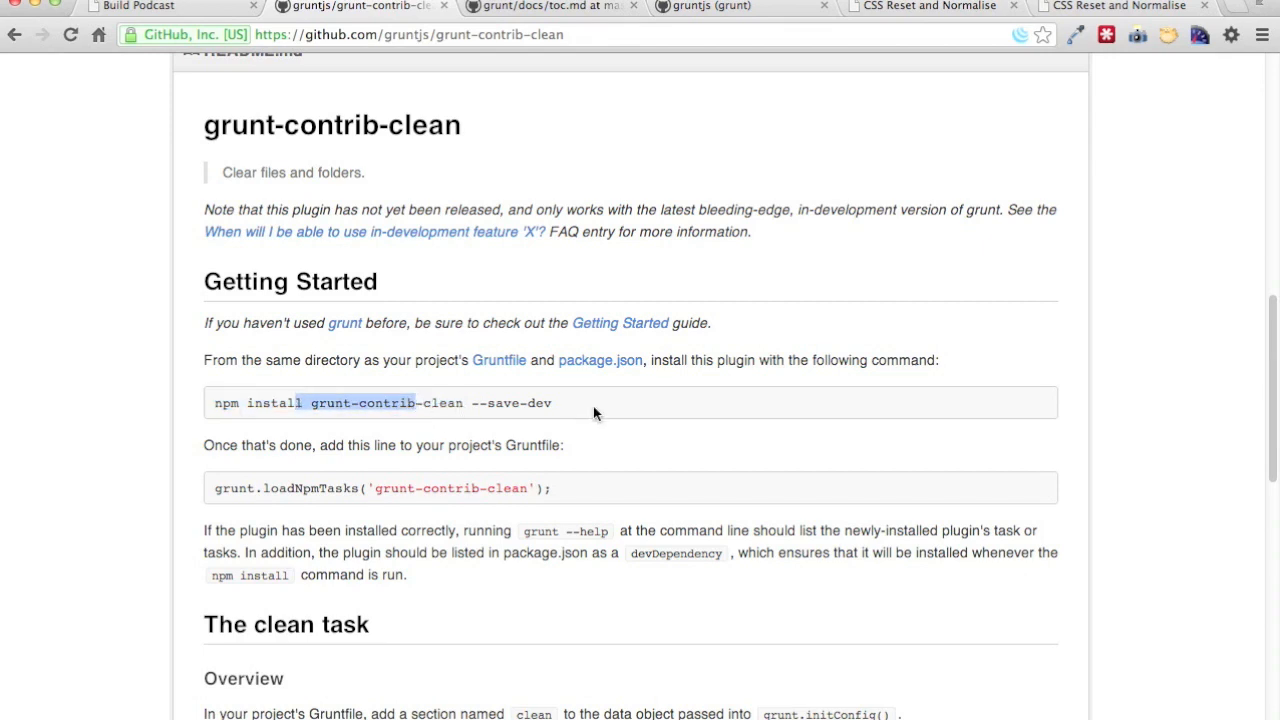
- Read the README's loadNpmTasks line and clean task configuration
scroll(down, 3)
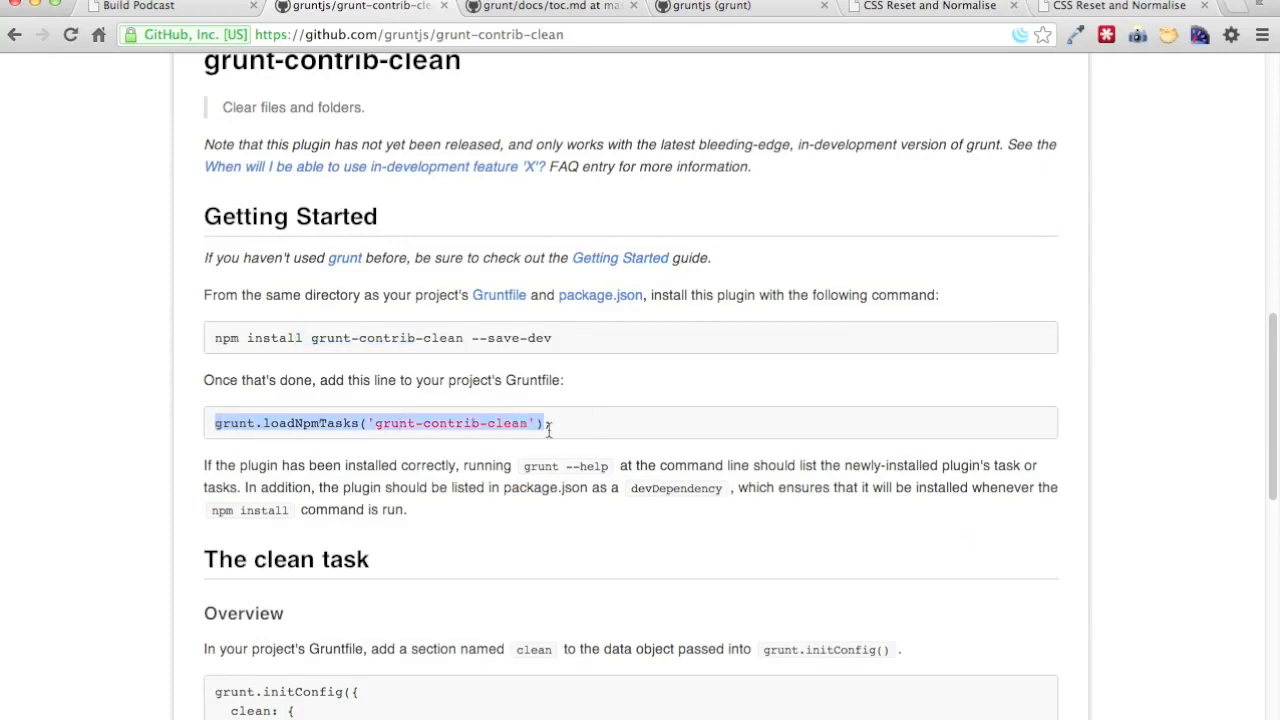
click(612, 424)
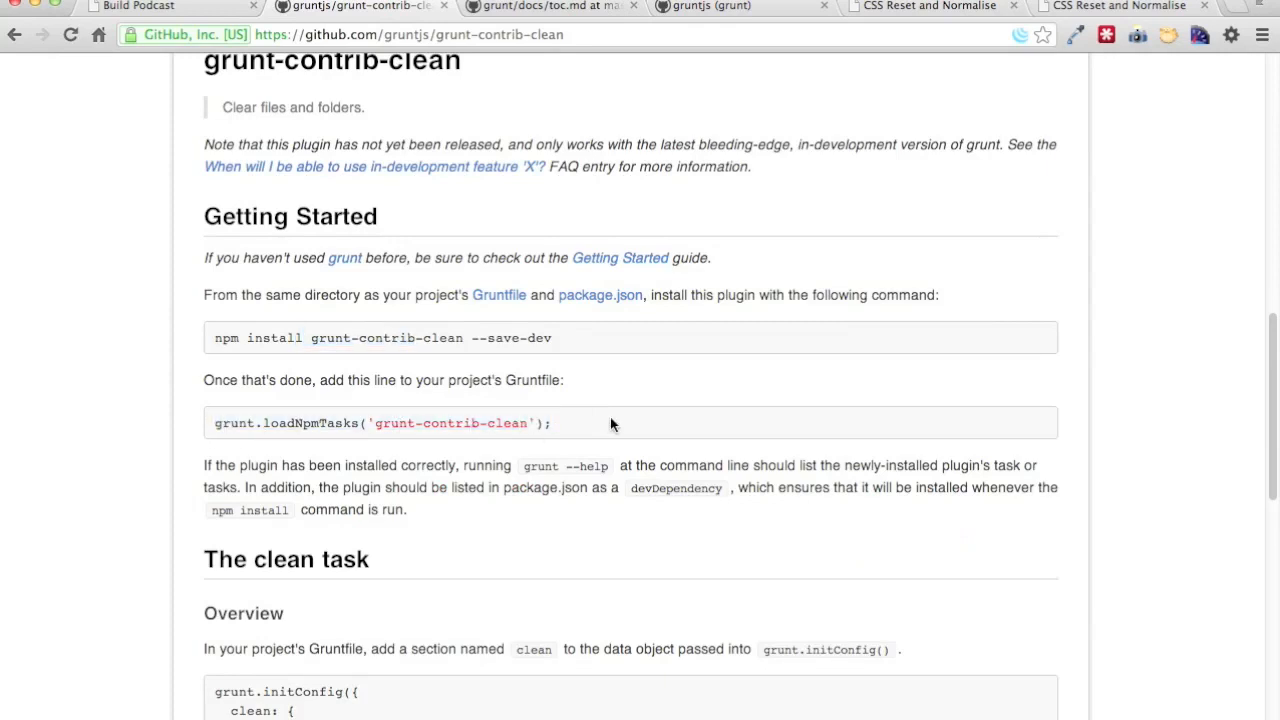
scroll(down, 3)
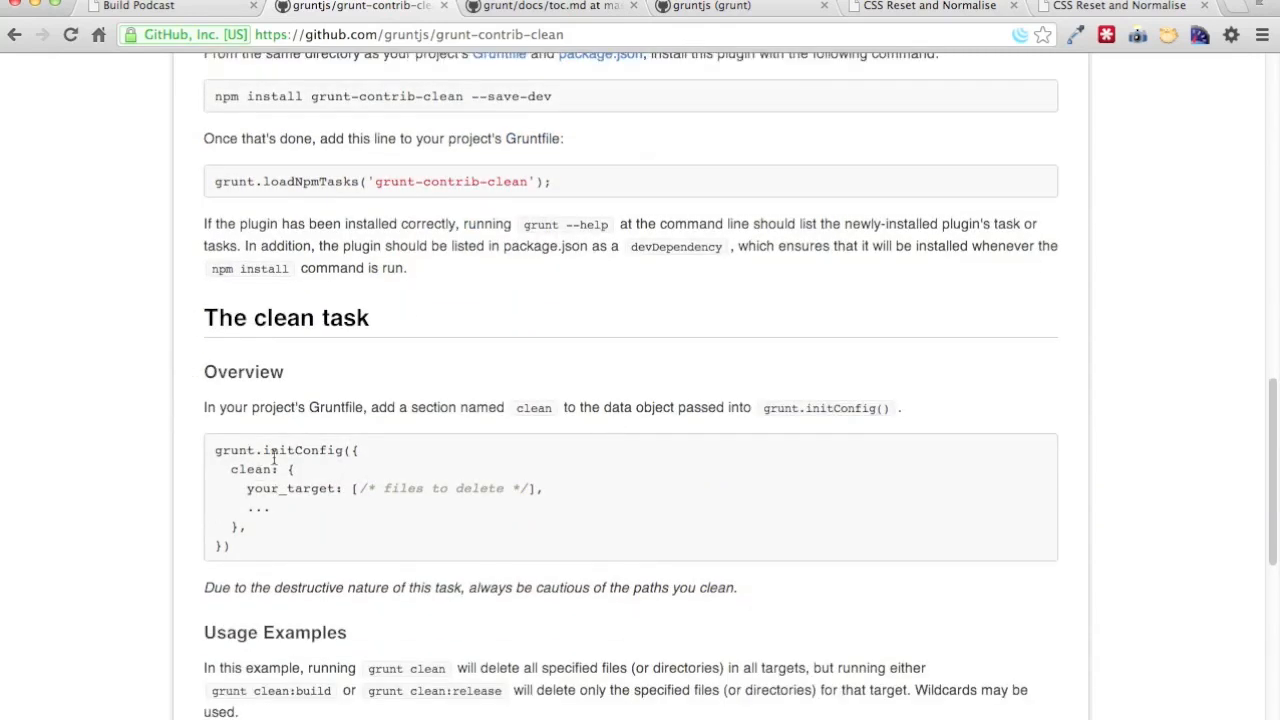
scroll(up, 3)
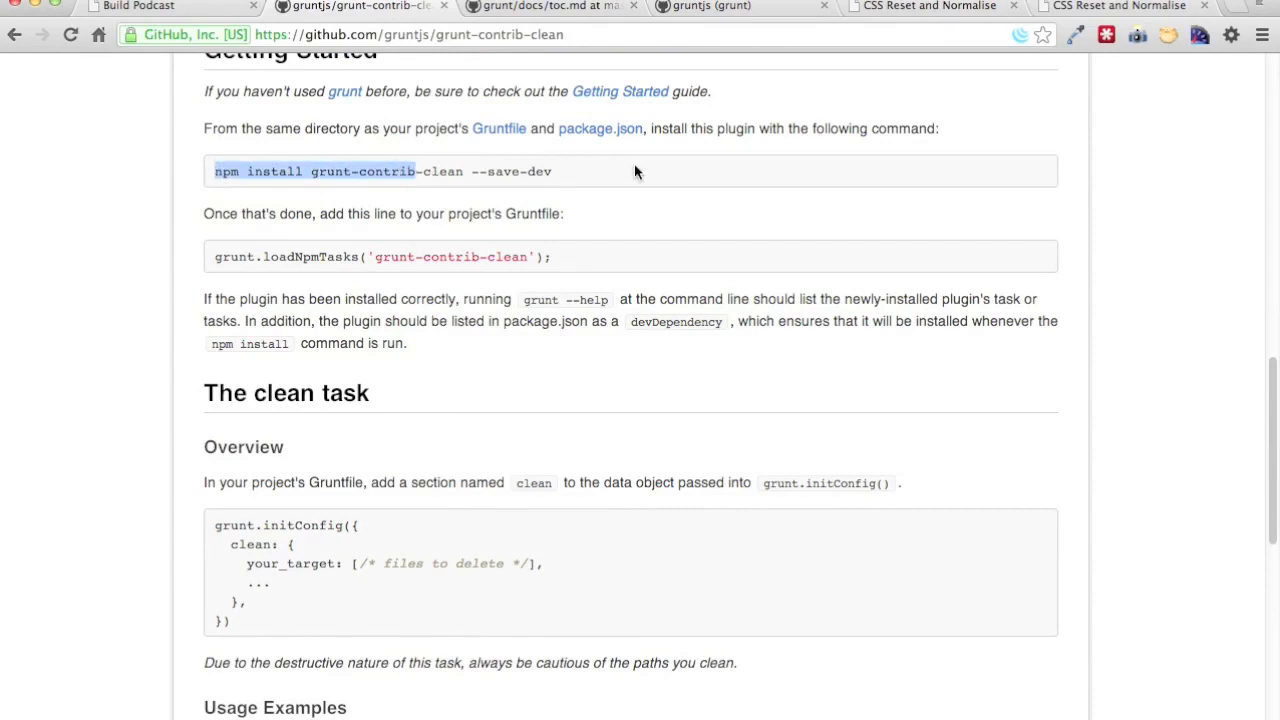
click(456, 172)
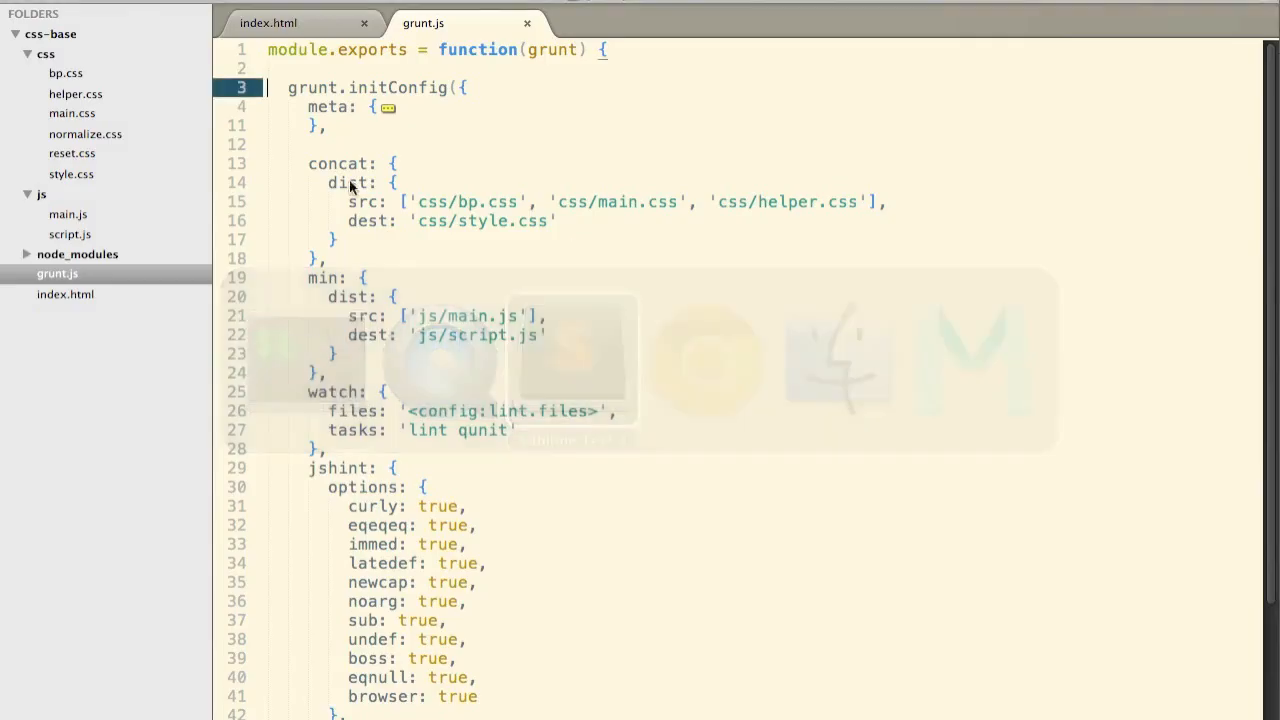
- Add grunt.loadNpmTasks('grunt-contrib'); above grunt.initConfig, confirming grunt-contrib in node_modules
click(28, 254)
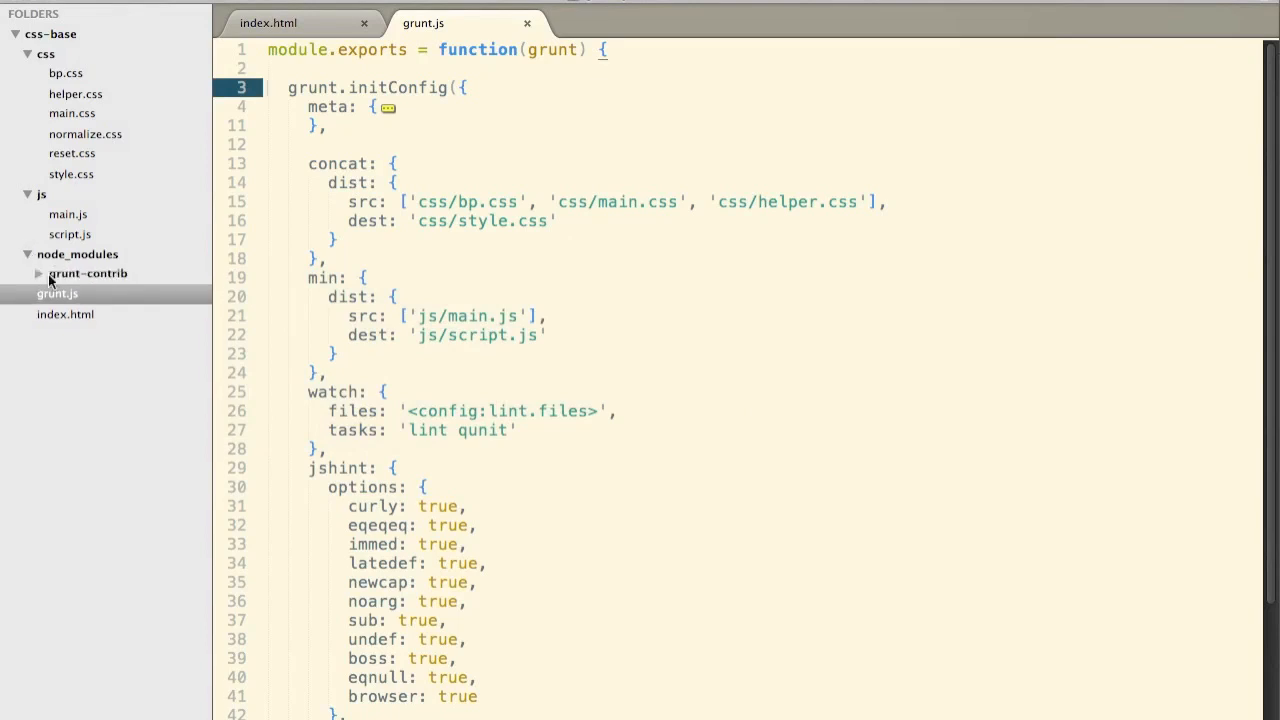
click(88, 272)
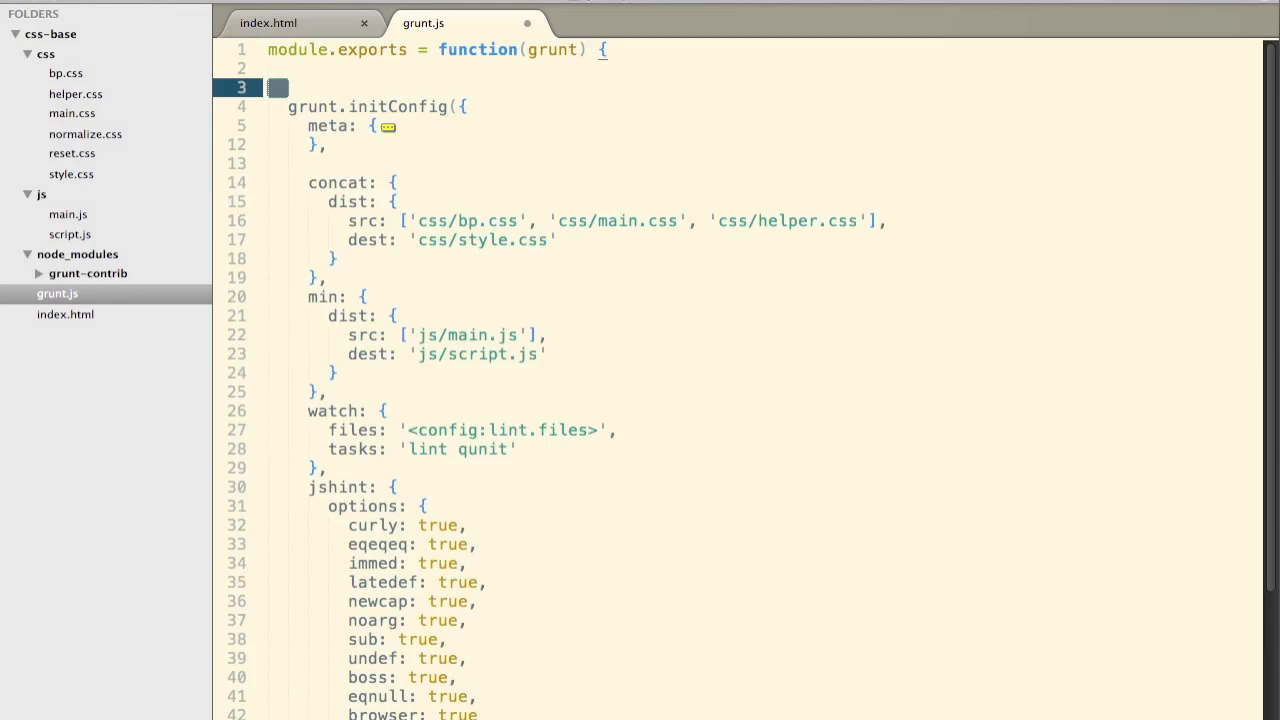
text(grunt.loadNpmTasks('grunt-contrib');)
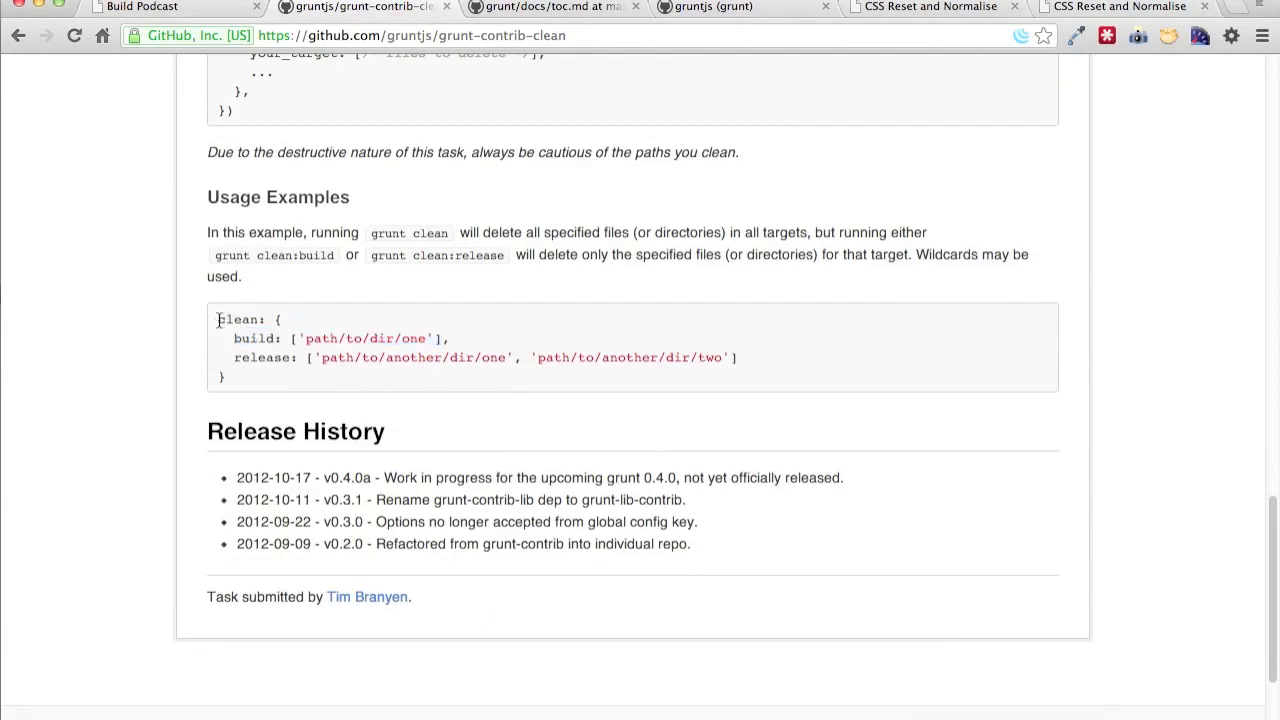
drag(216, 320, 232, 380)
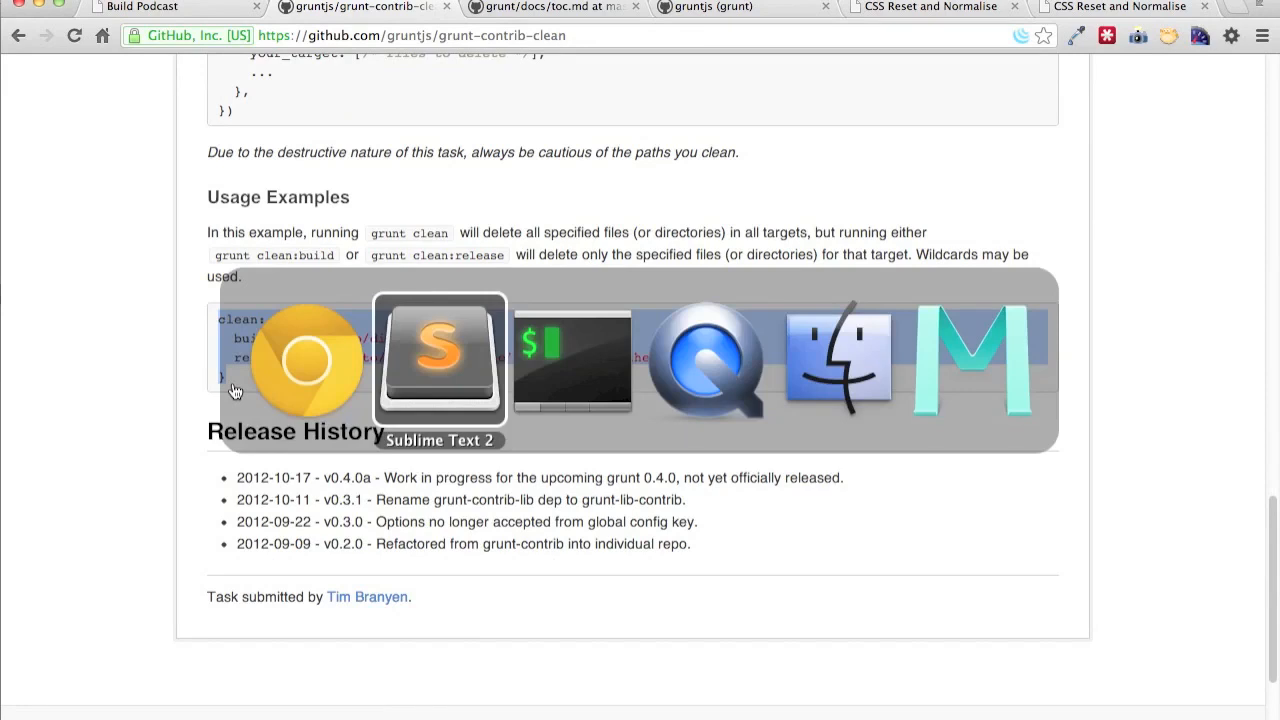
- Add a clean task with build target ['js/script.js', 'css/style.css'] after meta and save
click(440, 360)
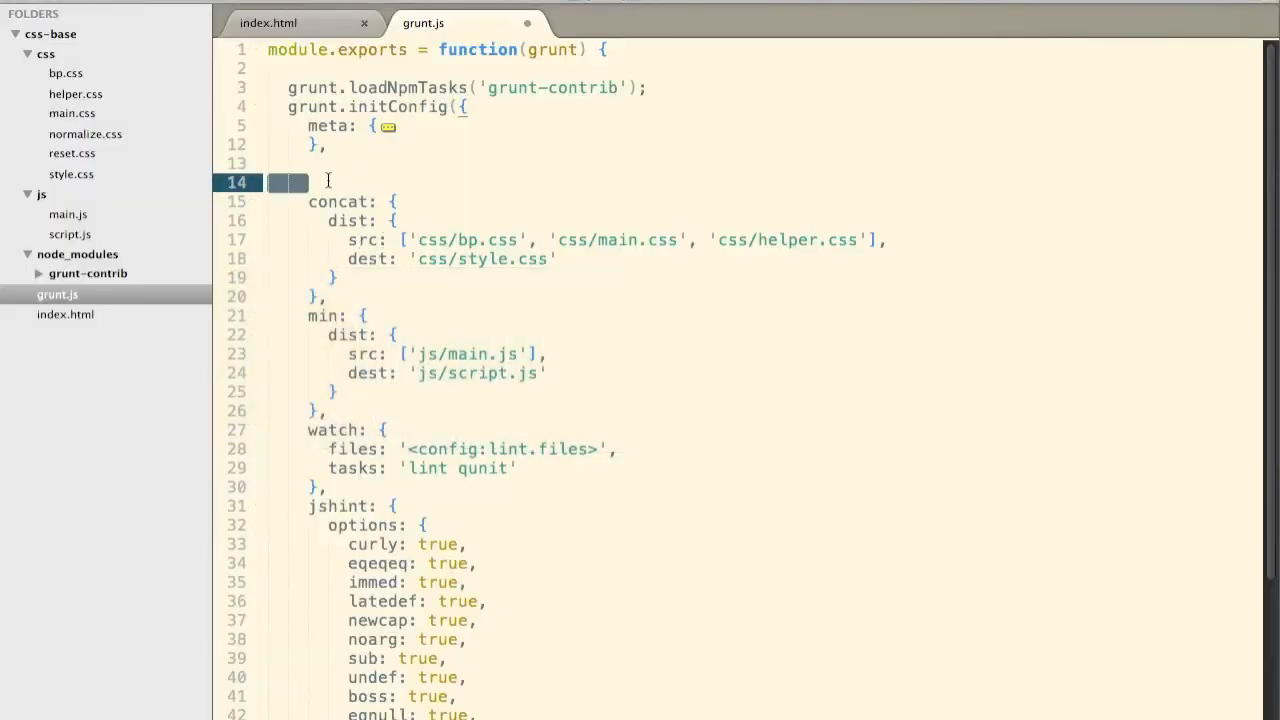
text(clean: {\n build: ['path/to/dir/one'],\n},)
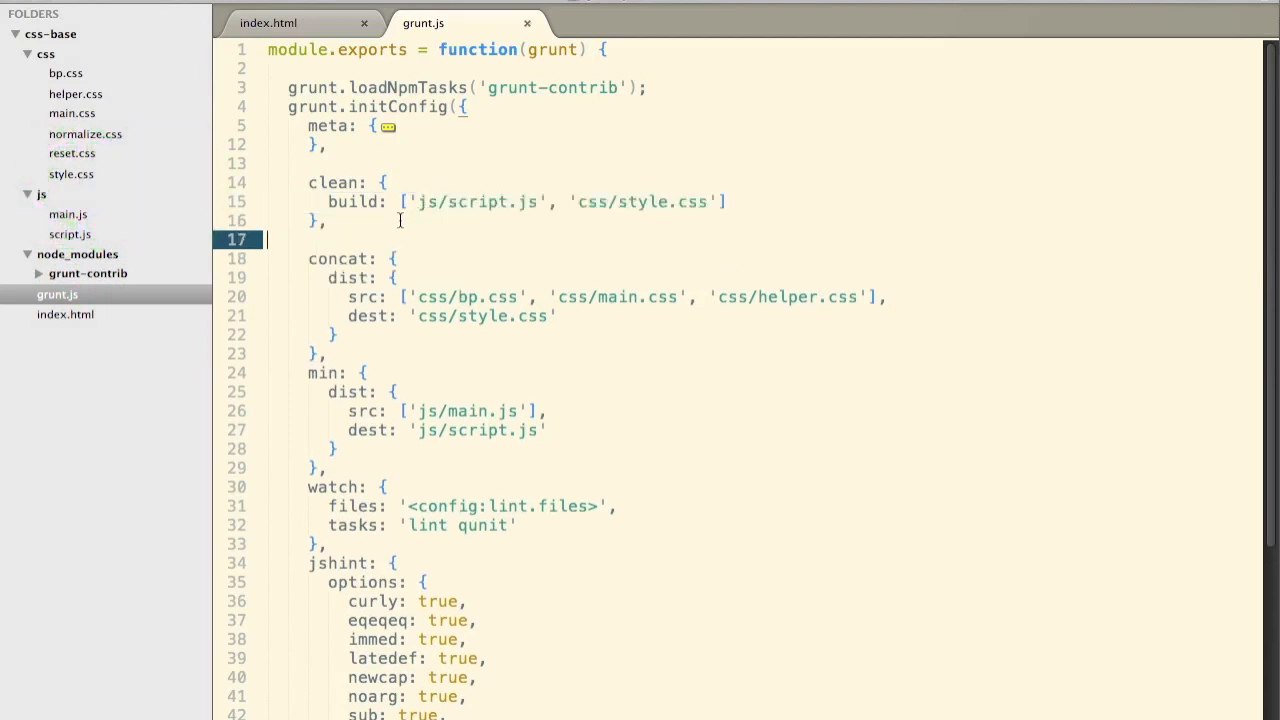
key(Cmd+Tab)
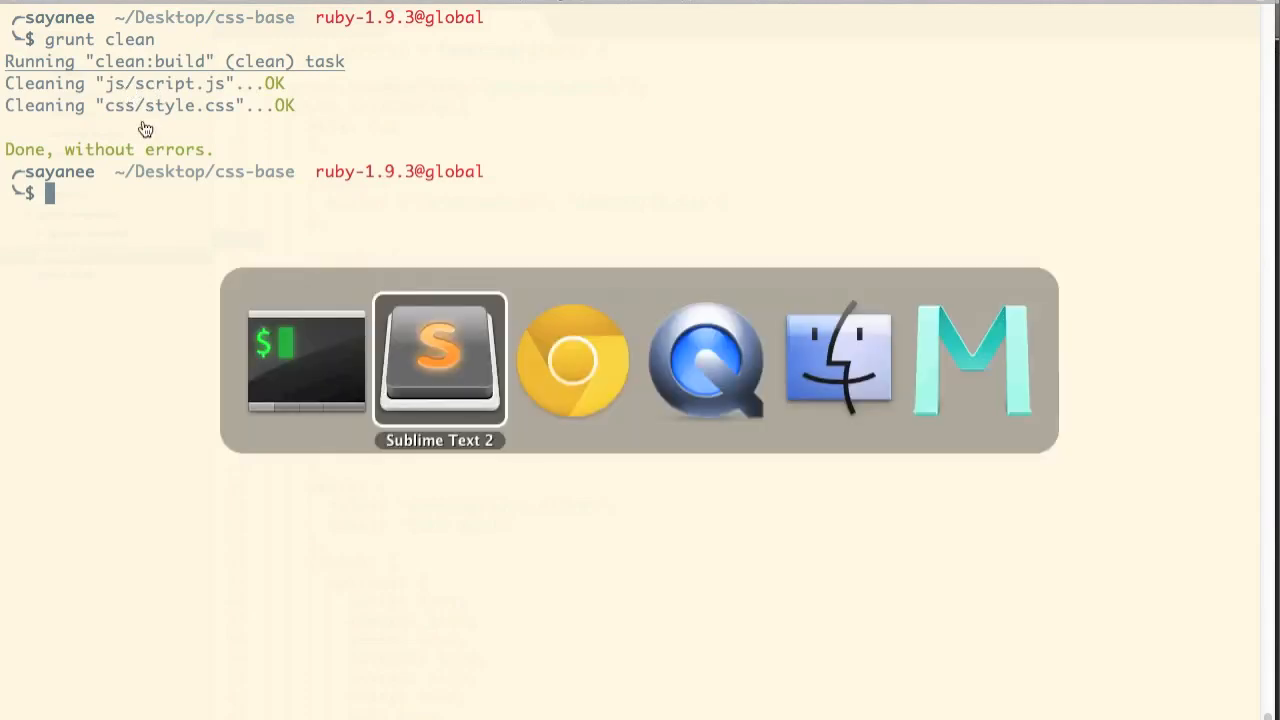
- Insert a blank line between the watch and jshint blocks of grunt.js
click(438, 360)
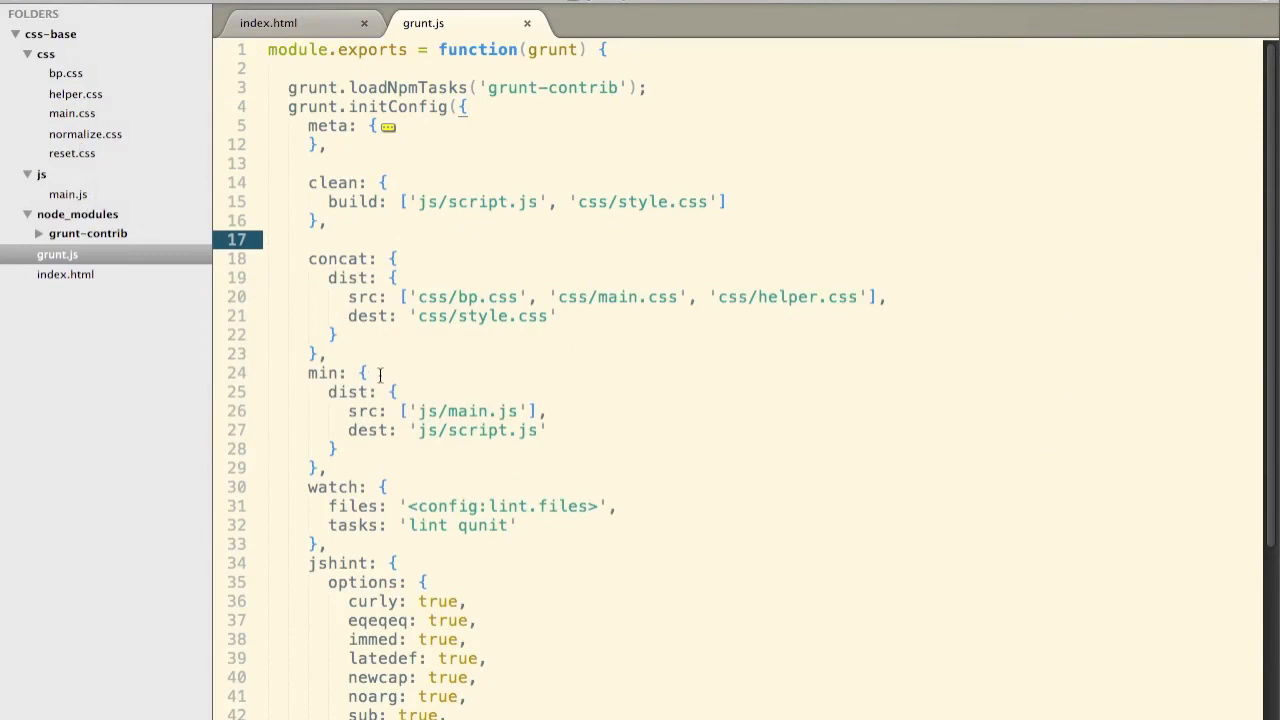
scroll(down, 3)
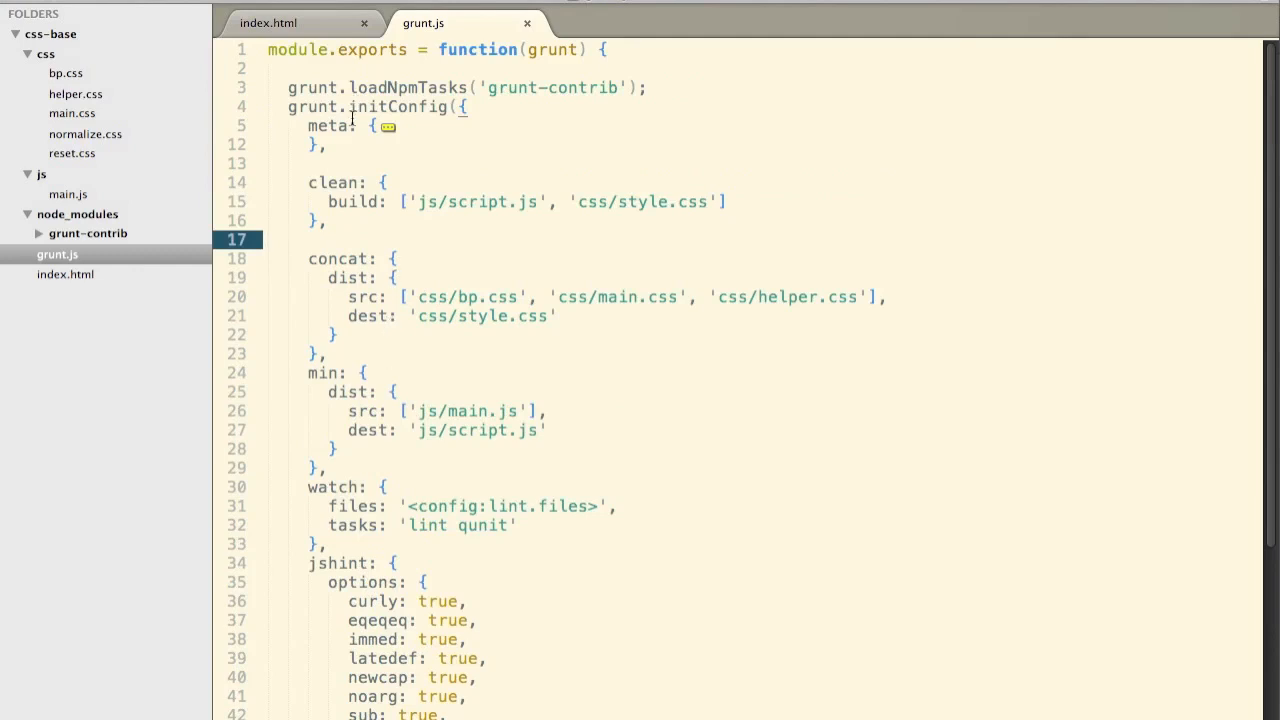
mouse_move(340, 200)
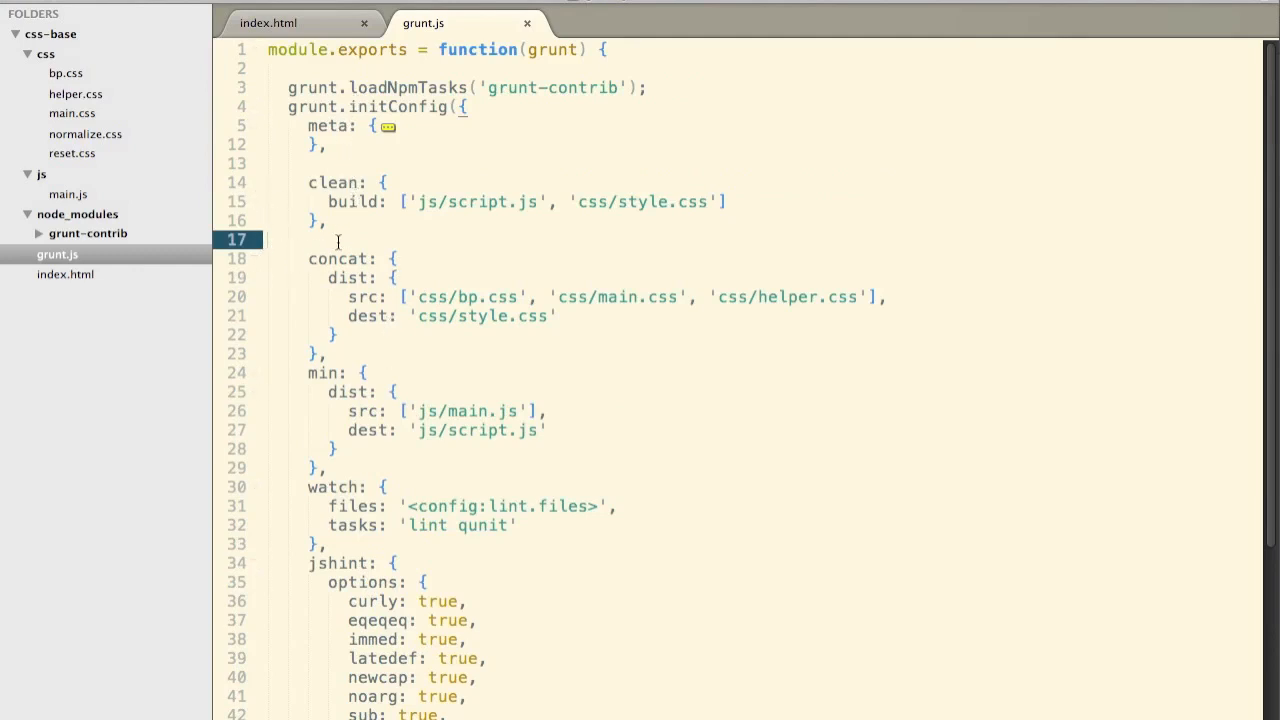
scroll(down, 3)
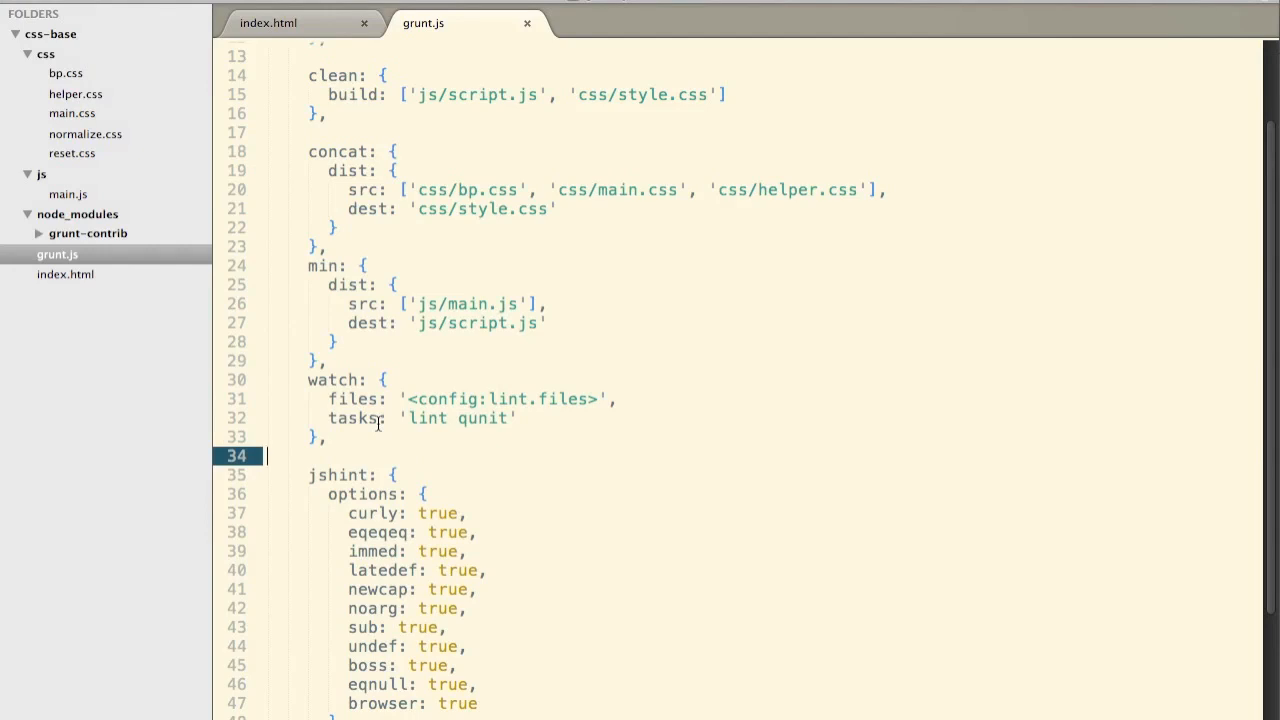
mouse_move(404, 400)
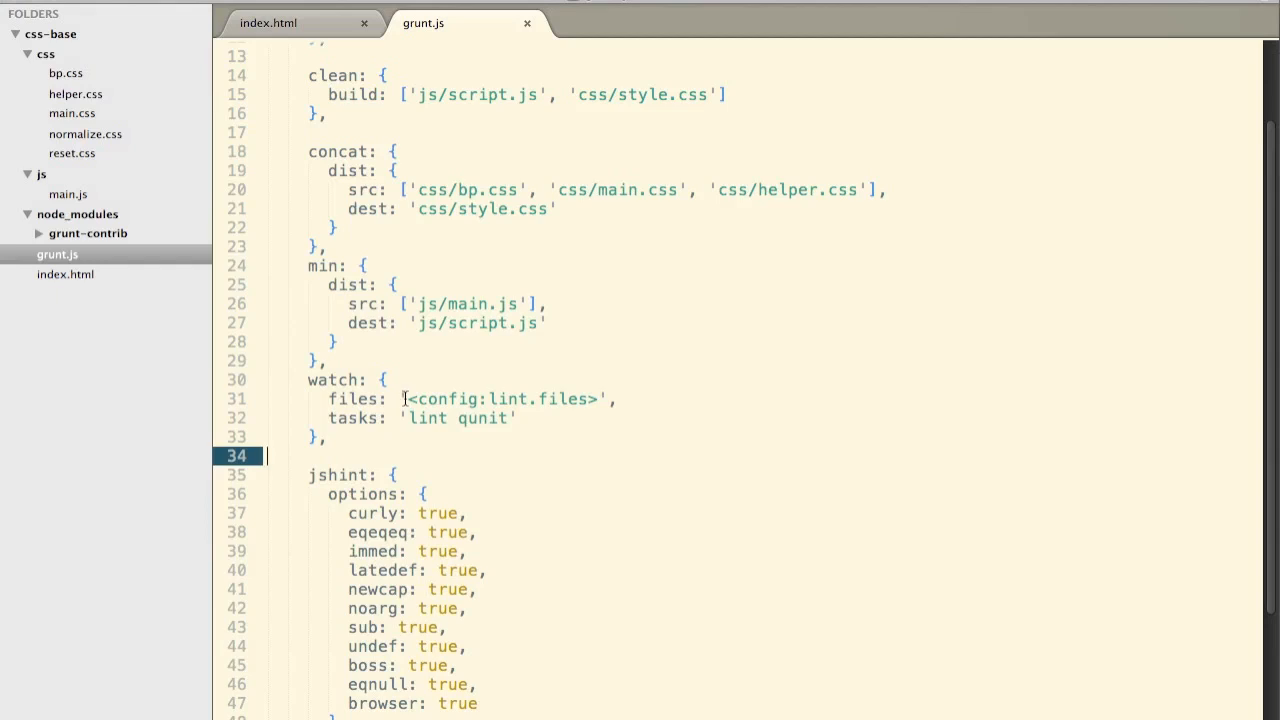
- Have the watch task watch css/*.css and js/*.js and begin replacing its lint qunit task list
text(['css/*.css', 'js/*.js'],)
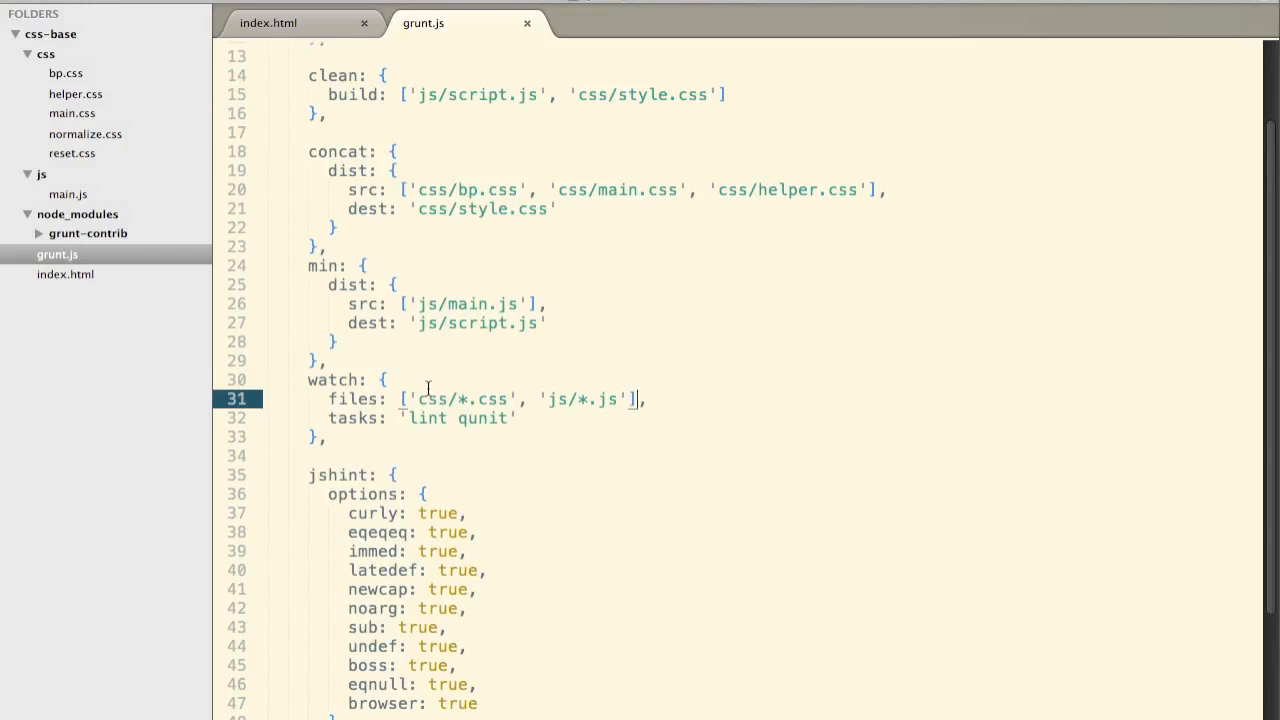
mouse_move(568, 376)
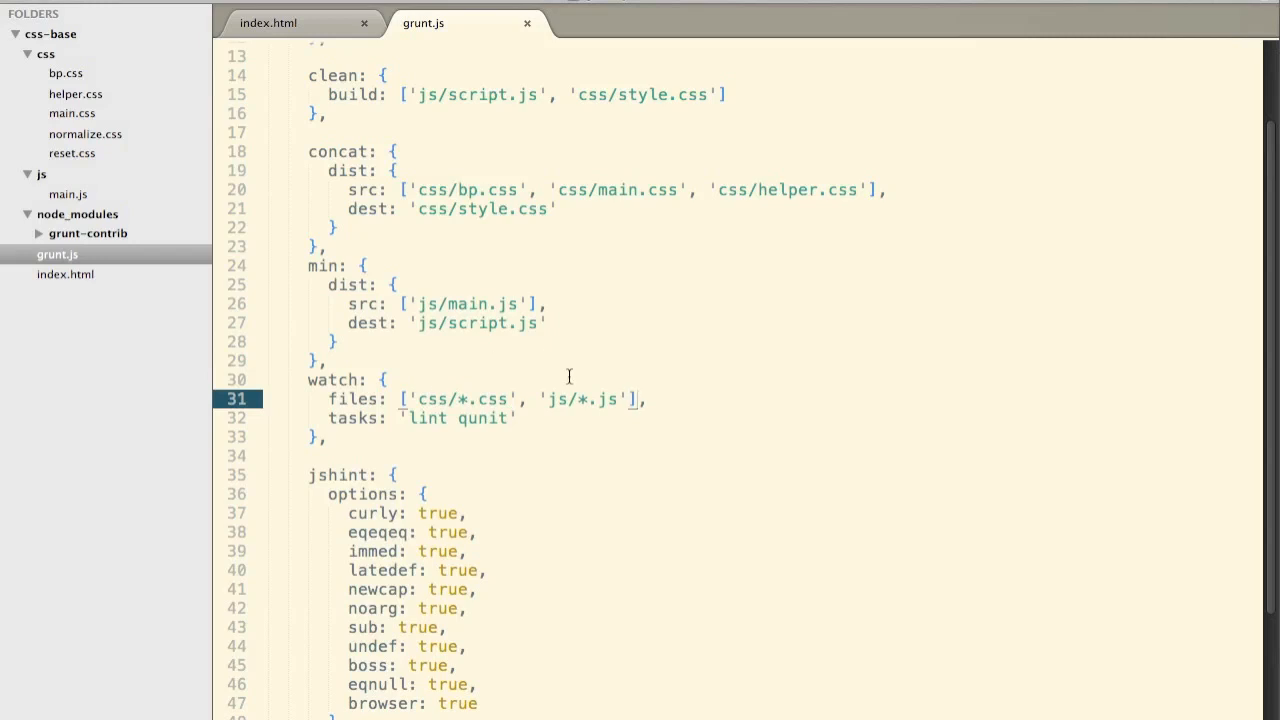
click(576, 400)
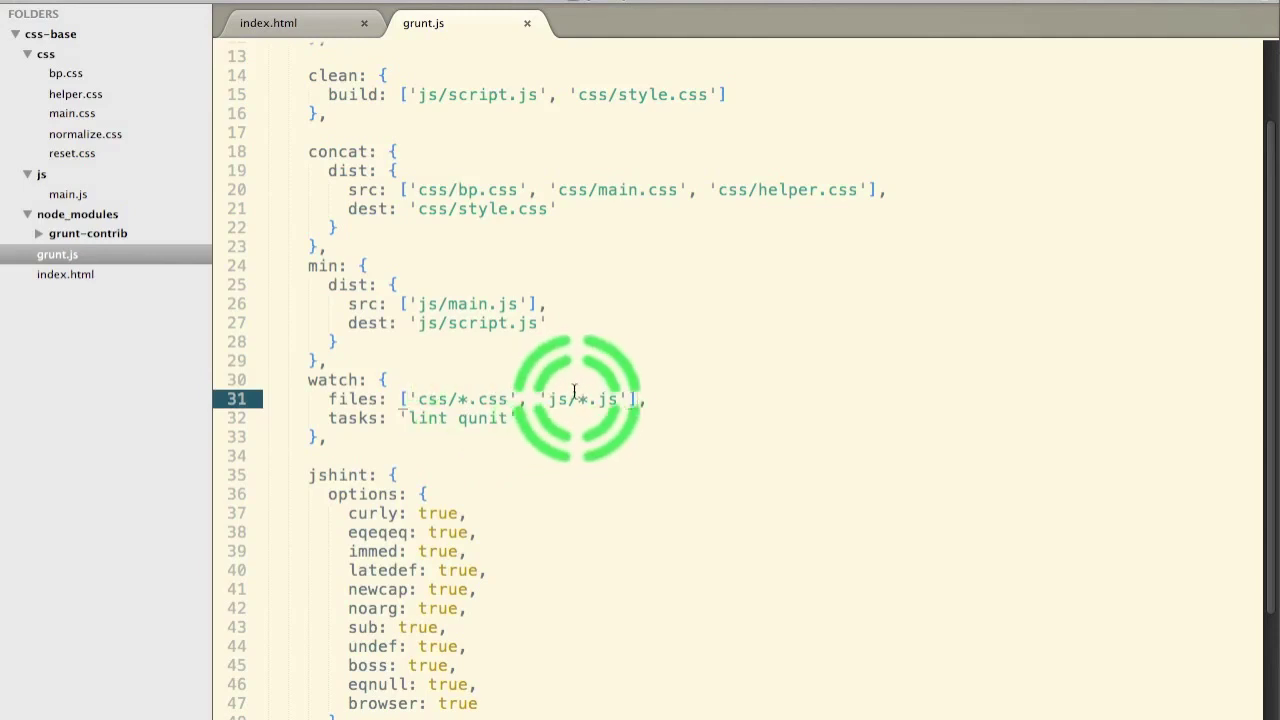
click(574, 400)
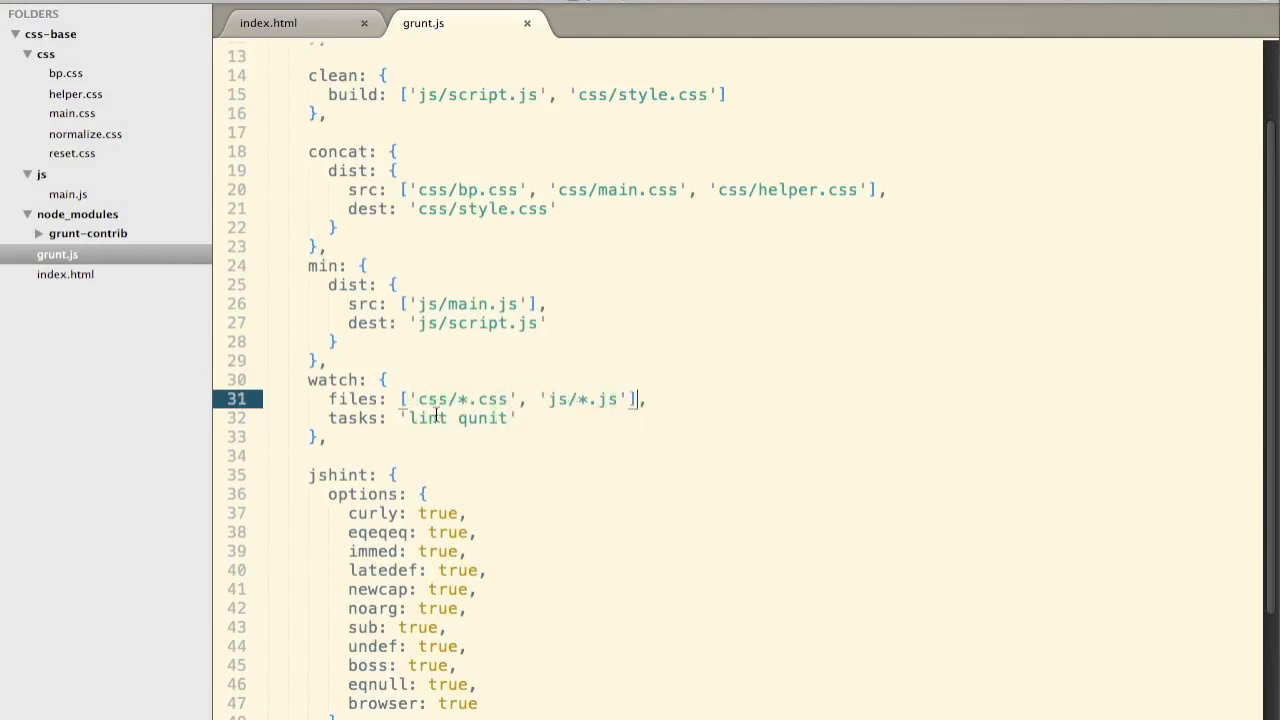
text(c)
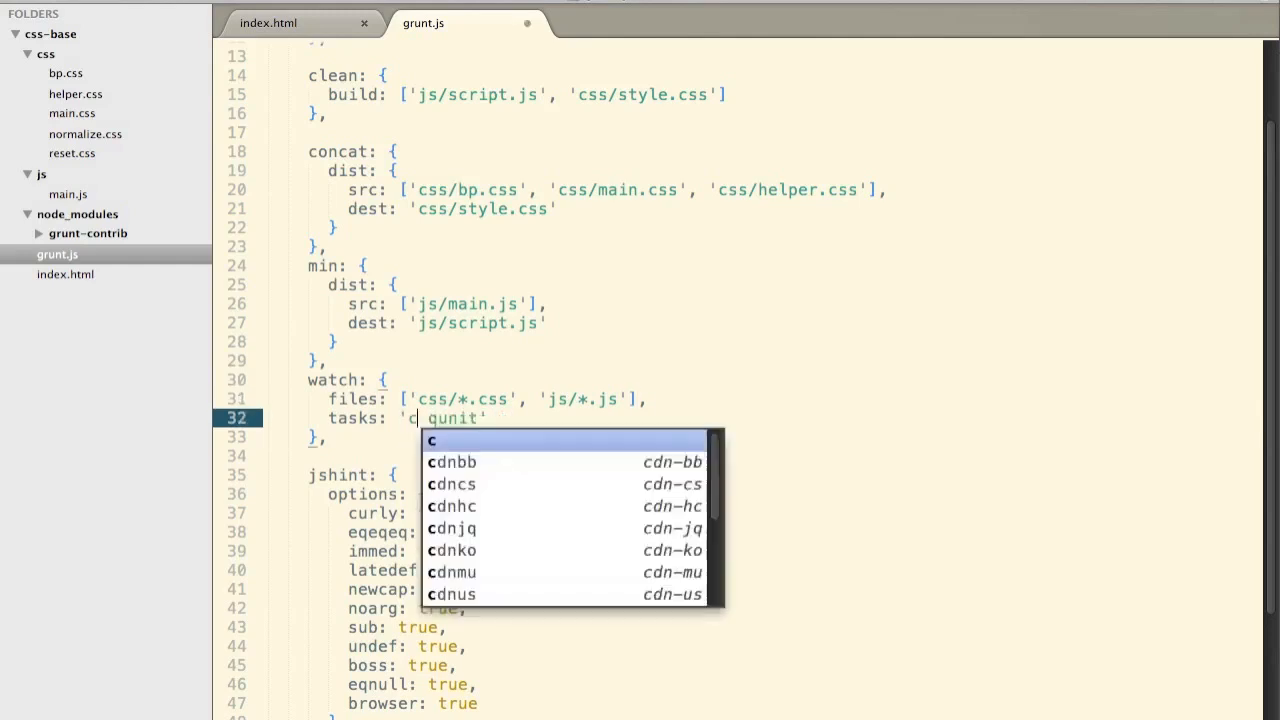
- Set the watch tasks to 'concat min', checking the names against the concat and min blocks
text(concat)
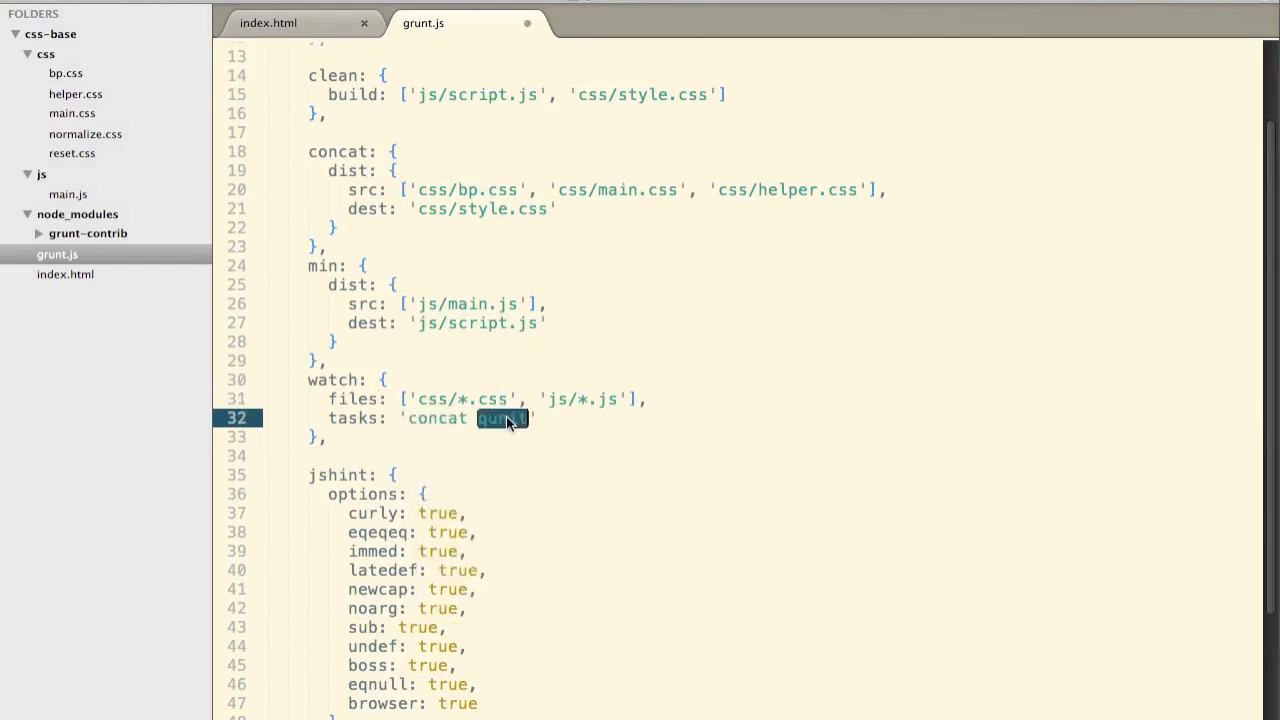
text(min)
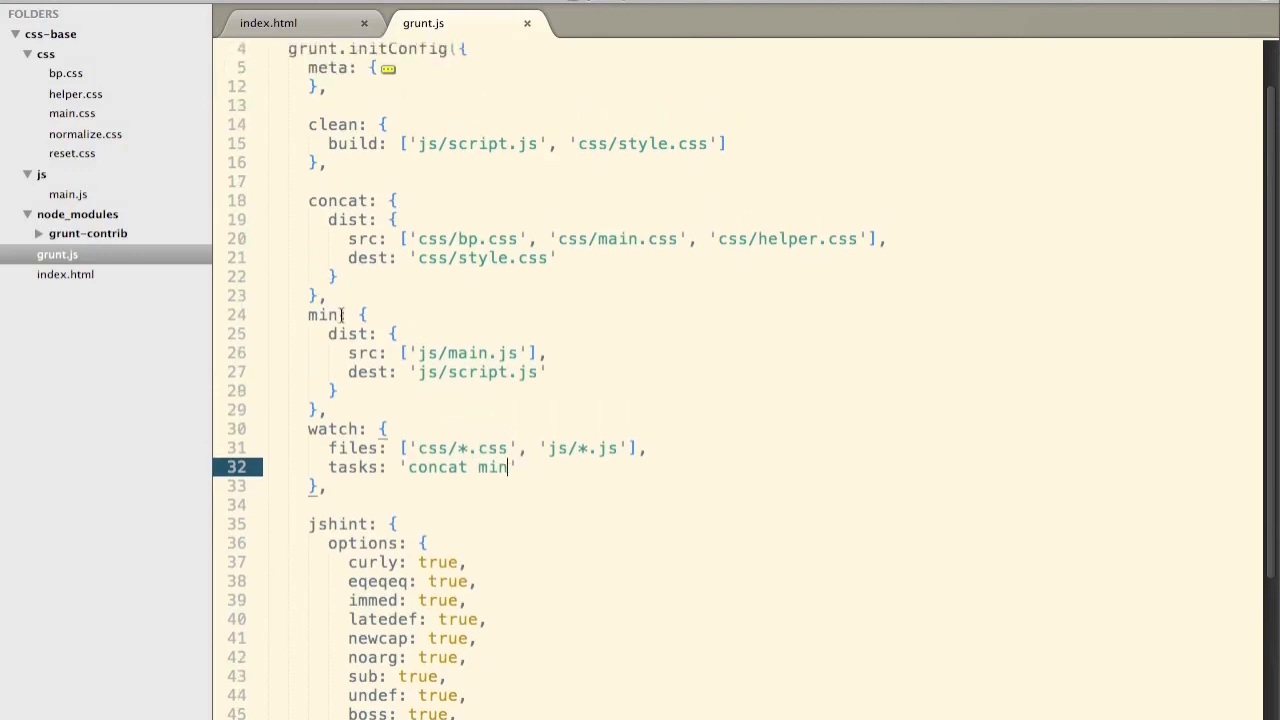
click(330, 360)
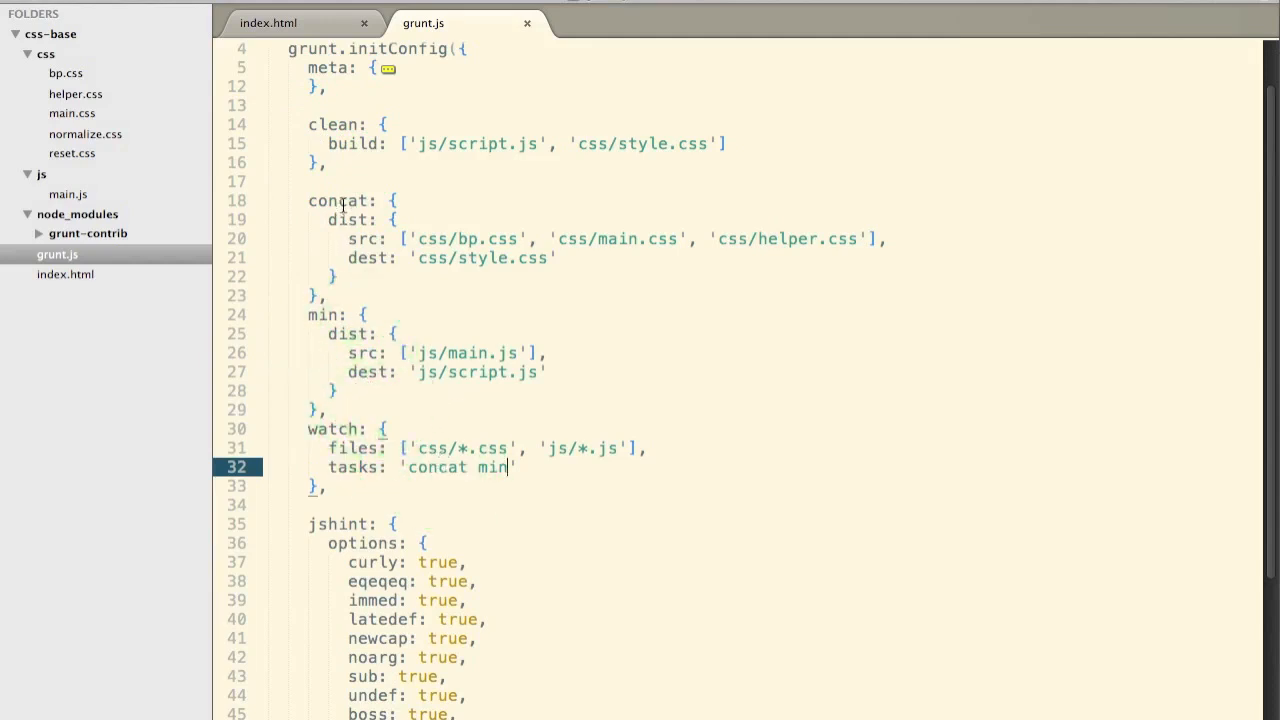
click(320, 316)
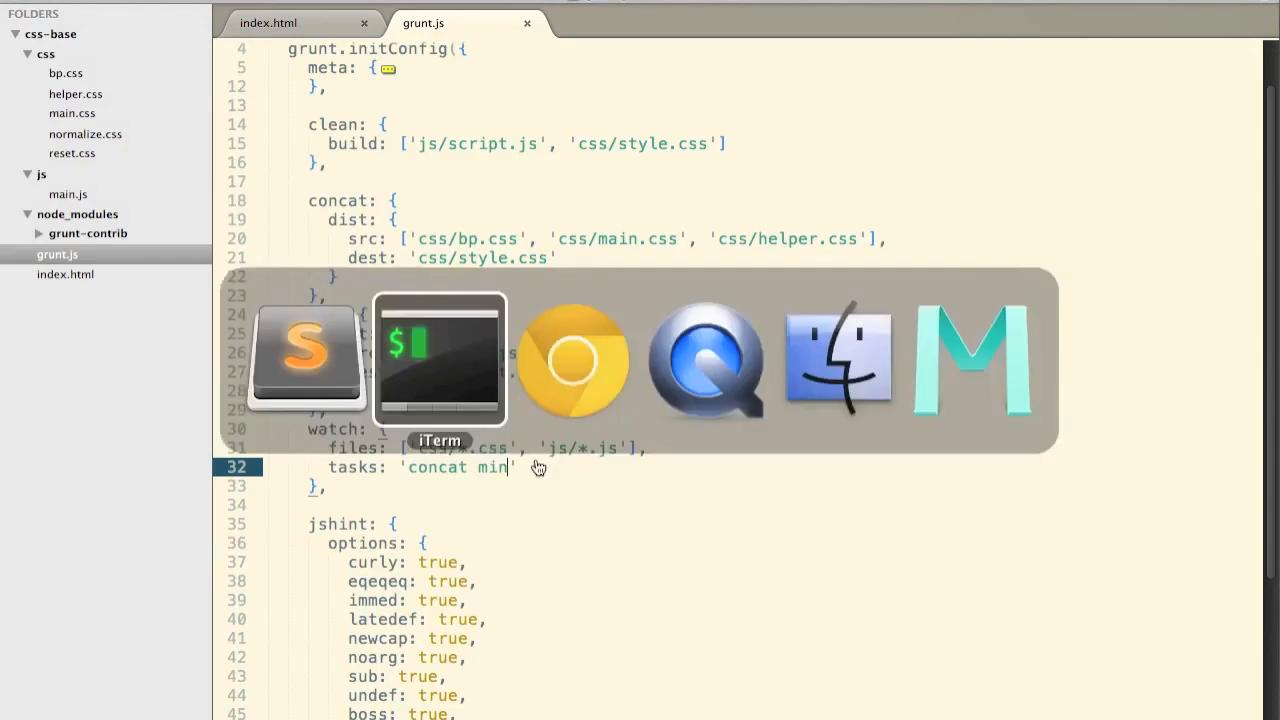
- Run grunt watch in iTerm and edit a style value in main.css to trigger a rebuild
click(440, 360)
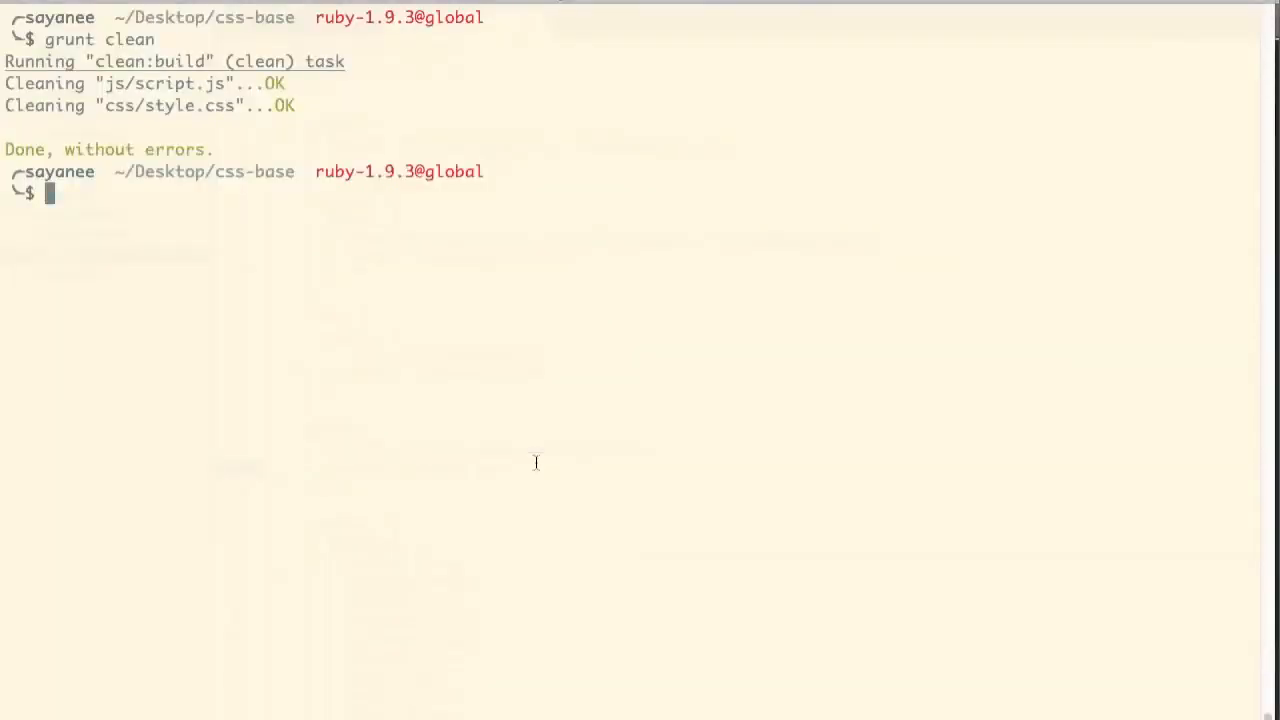
text(grunt watch)
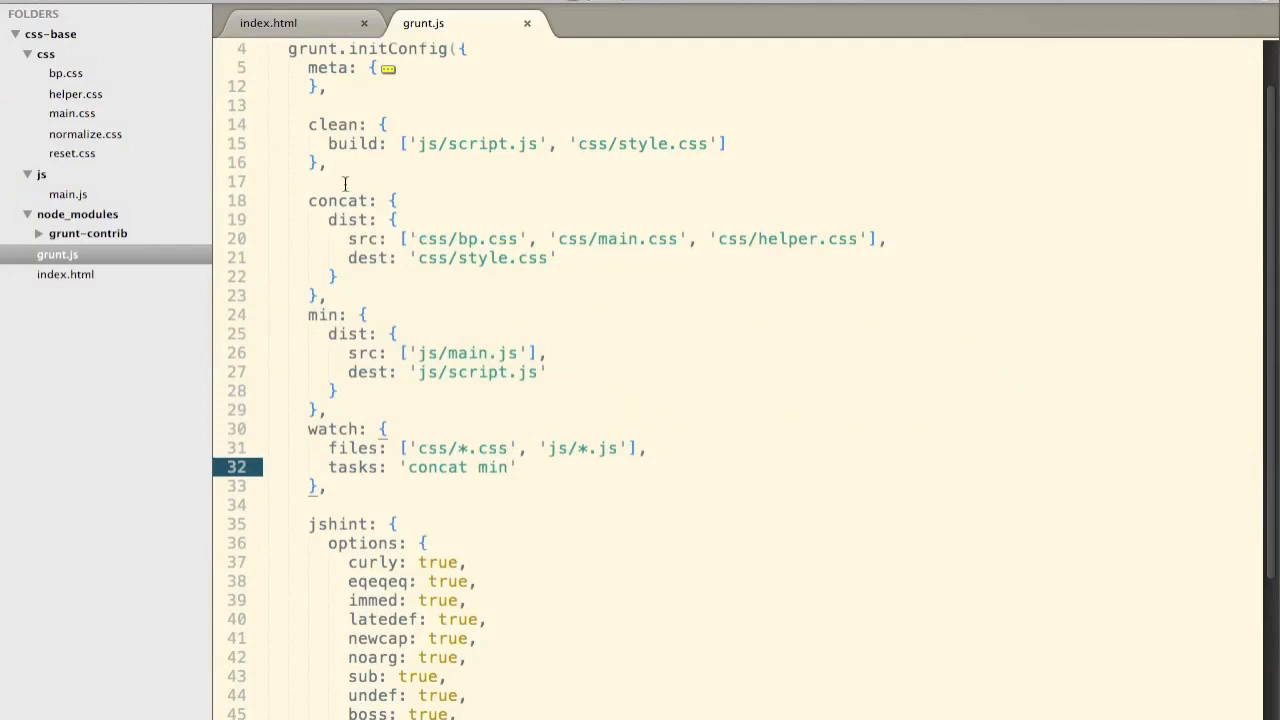
click(74, 112)
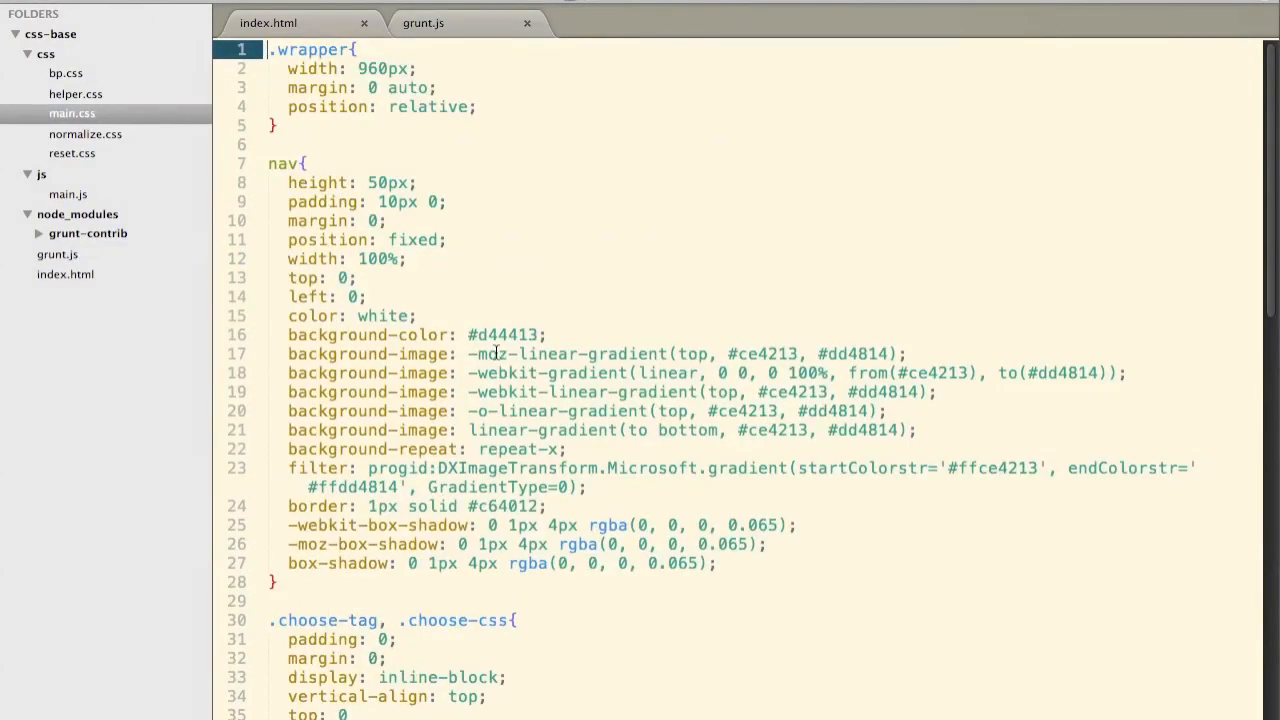
double_click(384, 316)
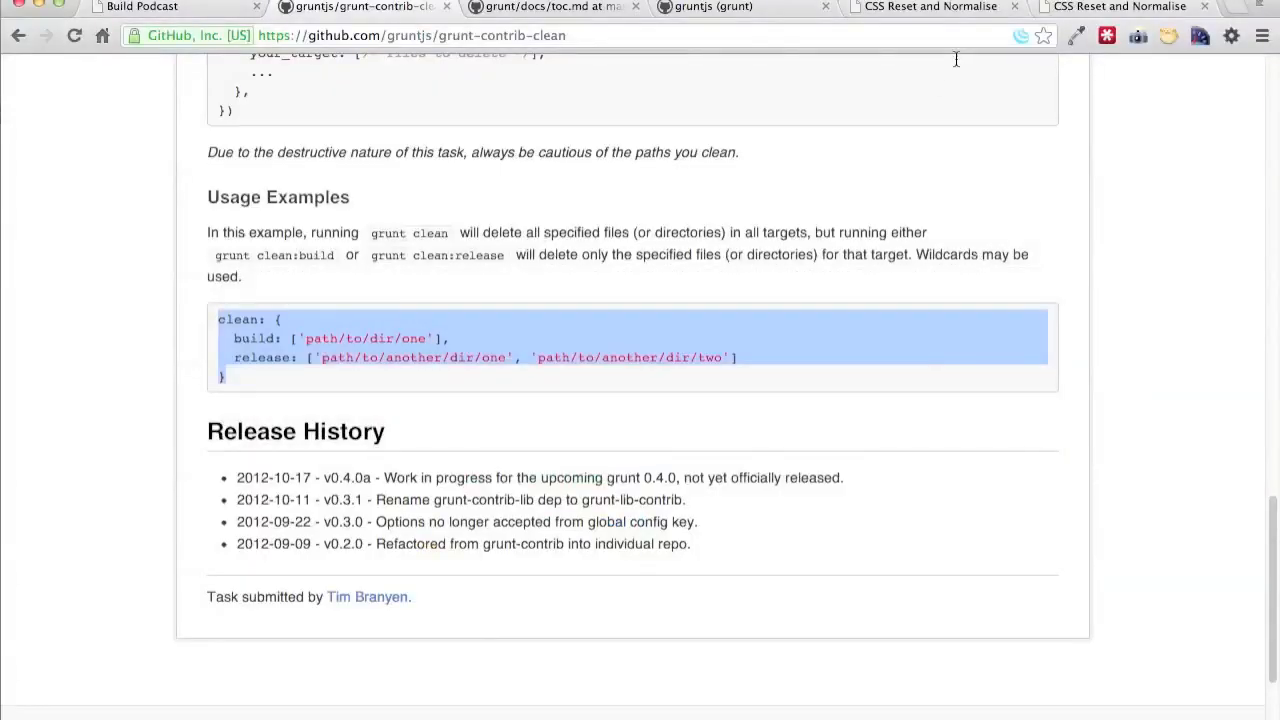
- Confirm the terminal rebuilt style.css and script.js, reload the page in Chrome, then stop watching with Ctrl+C
click(1120, 8)
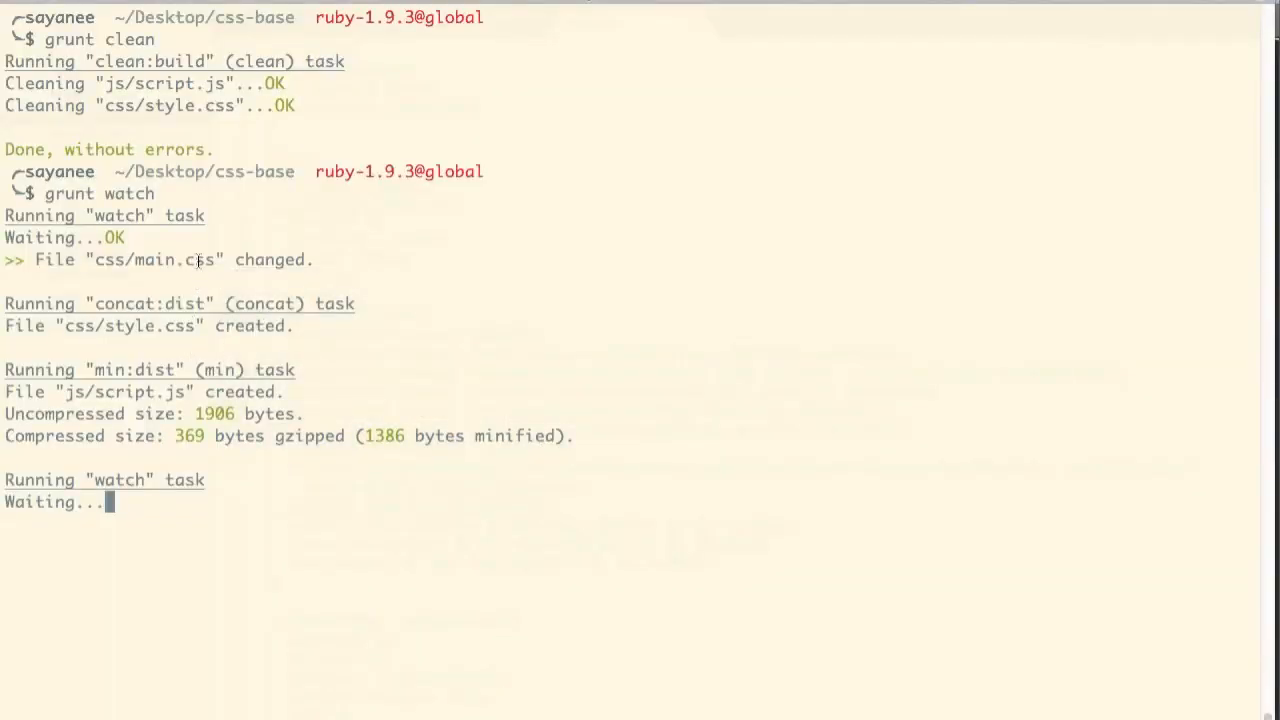
click(256, 270)
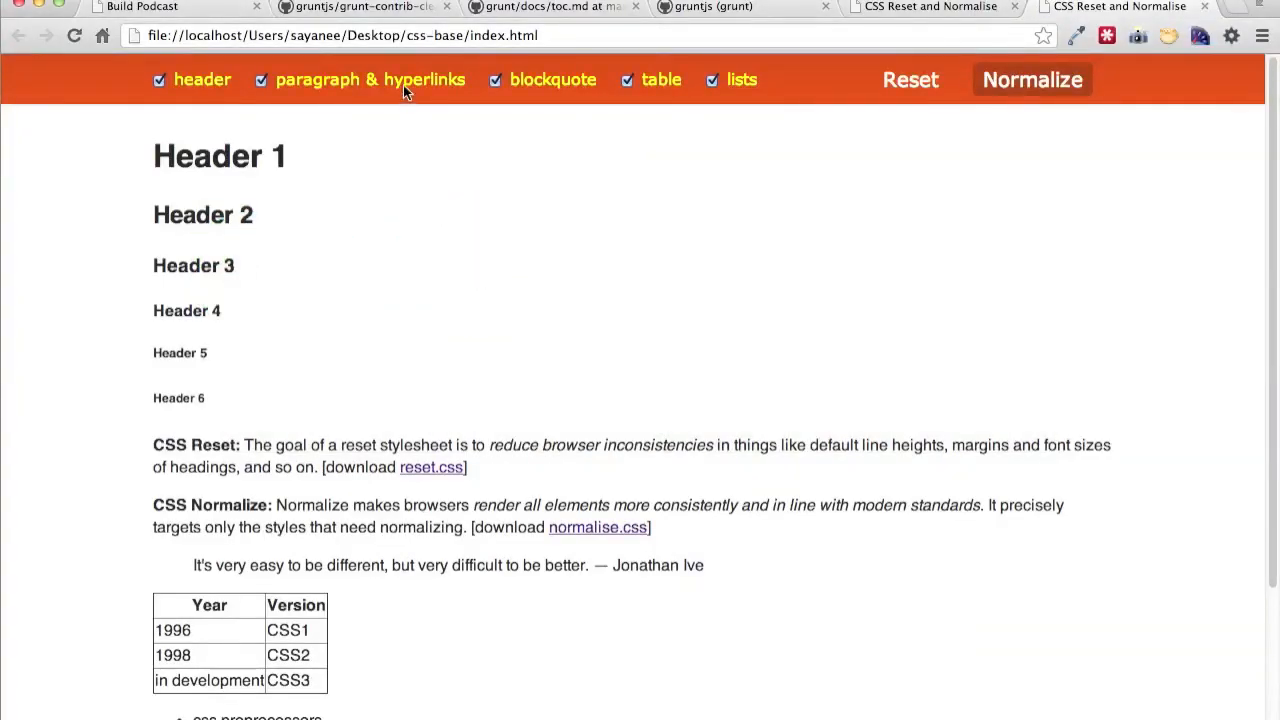
mouse_move(420, 108)
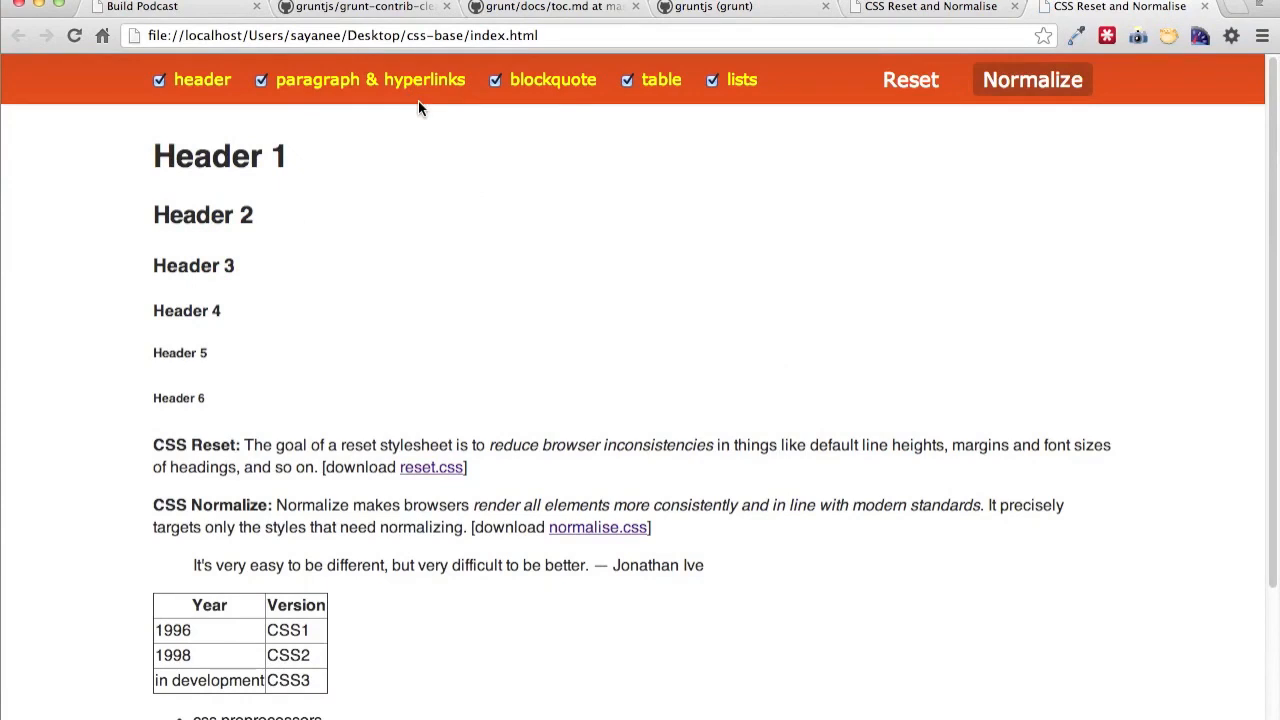
key(Cmd+Tab)
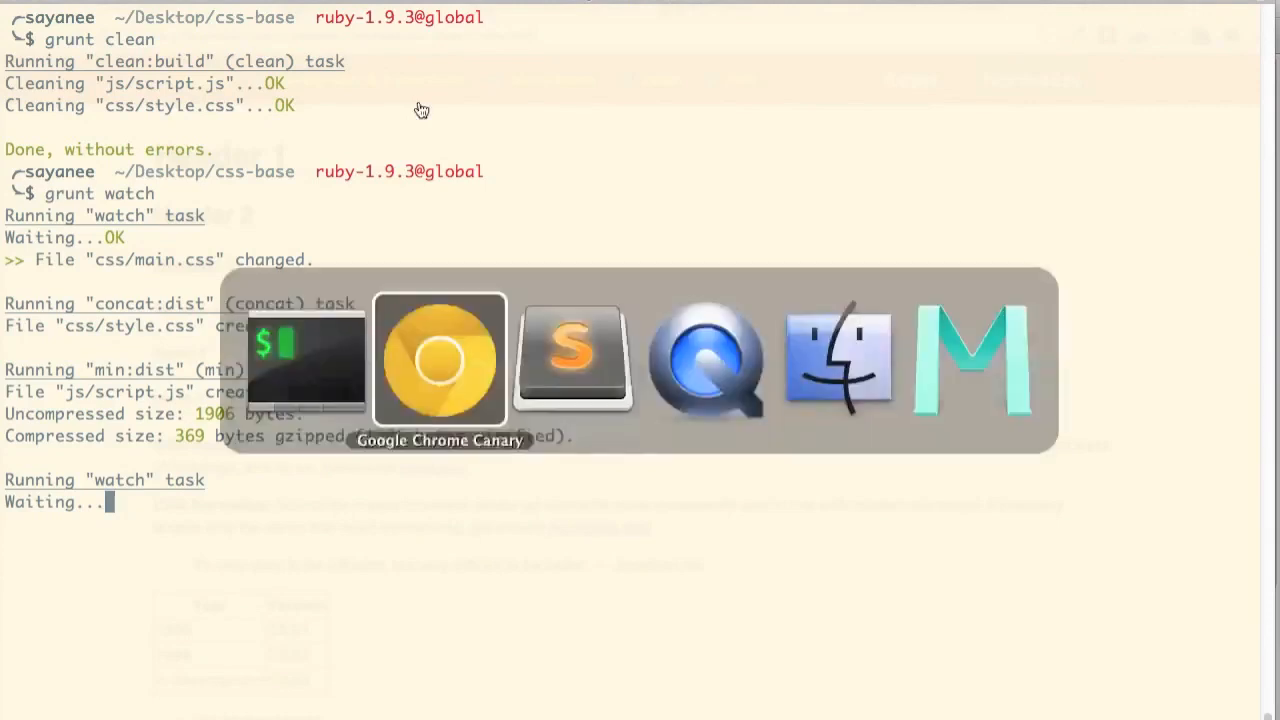
mouse_move(468, 232)
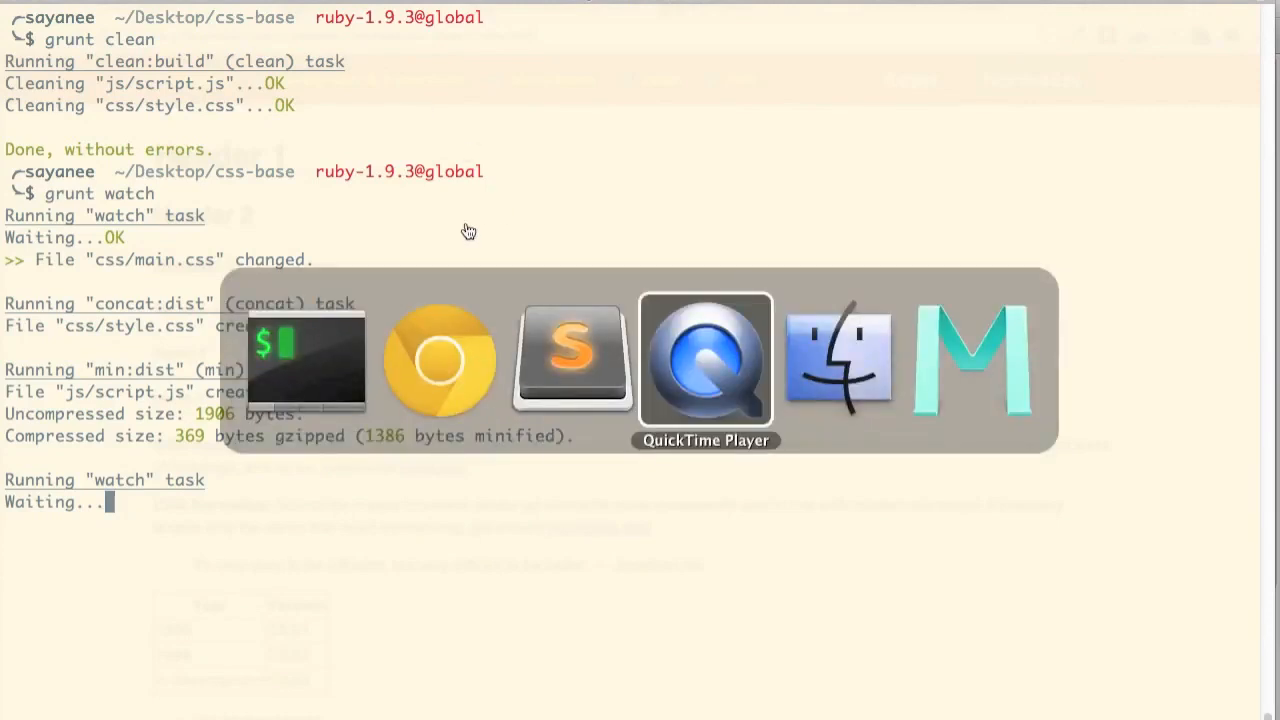
key(ctrl+c)
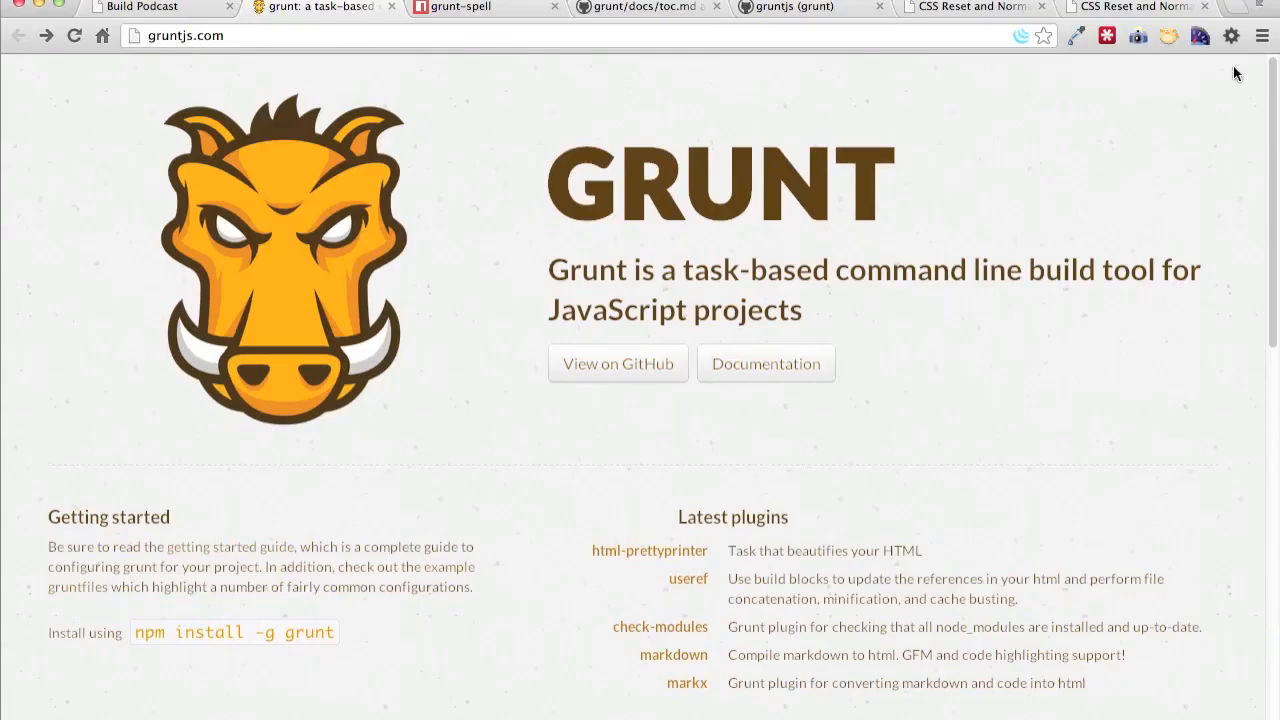
mouse_move(1068, 152)
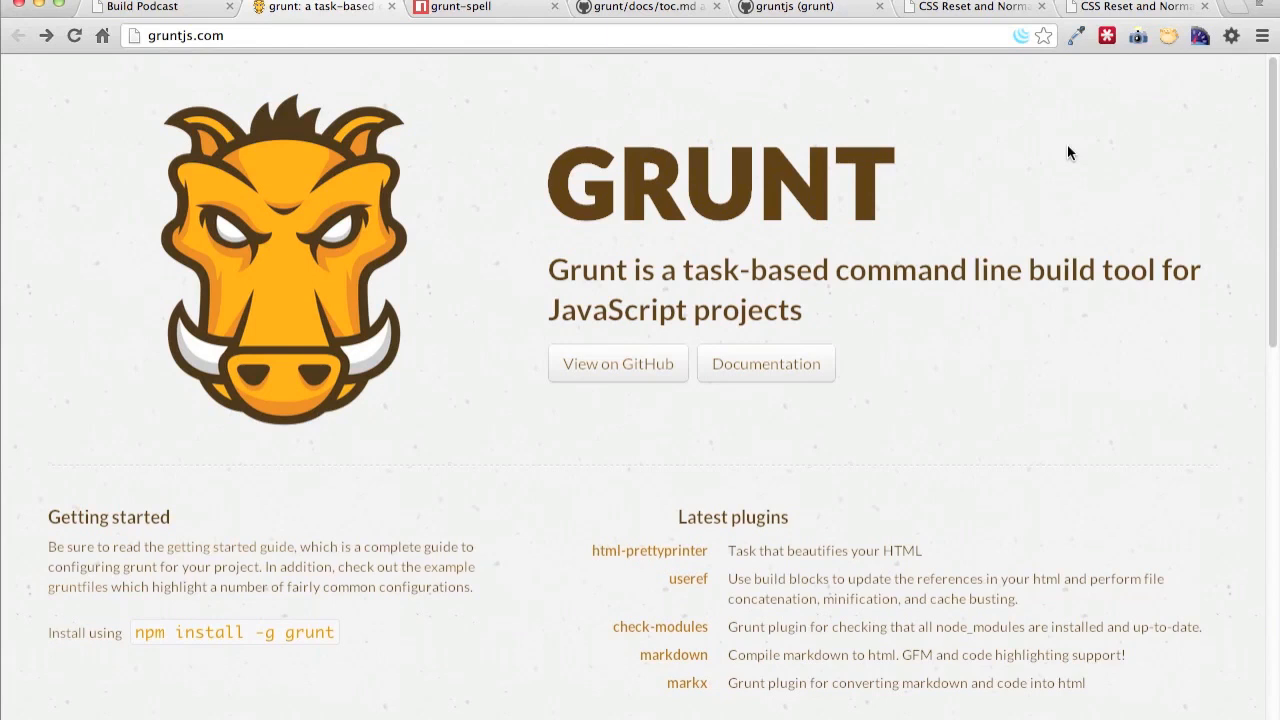
mouse_move(490, 308)
text(s)
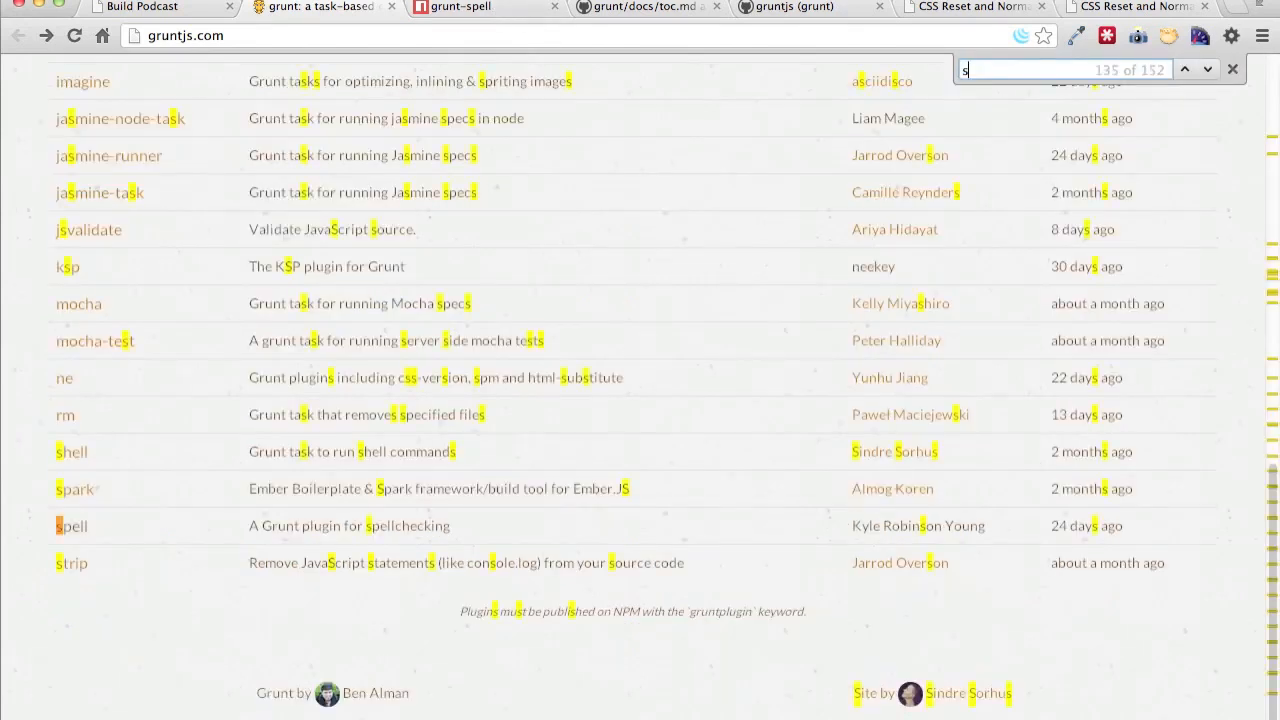
- Search the gruntjs.com plugins for 'spell', reach the grunt-spell GitHub README and select its loadNpmTasks line
text(pell)
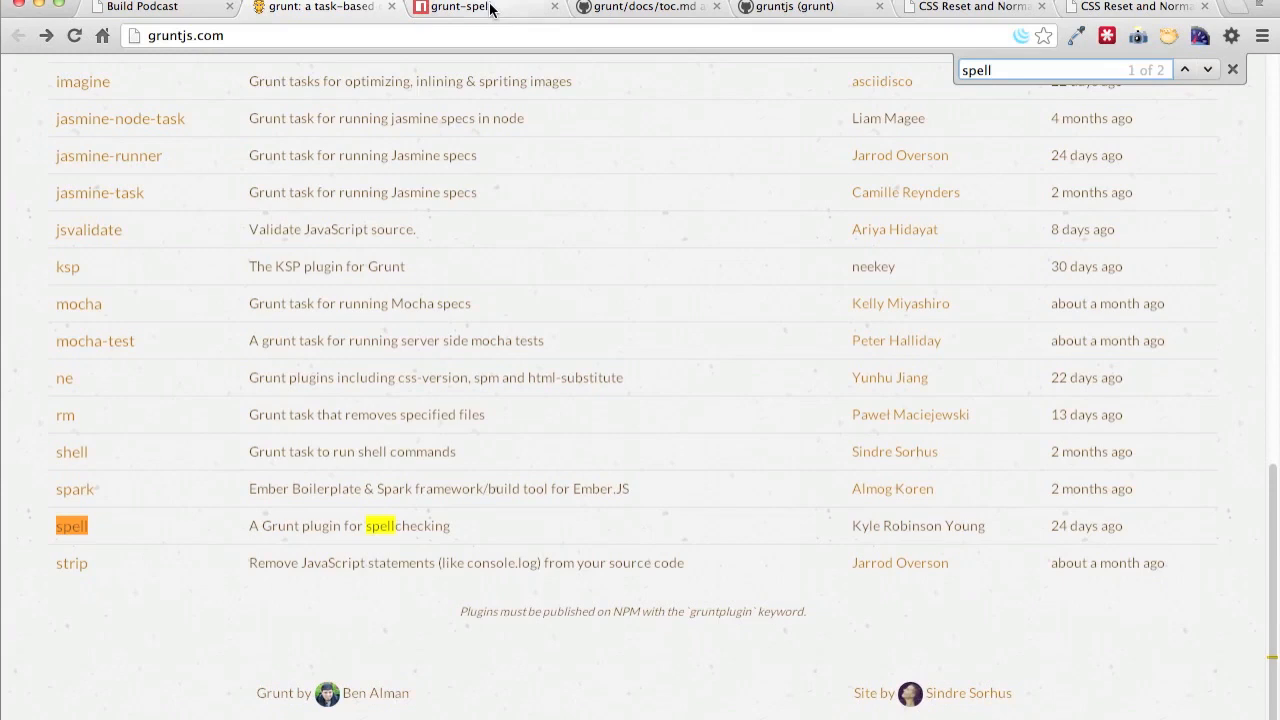
click(70, 526)
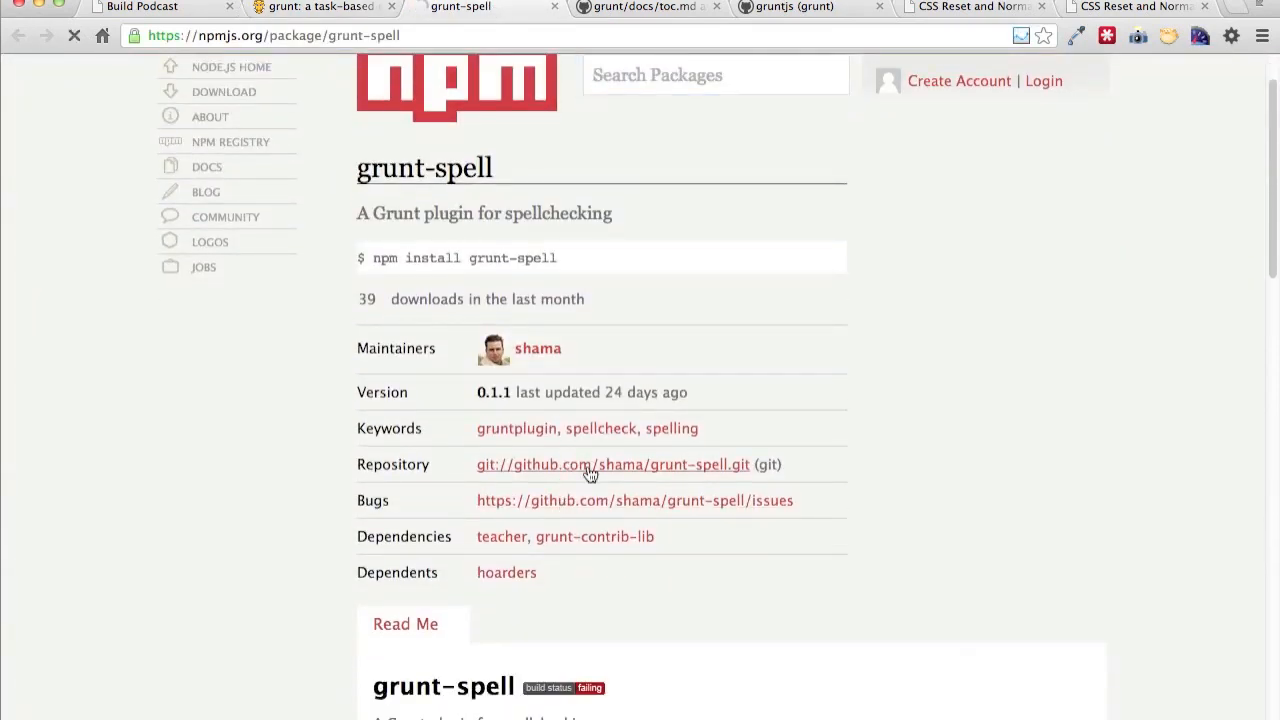
click(586, 464)
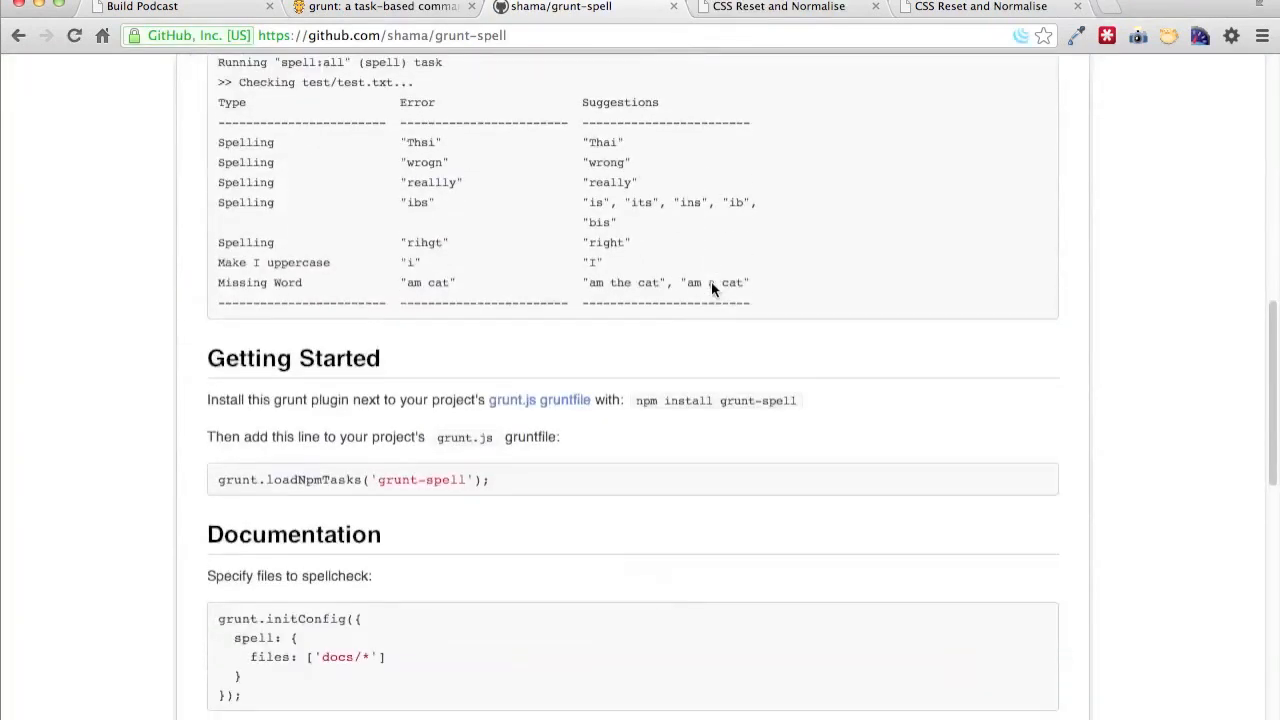
scroll(down, 3)
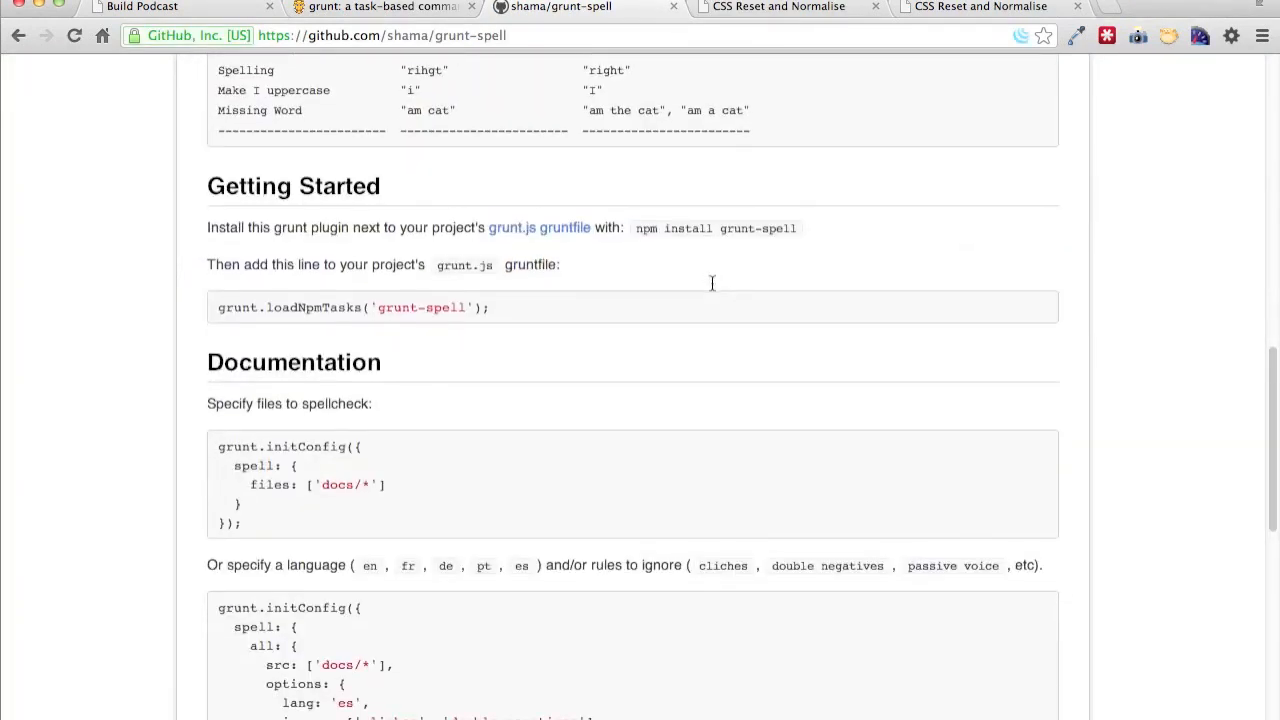
mouse_move(572, 288)
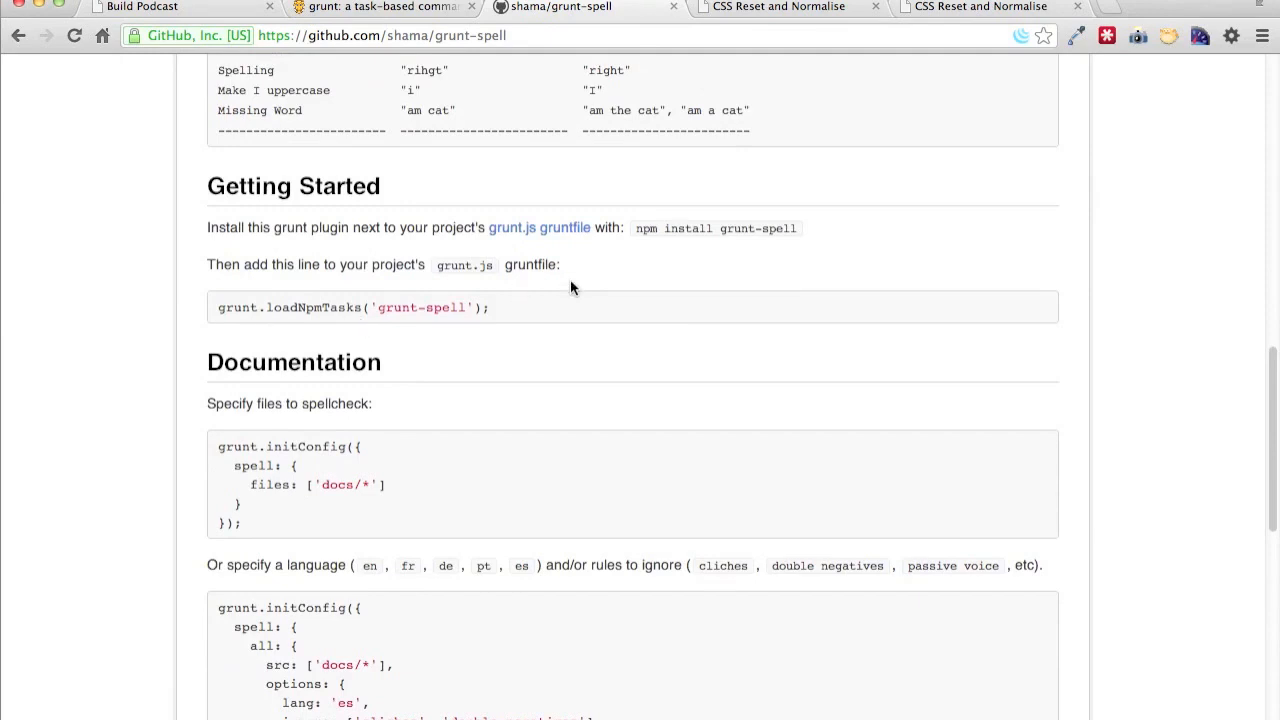
mouse_move(784, 220)
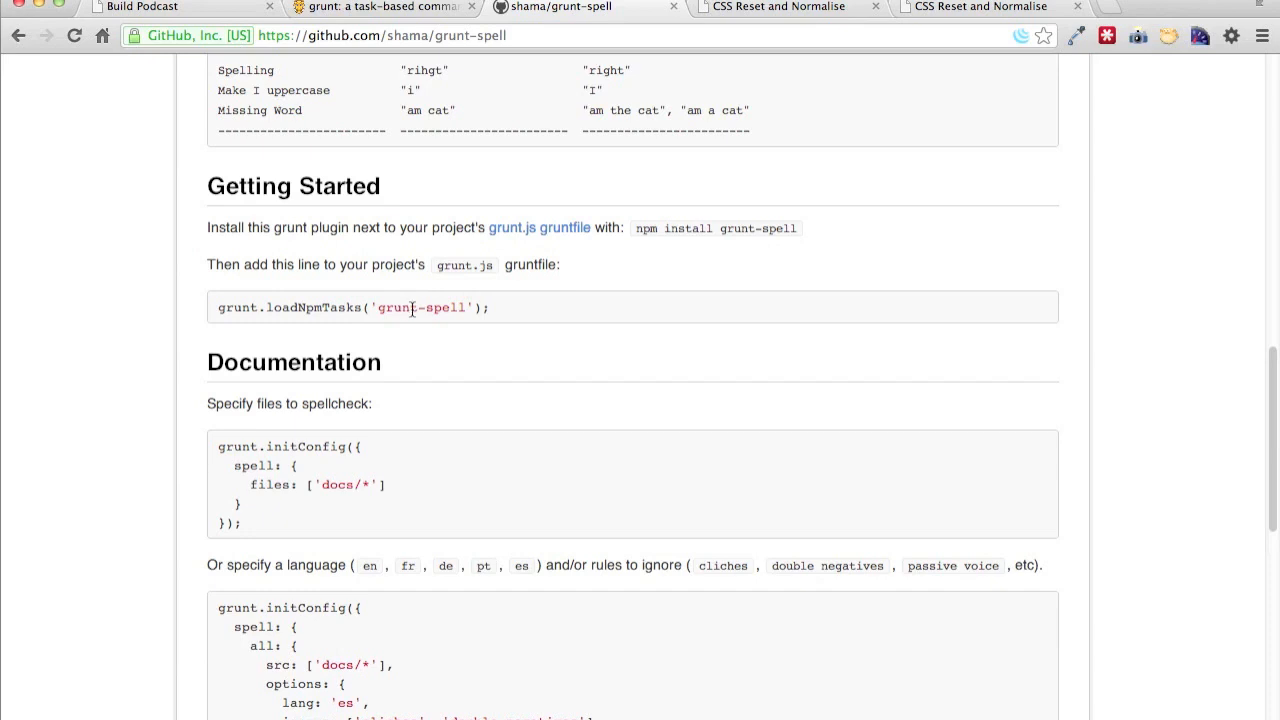
double_click(690, 228)
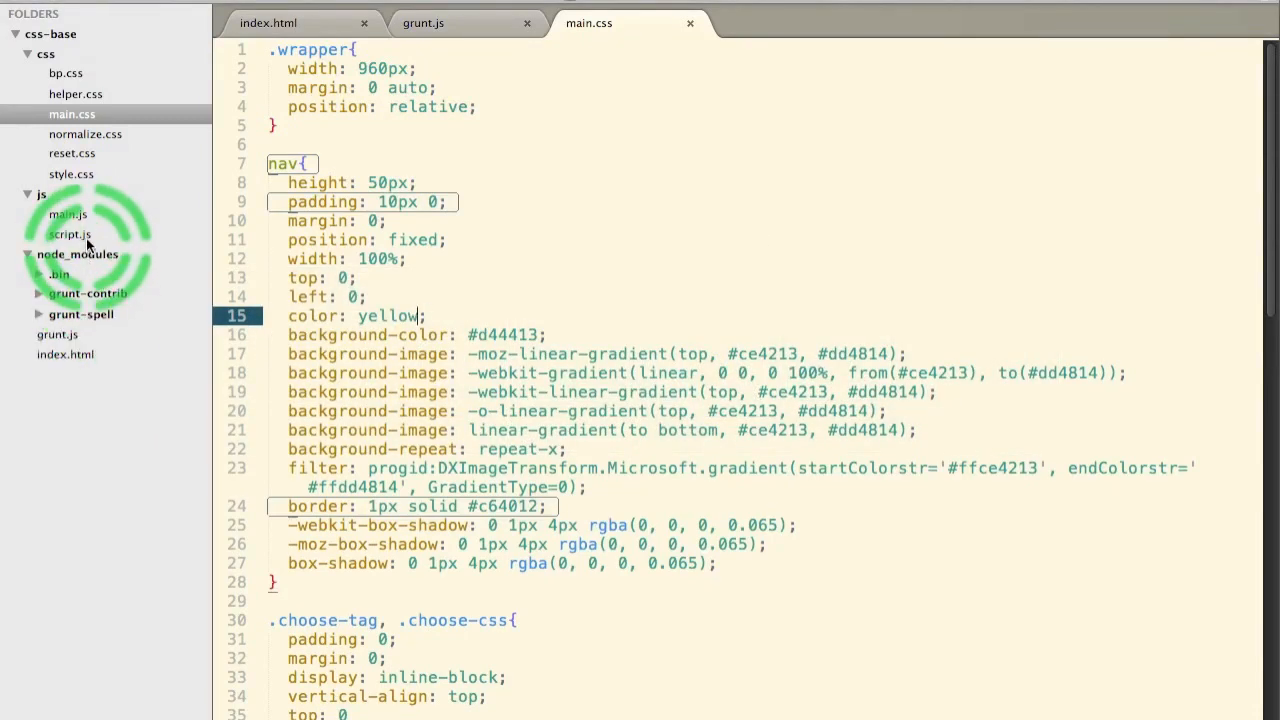
- Glance at the generated script.js, then select the spell configuration example in the grunt-spell README
click(440, 24)
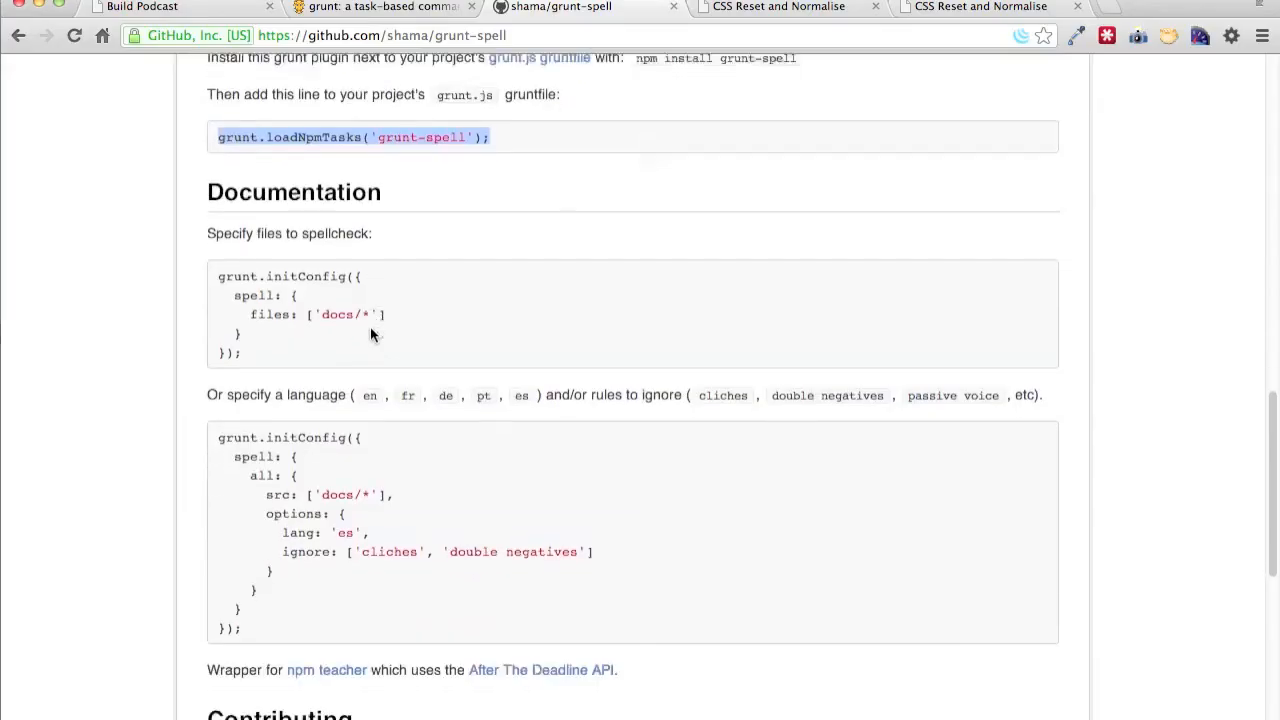
scroll(down, 3)
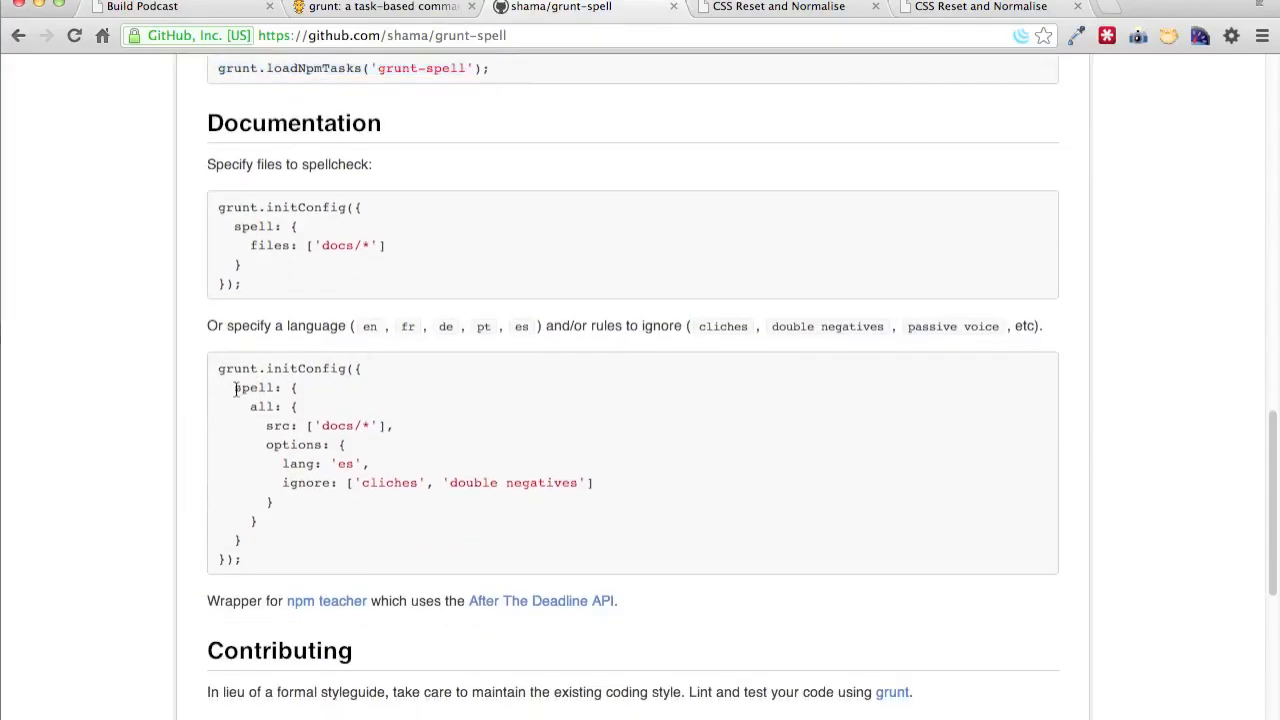
drag(234, 388, 264, 536)
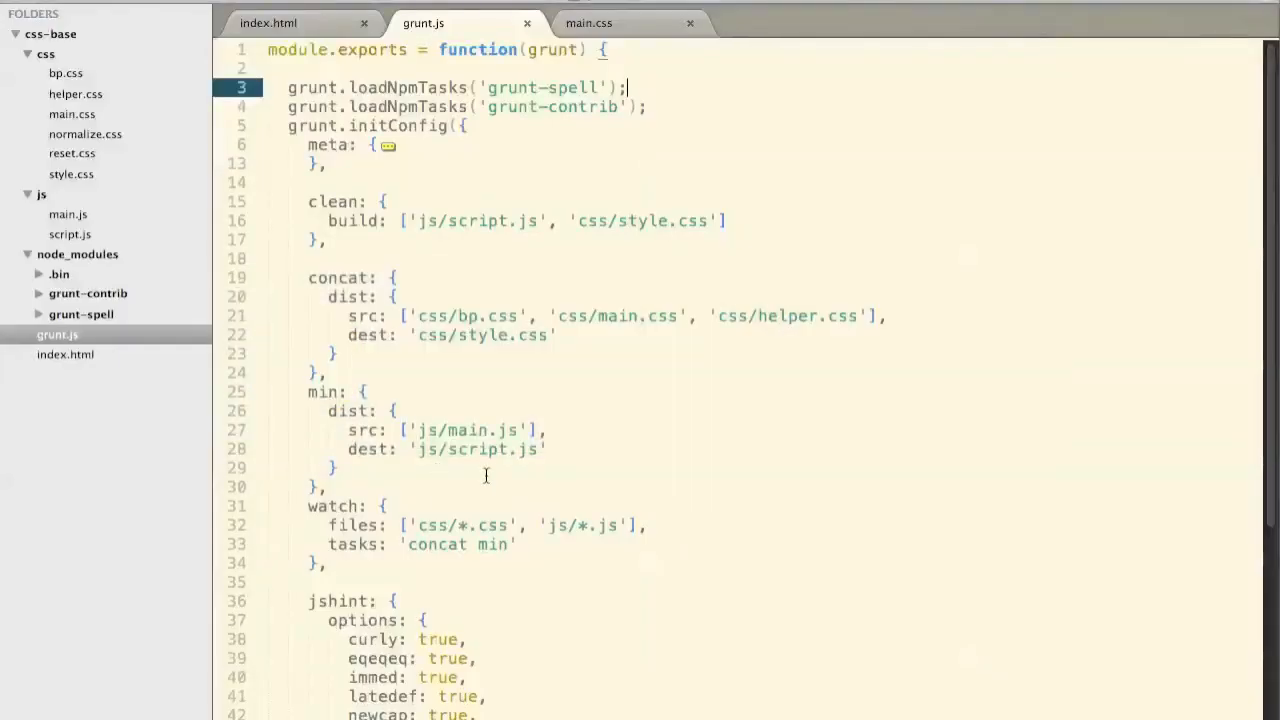
- Paste a spell block into grunt.js with src 'index.html', lang 'en', and mark the ignore list (cliches, double negatives) for removal
scroll(down, 3)
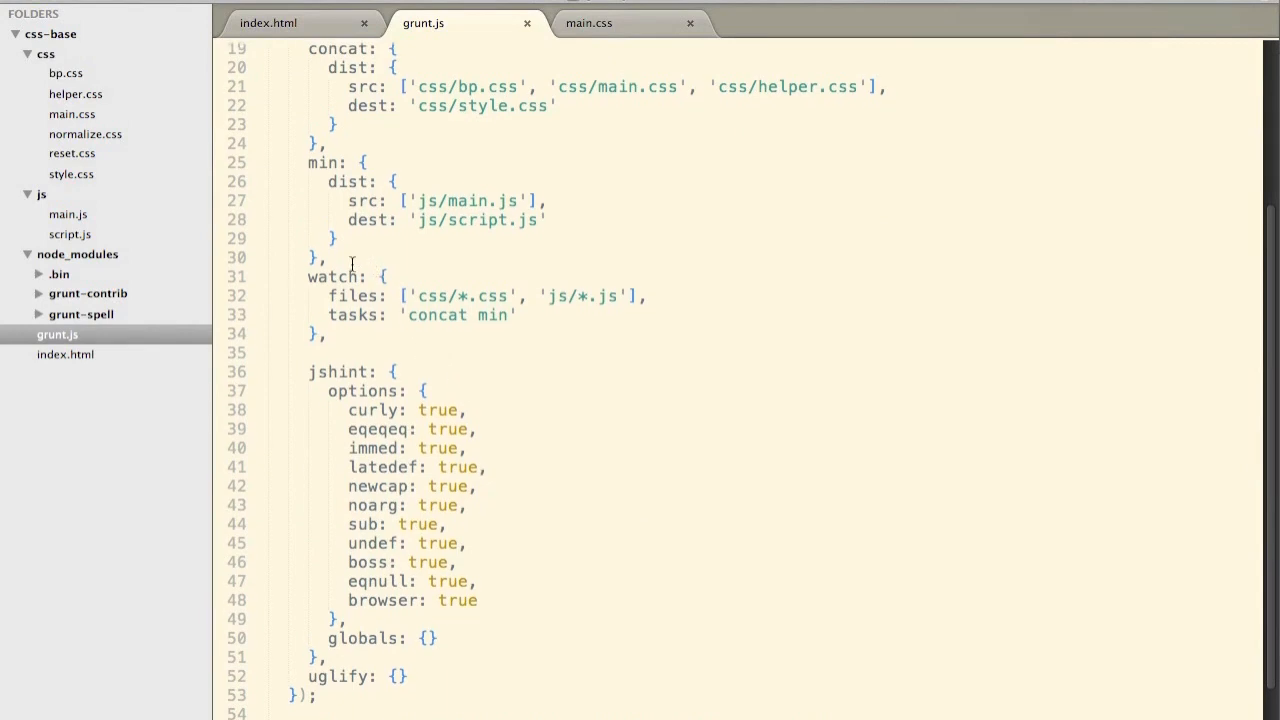
key(Enter)
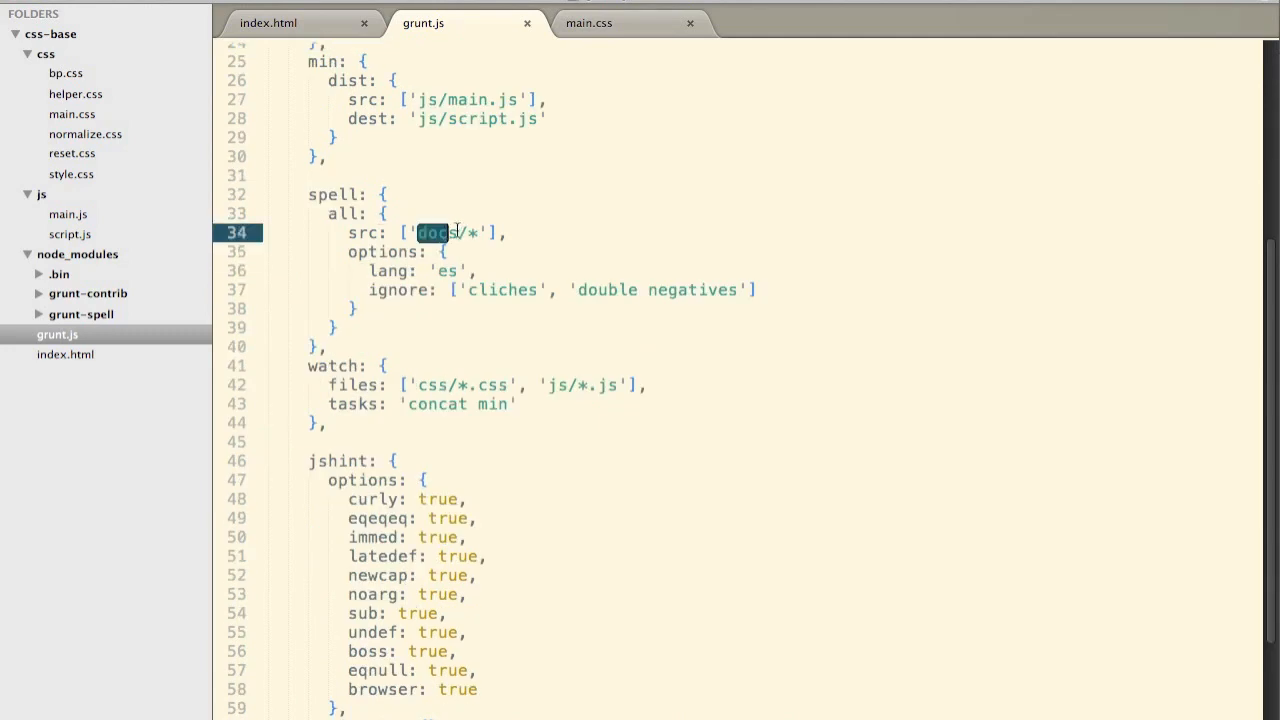
text(index.html)
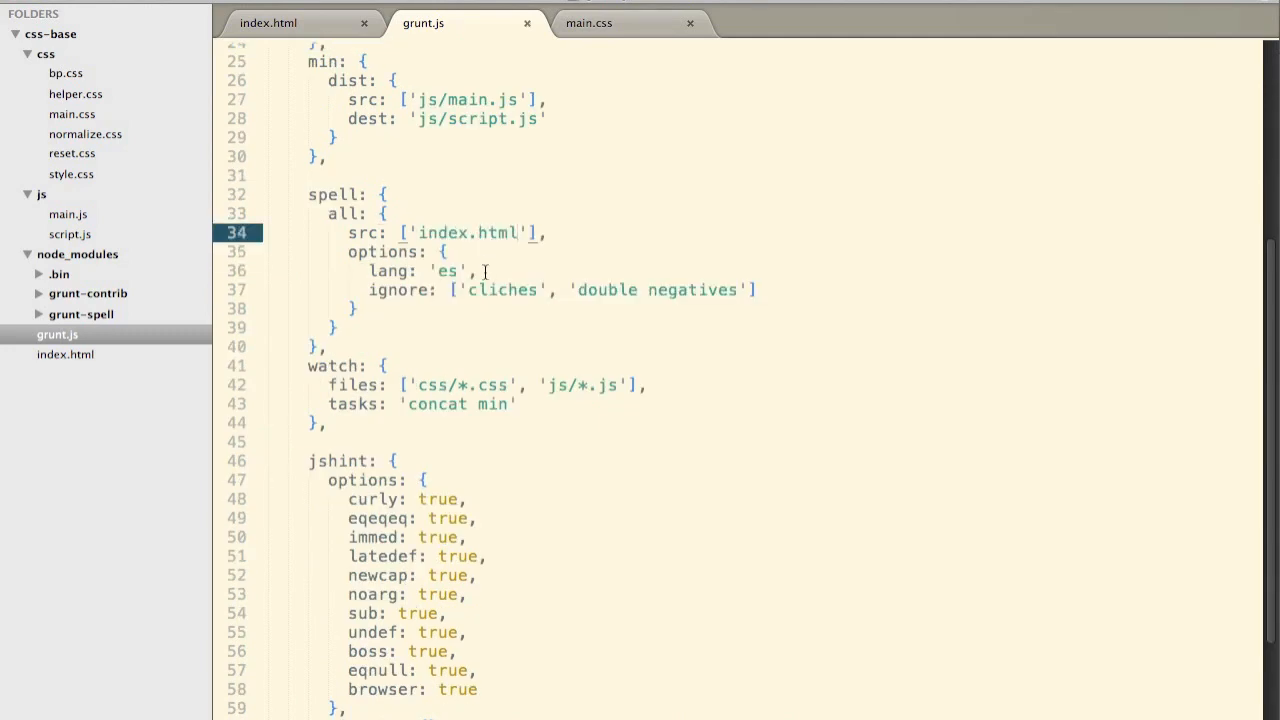
text(en)
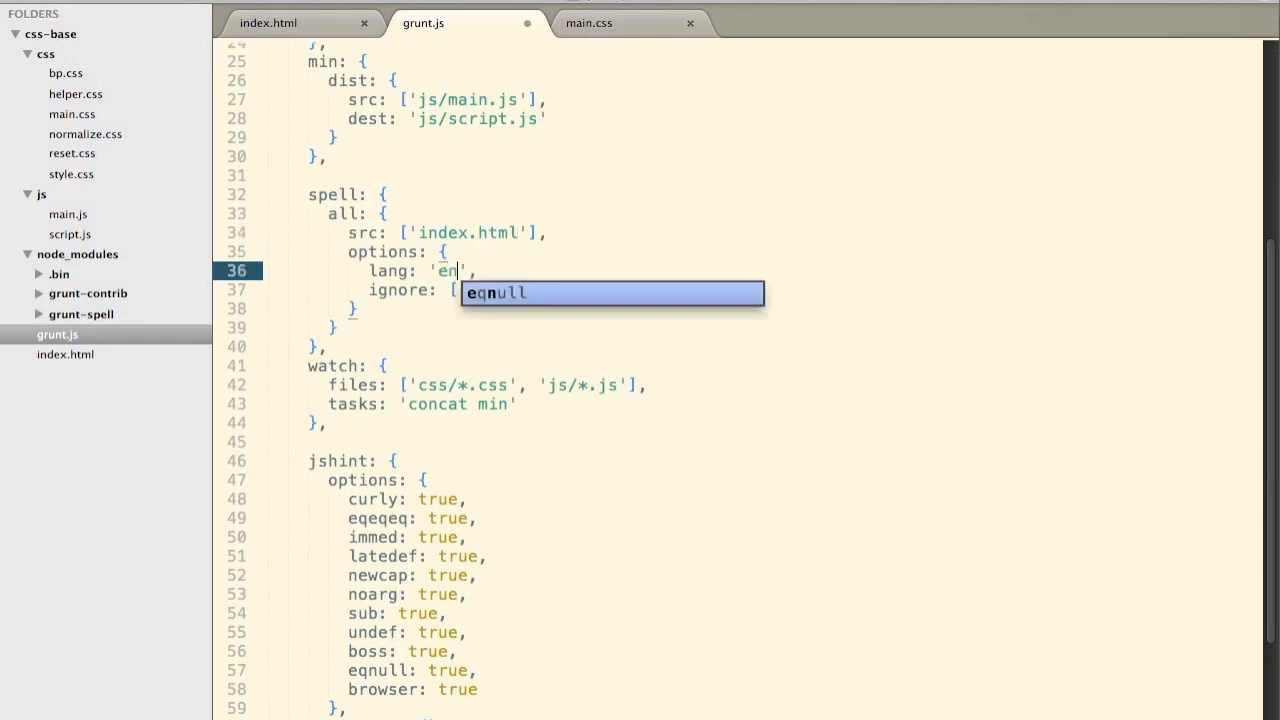
text(['cliches', 'double negatives'])
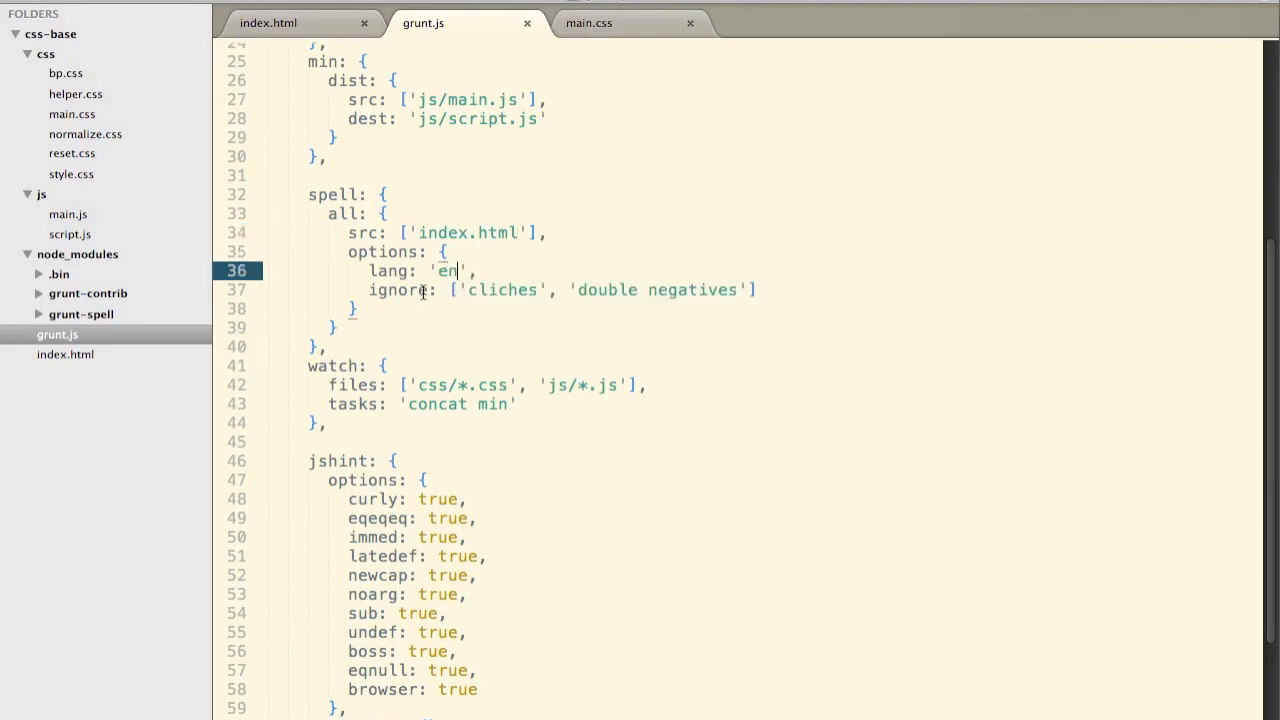
double_click(396, 290)
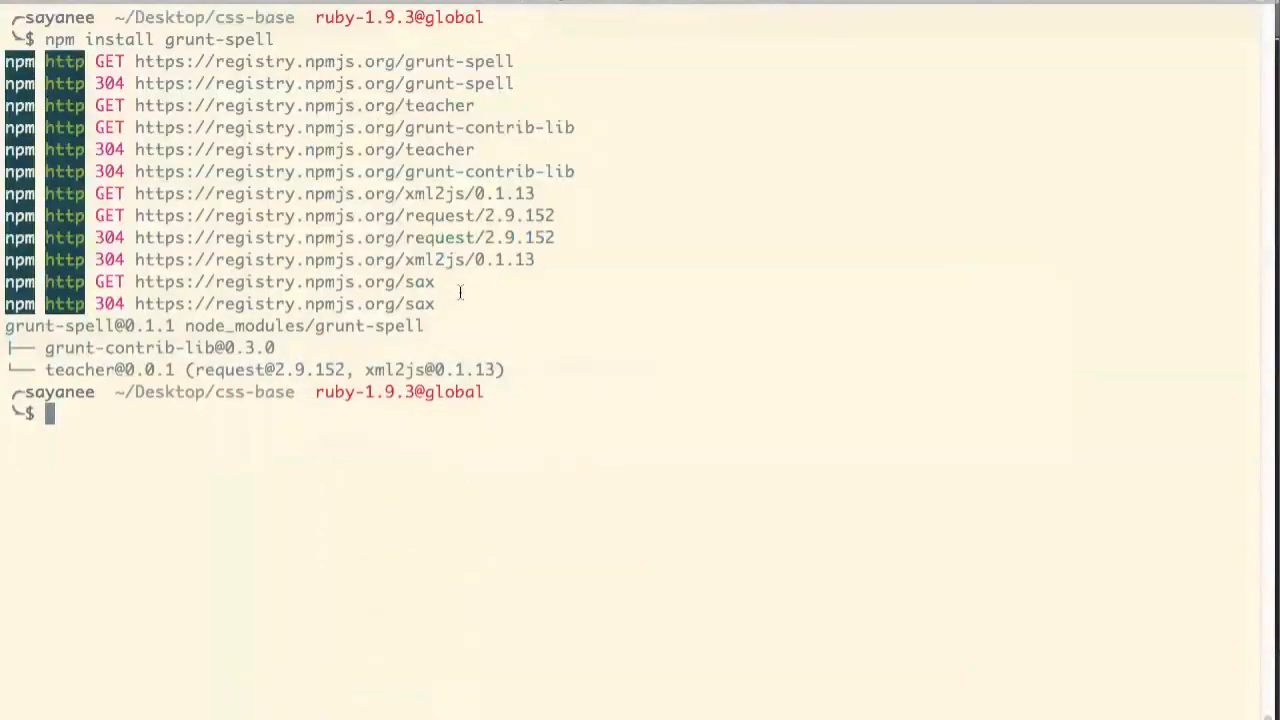
- Run grunt spell in Terminal to list index.html's spelling issues, then return to grunt.js
text(grunt spell)
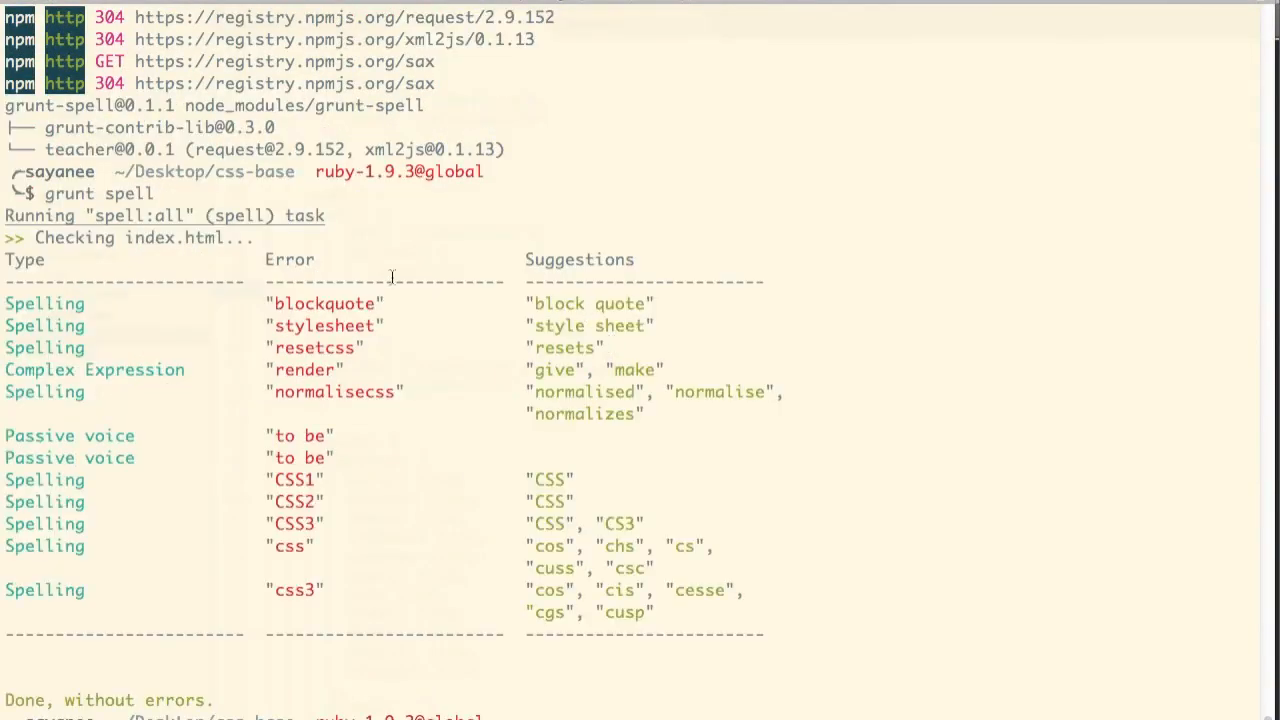
mouse_move(564, 322)
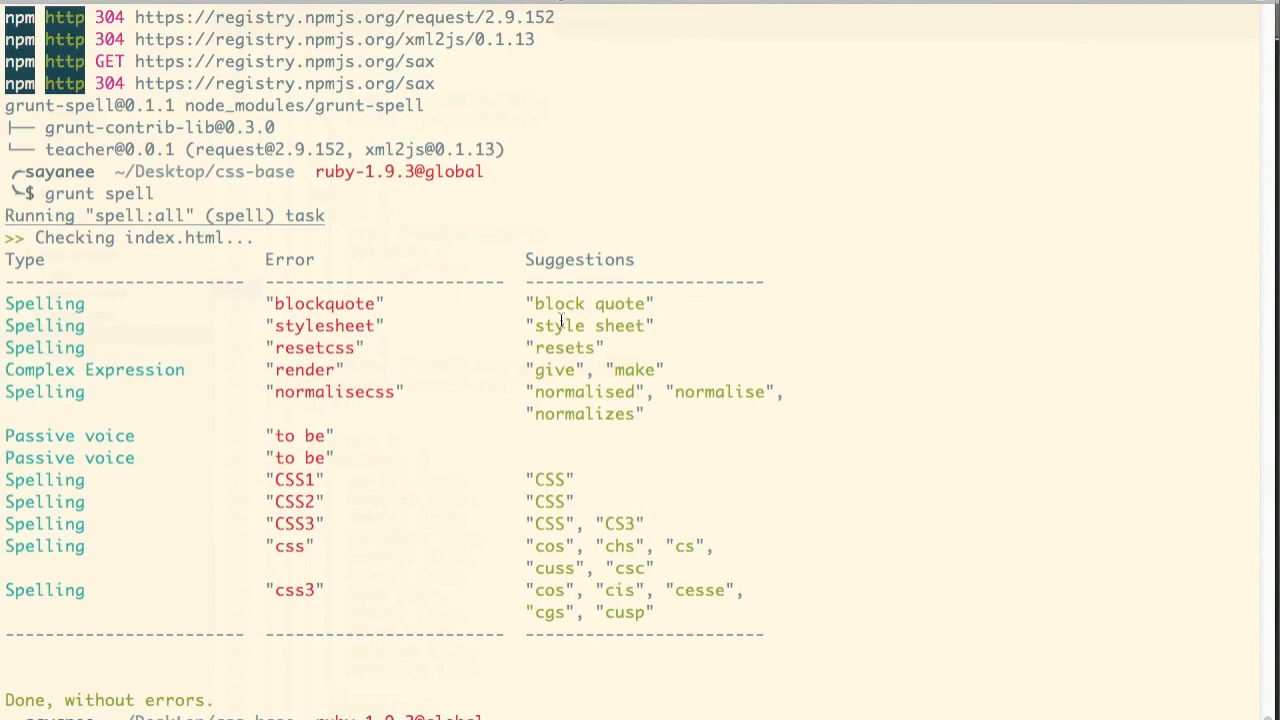
click(320, 320)
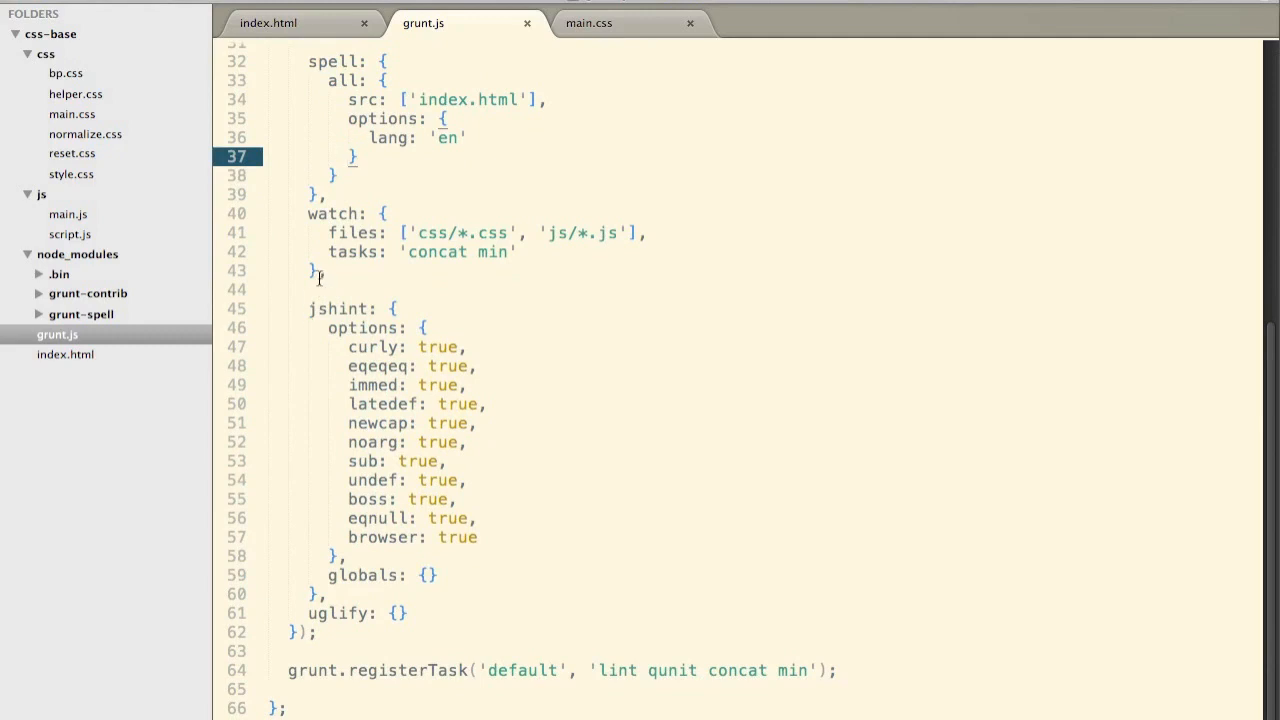
- Delete the jshint and uglify blocks from grunt.js and place the caret in the default task list
drag(318, 288, 318, 592)
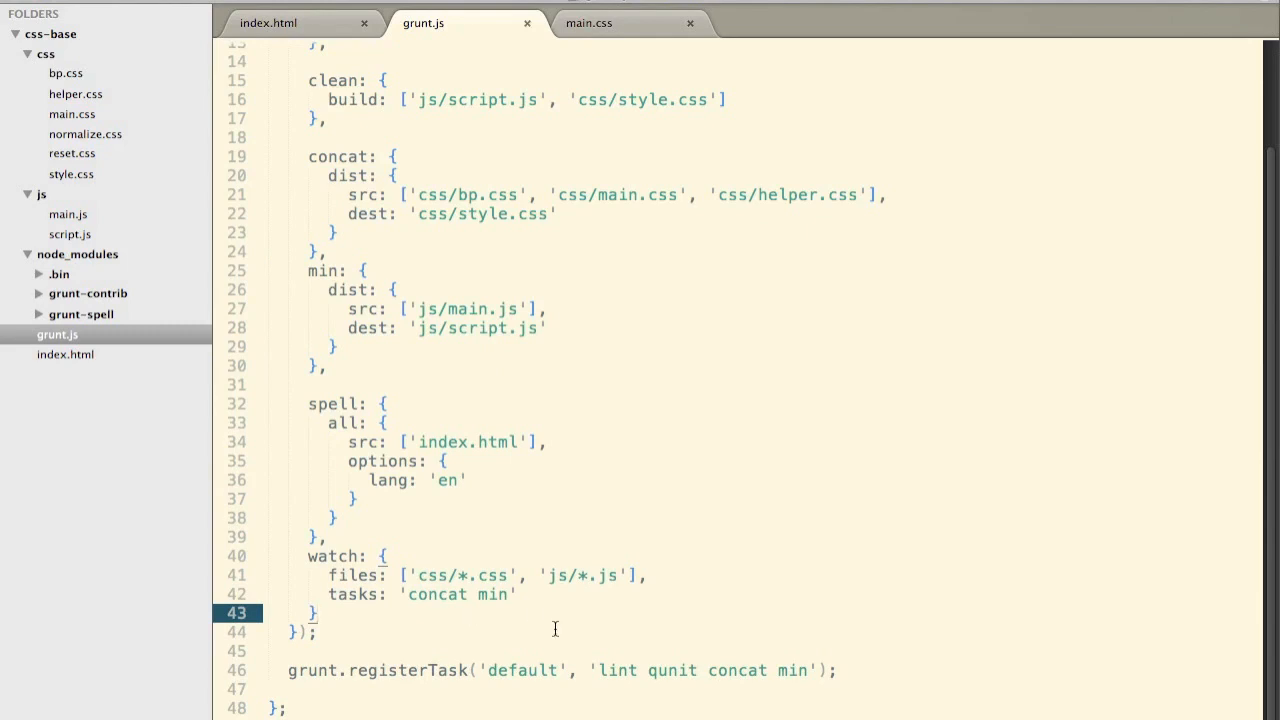
click(476, 672)
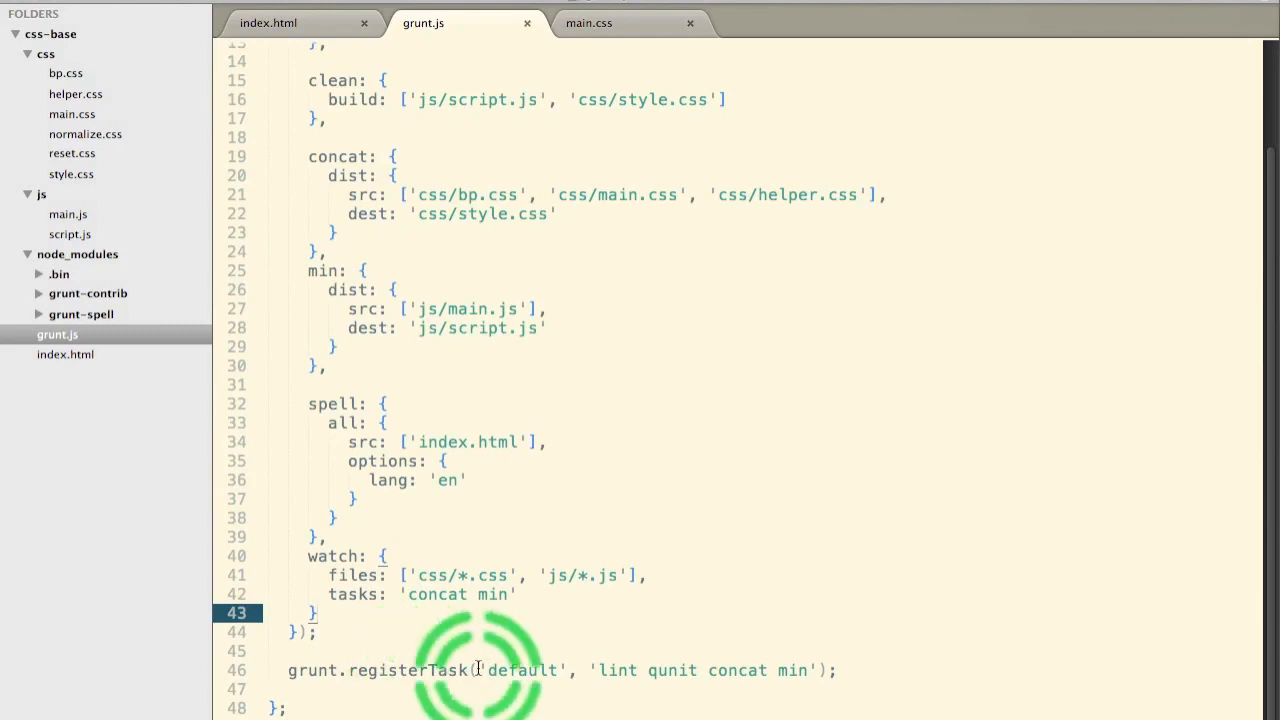
click(602, 672)
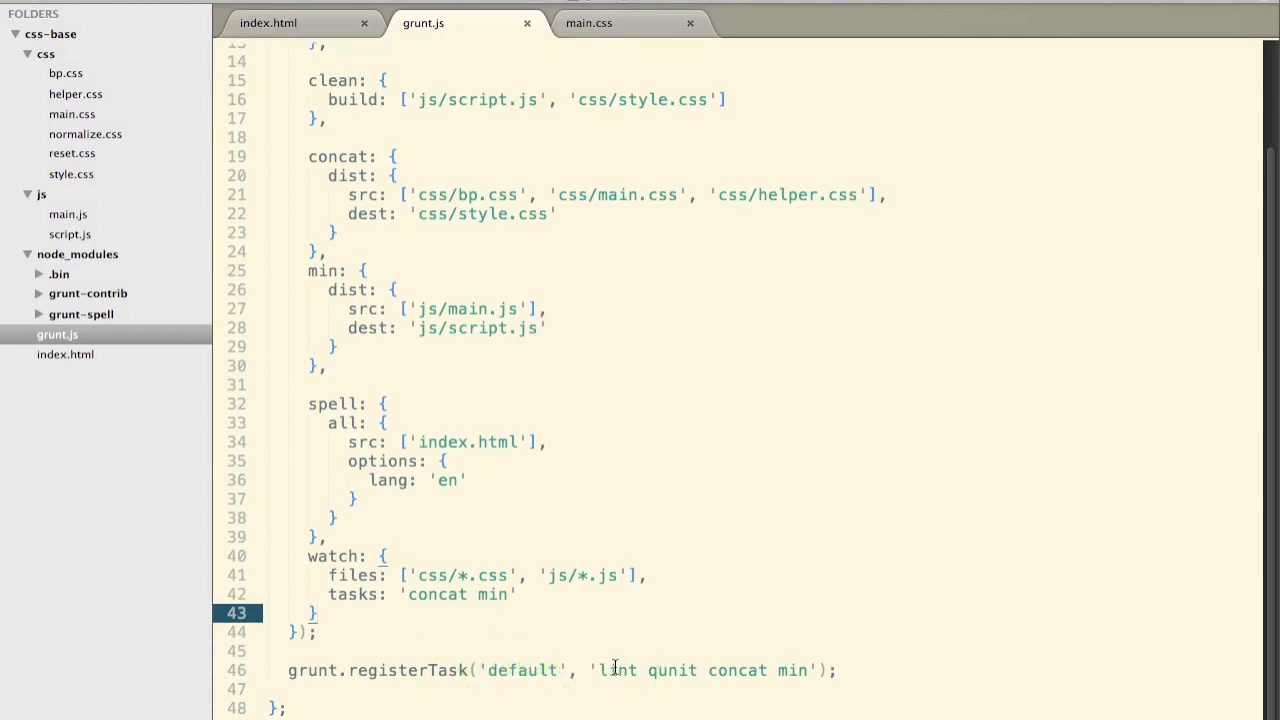
- Change the default task from 'lint qunit' to 'clean concat min'
key(Cmd+Tab)
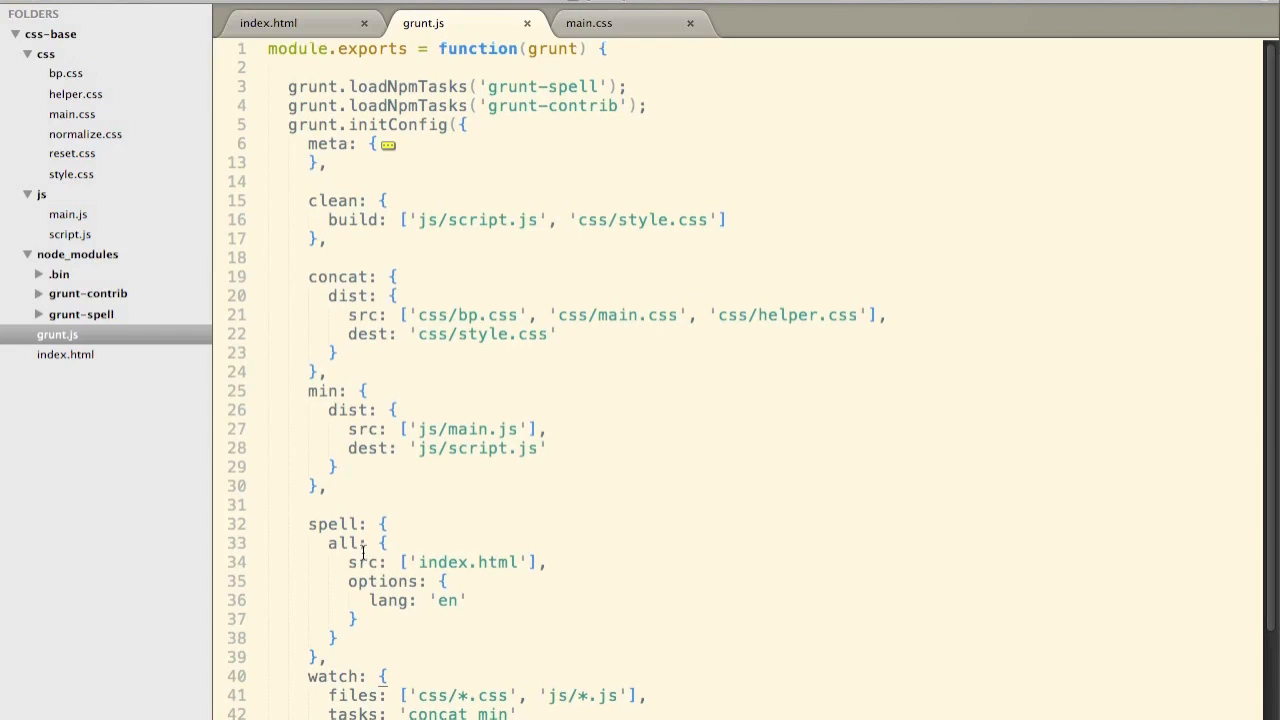
scroll(down, 3)
text(grunt.registerTask('default', 'concat min');)
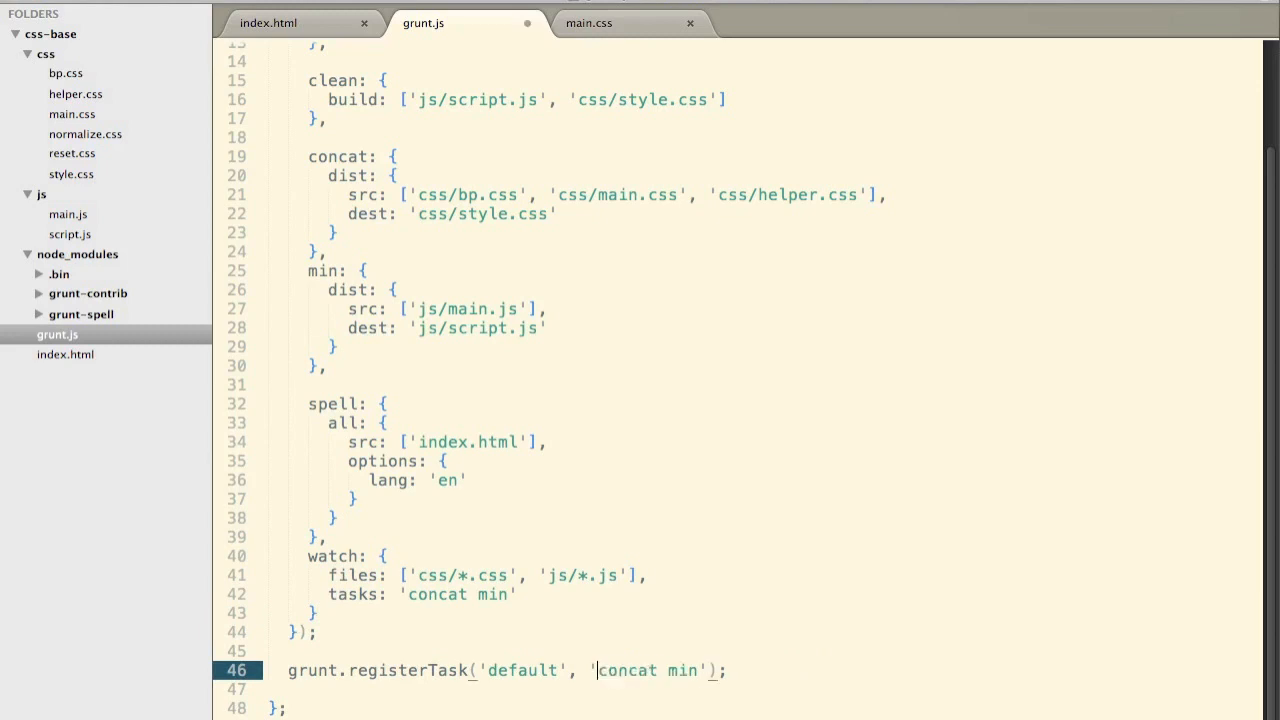
mouse_move(620, 576)
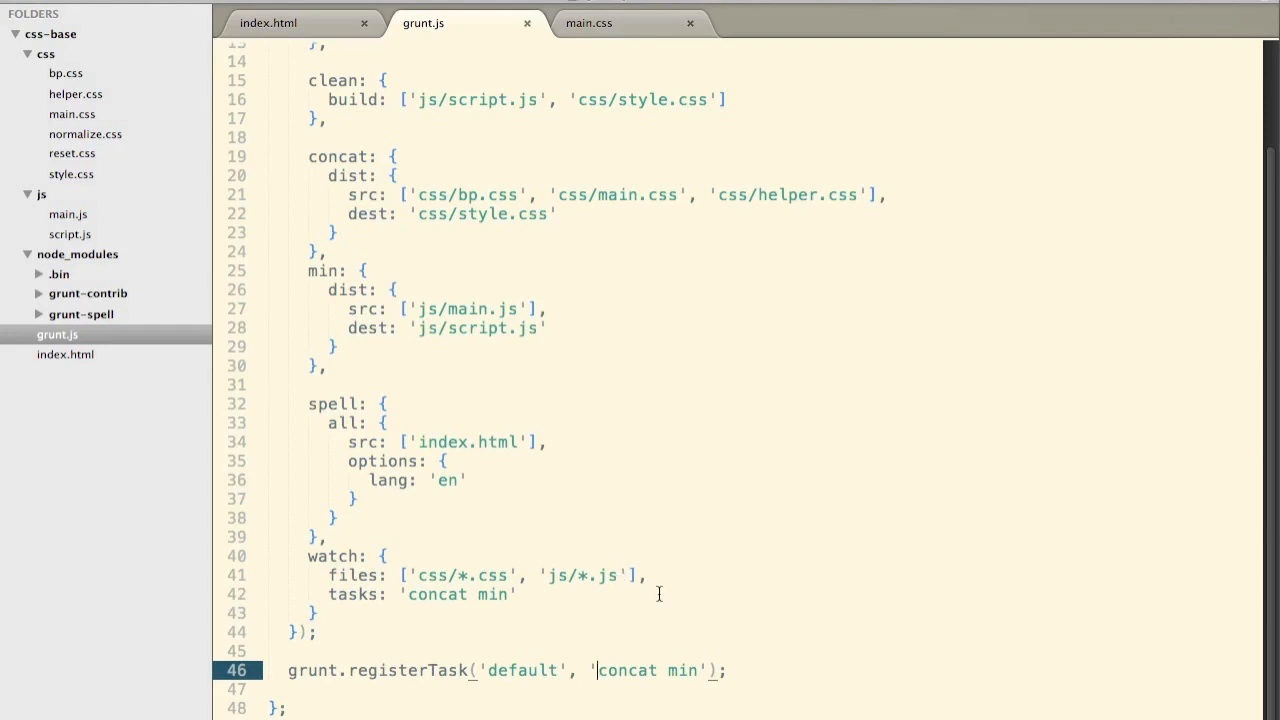
text(clean c)
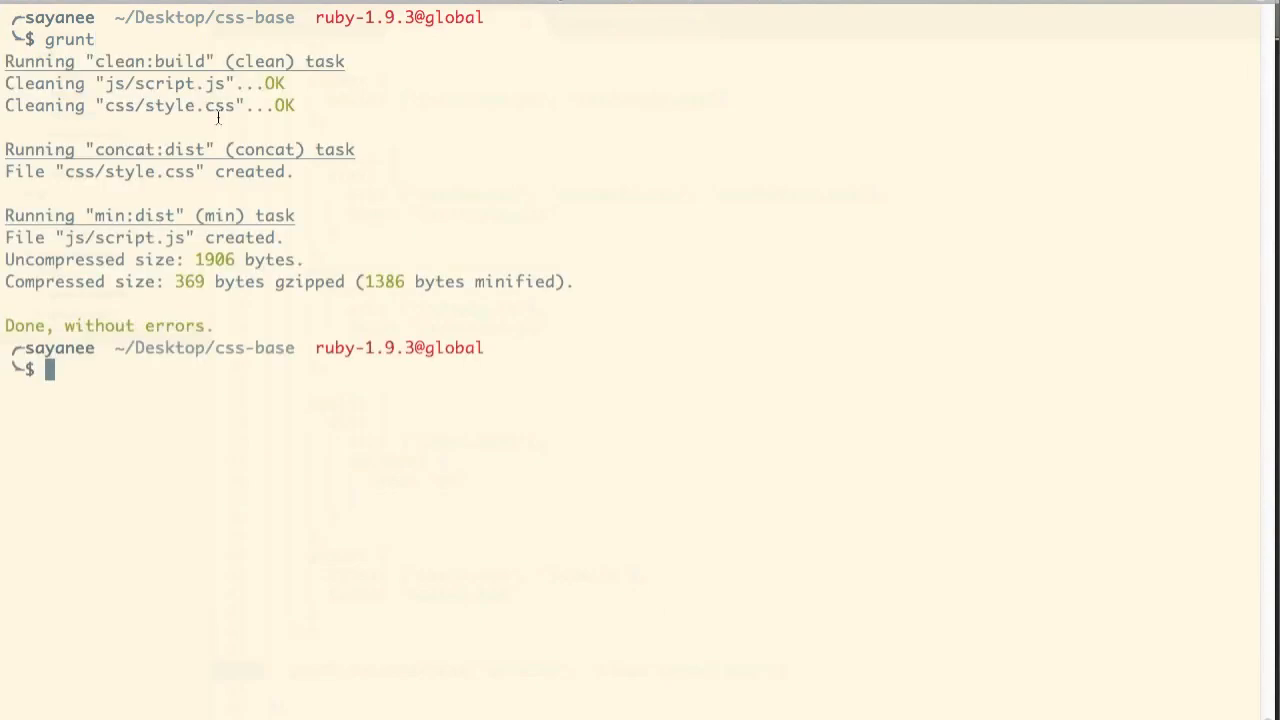
- Run plain grunt in Terminal, rebuilding style.css and script.js cleanly, and return to Sublime Text
click(170, 62)
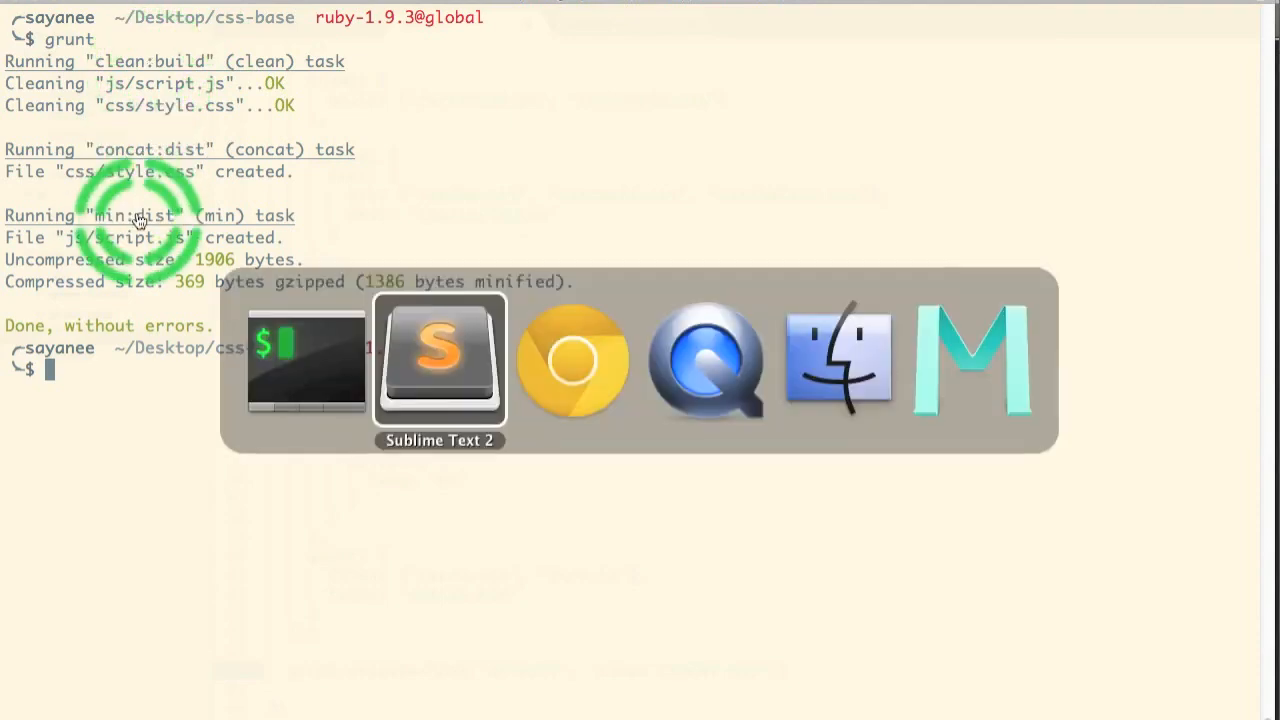
click(438, 358)
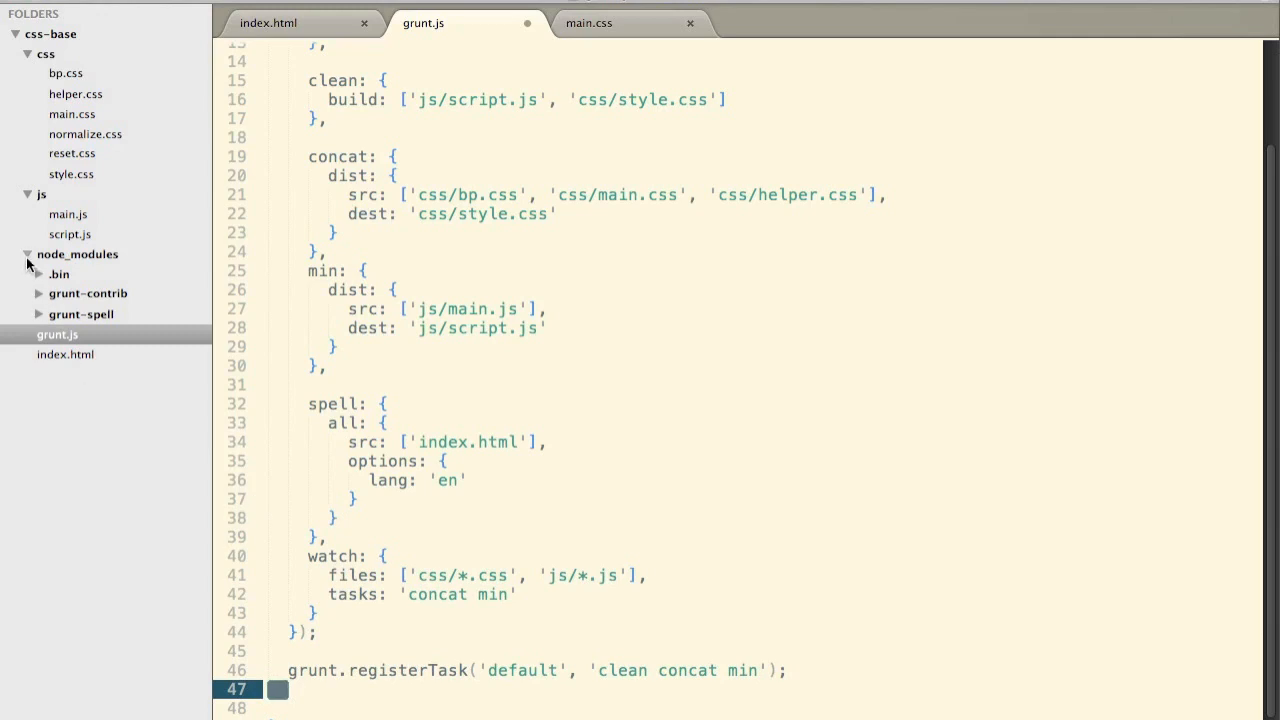
- Collapse node_modules in the sidebar and scroll grunt.js back to the top
click(28, 254)
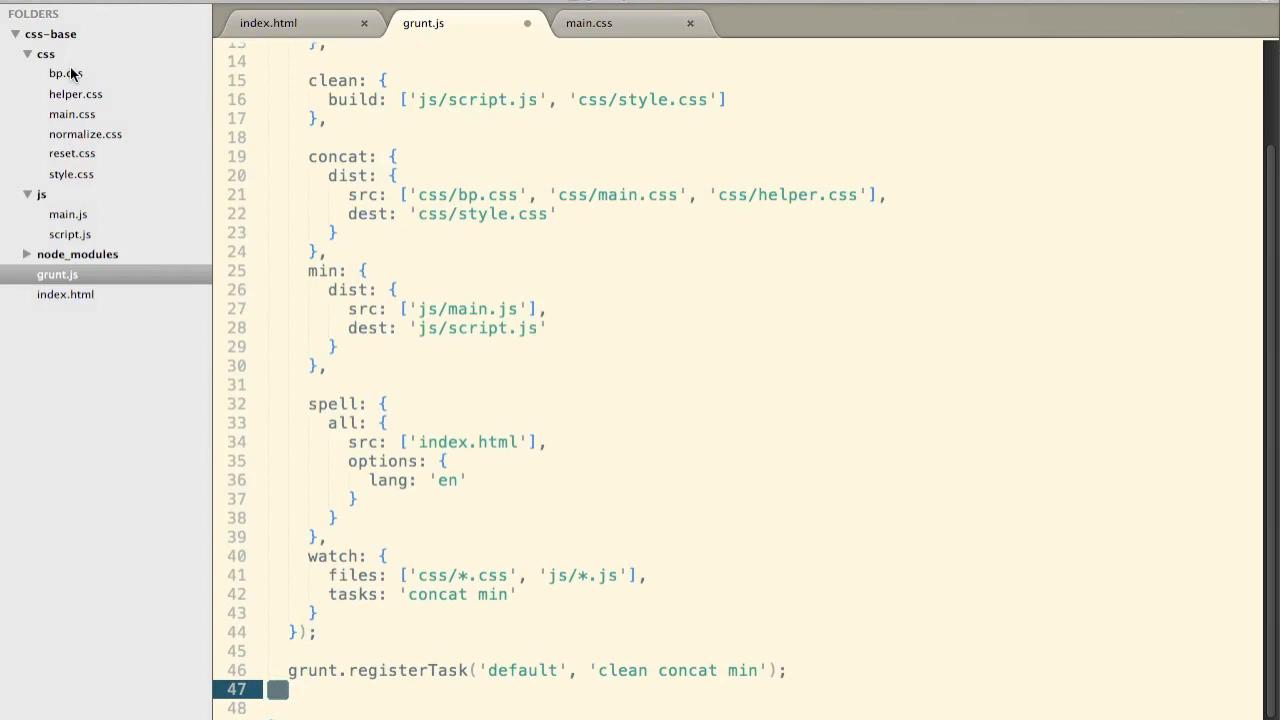
click(68, 76)
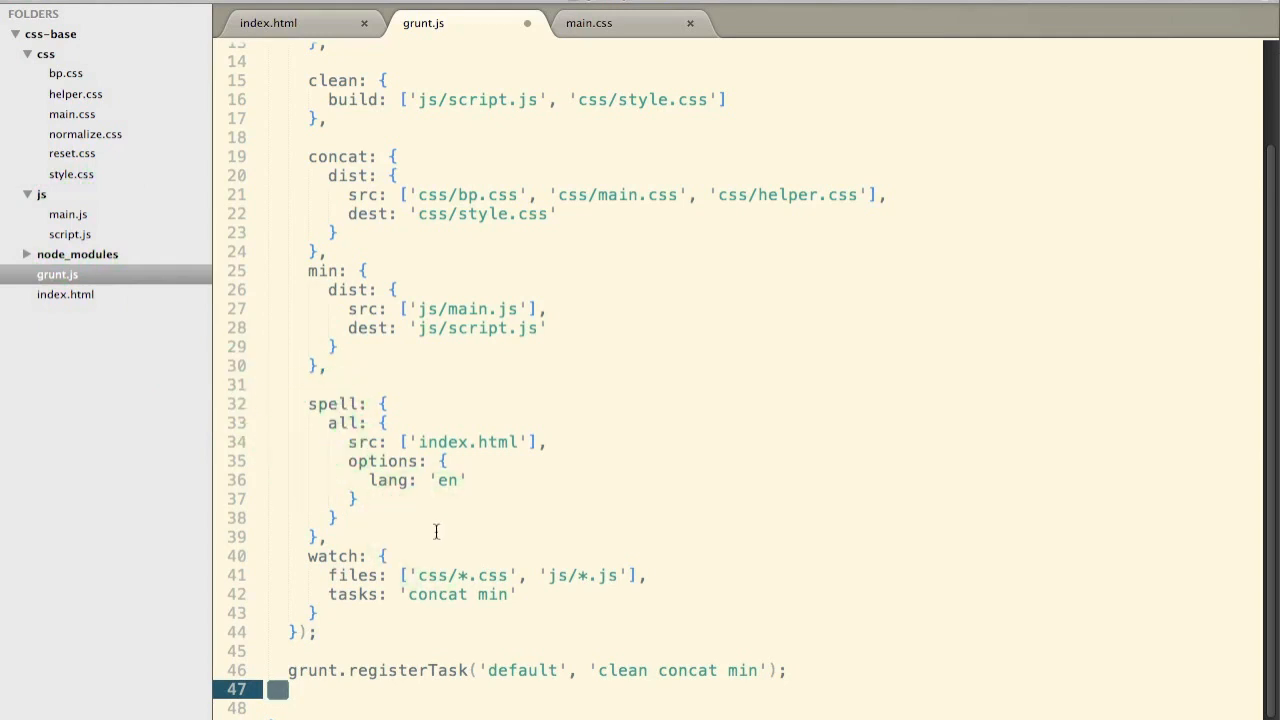
mouse_move(156, 322)
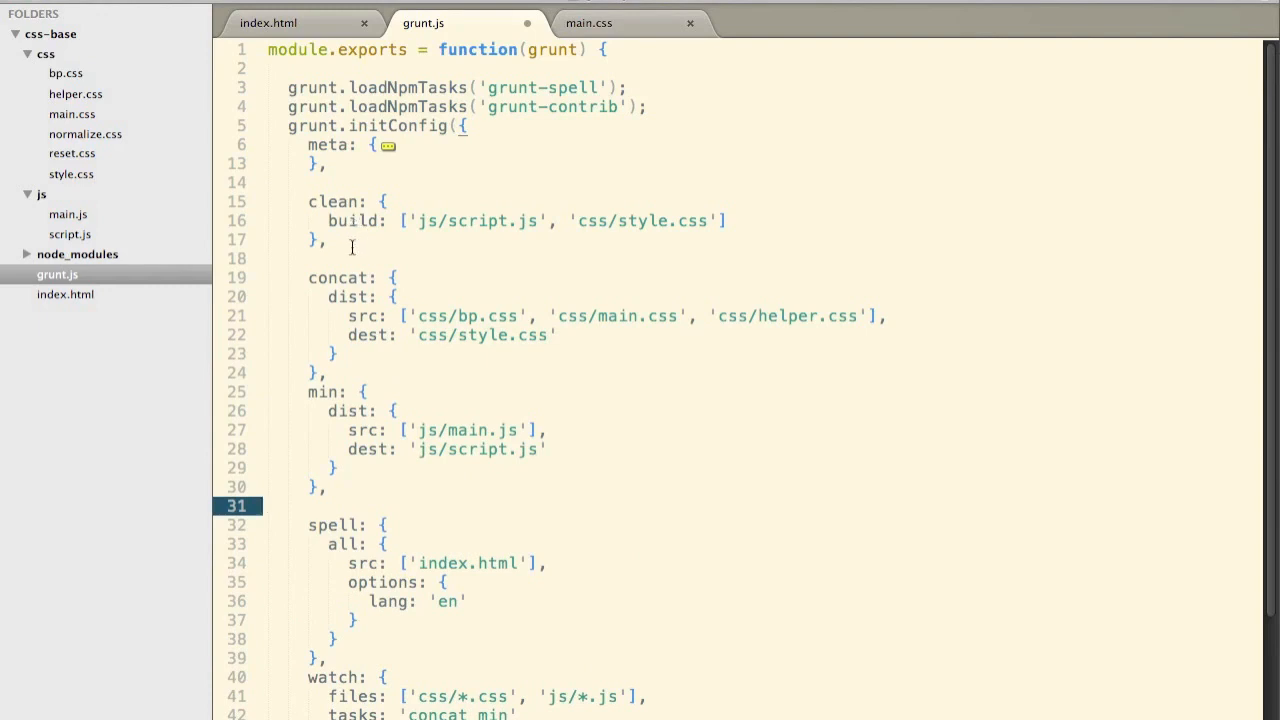
- Add a copy block before min sending index.html, the CSS files and script.js into publish
click(332, 240)
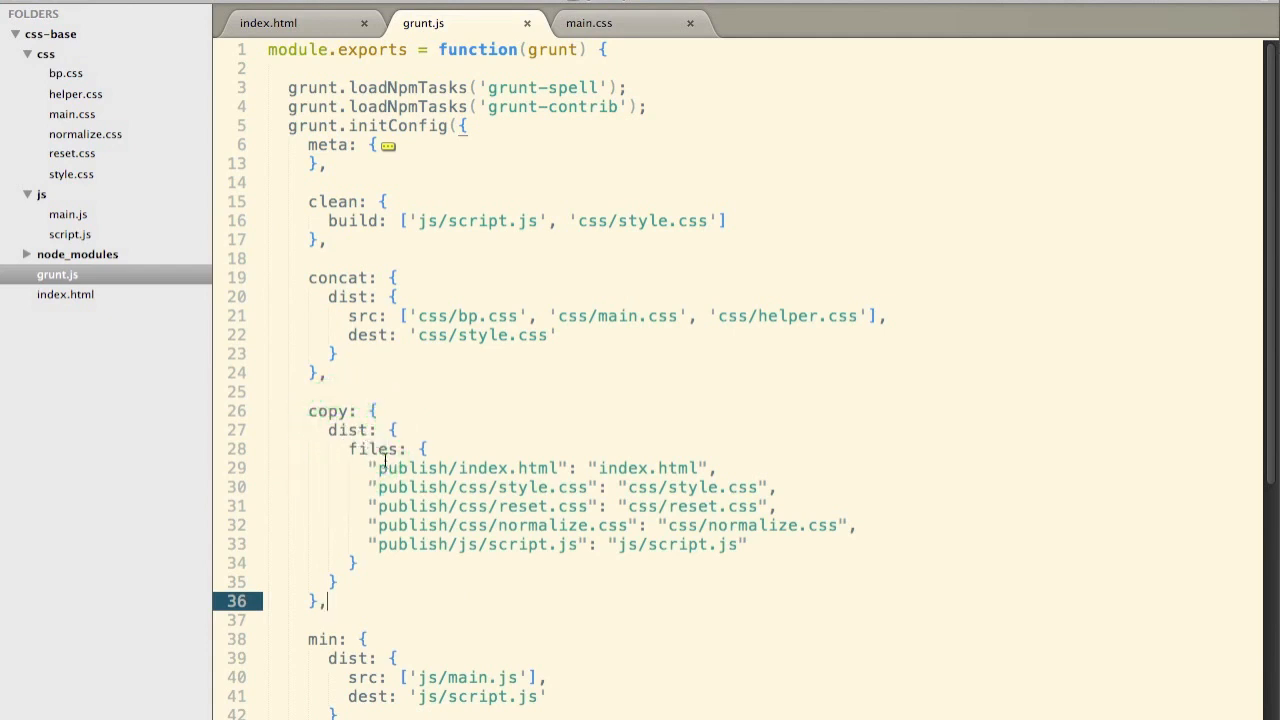
click(470, 472)
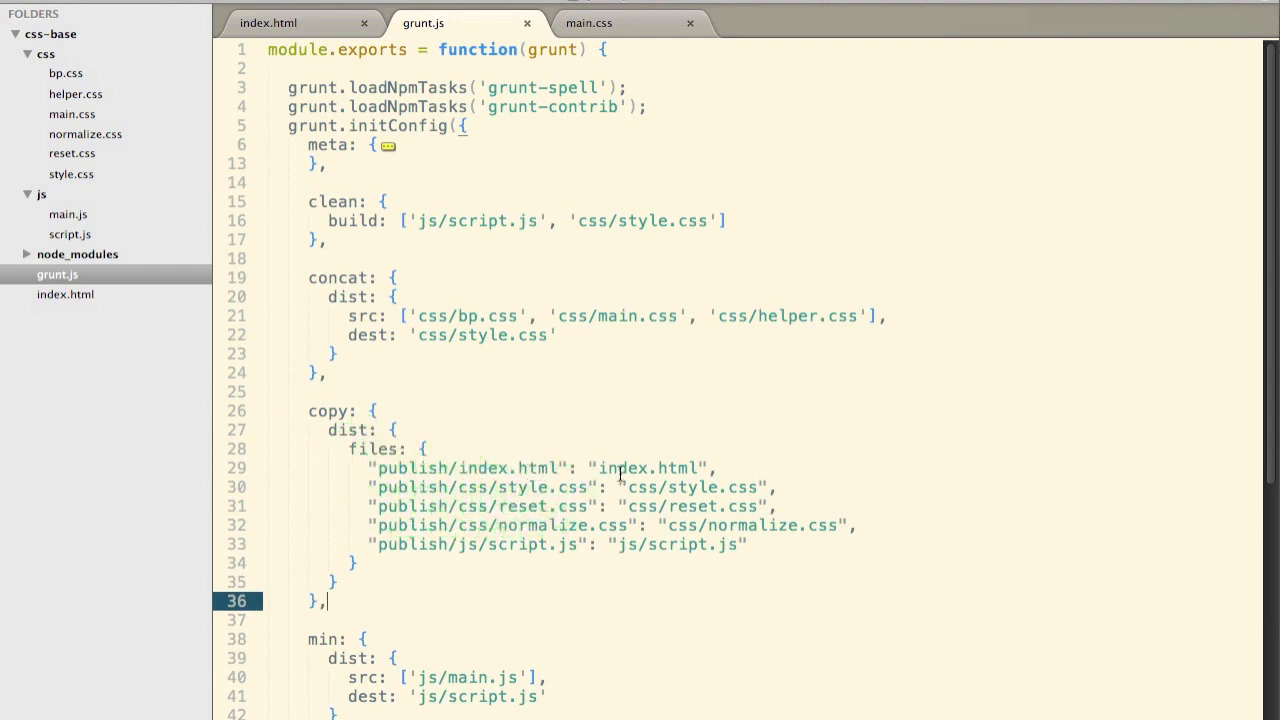
click(436, 488)
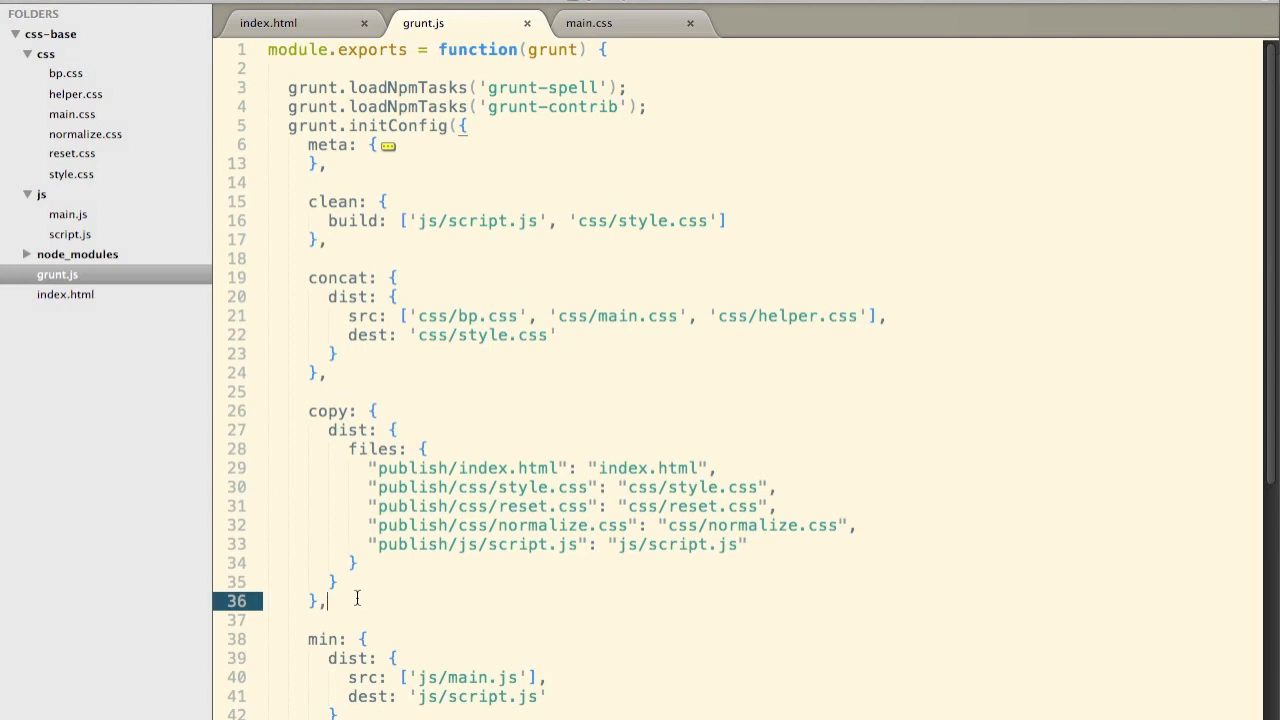
- Duplicate the default registerTask line as 'pub' running clean, concat, min, copy
scroll(down, 3)
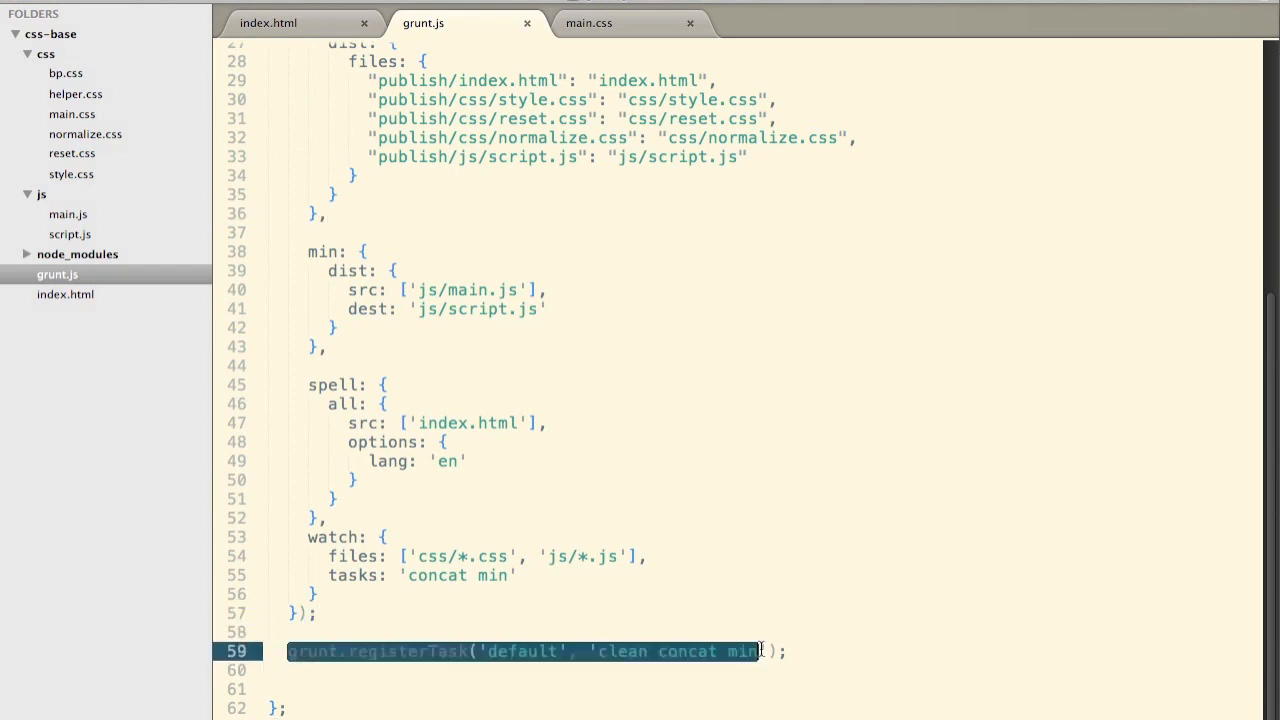
click(788, 652)
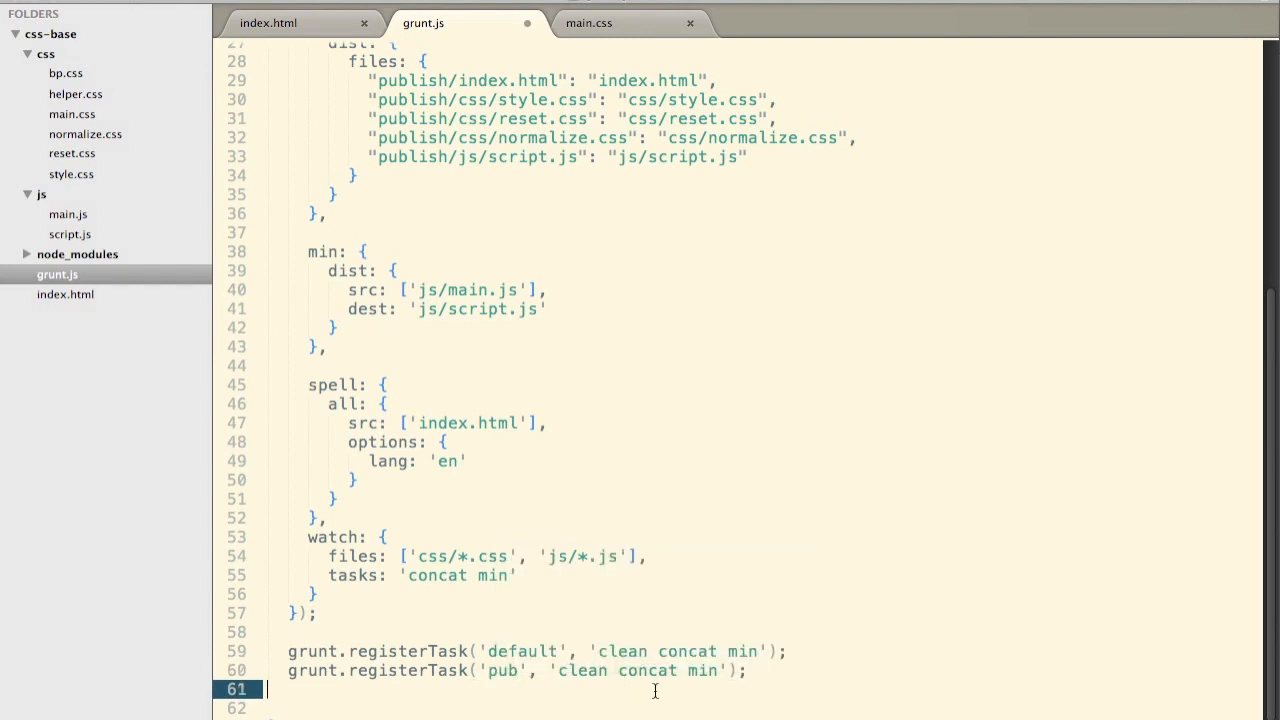
mouse_move(616, 672)
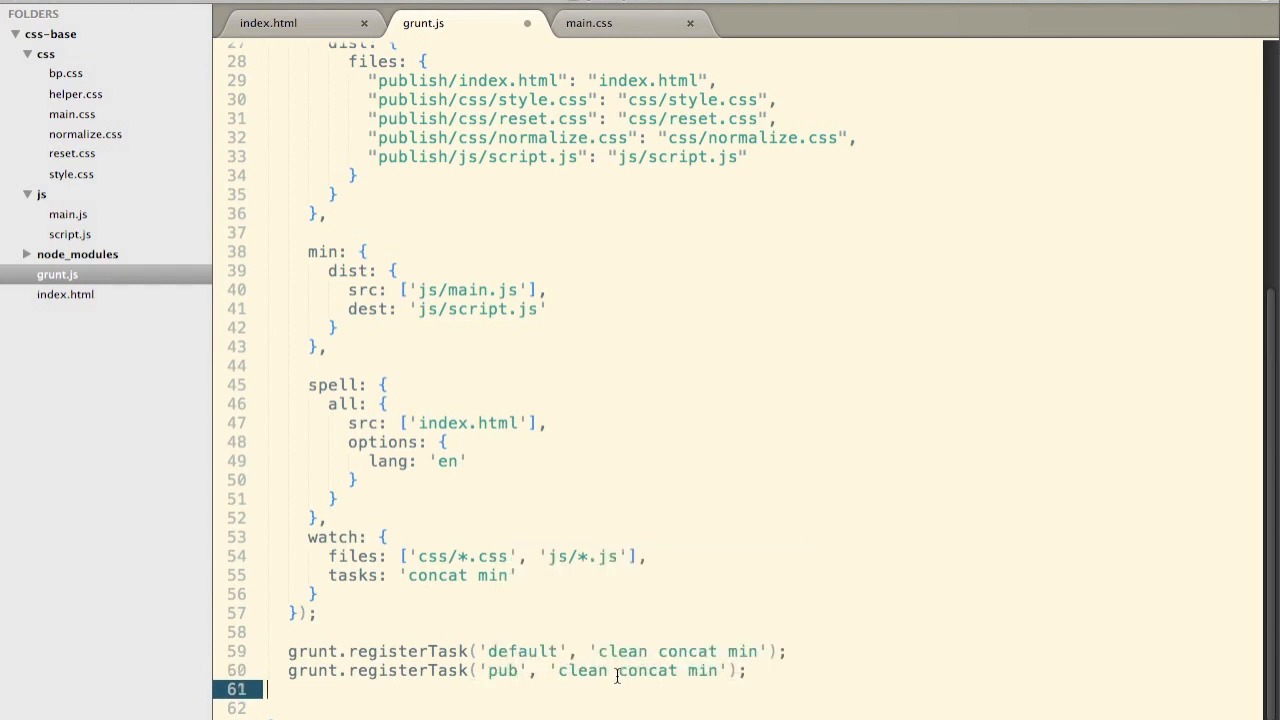
mouse_move(716, 672)
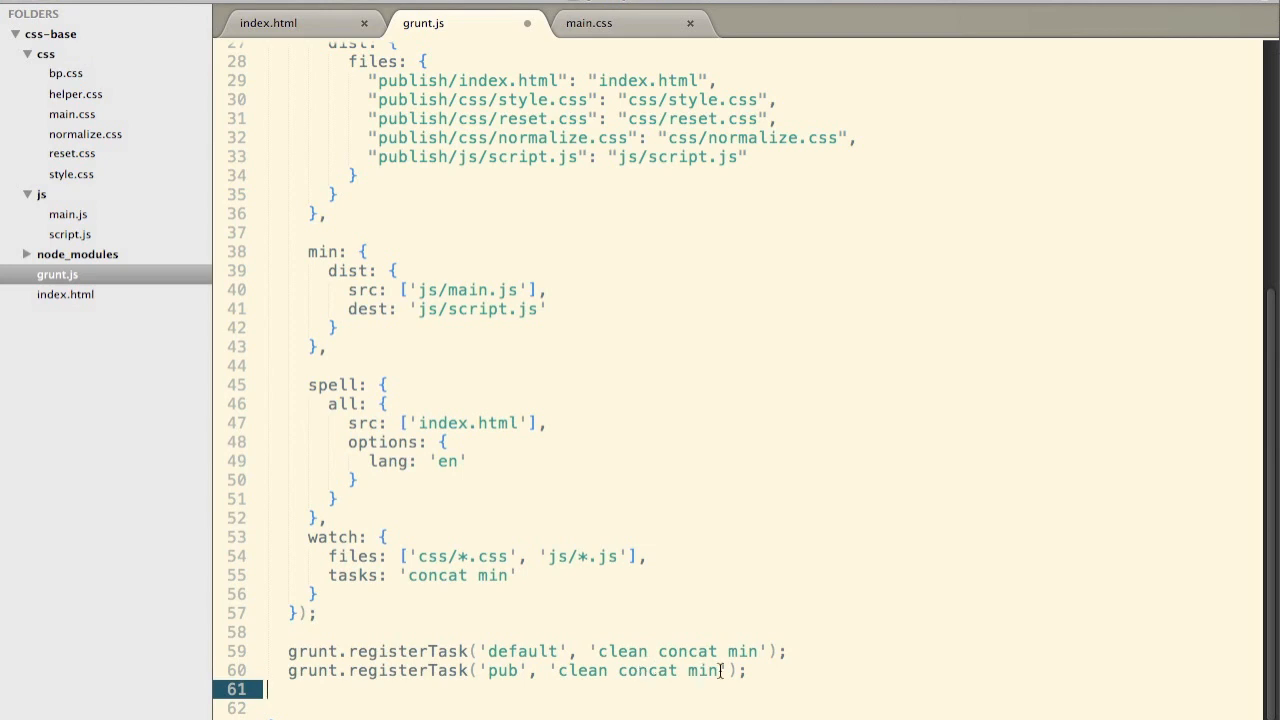
text(copy)
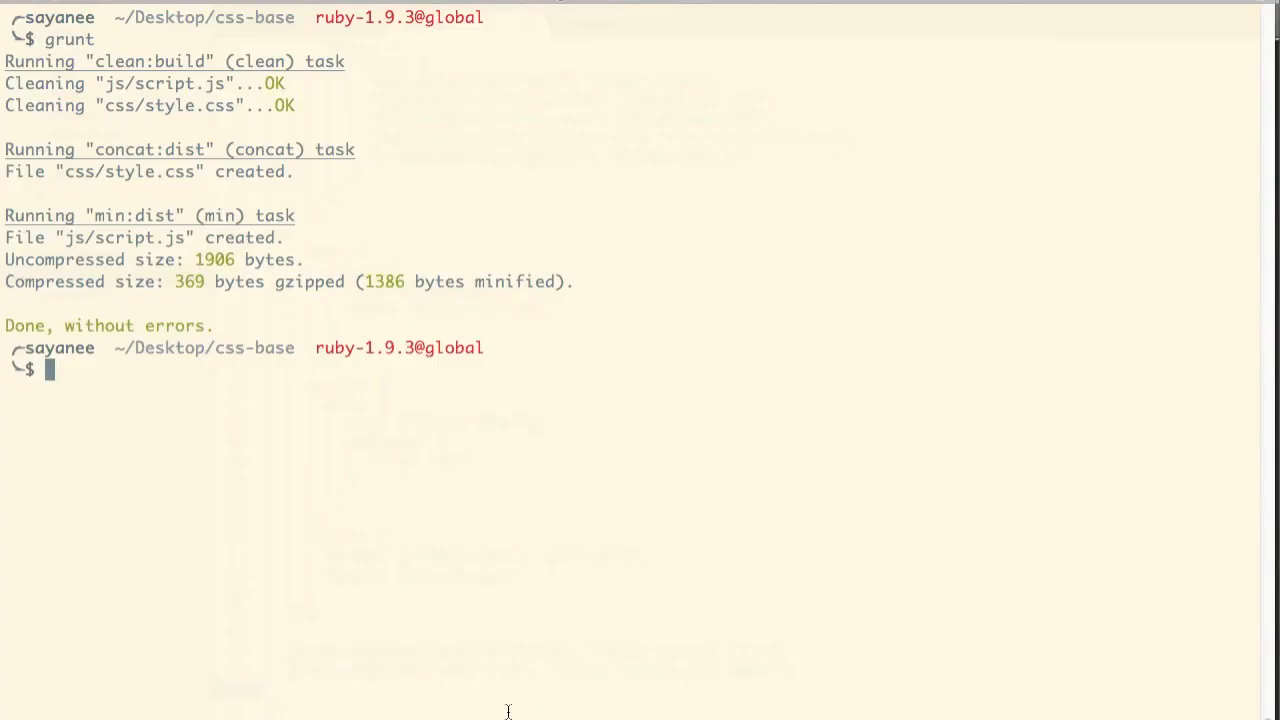
- Run grunt pub so index.html, stylesheets and script.js are copied into the publish folder
text(grun)
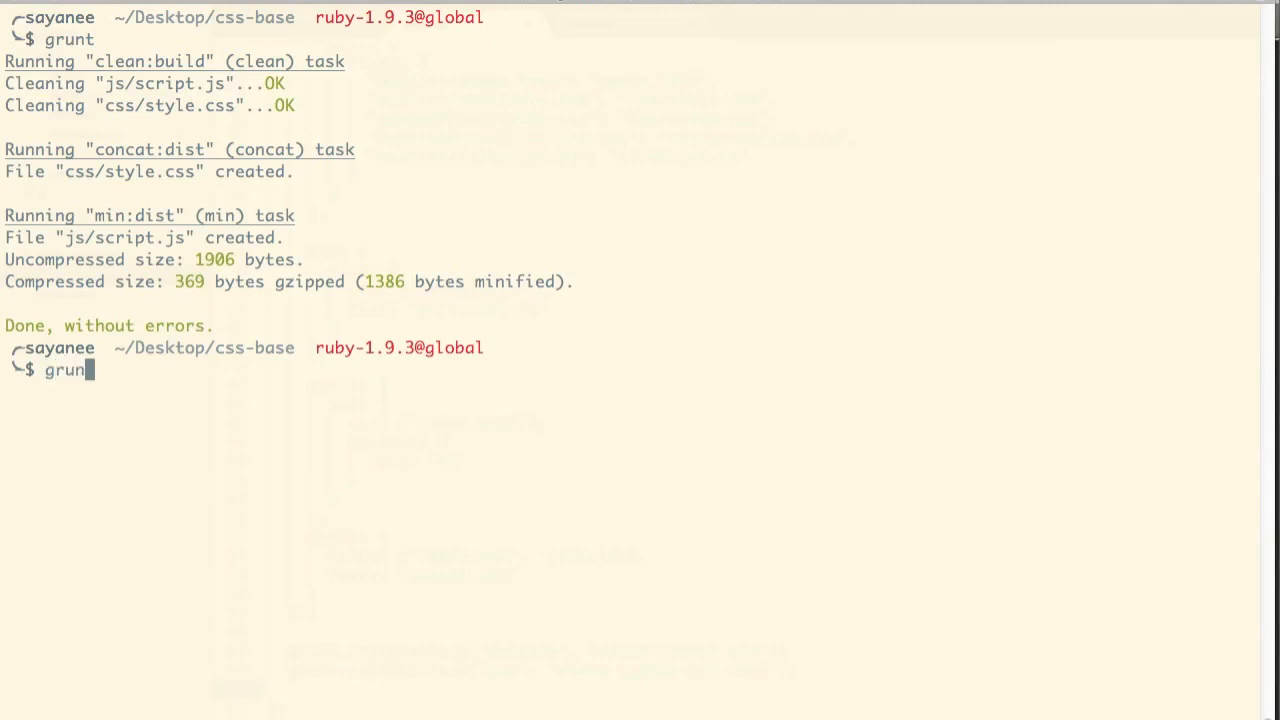
text(pub)
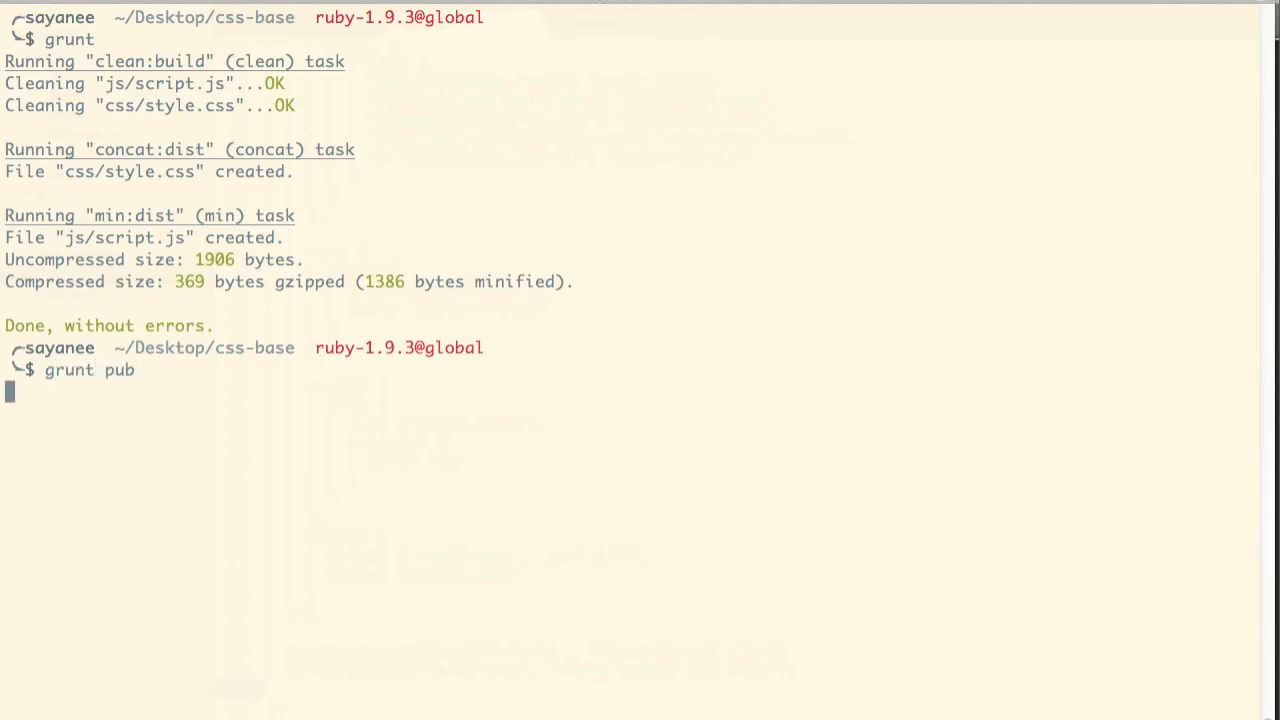
key(Return)
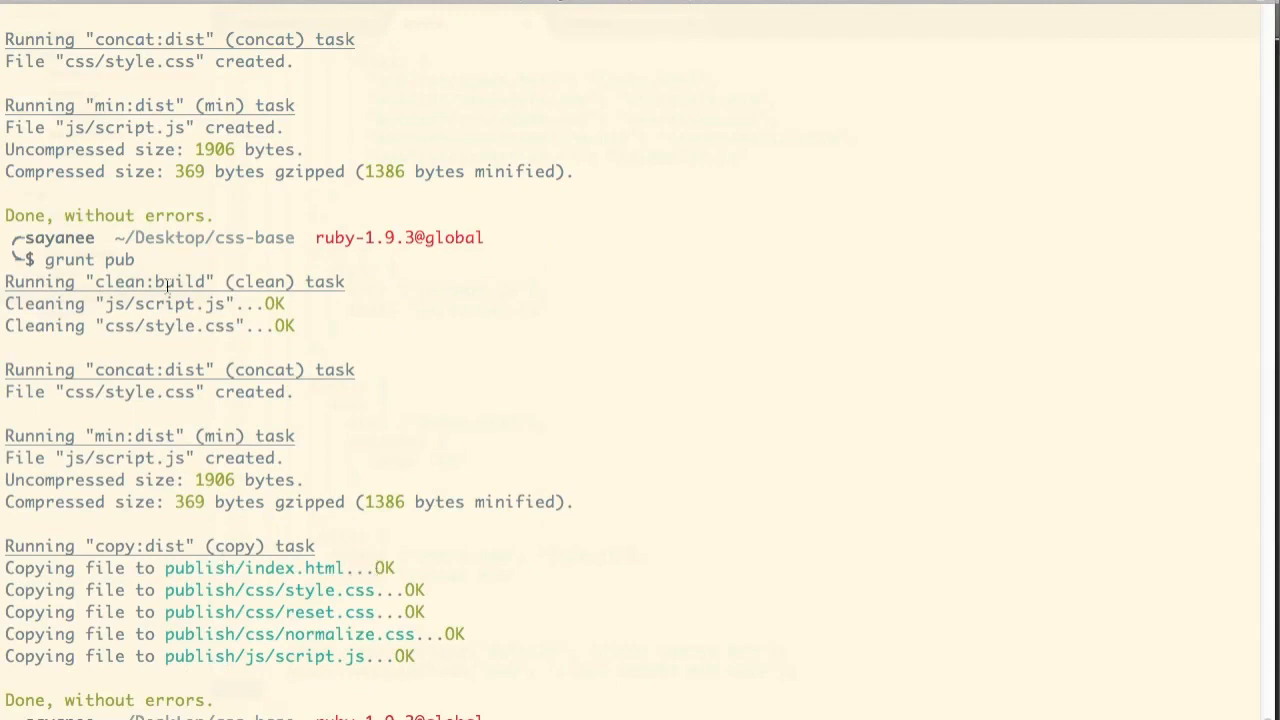
click(184, 532)
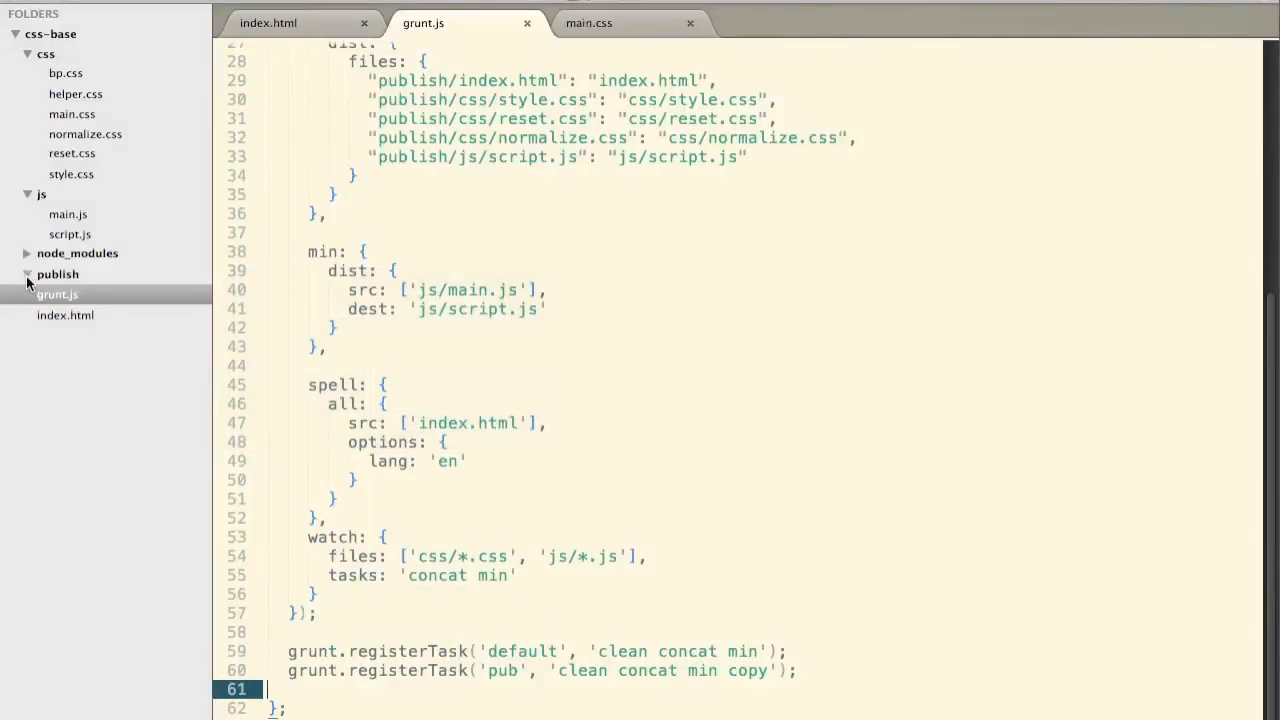
- Expand the publish folder to show css, js and index.html, then switch to the browser
click(56, 272)
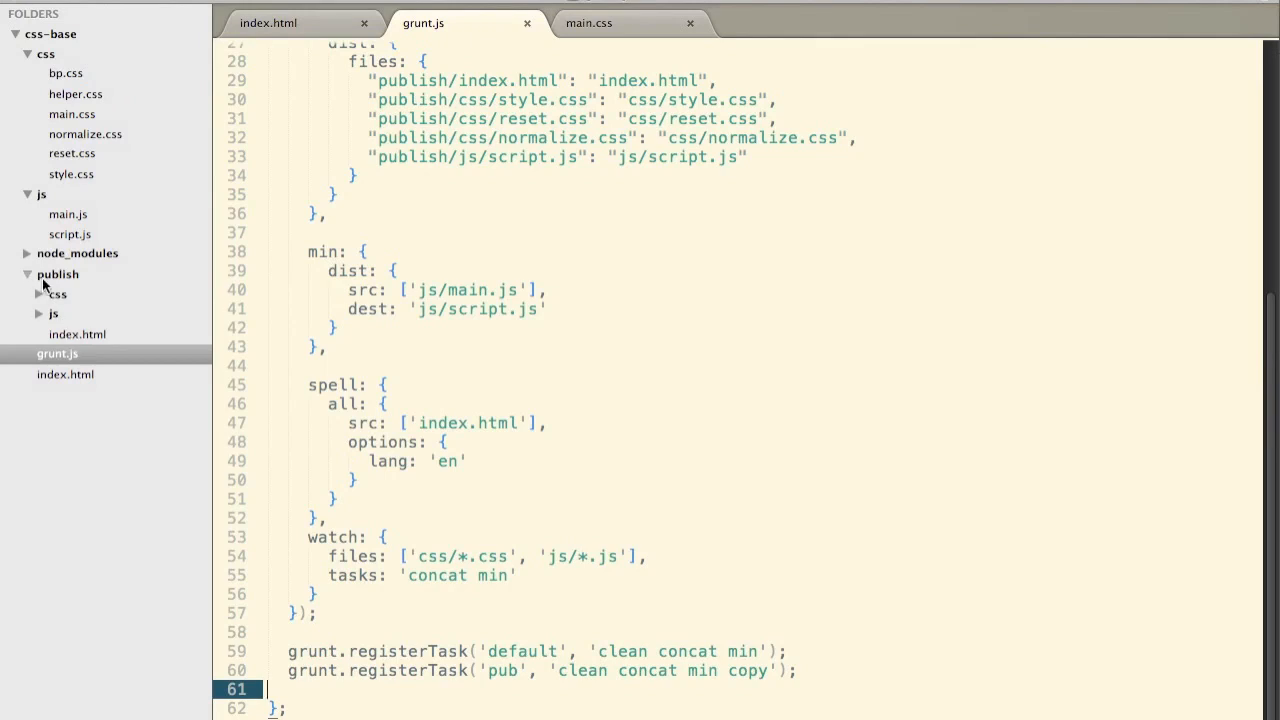
key(cmd+tab)
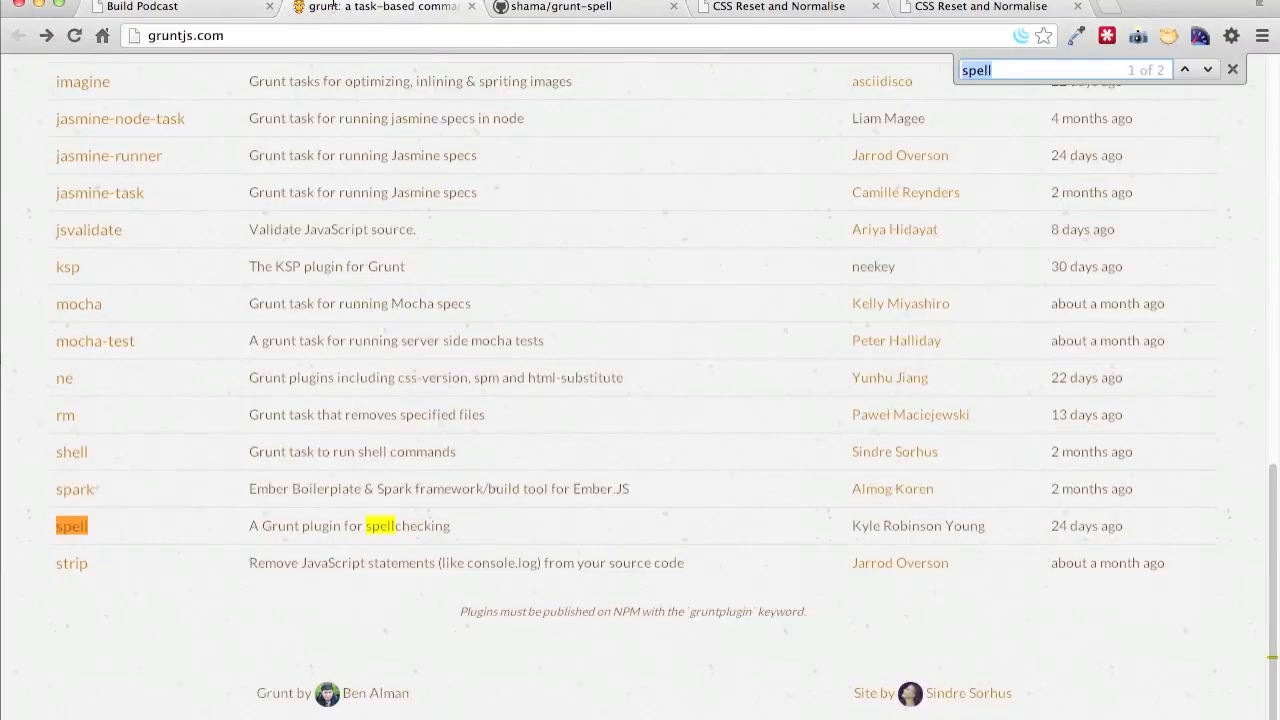
- Close the gruntjs.com page, landing back on the Build Podcast Episode 21 slide
scroll(up, 3)
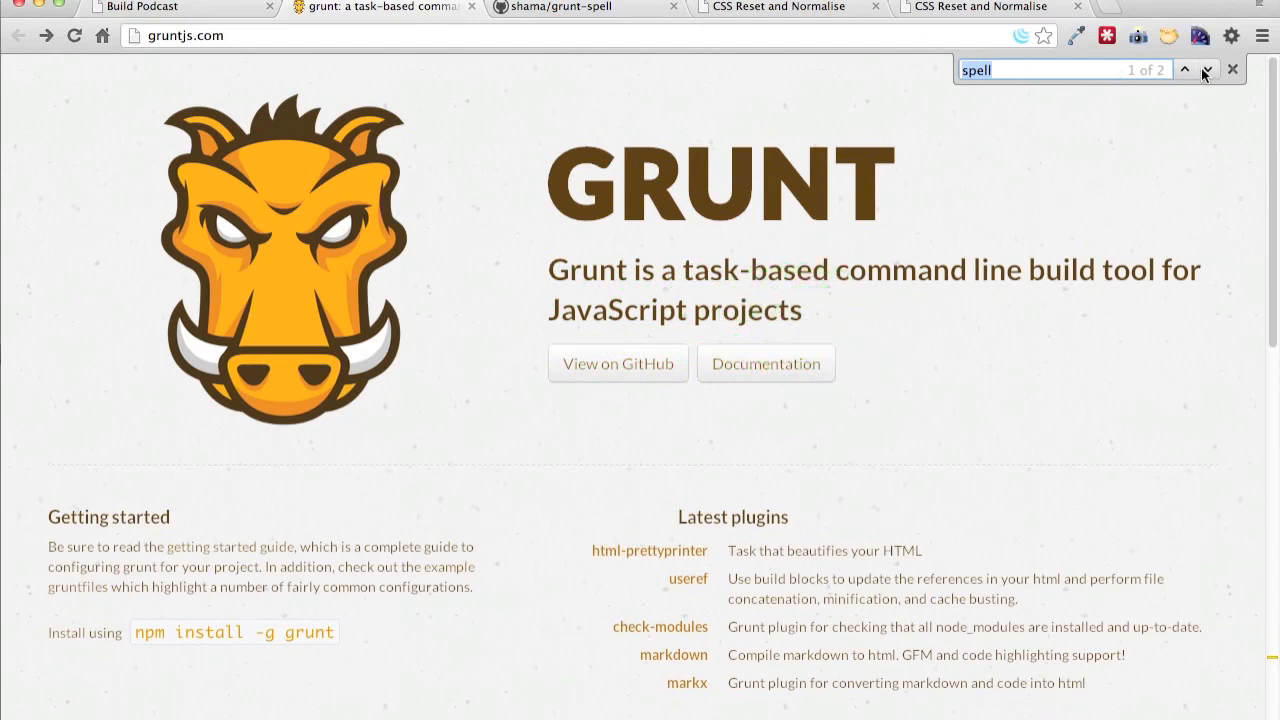
click(1232, 68)
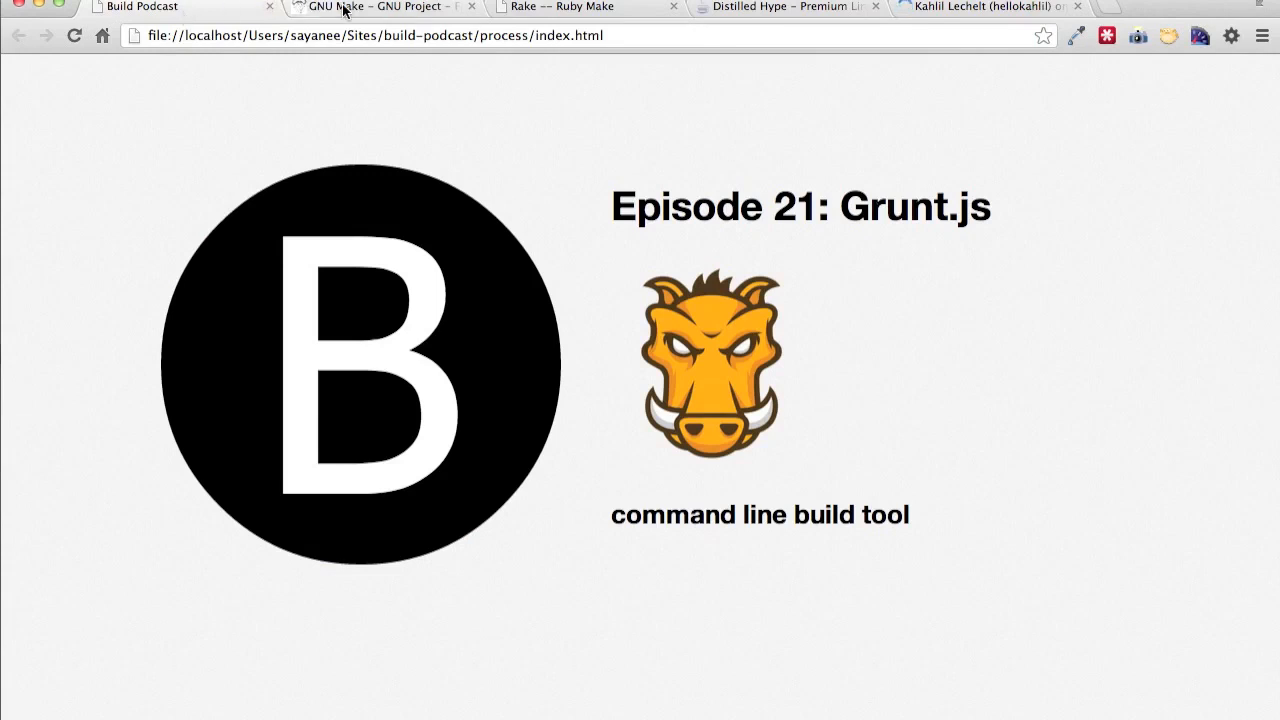
- Read down the GNU Make page on gnu.org, then bring up the Rake – Ruby Make page
click(344, 8)
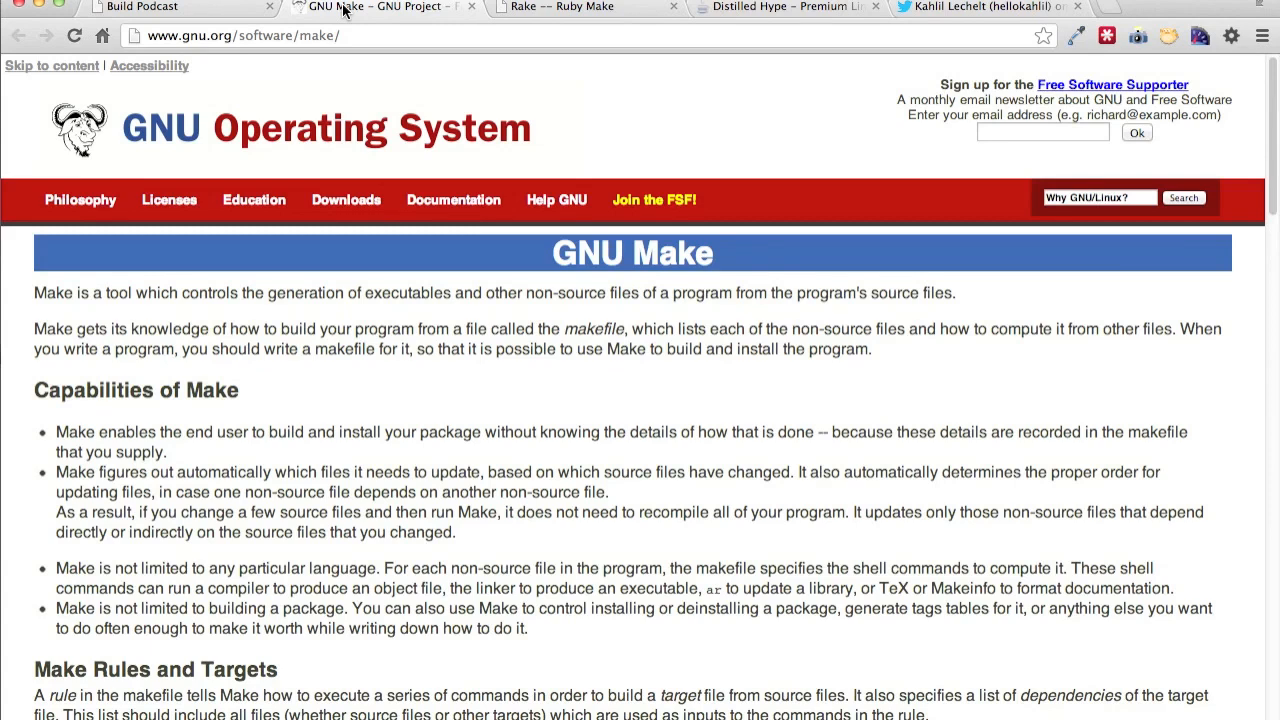
mouse_move(664, 288)
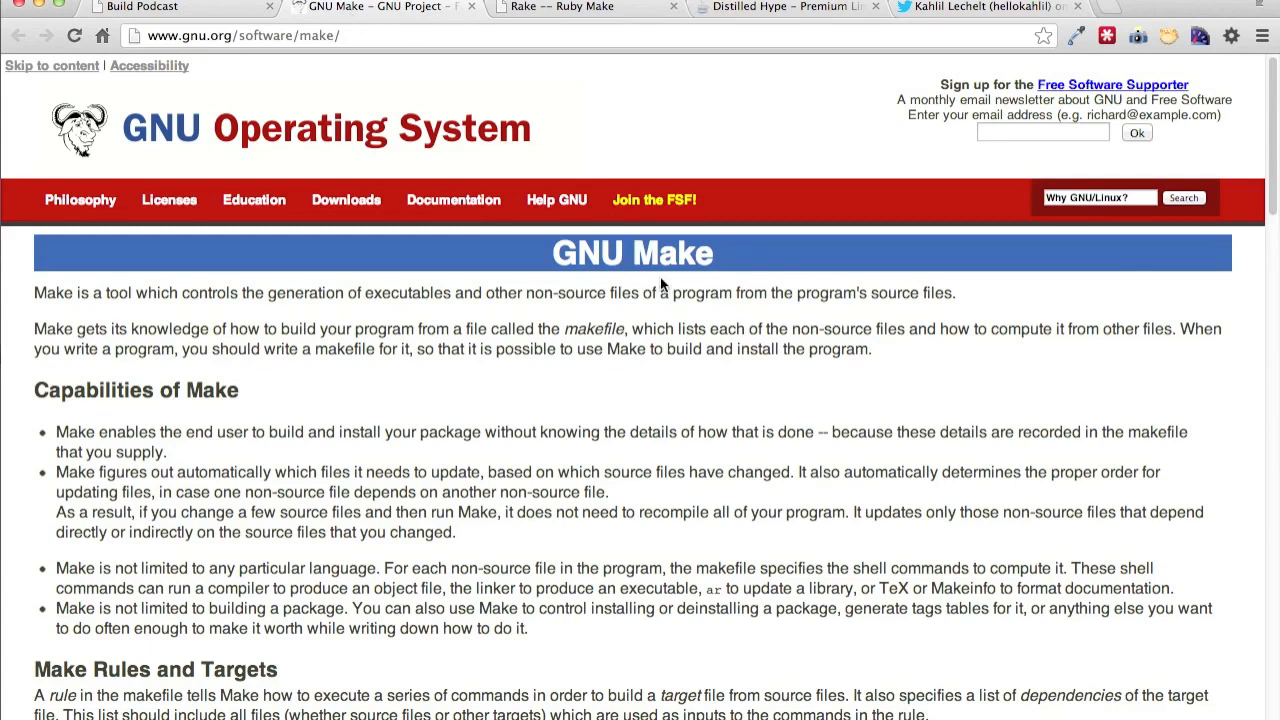
scroll(down, 3)
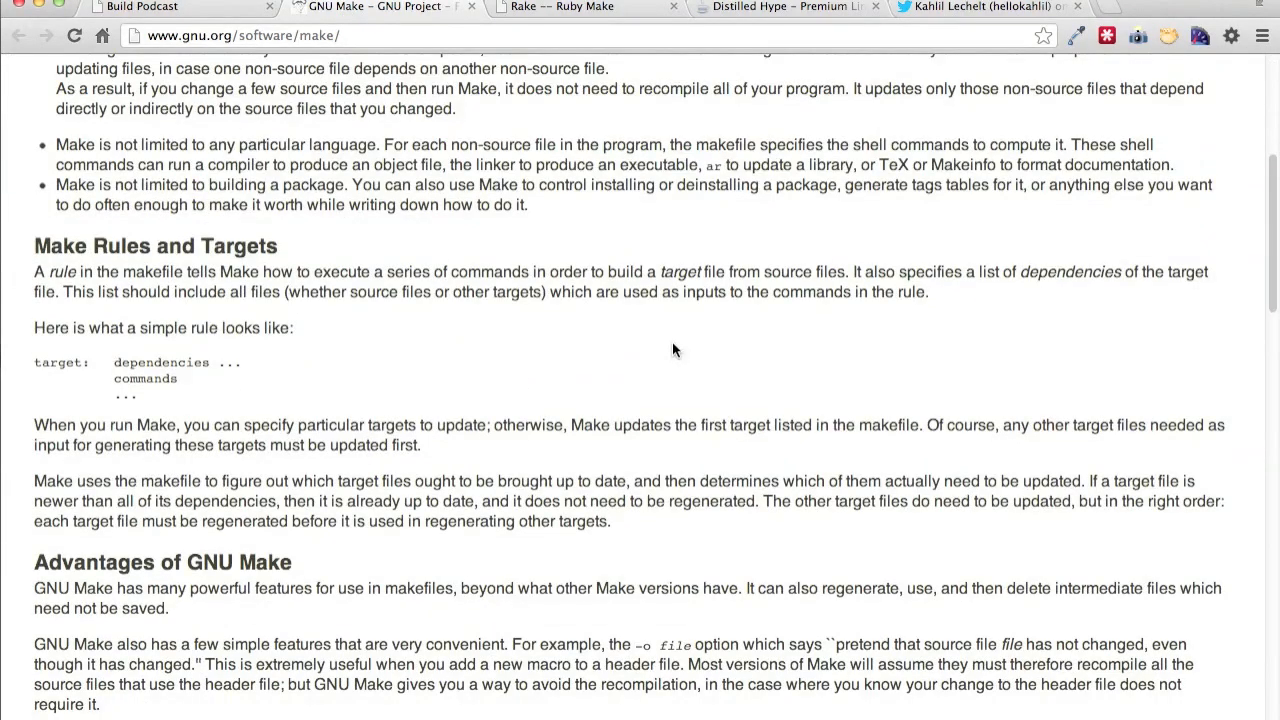
scroll(down, 3)
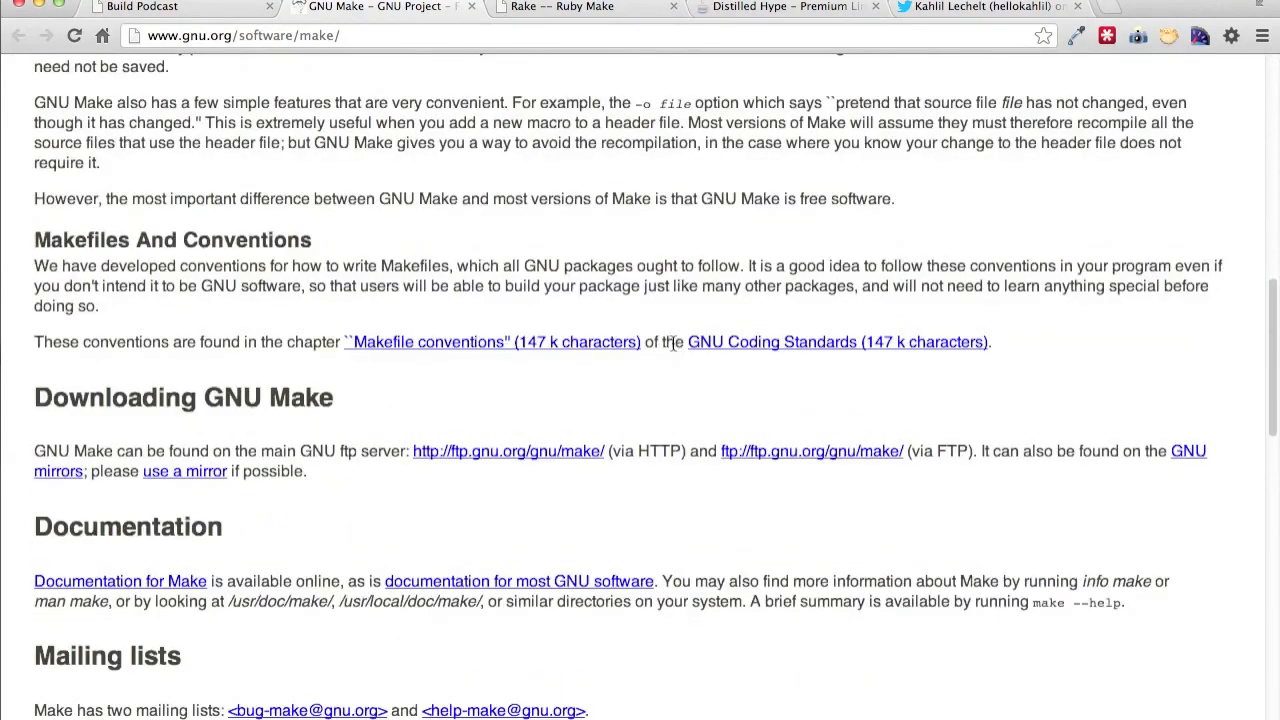
mouse_move(640, 406)
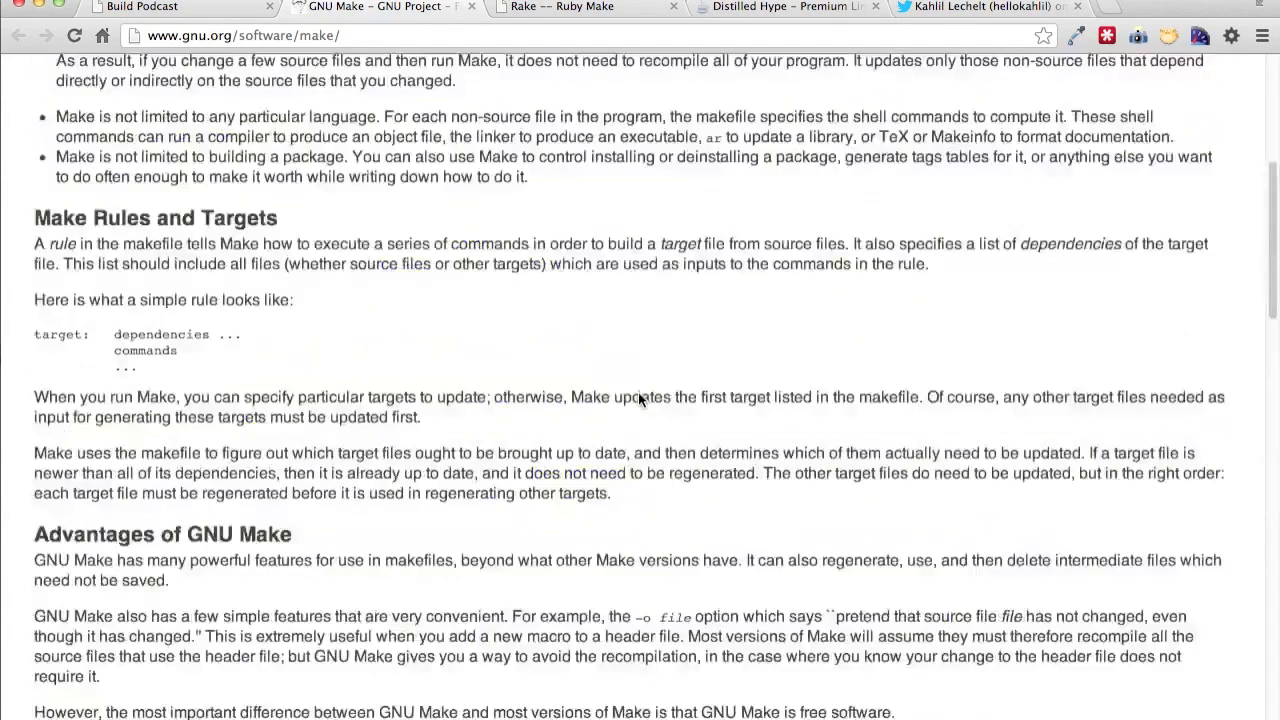
click(564, 6)
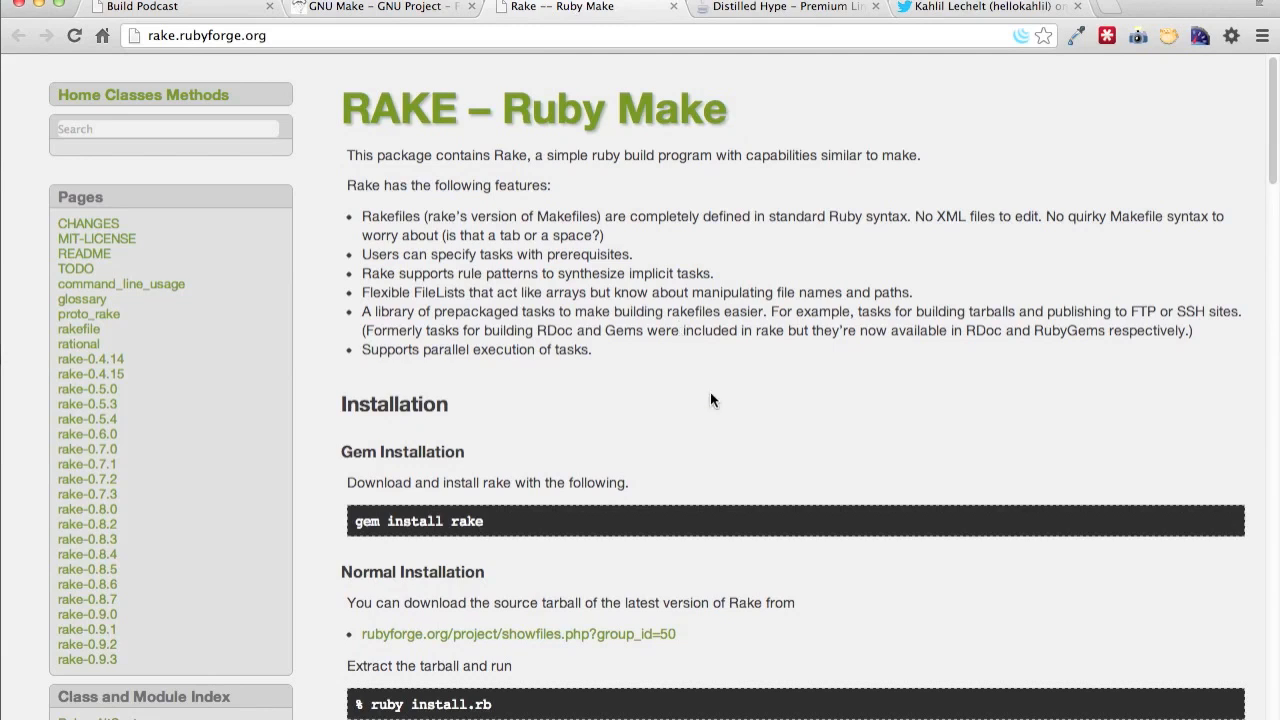
mouse_move(620, 180)
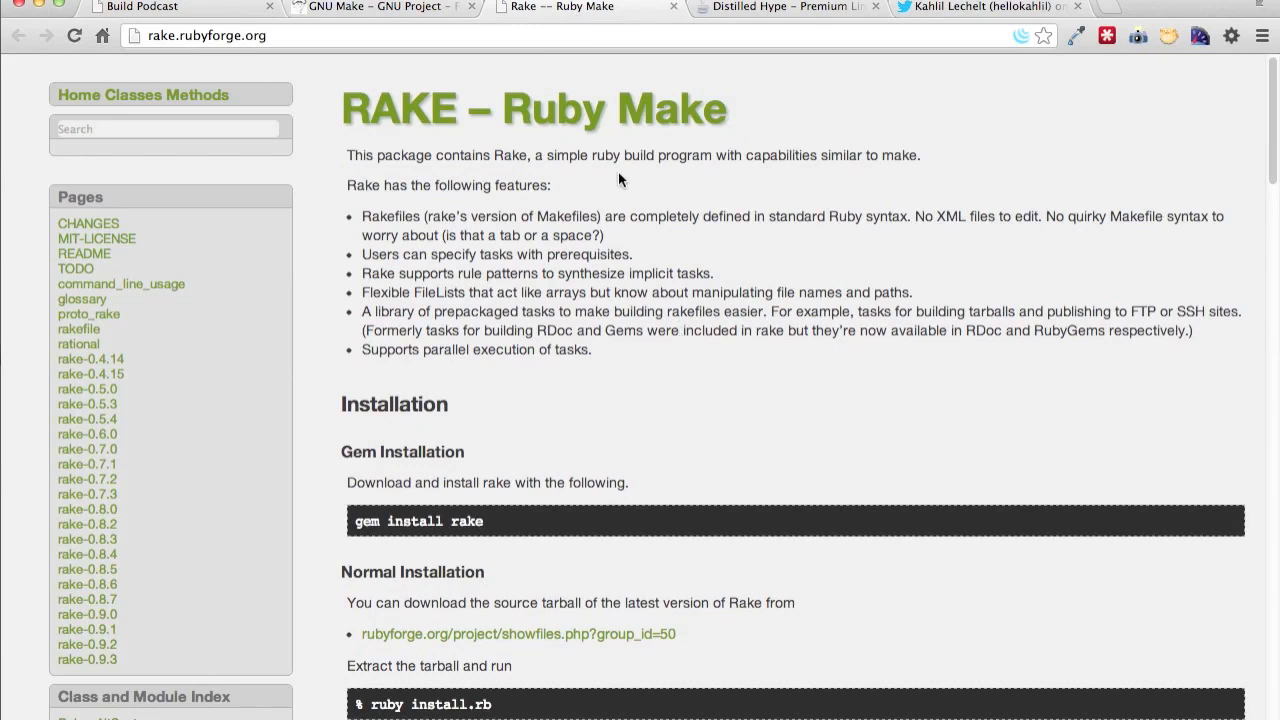
- Highlight 'ruby build program' on the Rake page, revisit GNU Make and return to Rake
drag(592, 156, 712, 156)
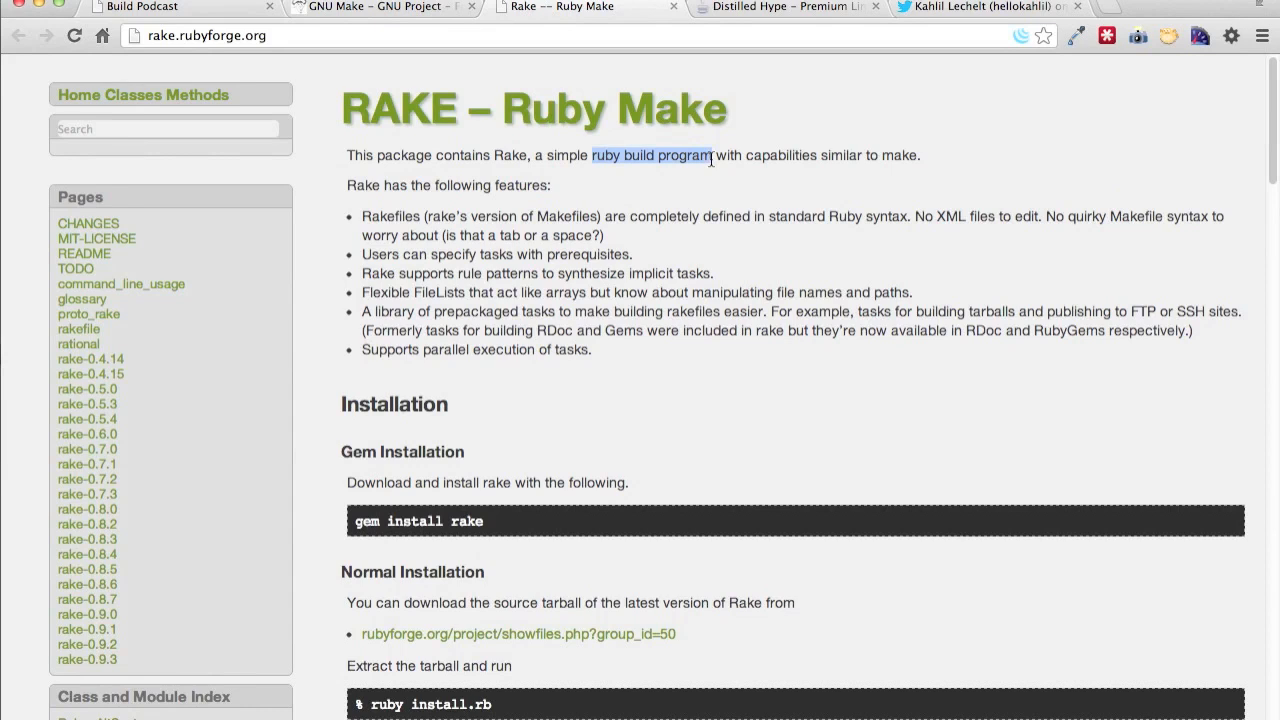
mouse_move(890, 156)
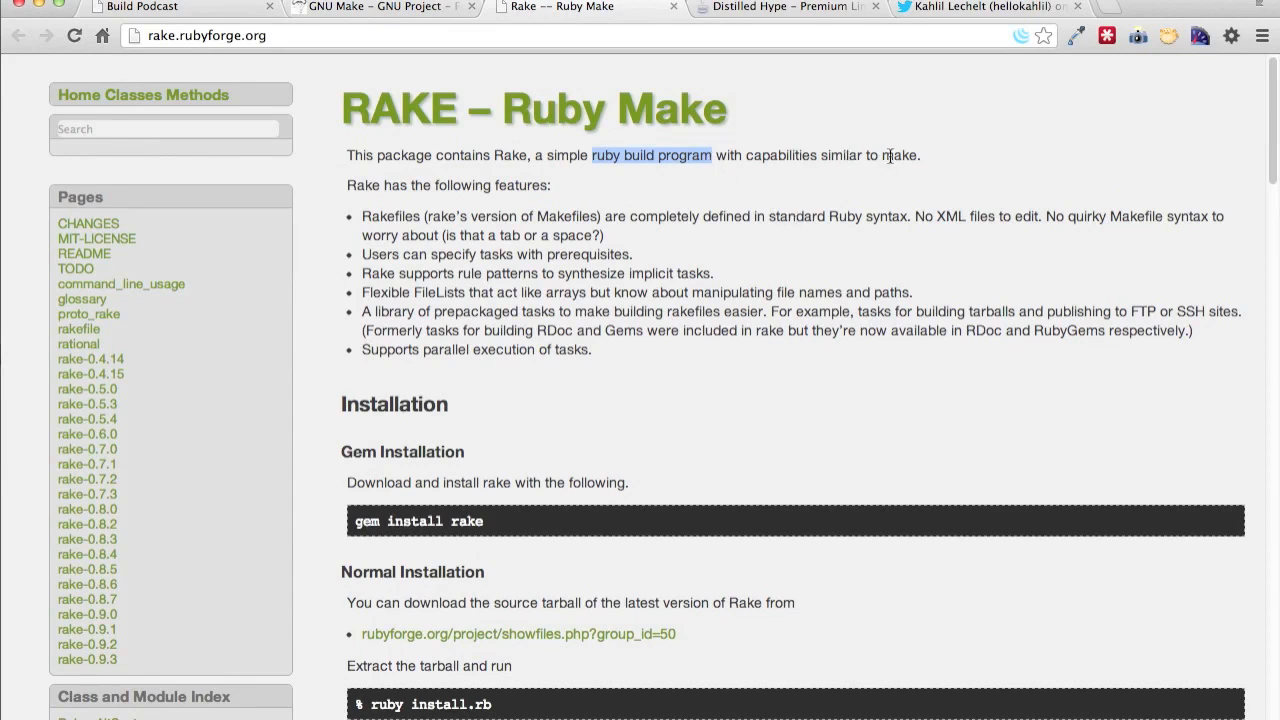
click(364, 8)
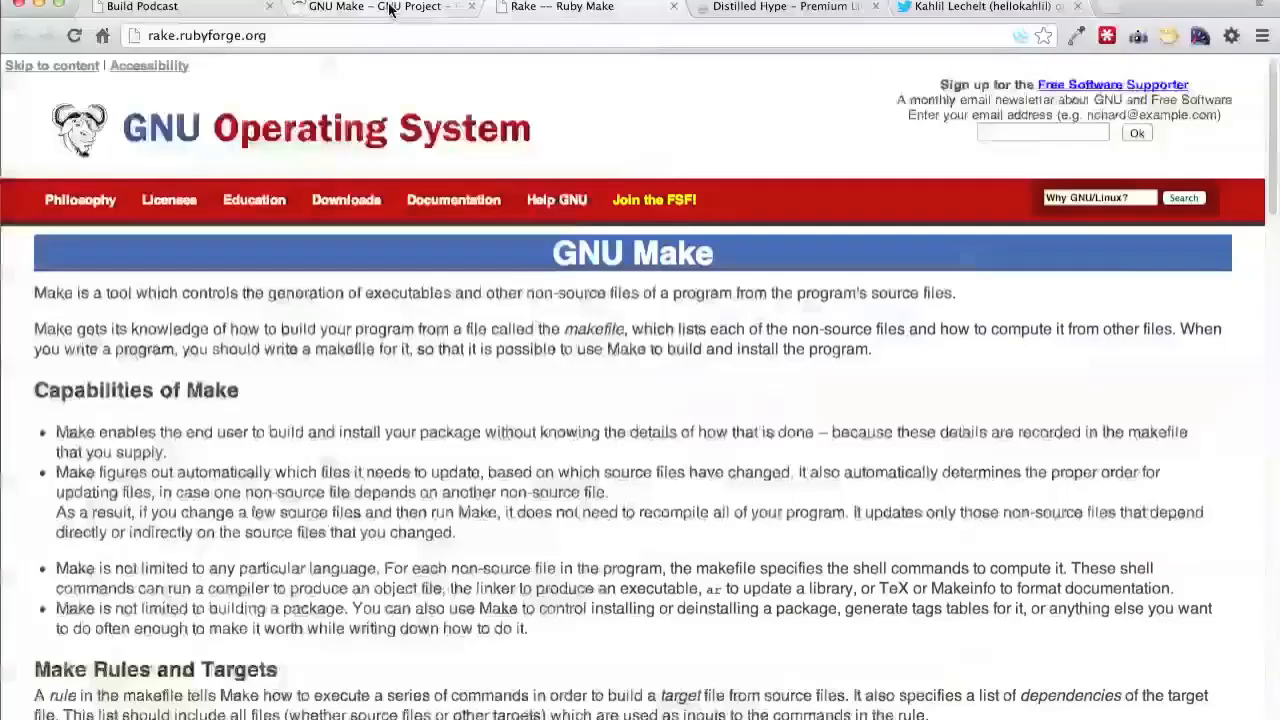
click(570, 8)
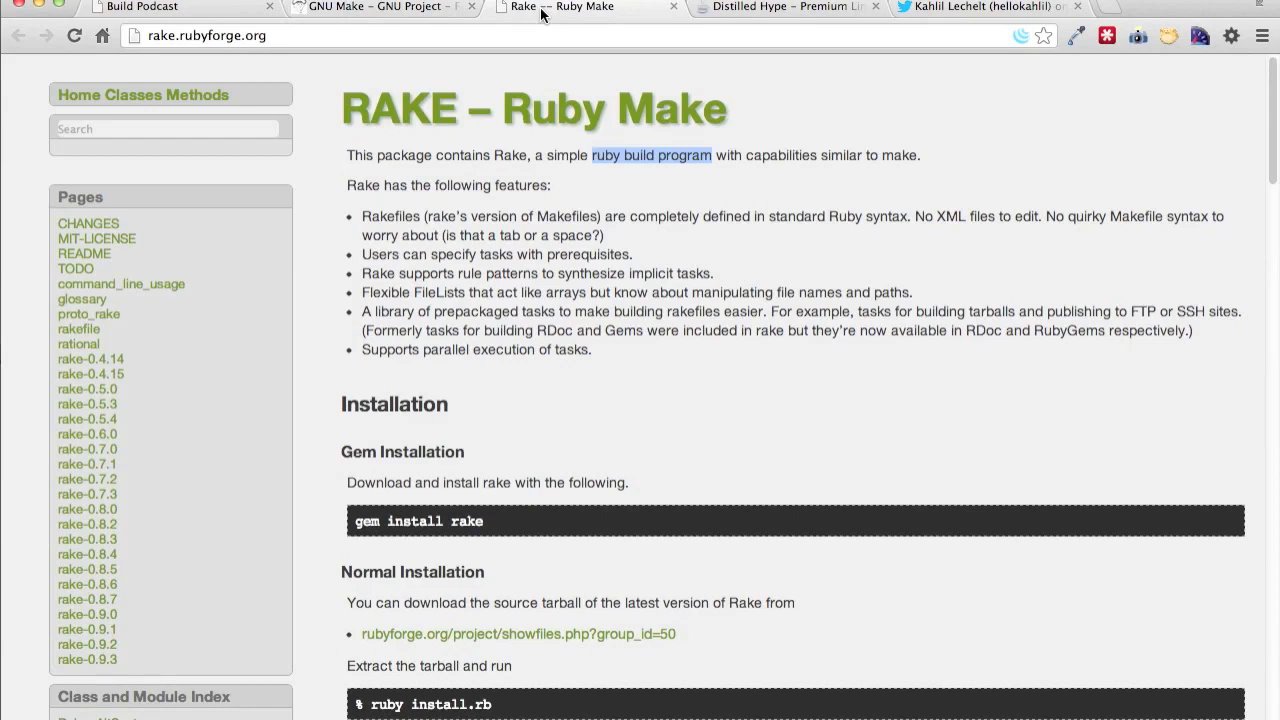
mouse_move(780, 108)
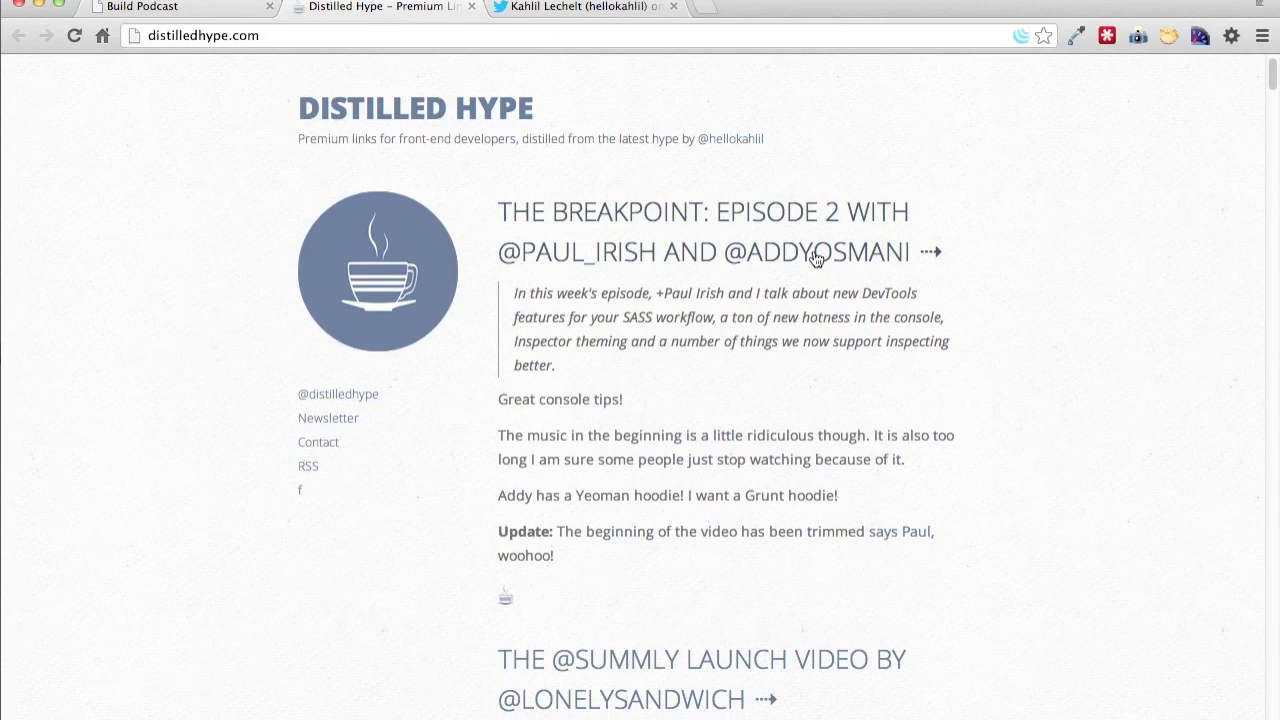
- Browse the Distilled Hype page and follow its author link to the curator's Twitter profile
scroll(down, 3)
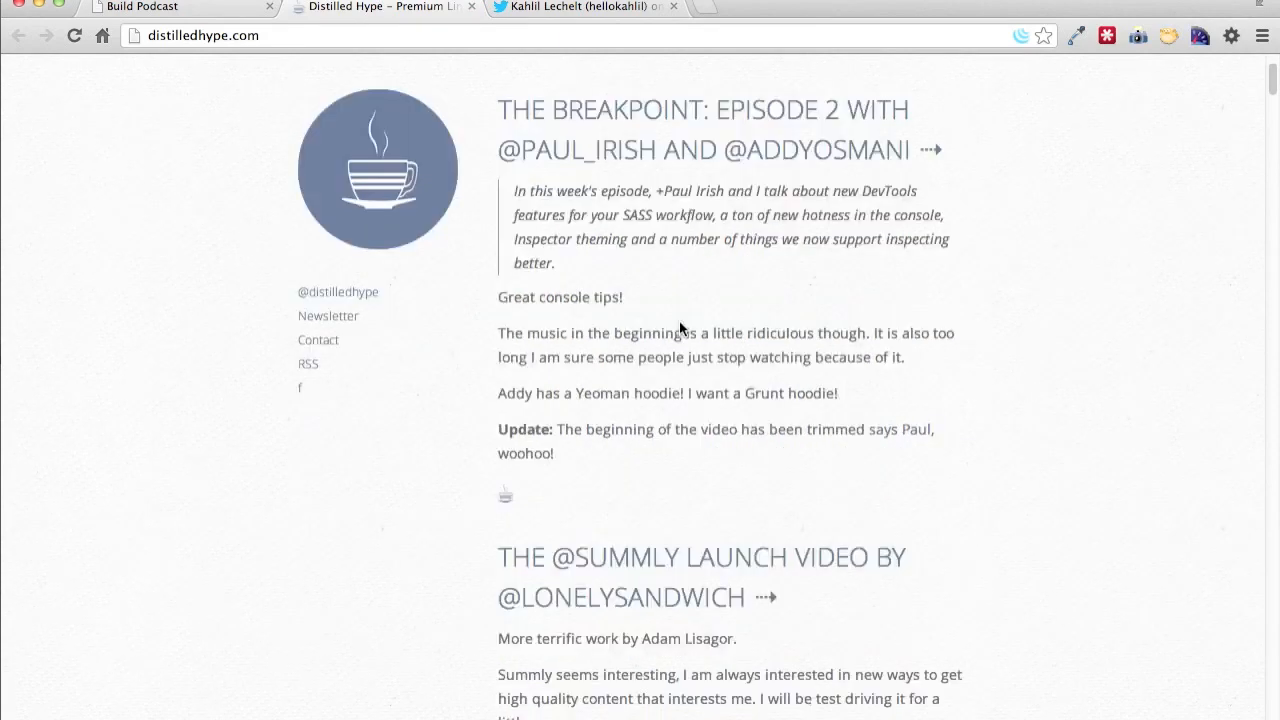
scroll(down, 3)
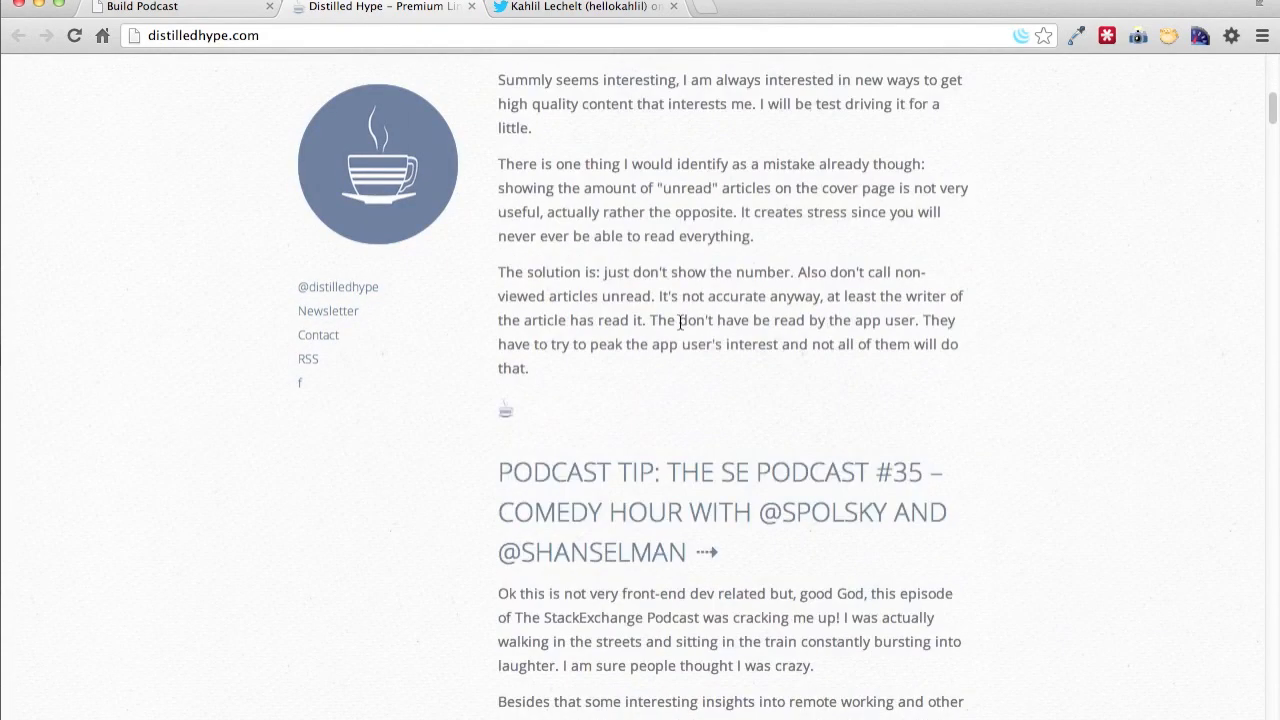
scroll(down, 3)
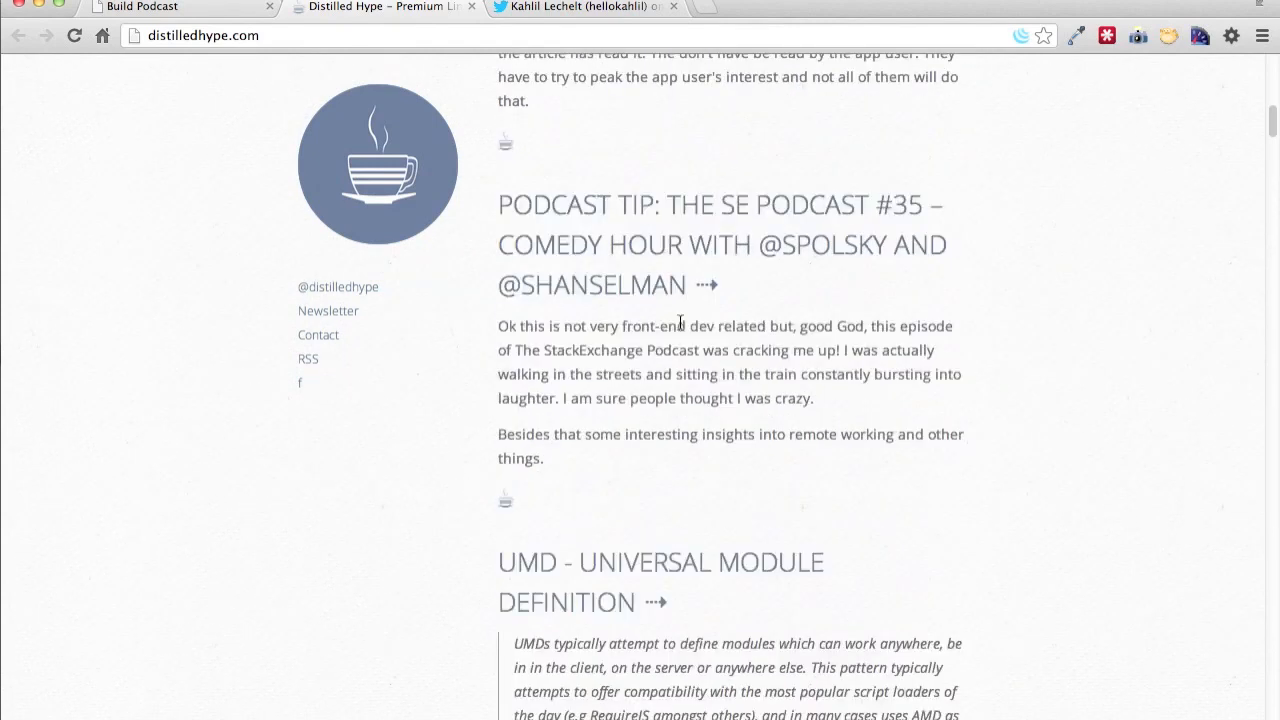
scroll(up, 3)
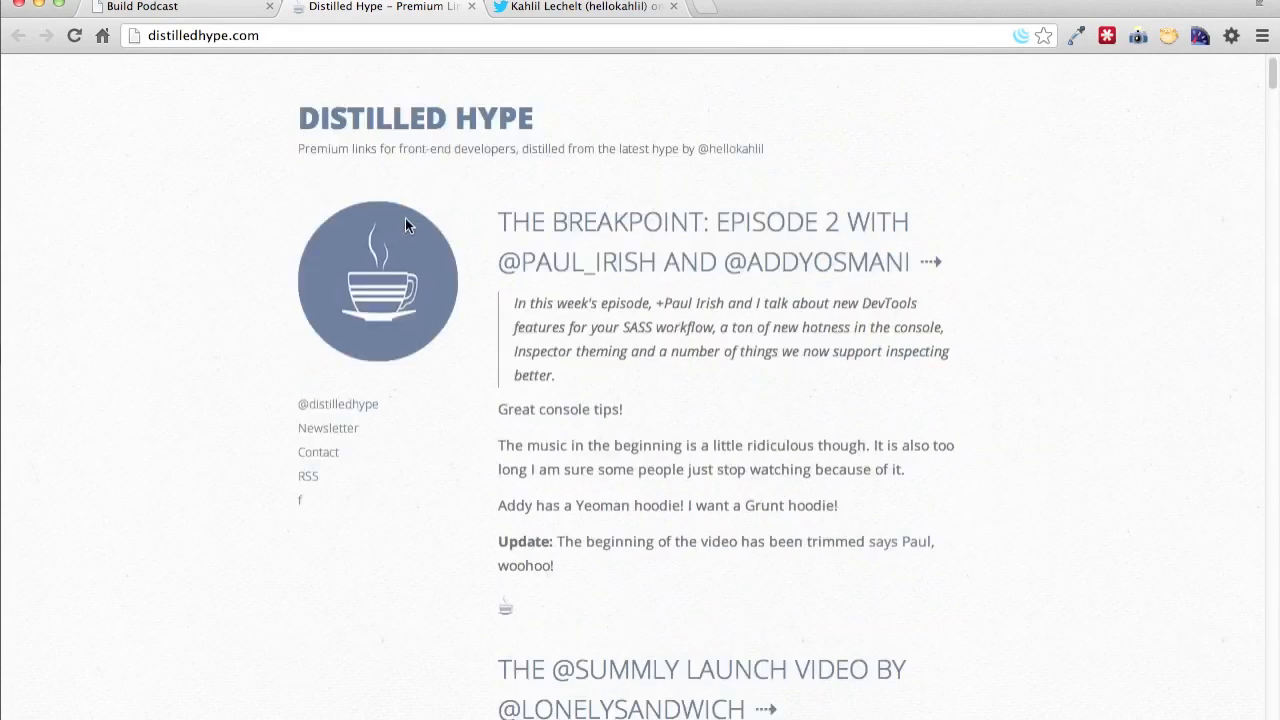
click(532, 148)
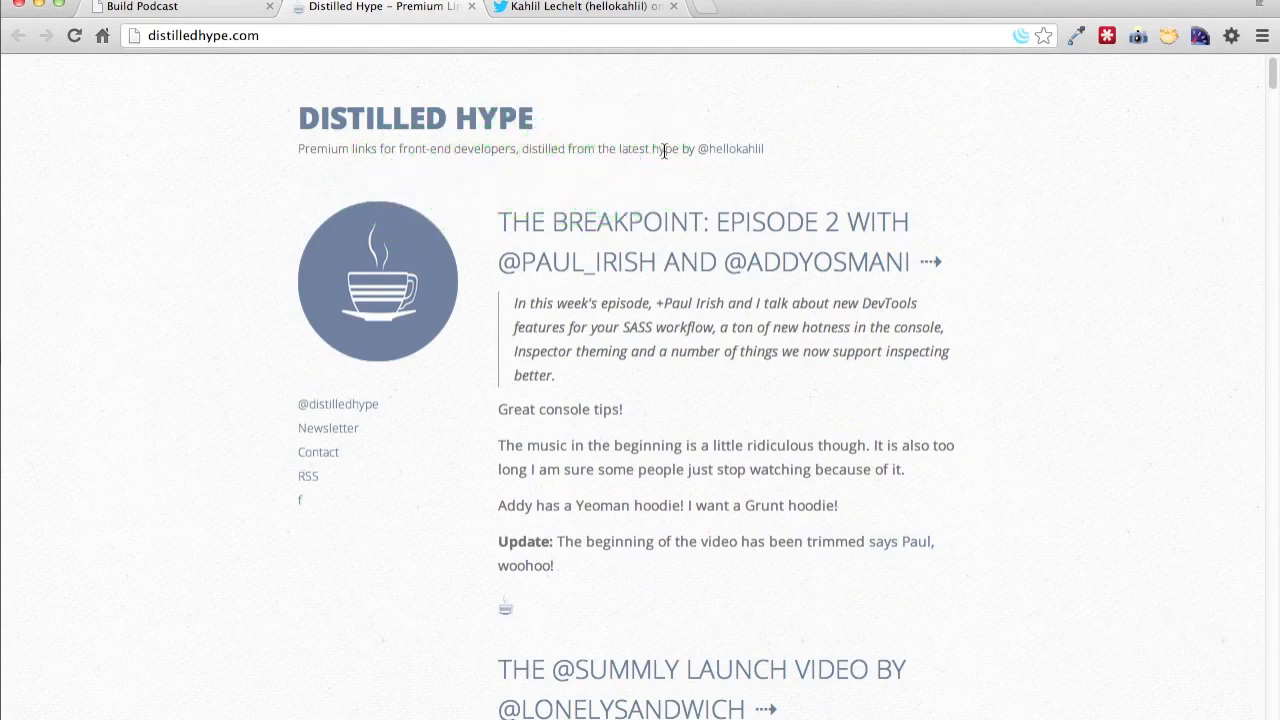
click(734, 160)
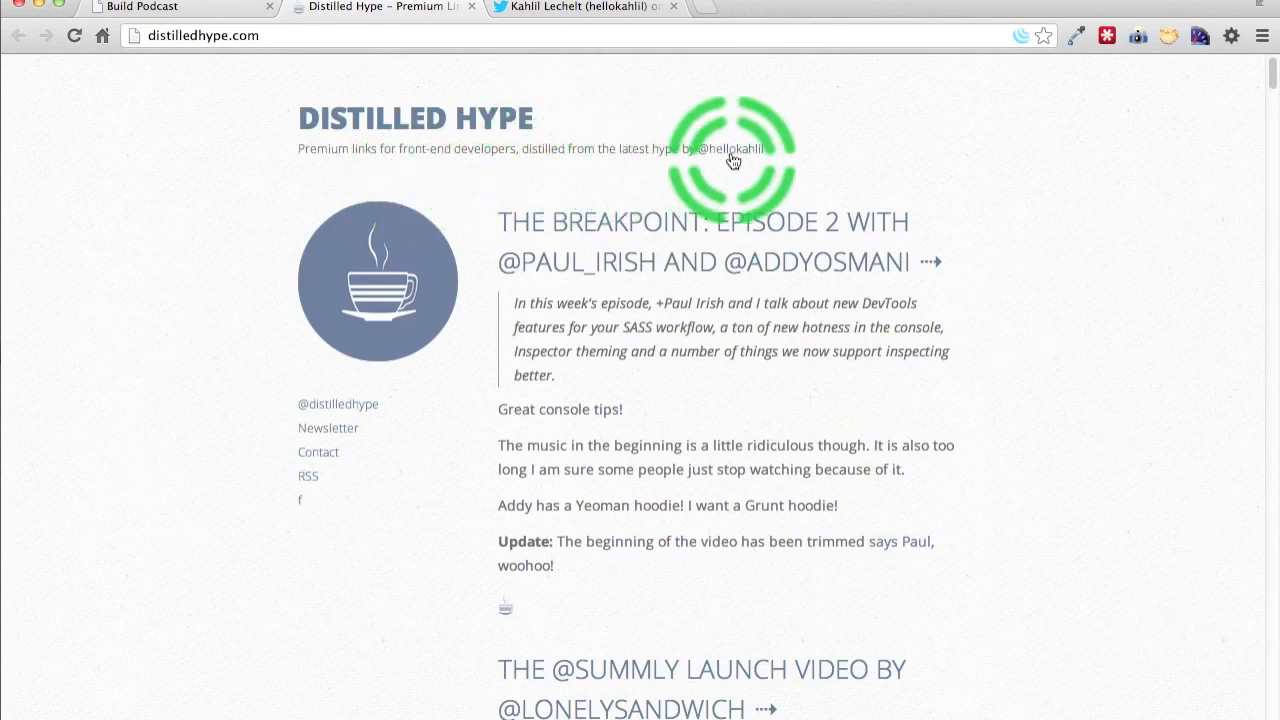
click(580, 8)
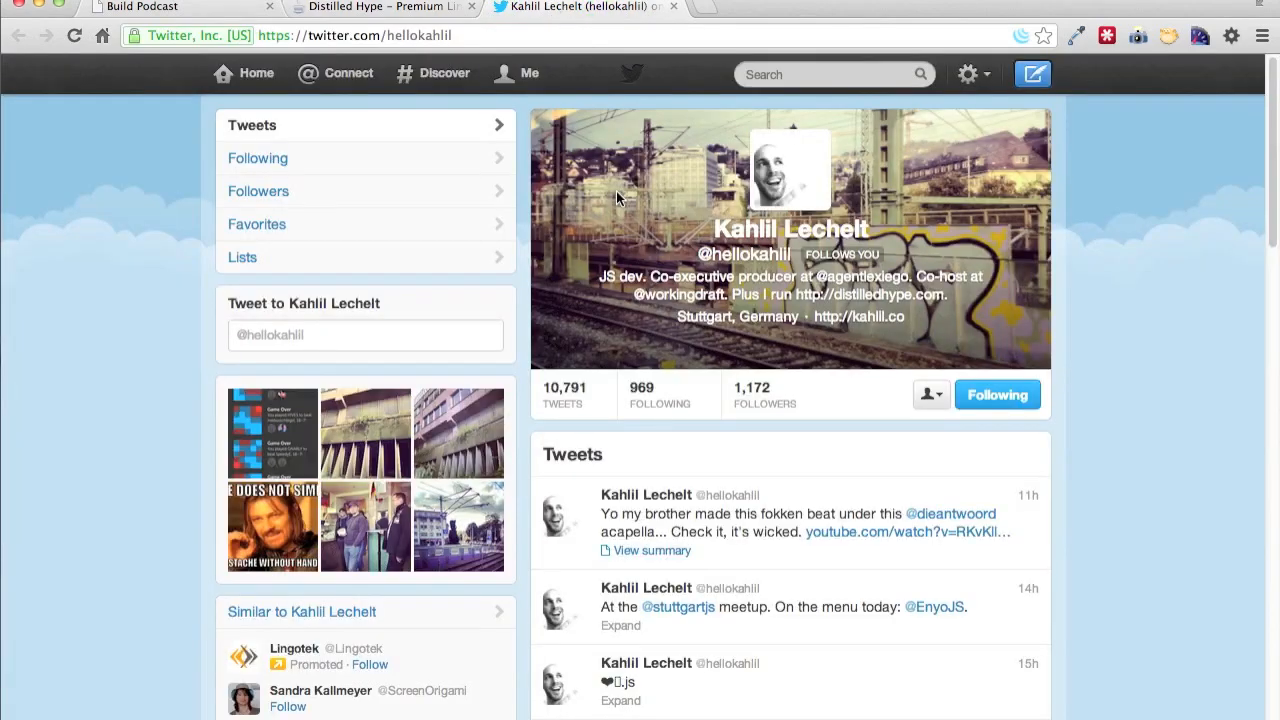
mouse_move(548, 298)
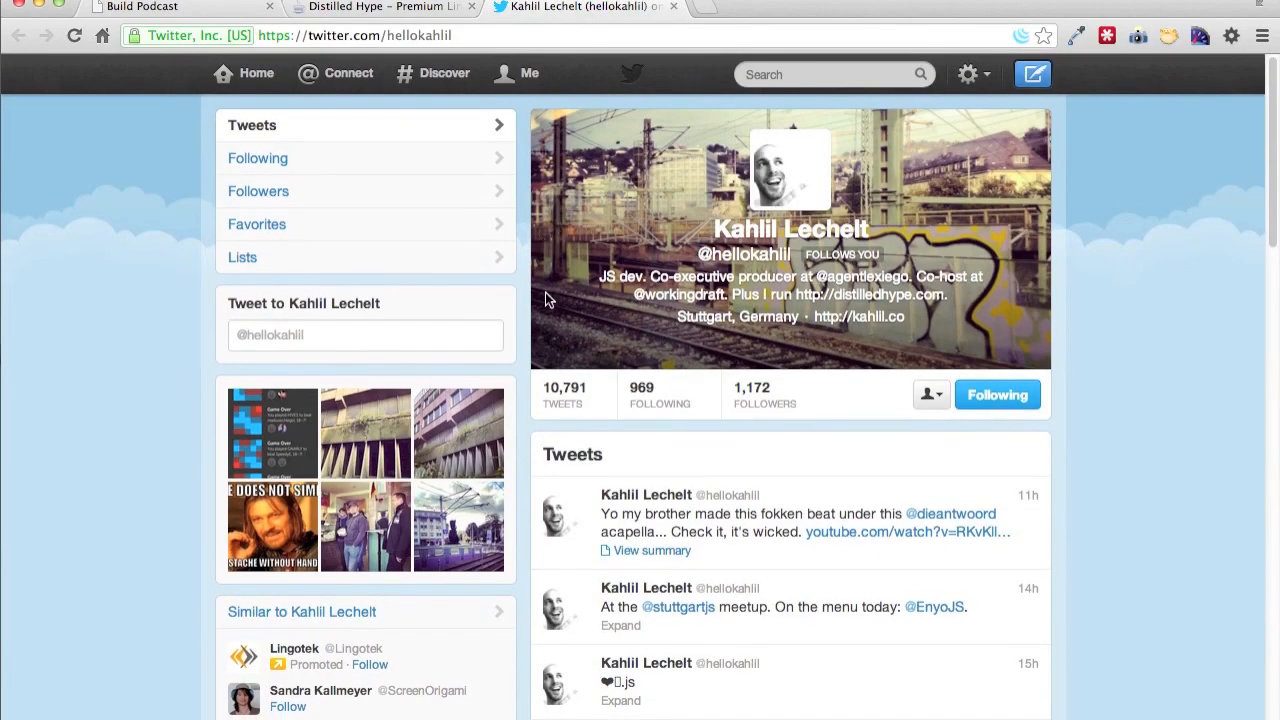
- Return to Distilled Hype, scroll further, then go back to the Twitter profile tab
click(400, 8)
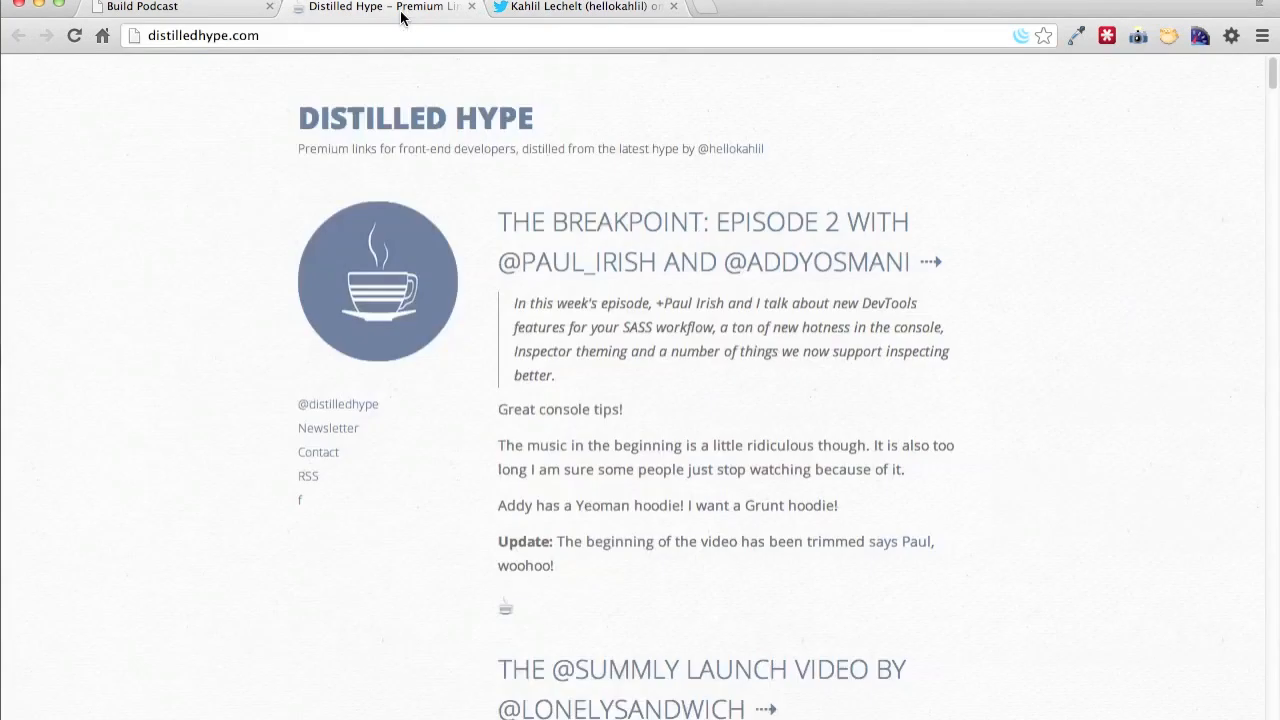
scroll(down, 3)
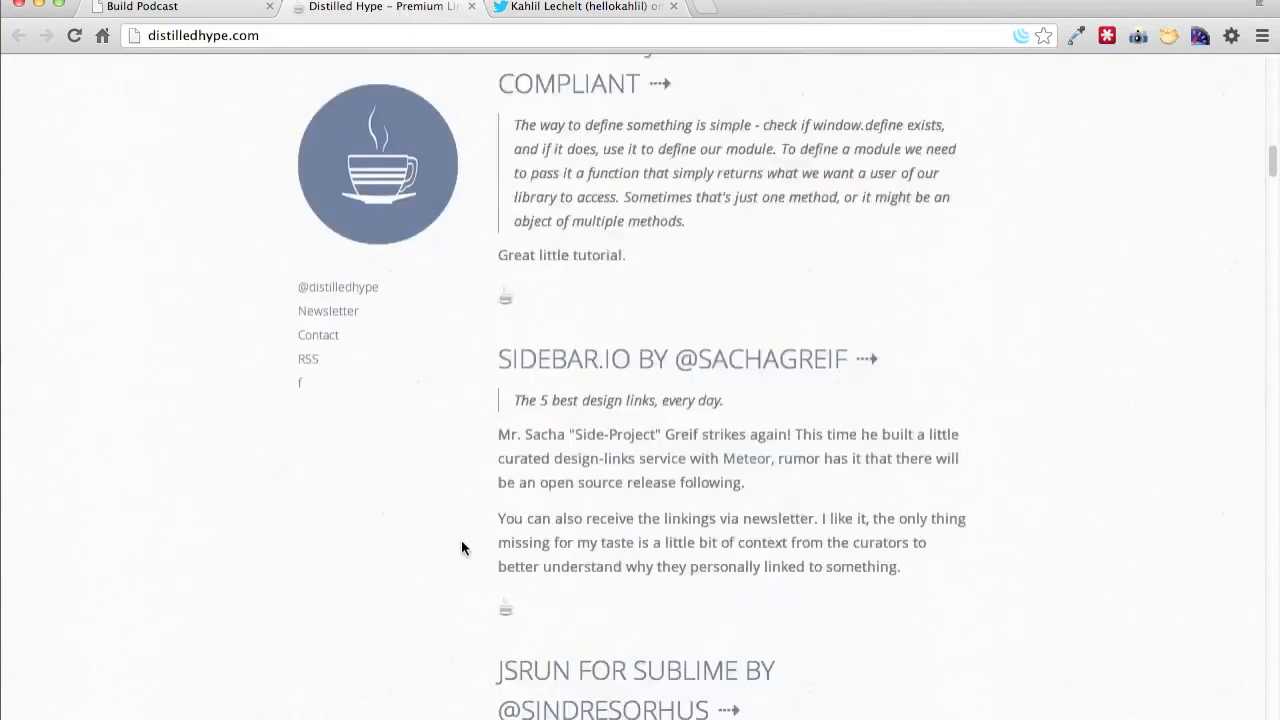
scroll(down, 3)
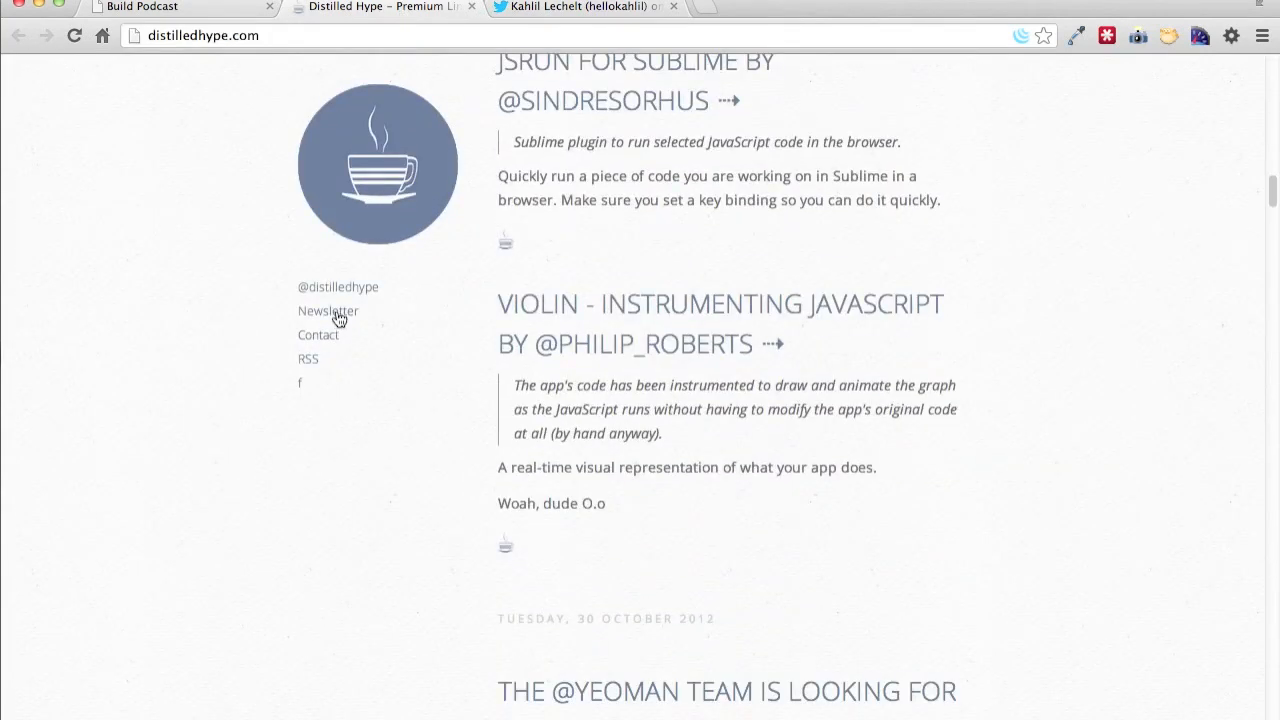
mouse_move(316, 362)
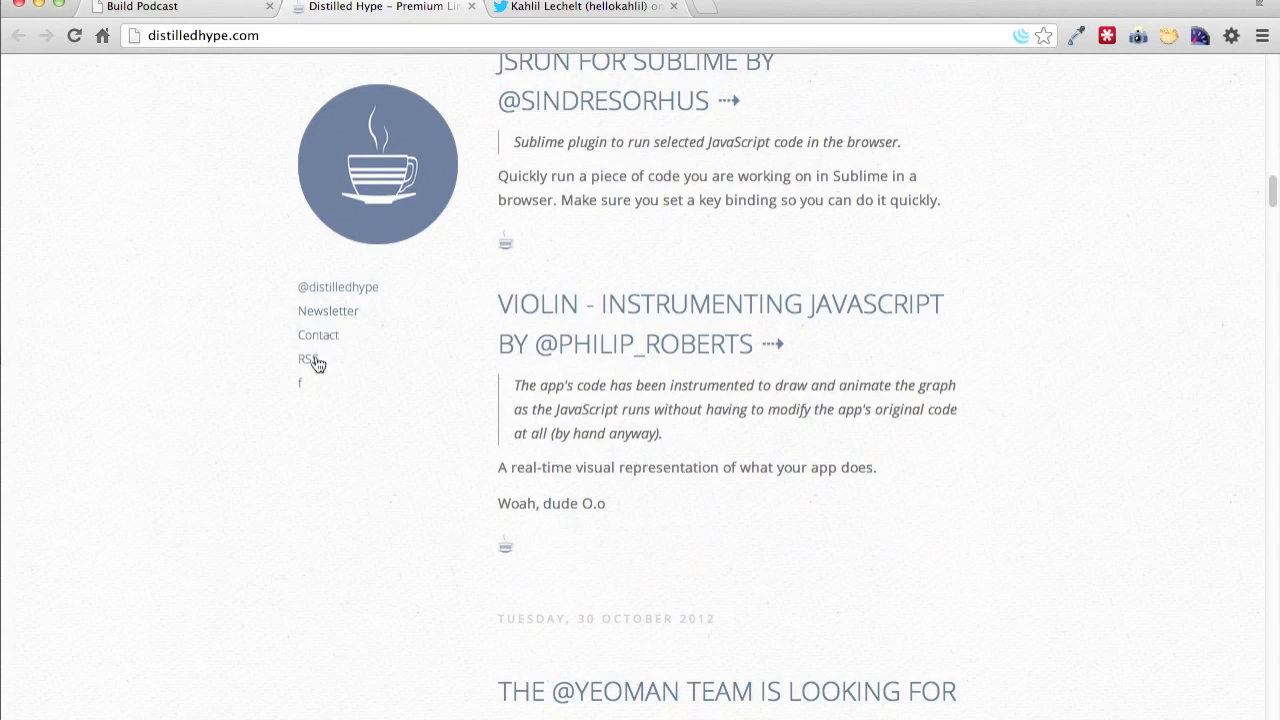
click(580, 8)
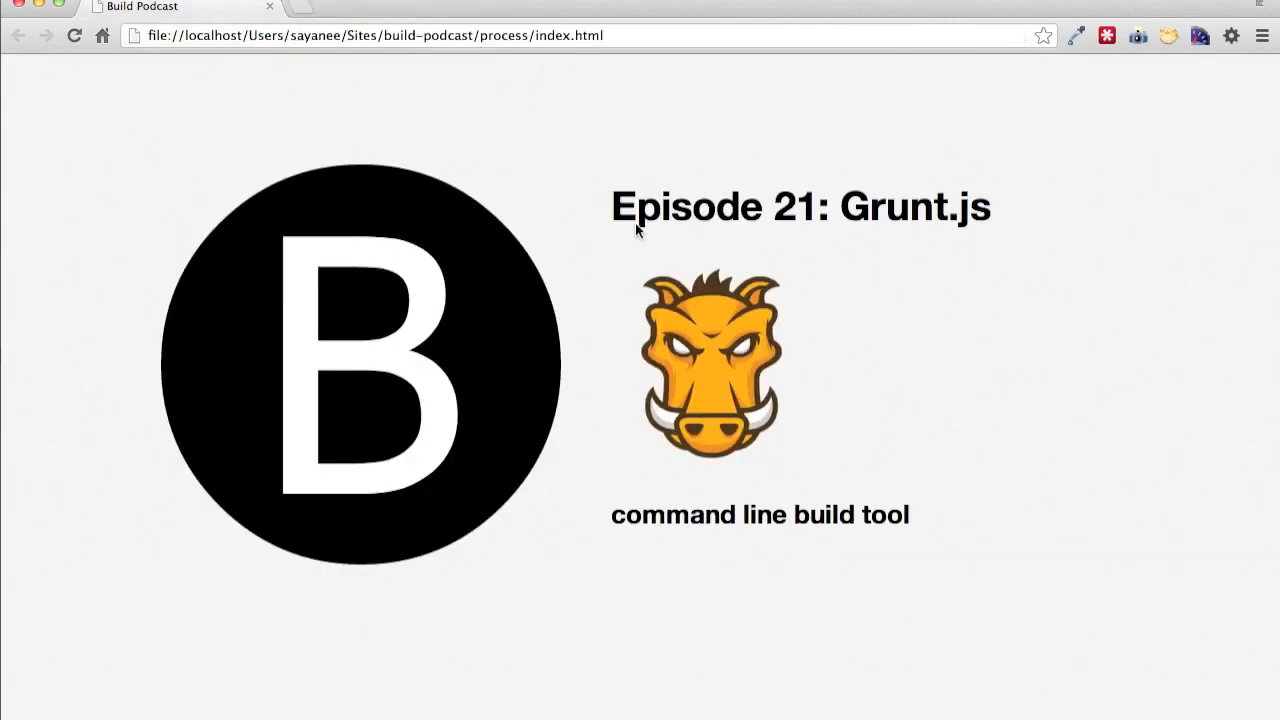
mouse_move(928, 364)
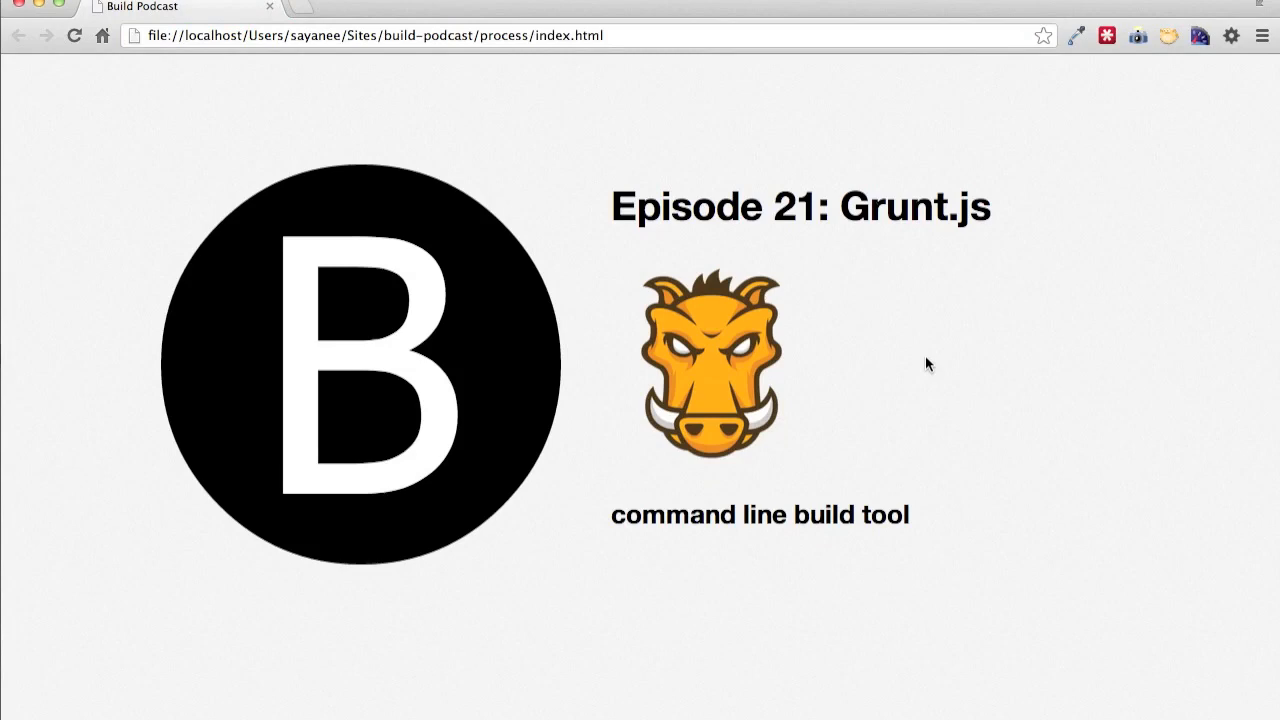